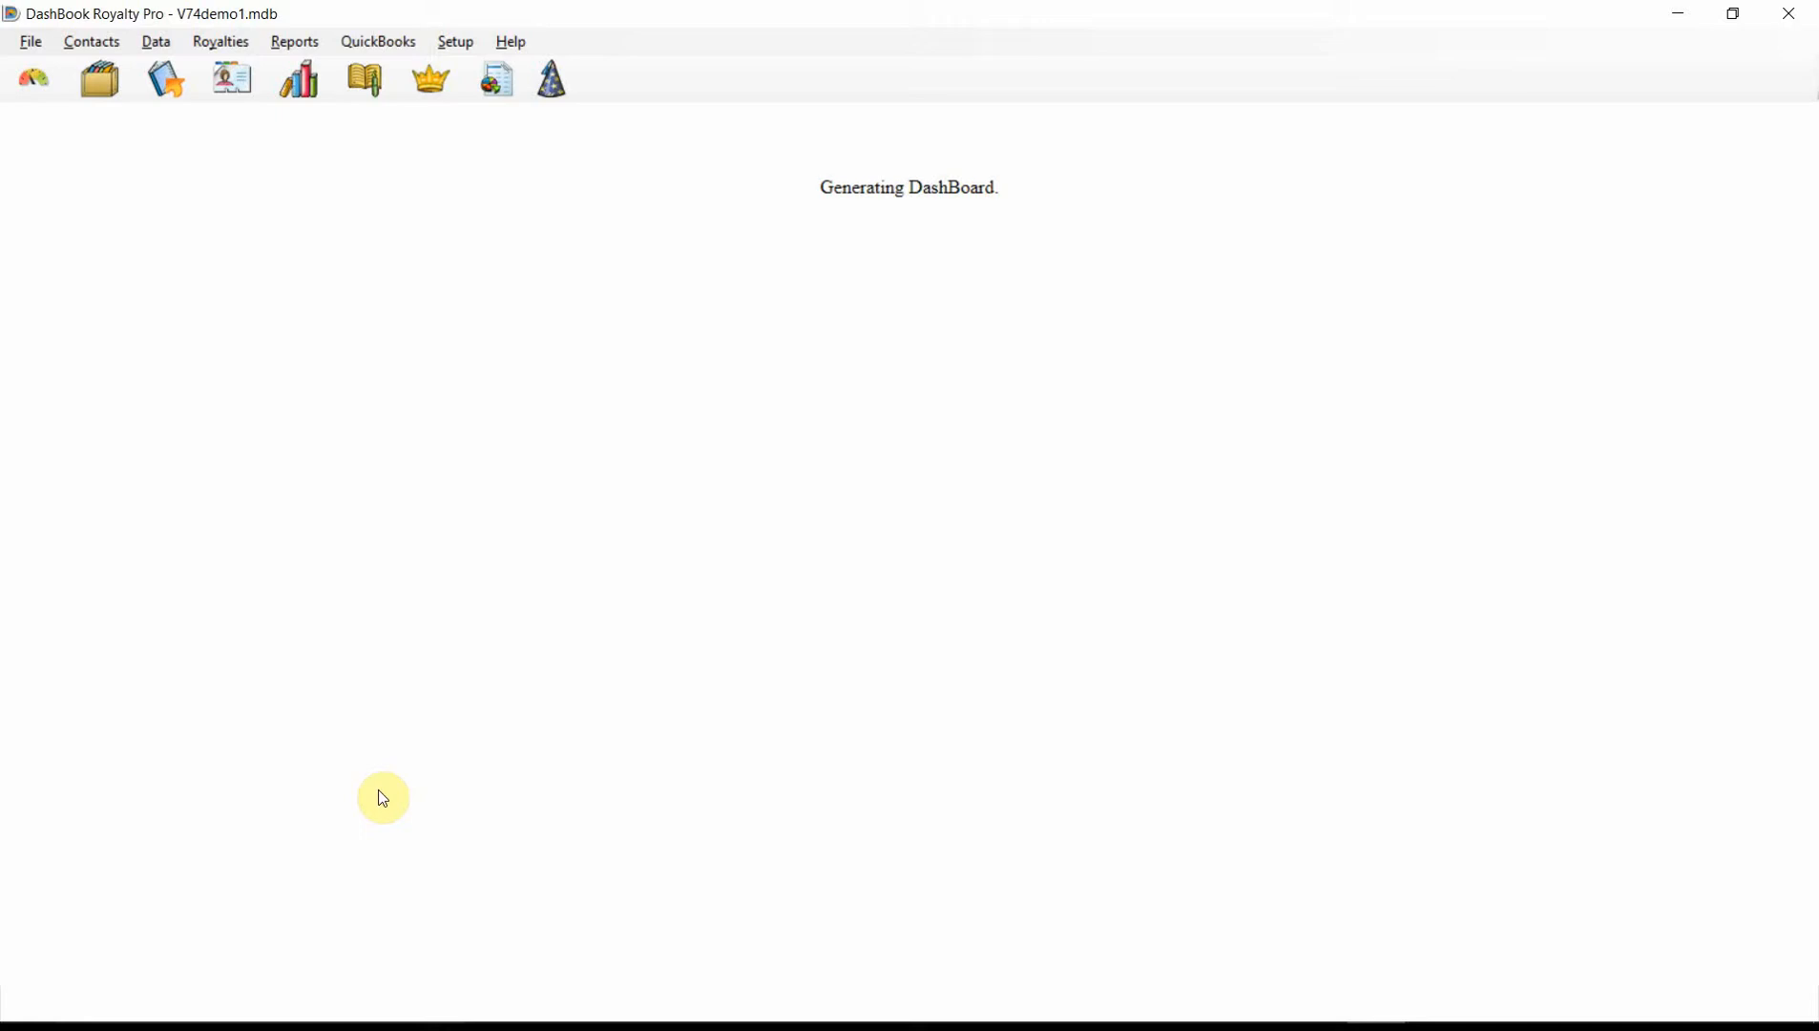
{"action": "mouse_move", "coordinate": [495, 323]}
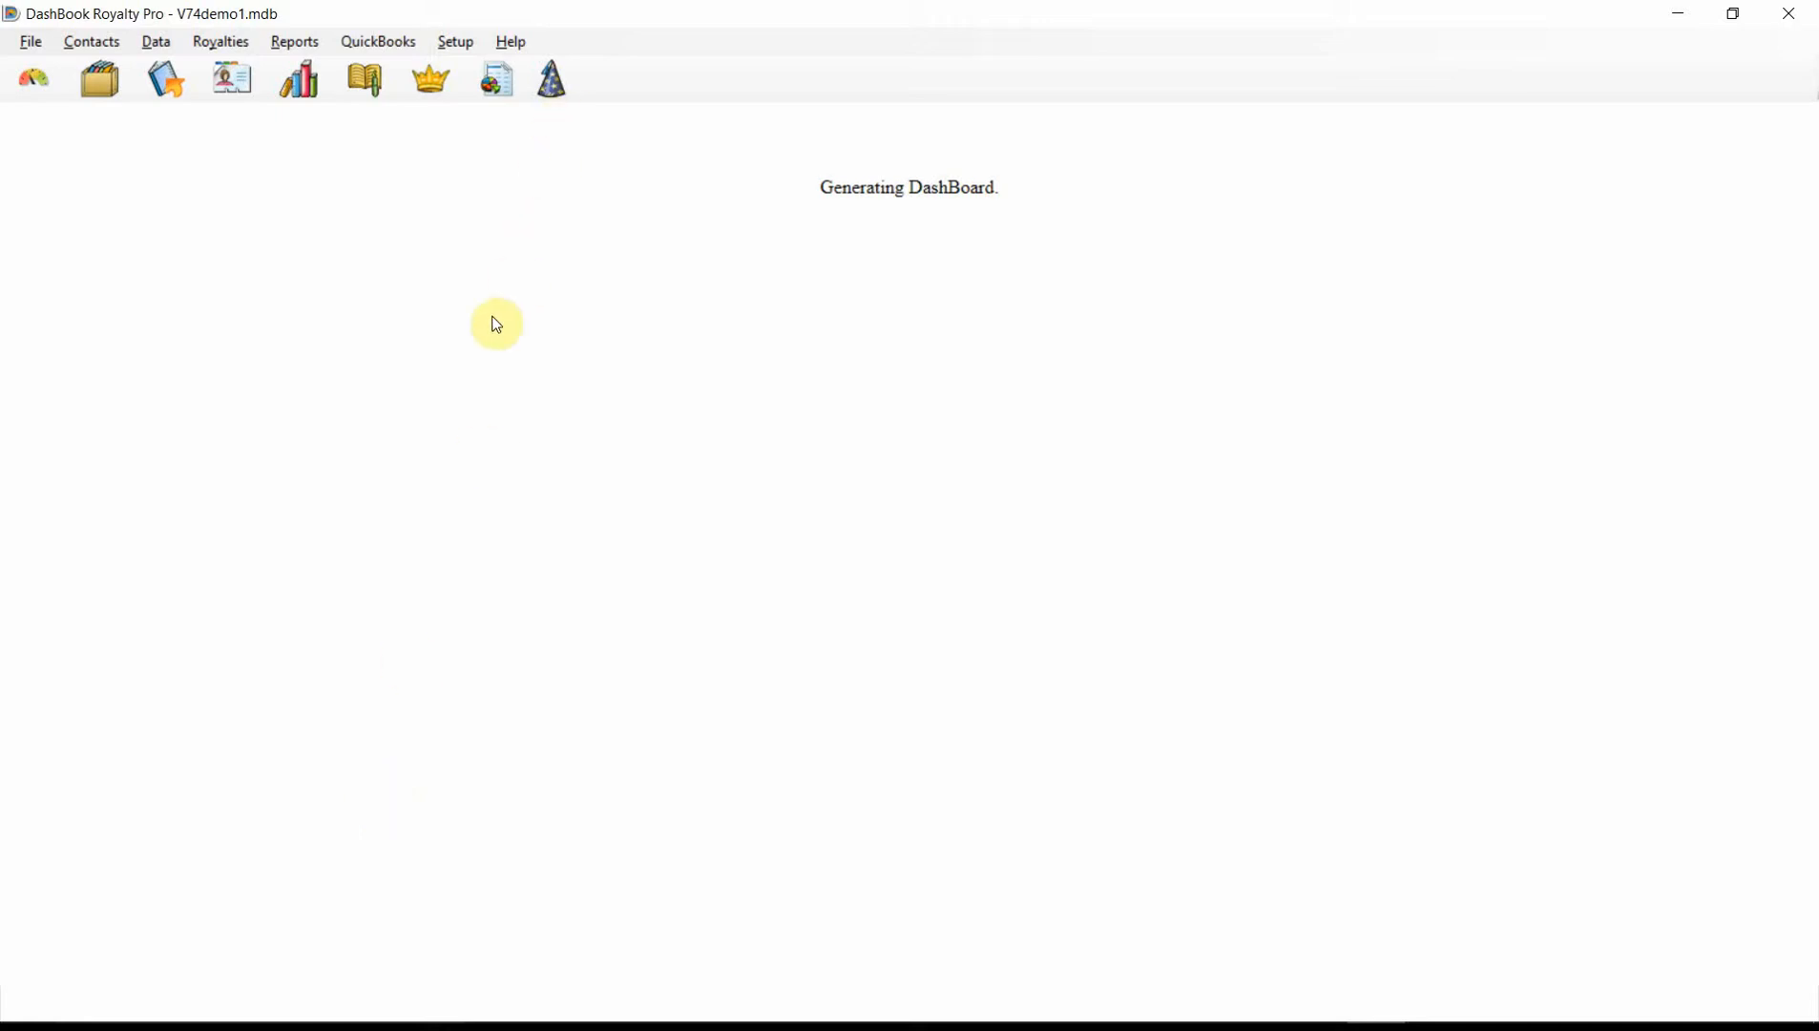
{"action": "mouse_move", "coordinate": [551, 77]}
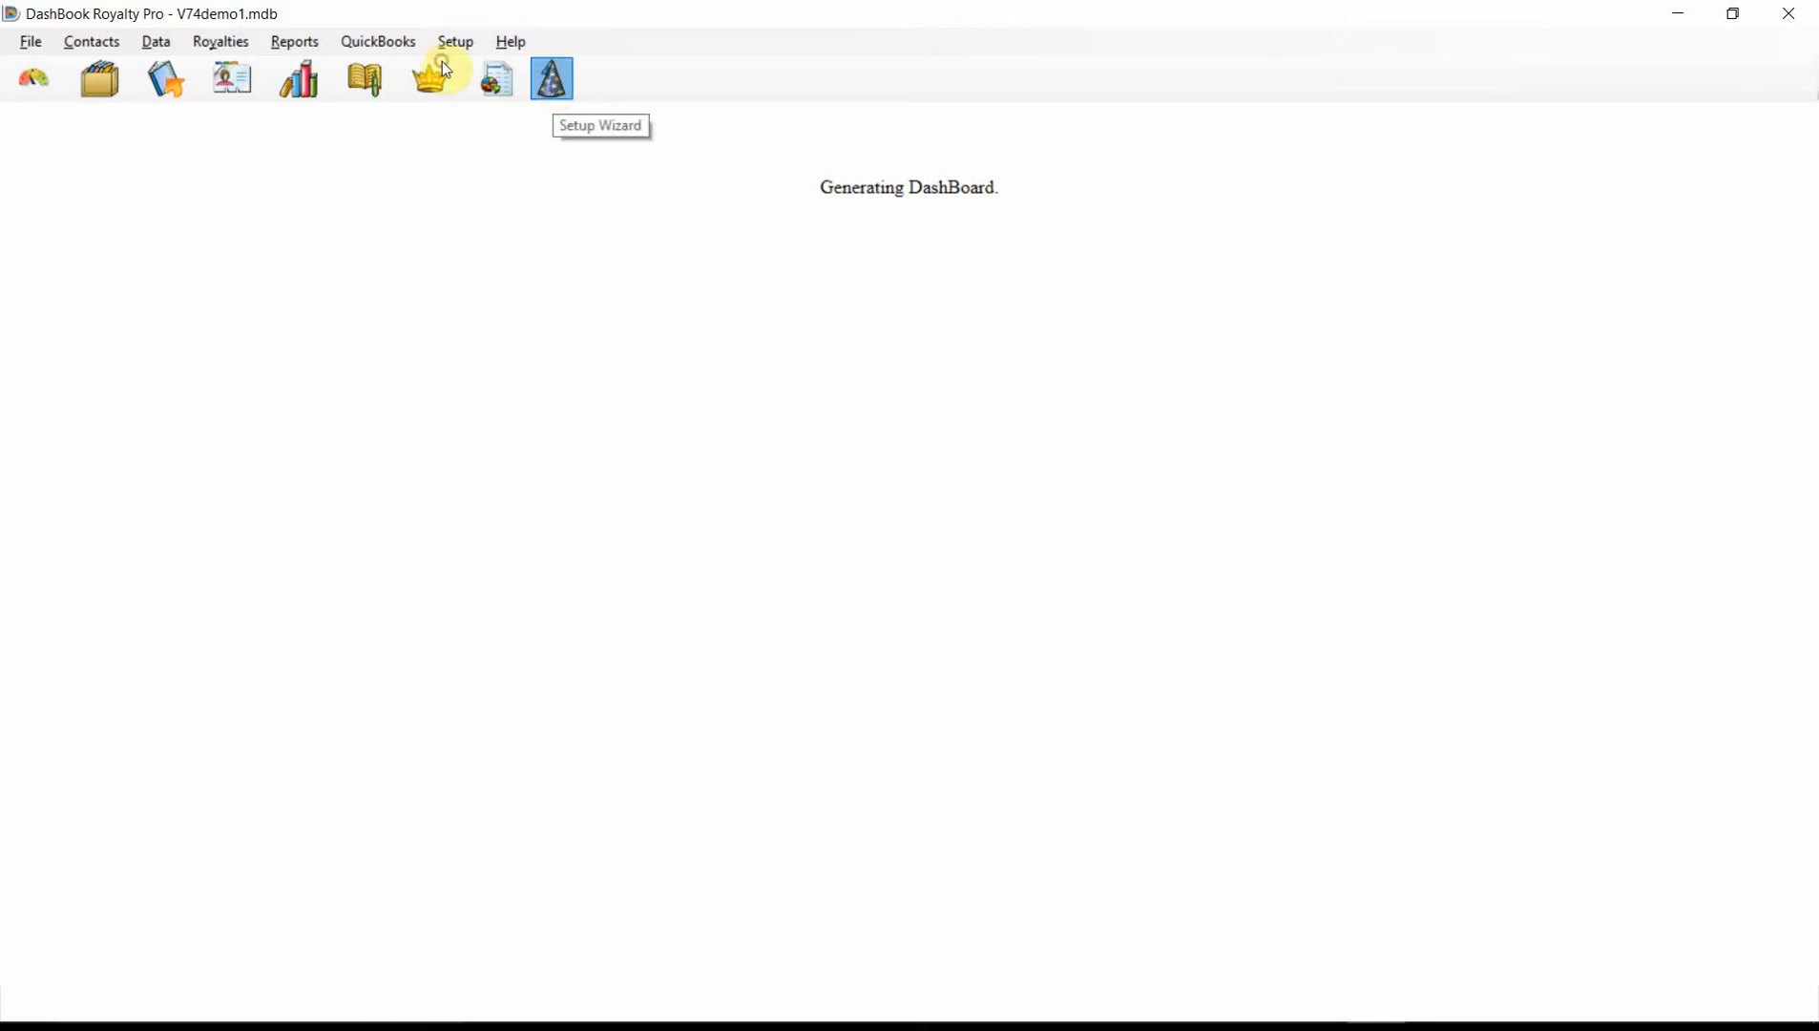
Step: Dismiss the setup wizard and open the Royalty Tier Names list in Setup
{"action": "left_click", "coordinate": [551, 77]}
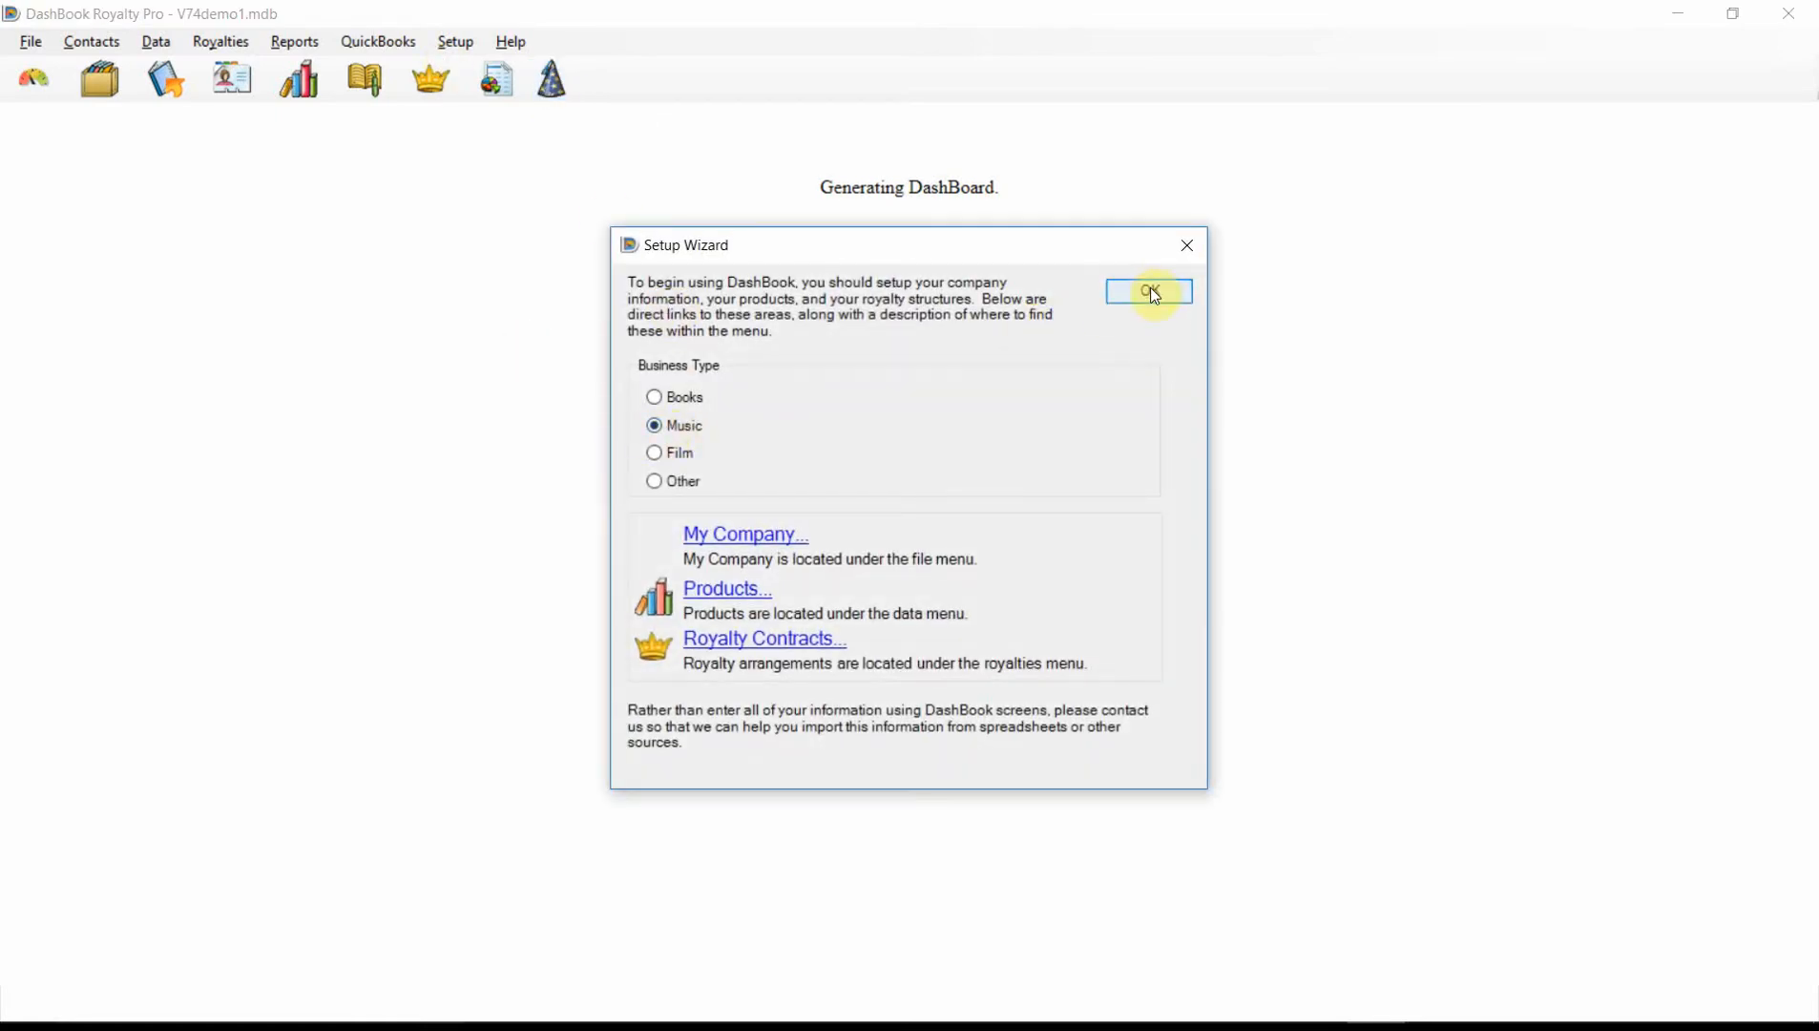
{"action": "left_click", "coordinate": [1147, 292]}
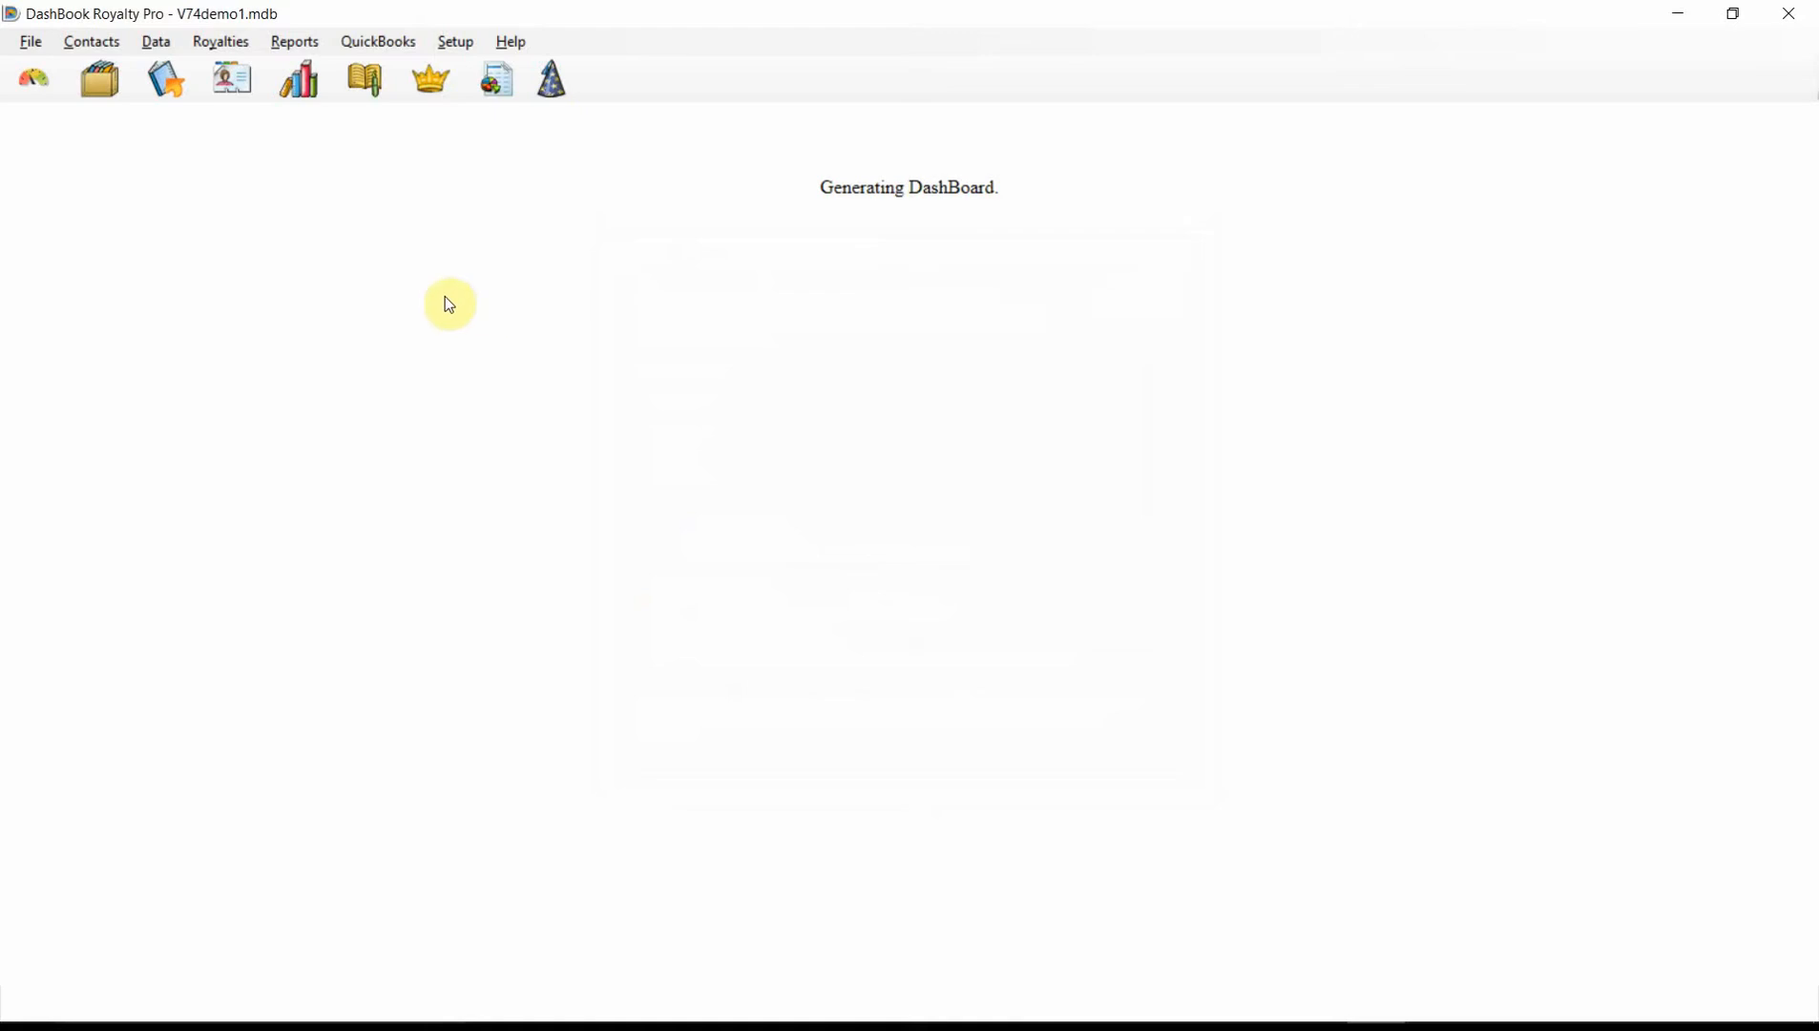
{"action": "mouse_move", "coordinate": [454, 41]}
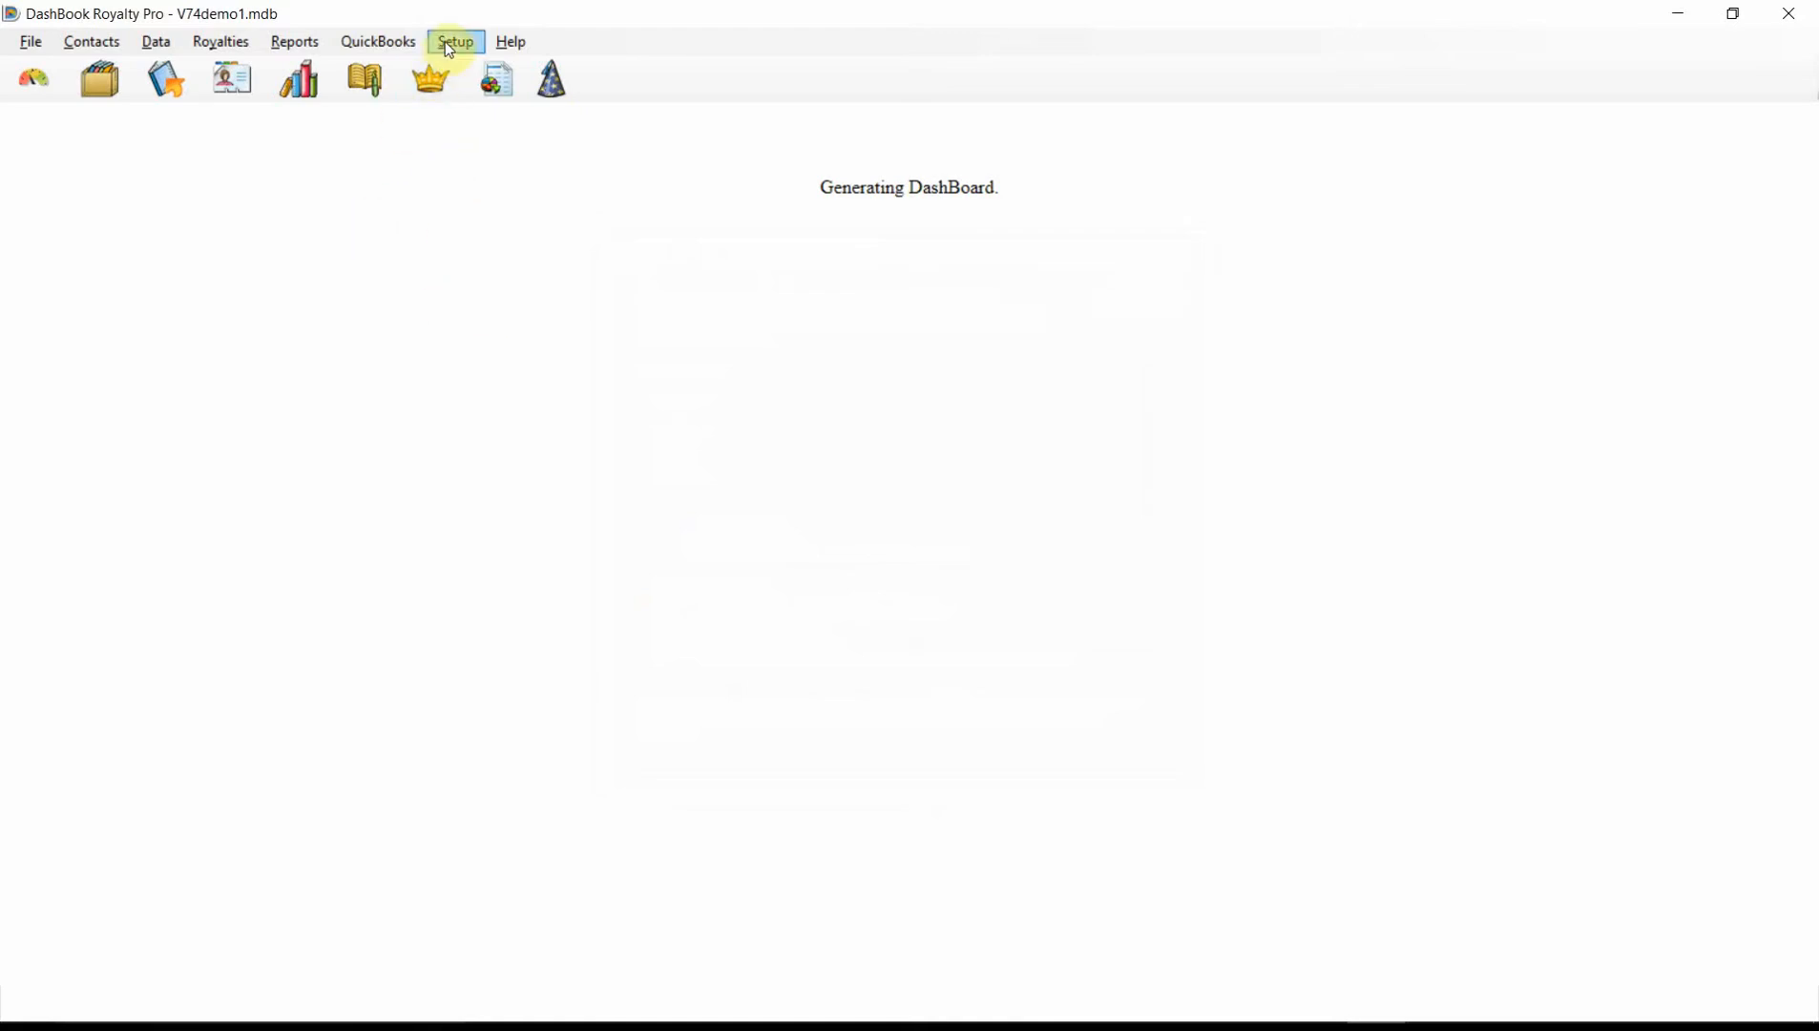
{"action": "left_click", "coordinate": [454, 41]}
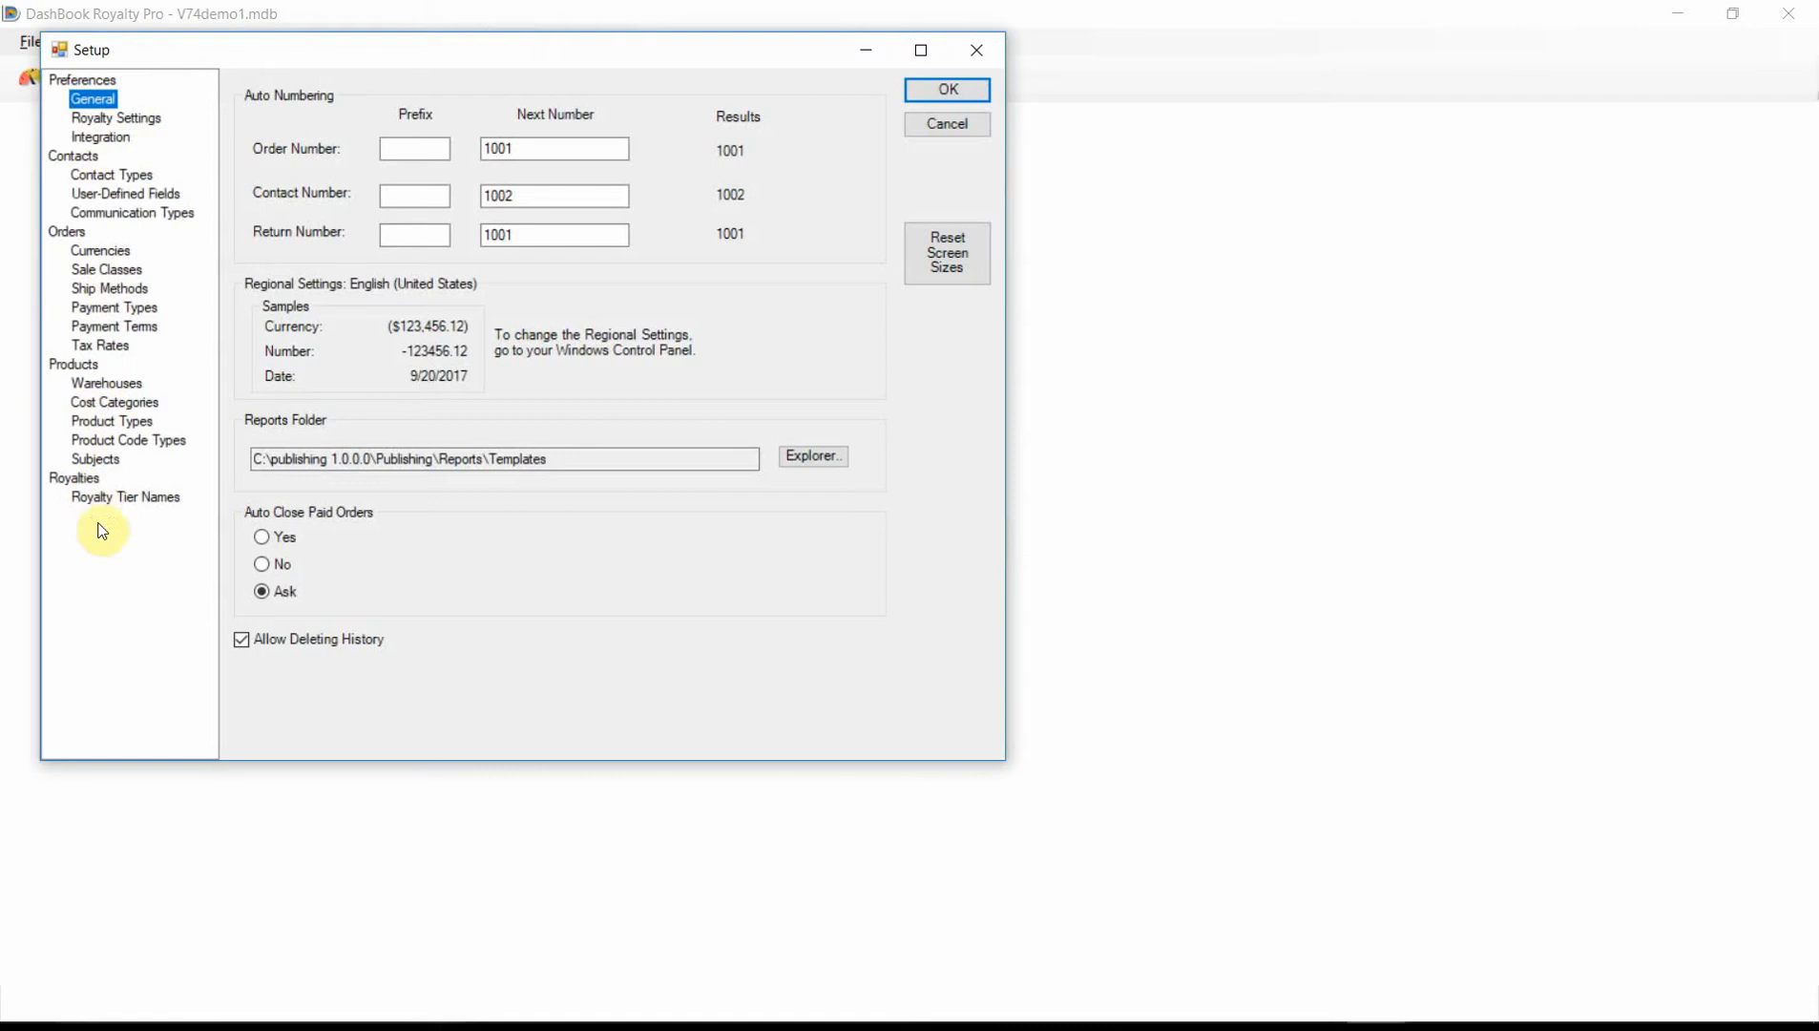
{"action": "left_click", "coordinate": [125, 497]}
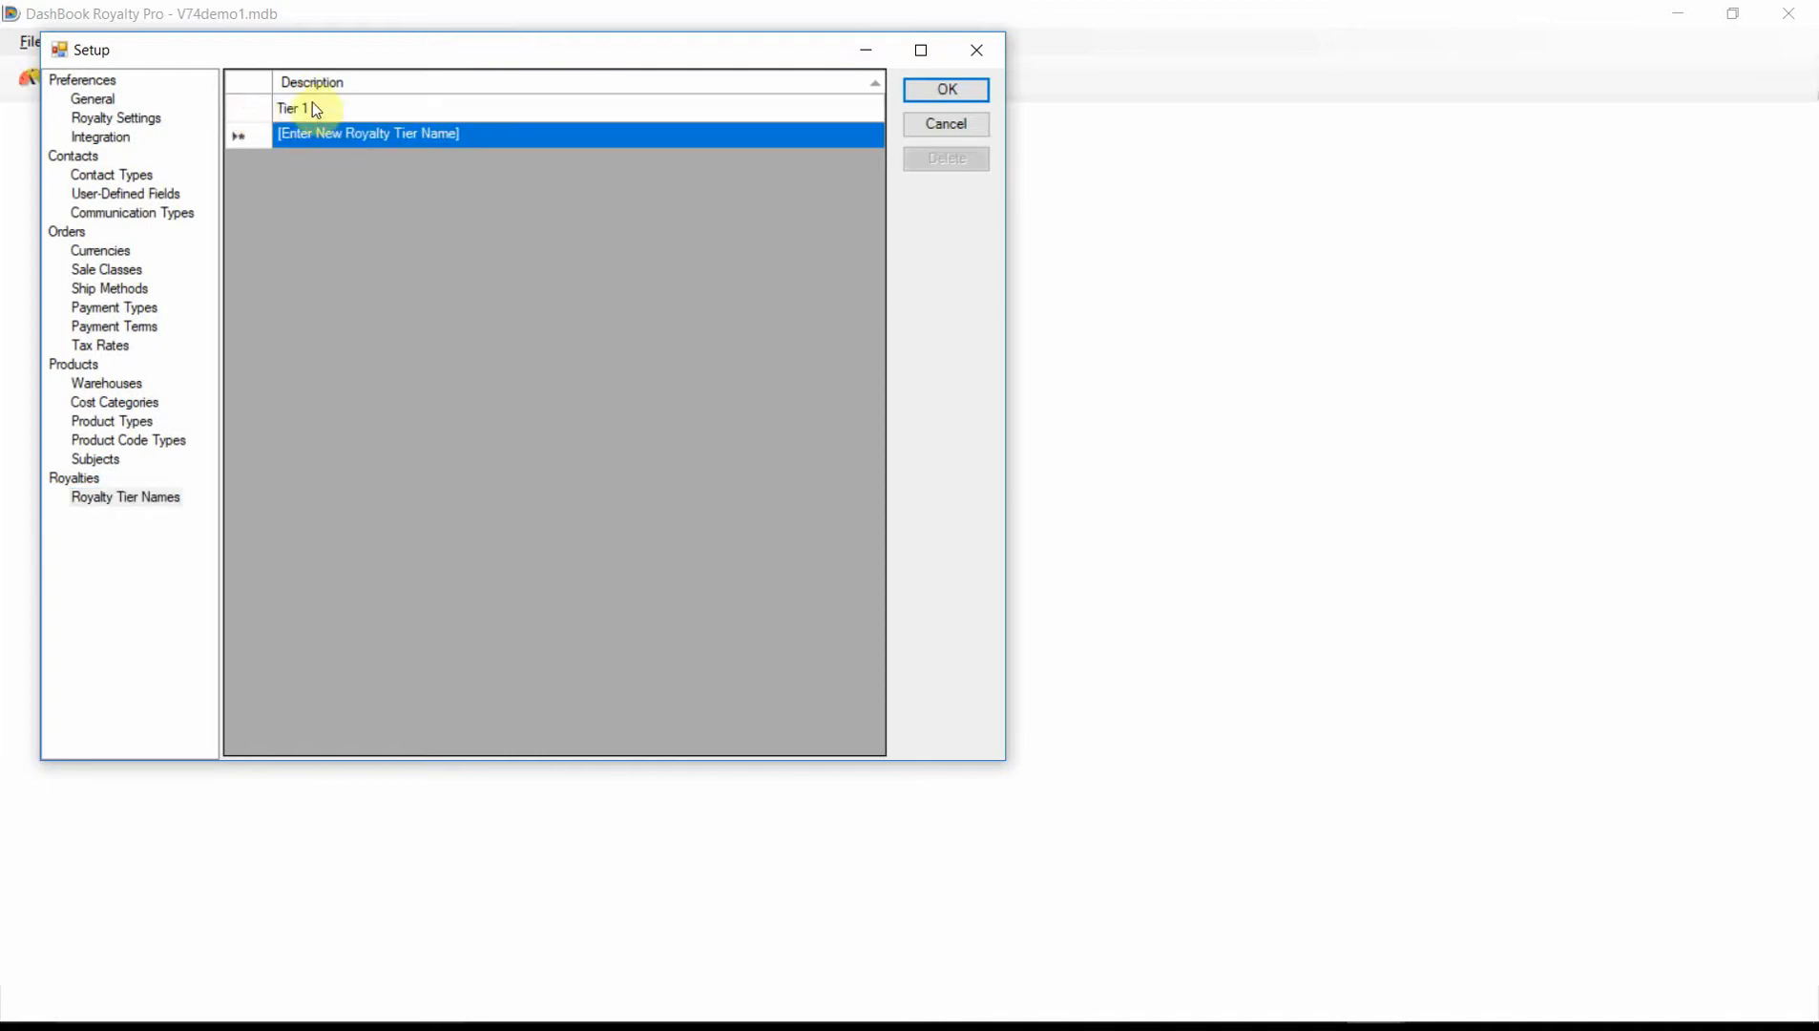
Step: Rename Tier 1 to Publishers, add a Labels tier, and save the tier names
{"action": "left_click", "coordinate": [296, 108]}
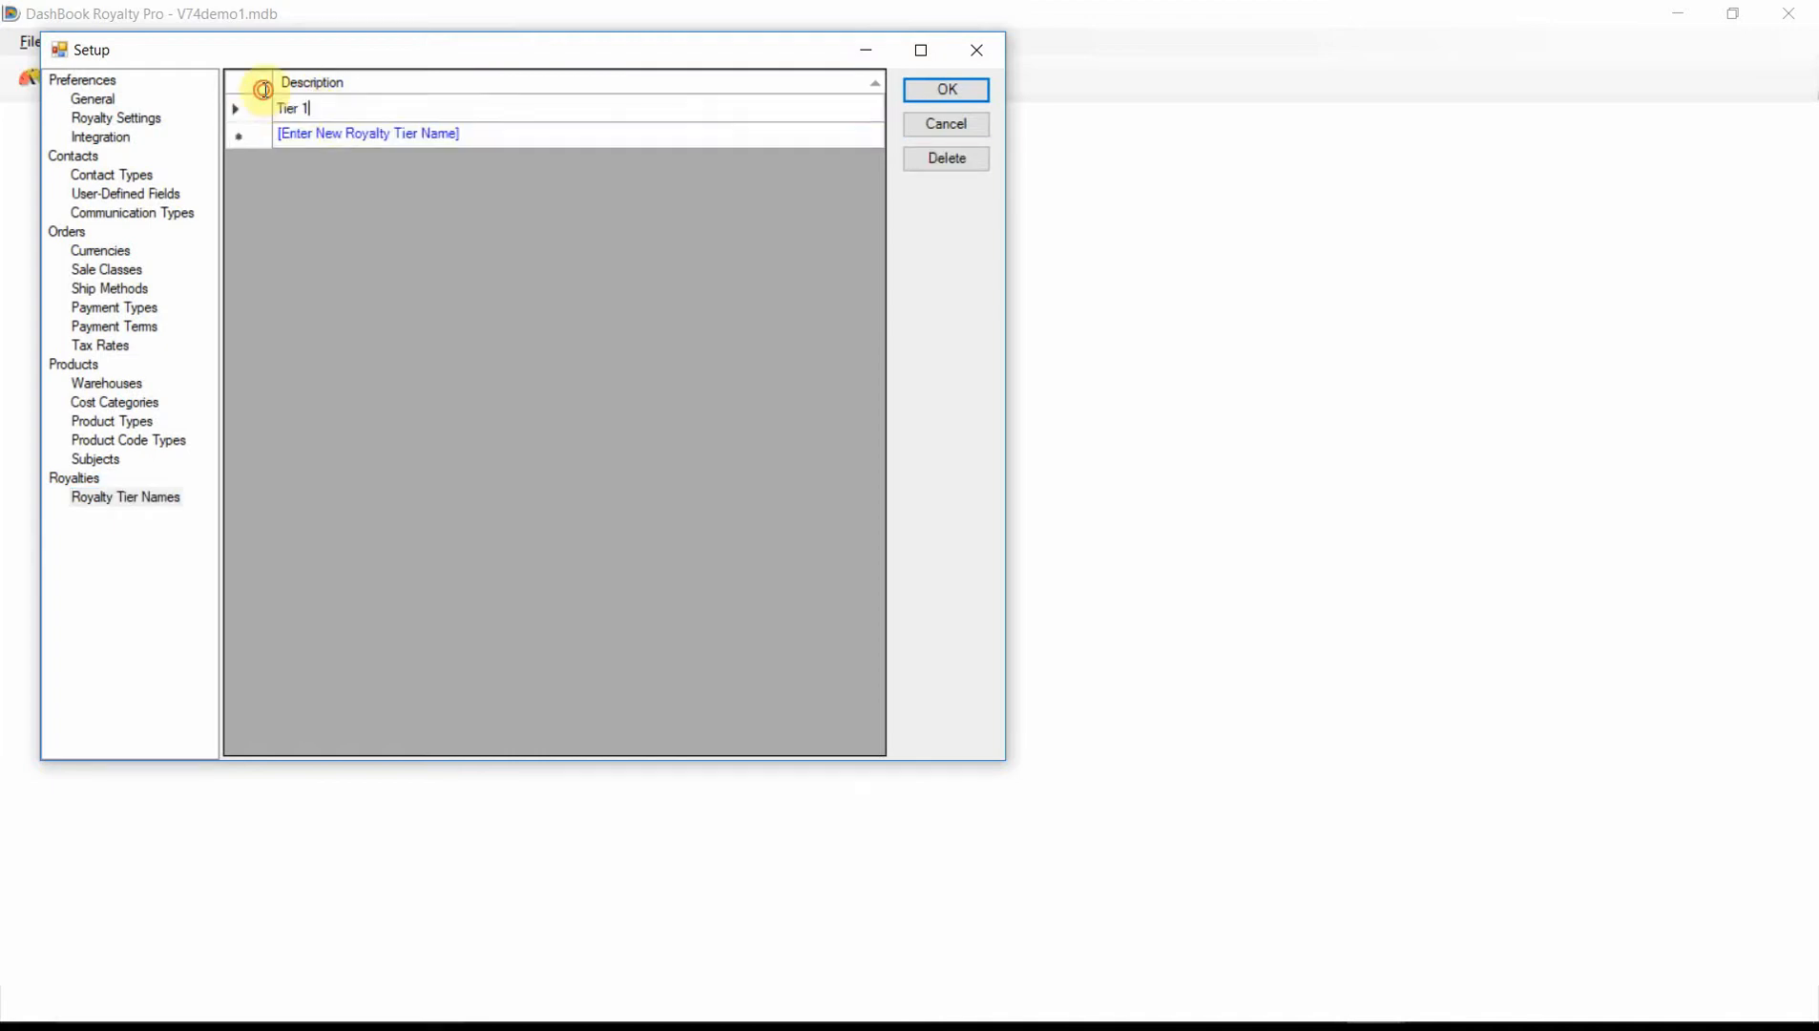
{"action": "double_click", "coordinate": [292, 108]}
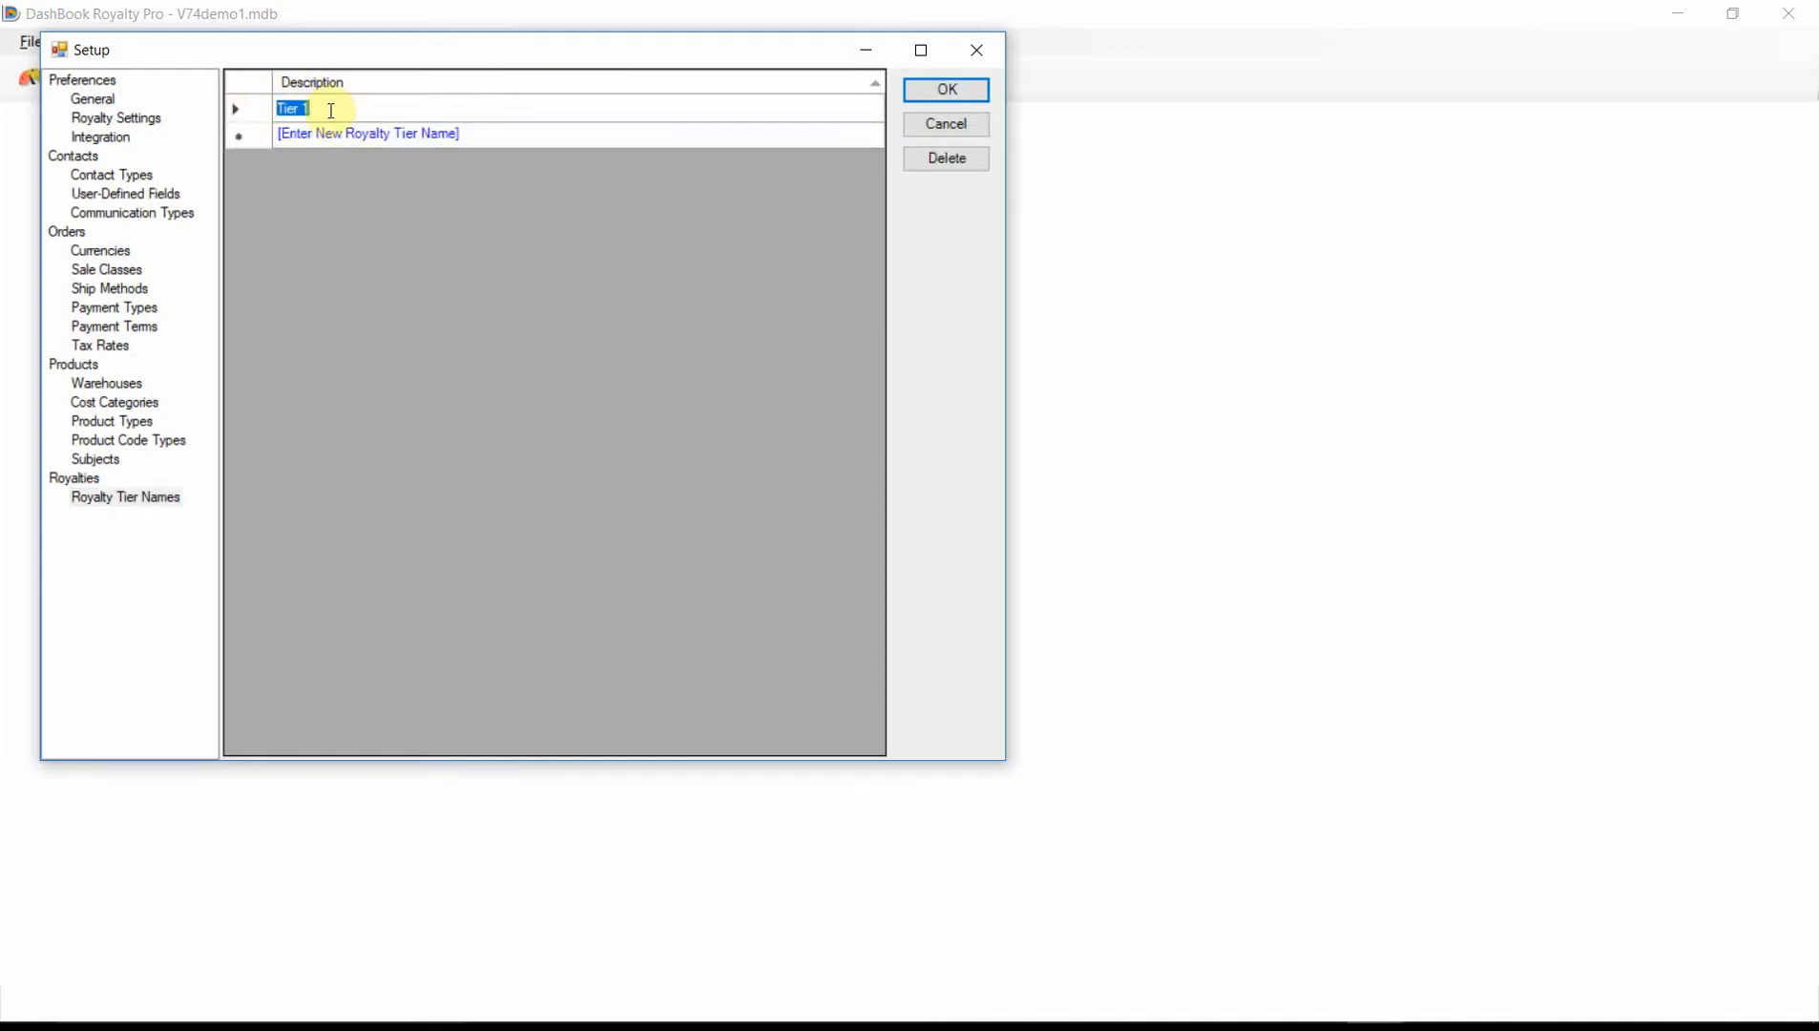
{"action": "type", "text": "Publishers"}
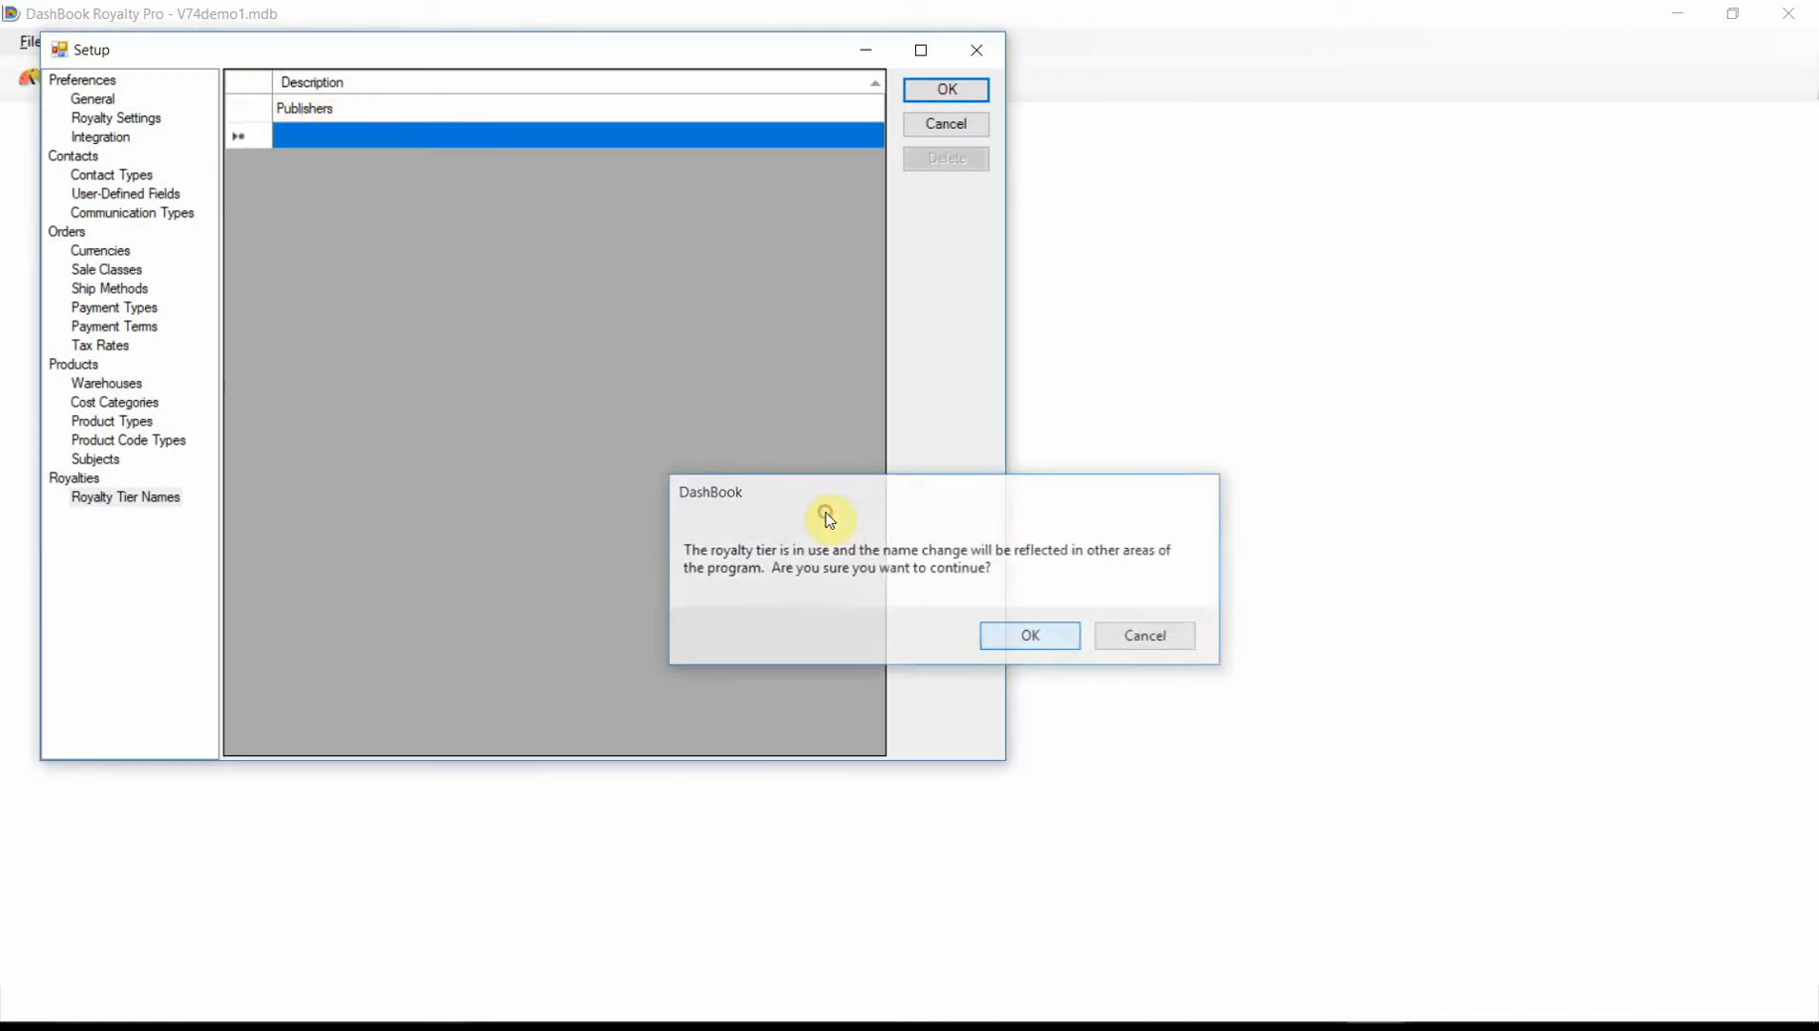
{"action": "left_click", "coordinate": [1028, 635]}
{"action": "type", "text": "Labels"}
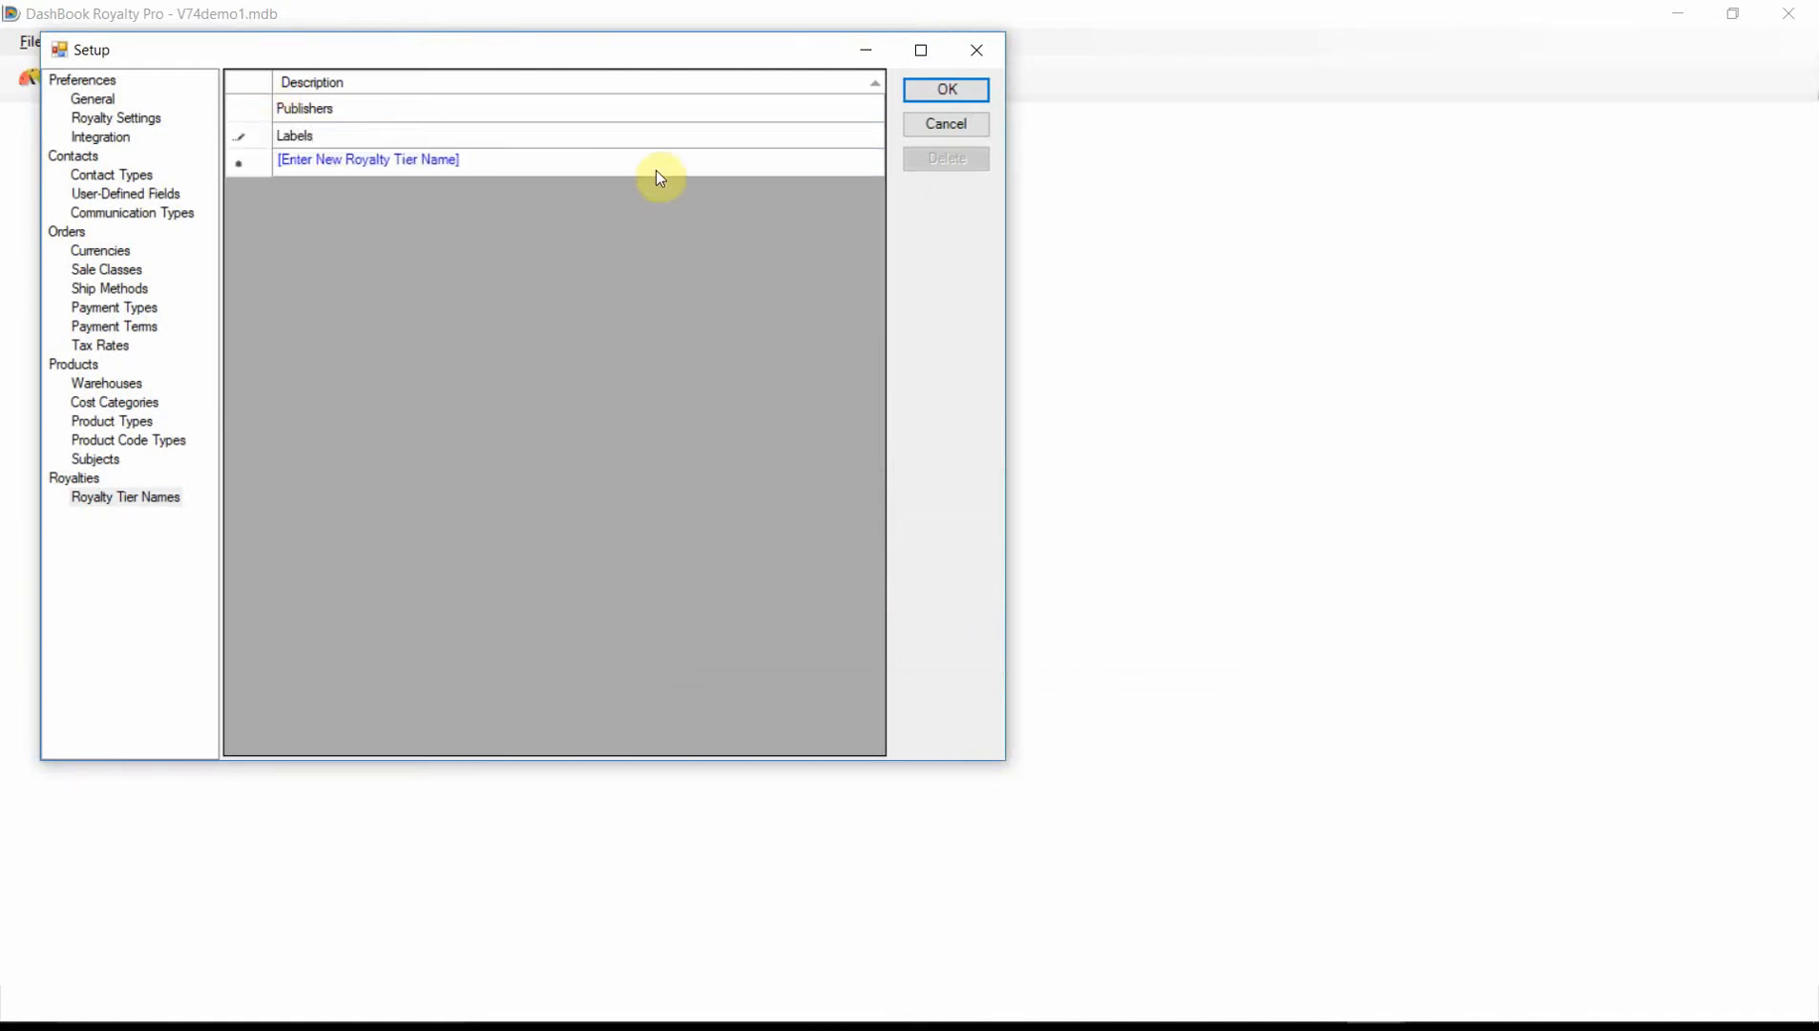
{"action": "left_click", "coordinate": [306, 107]}
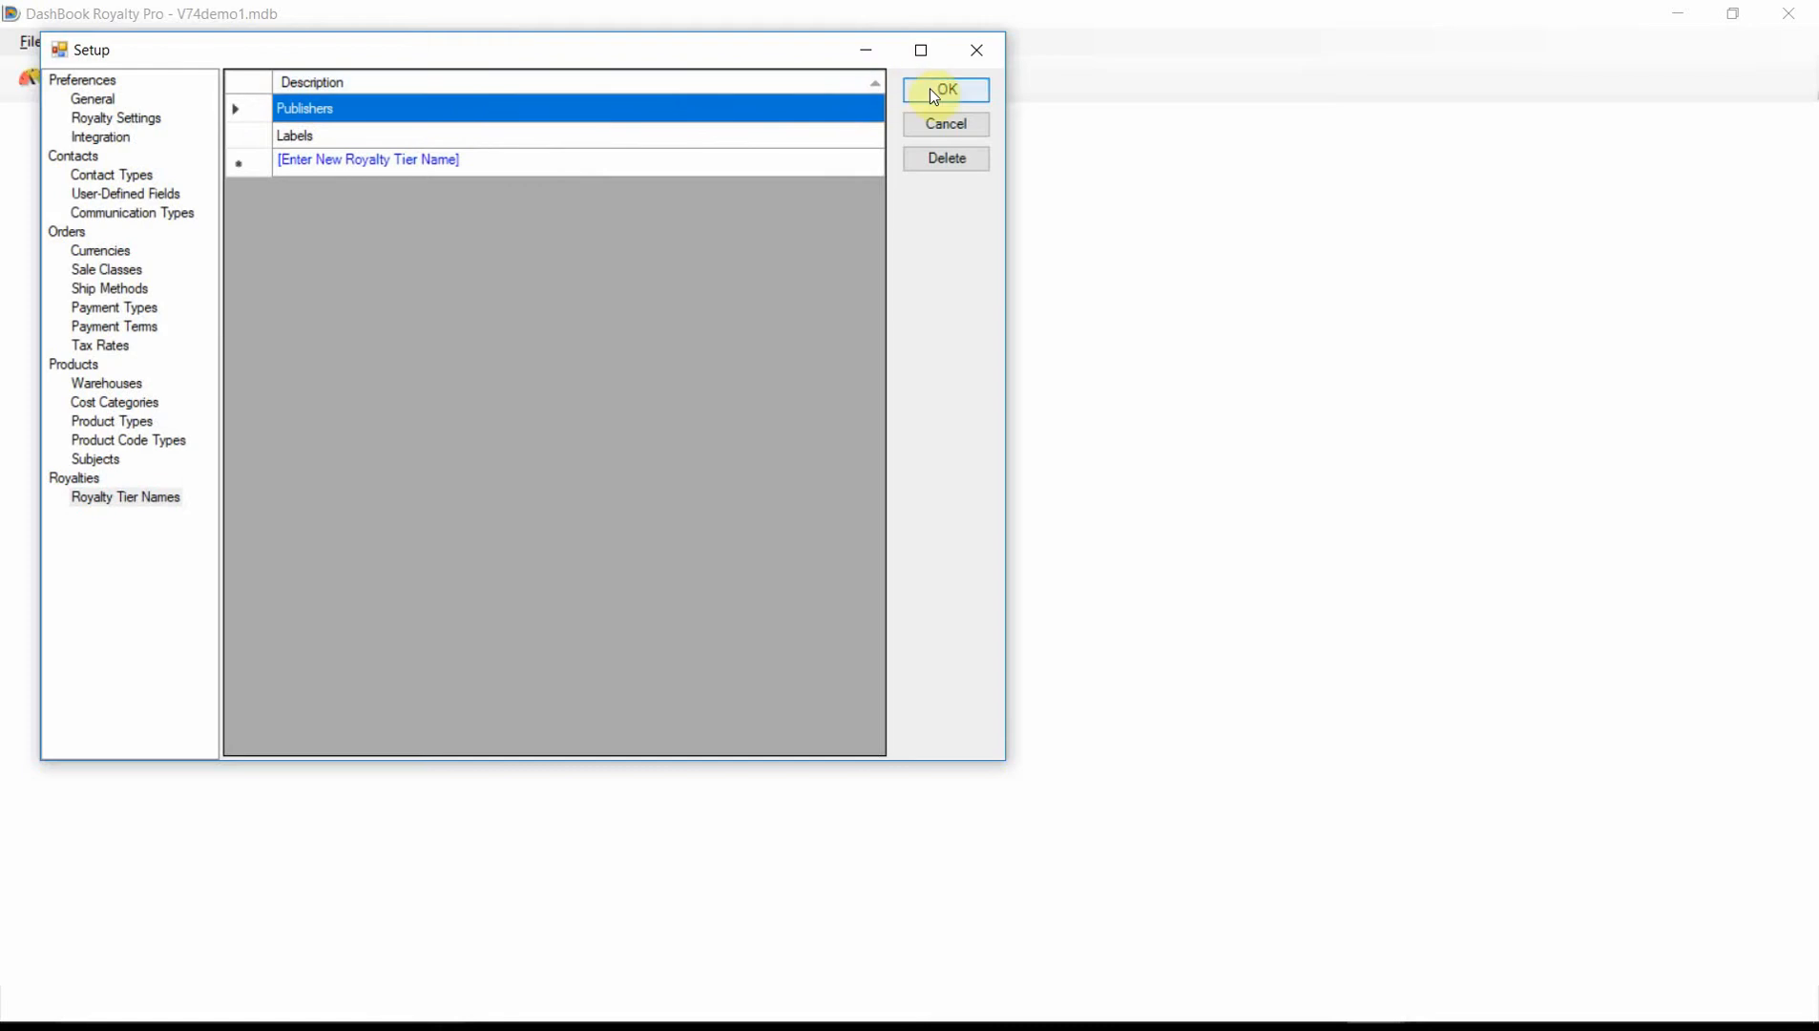
{"action": "left_click", "coordinate": [946, 90]}
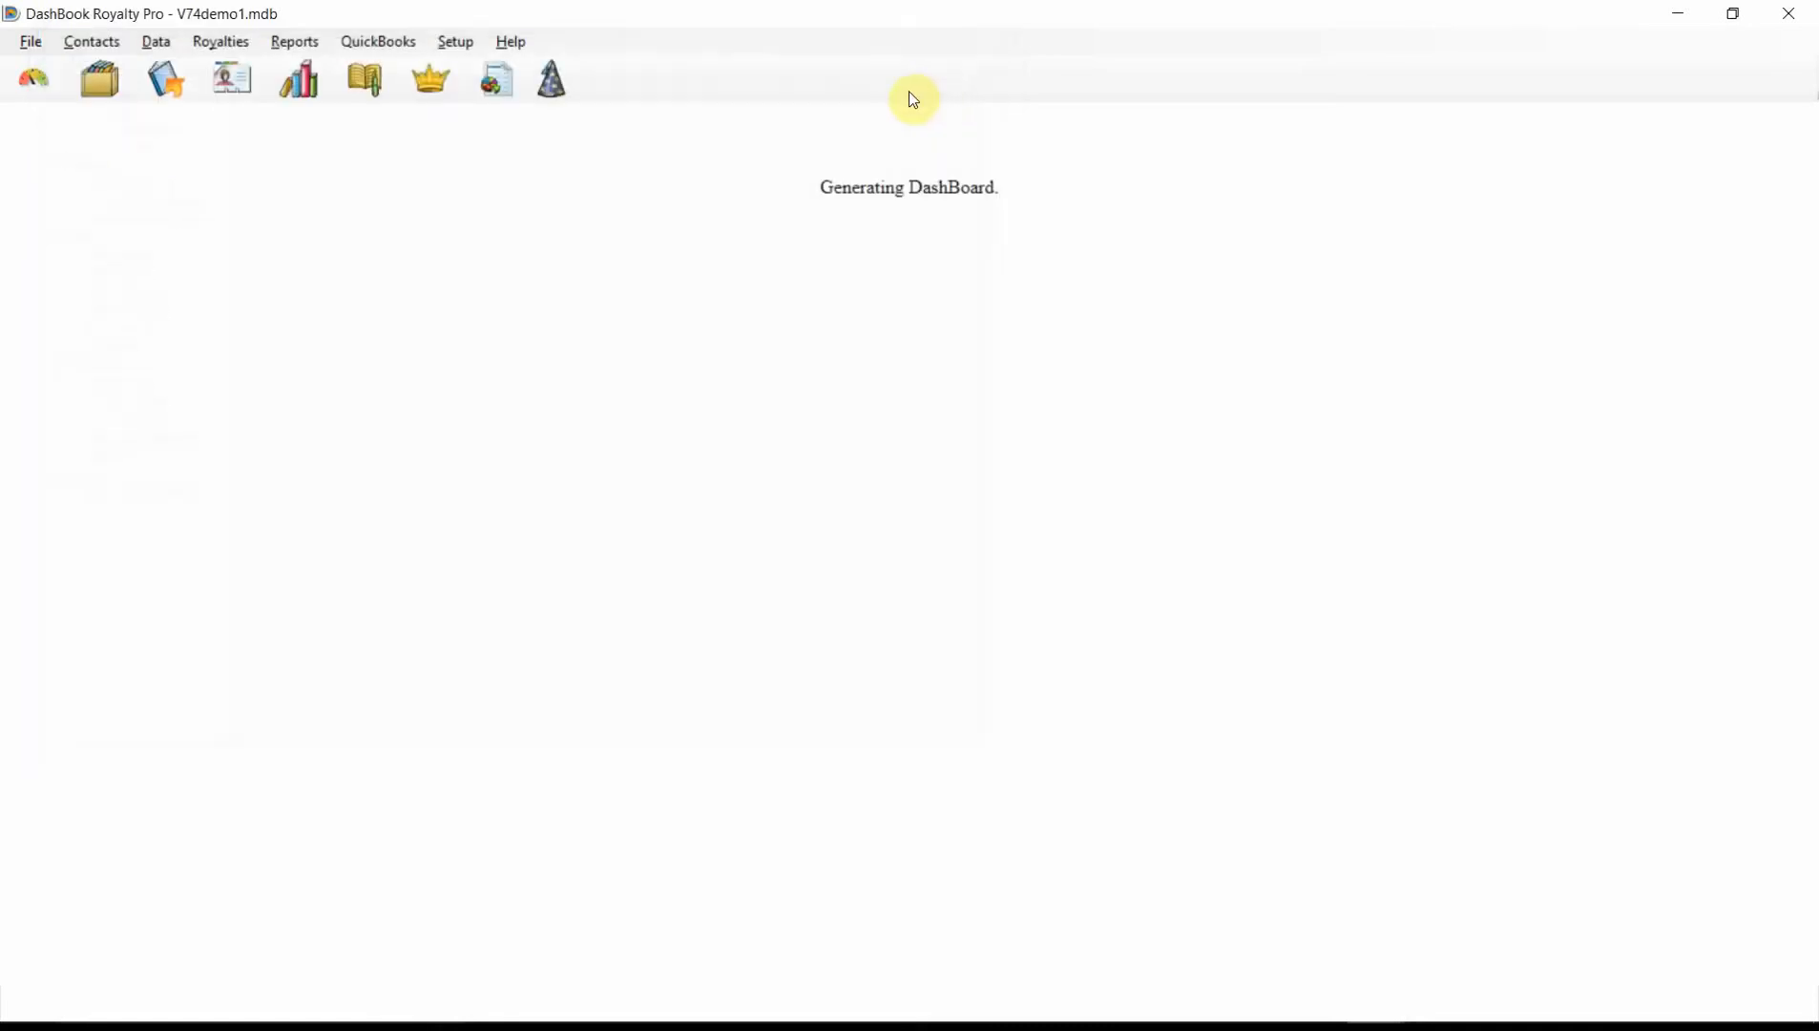
{"action": "mouse_move", "coordinate": [431, 79]}
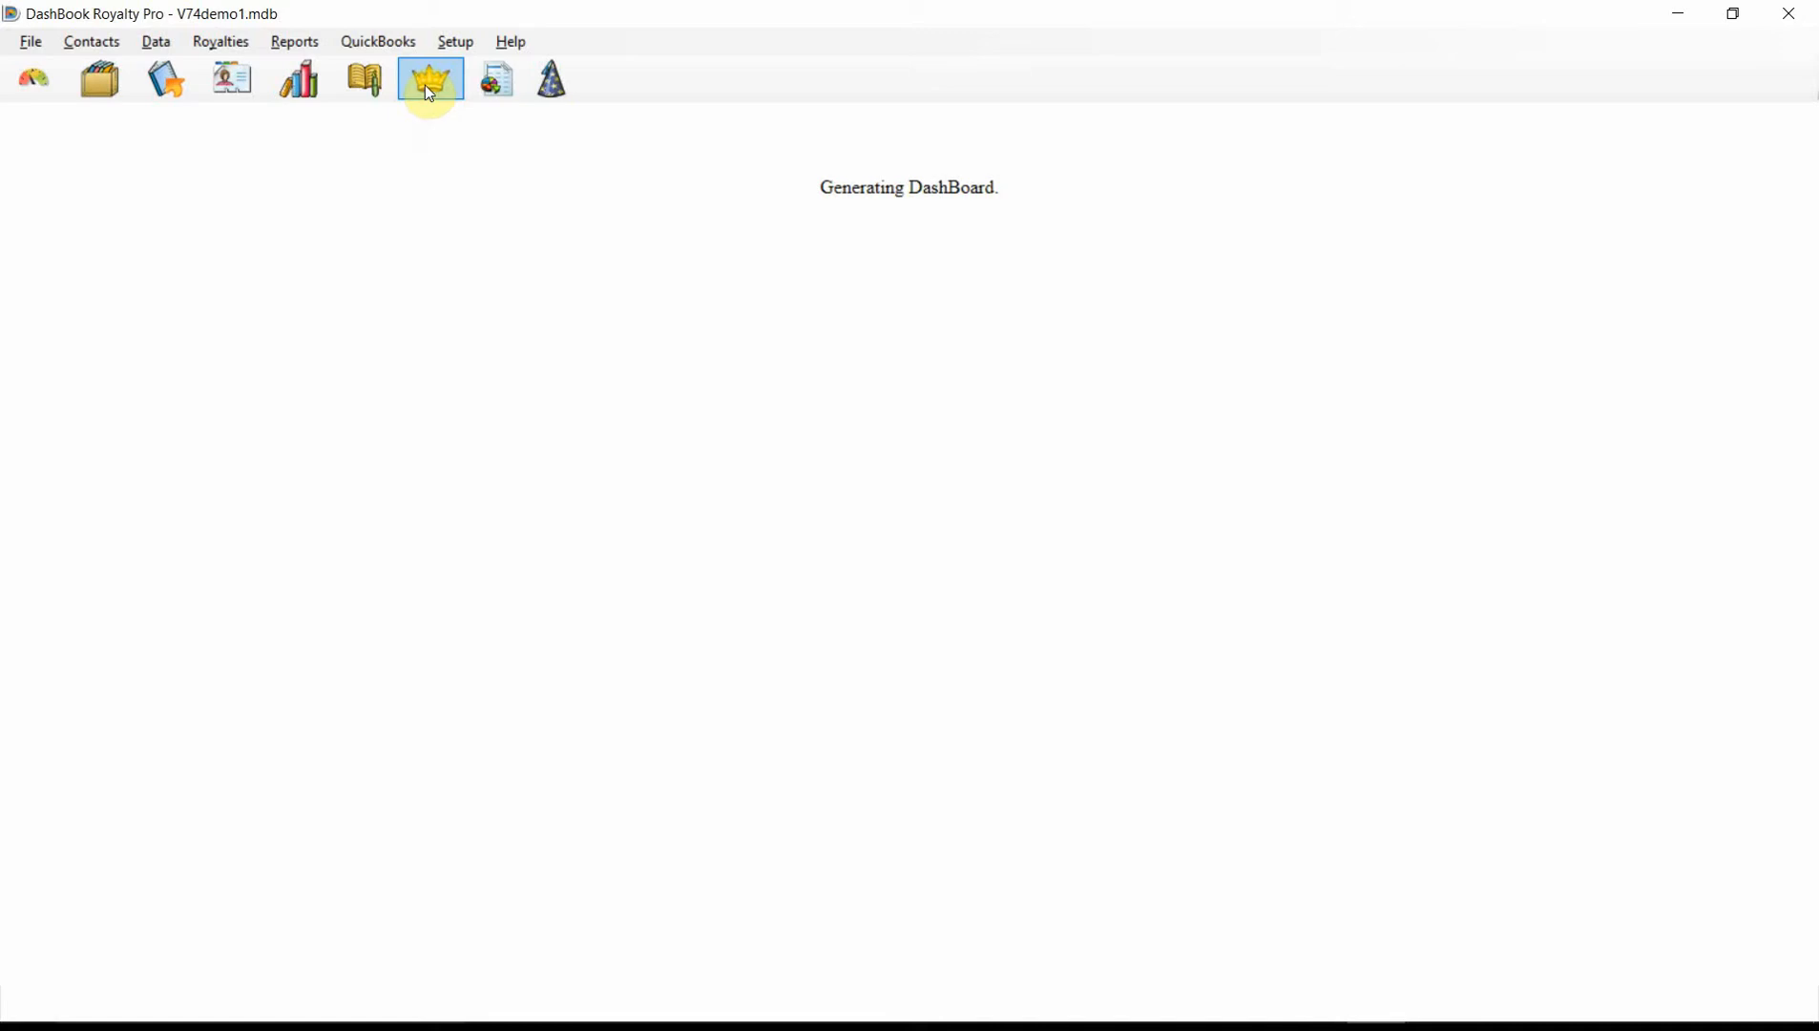
Step: Open Royalty Arrangements from the crown toolbar icon, showing the Standard Royalty arrangement
{"action": "left_click", "coordinate": [429, 78]}
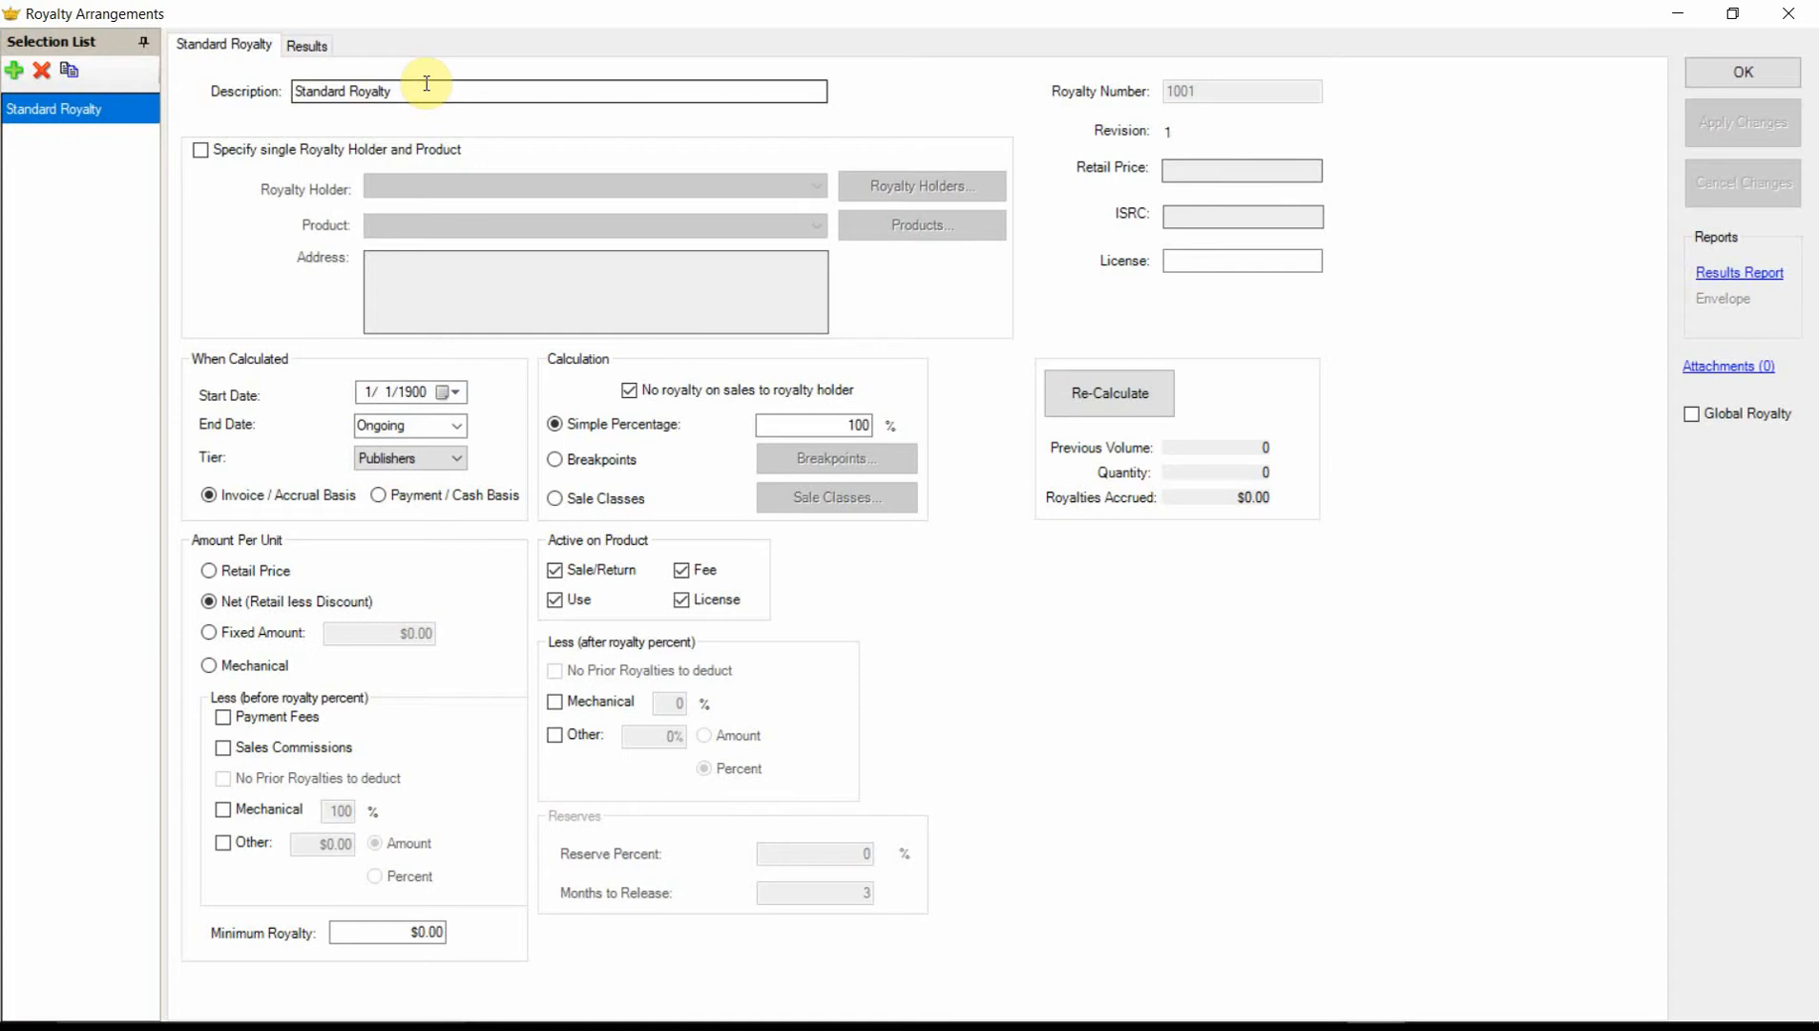
Step: Rename the arrangement Publisher Mechanical at 100% mechanical per unit, saving as revision 2
{"action": "double_click", "coordinate": [343, 91]}
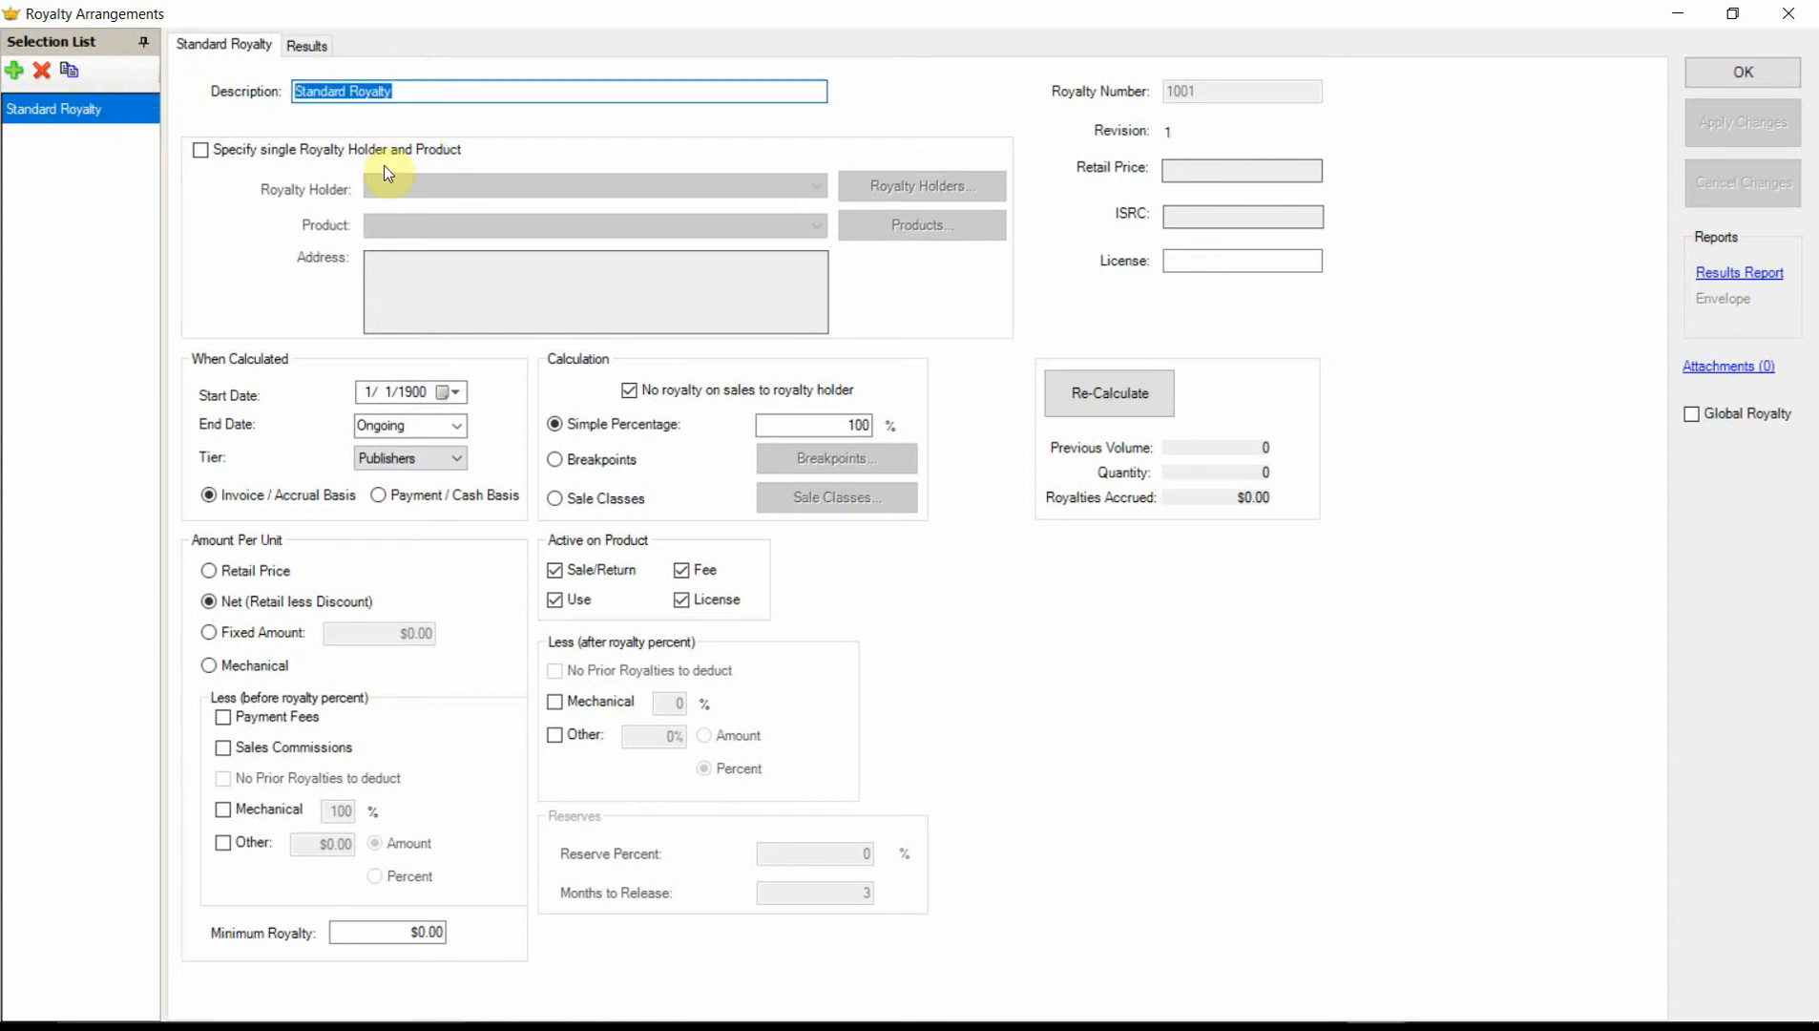
{"action": "type", "text": "Publisher"}
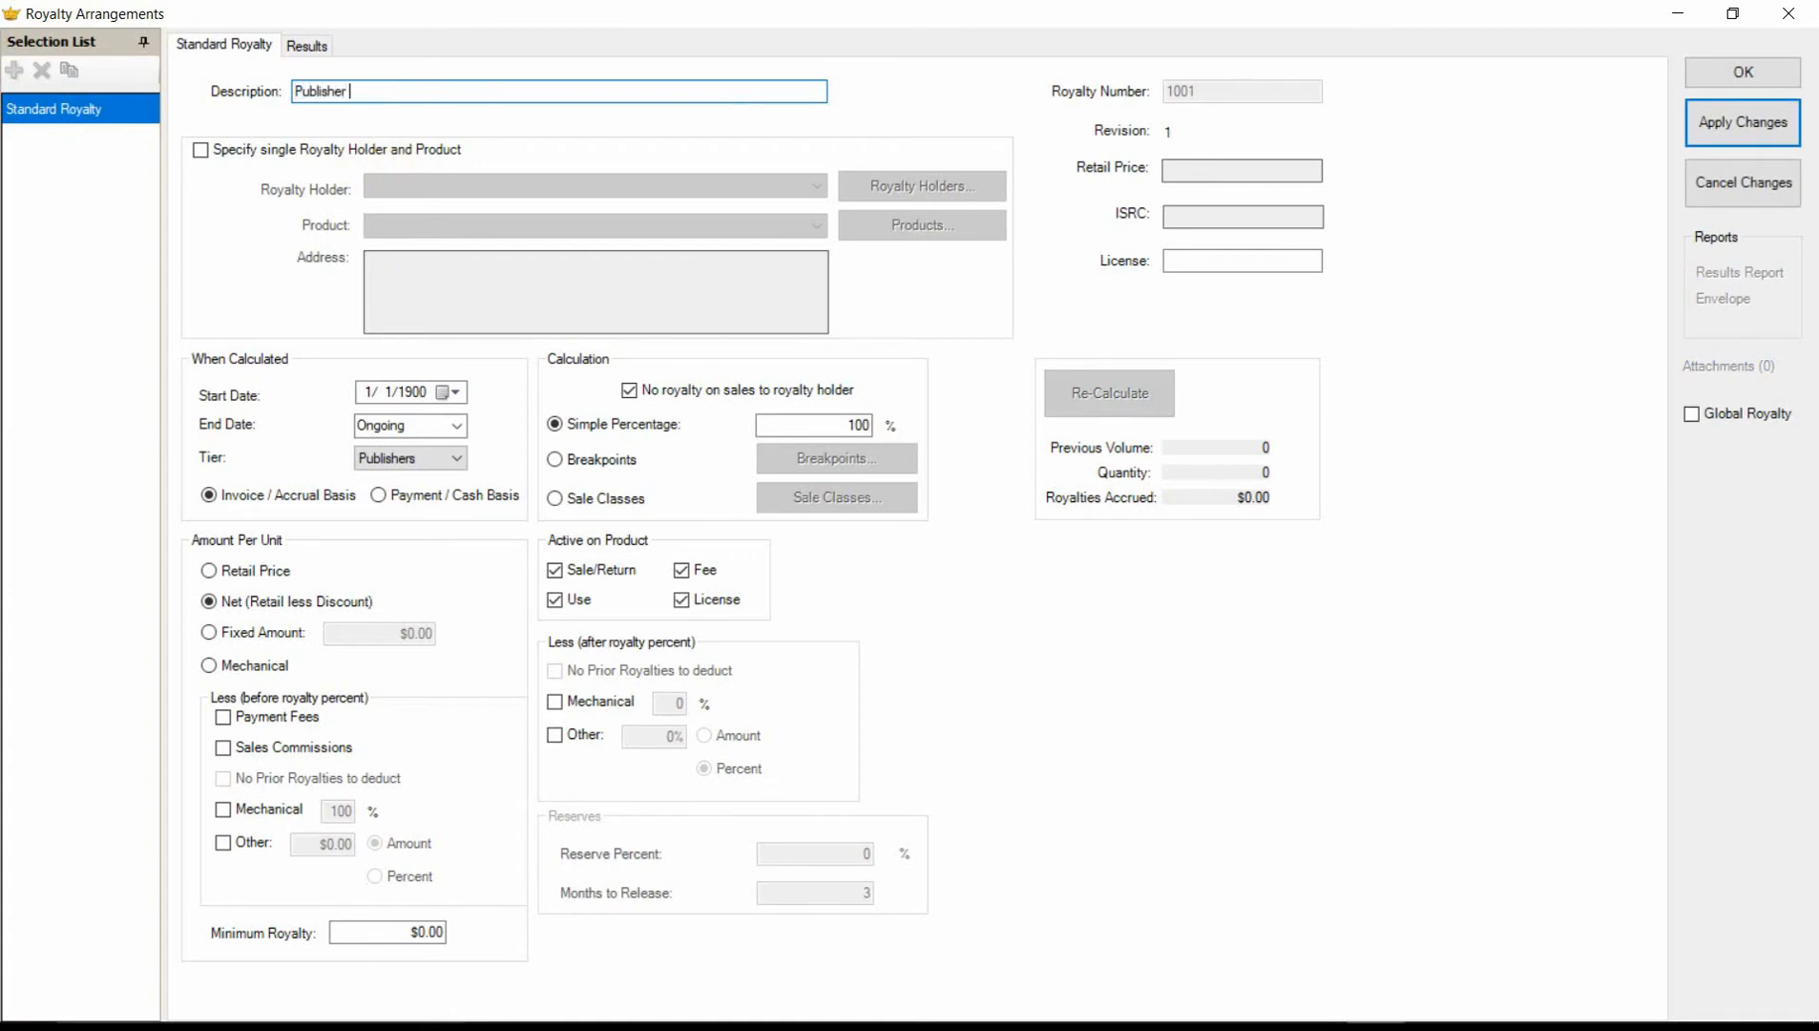
{"action": "type", "text": "Mechanical"}
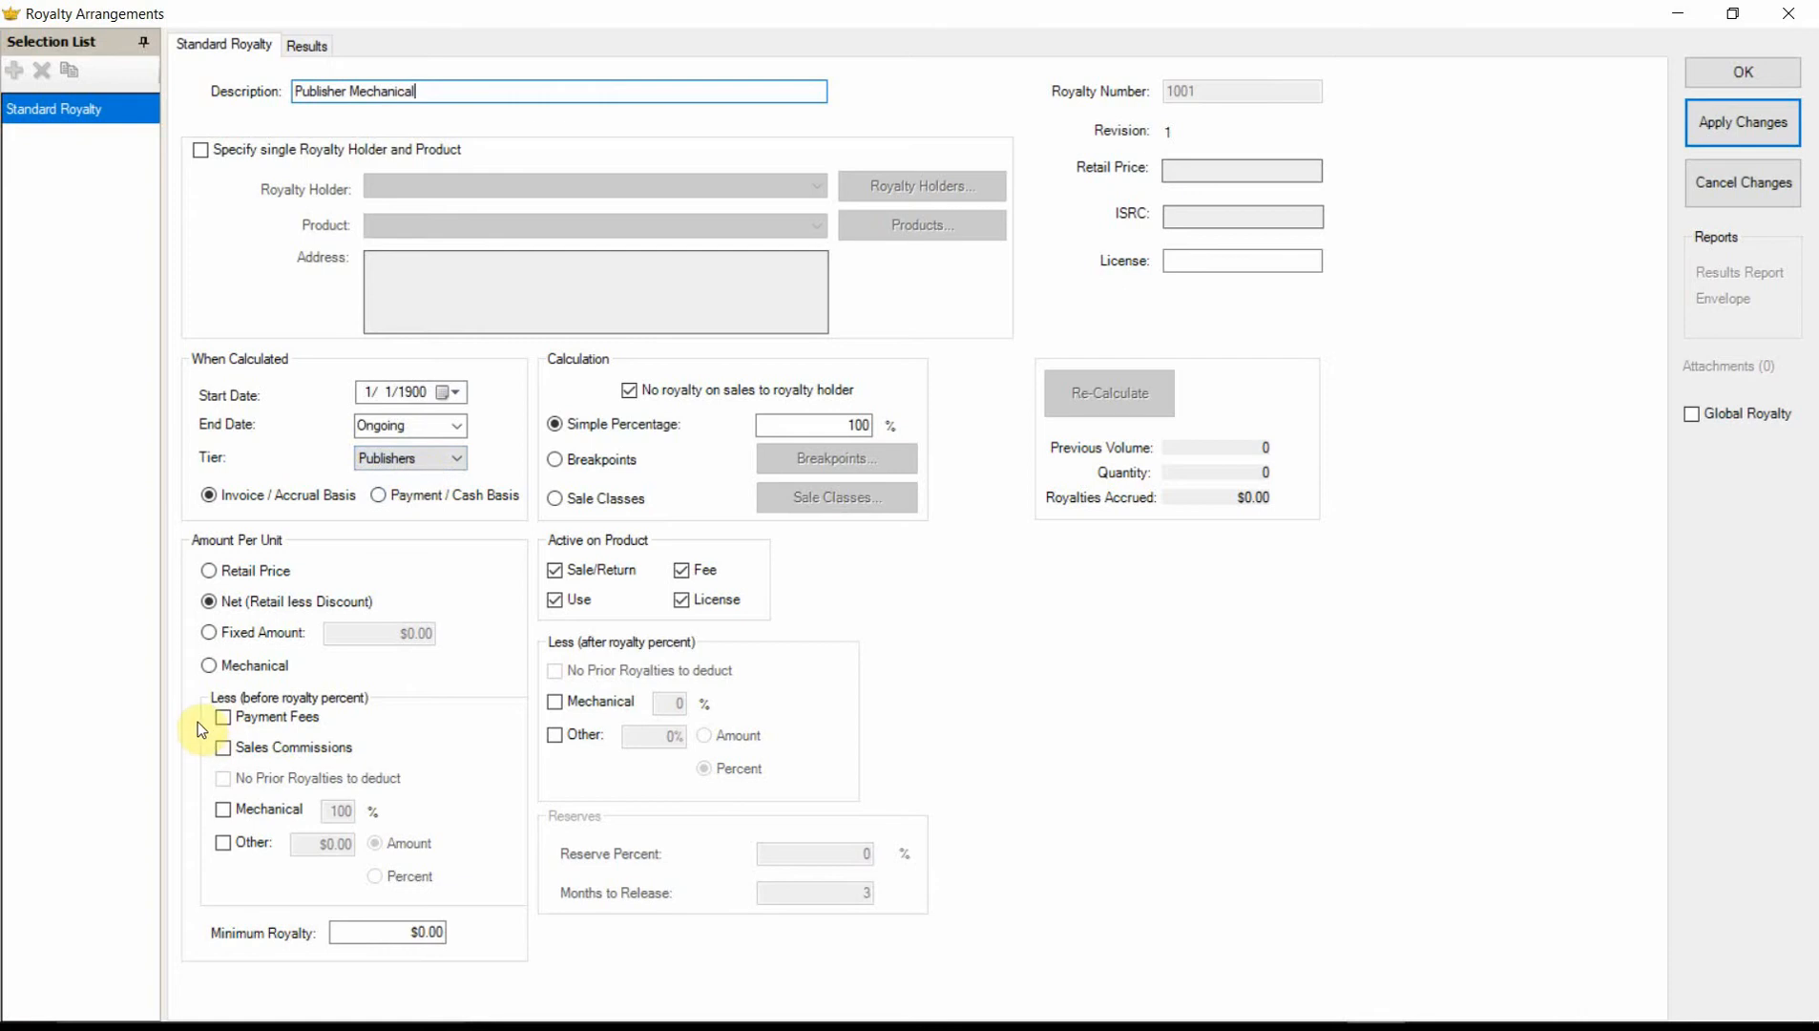
{"action": "left_click", "coordinate": [209, 665]}
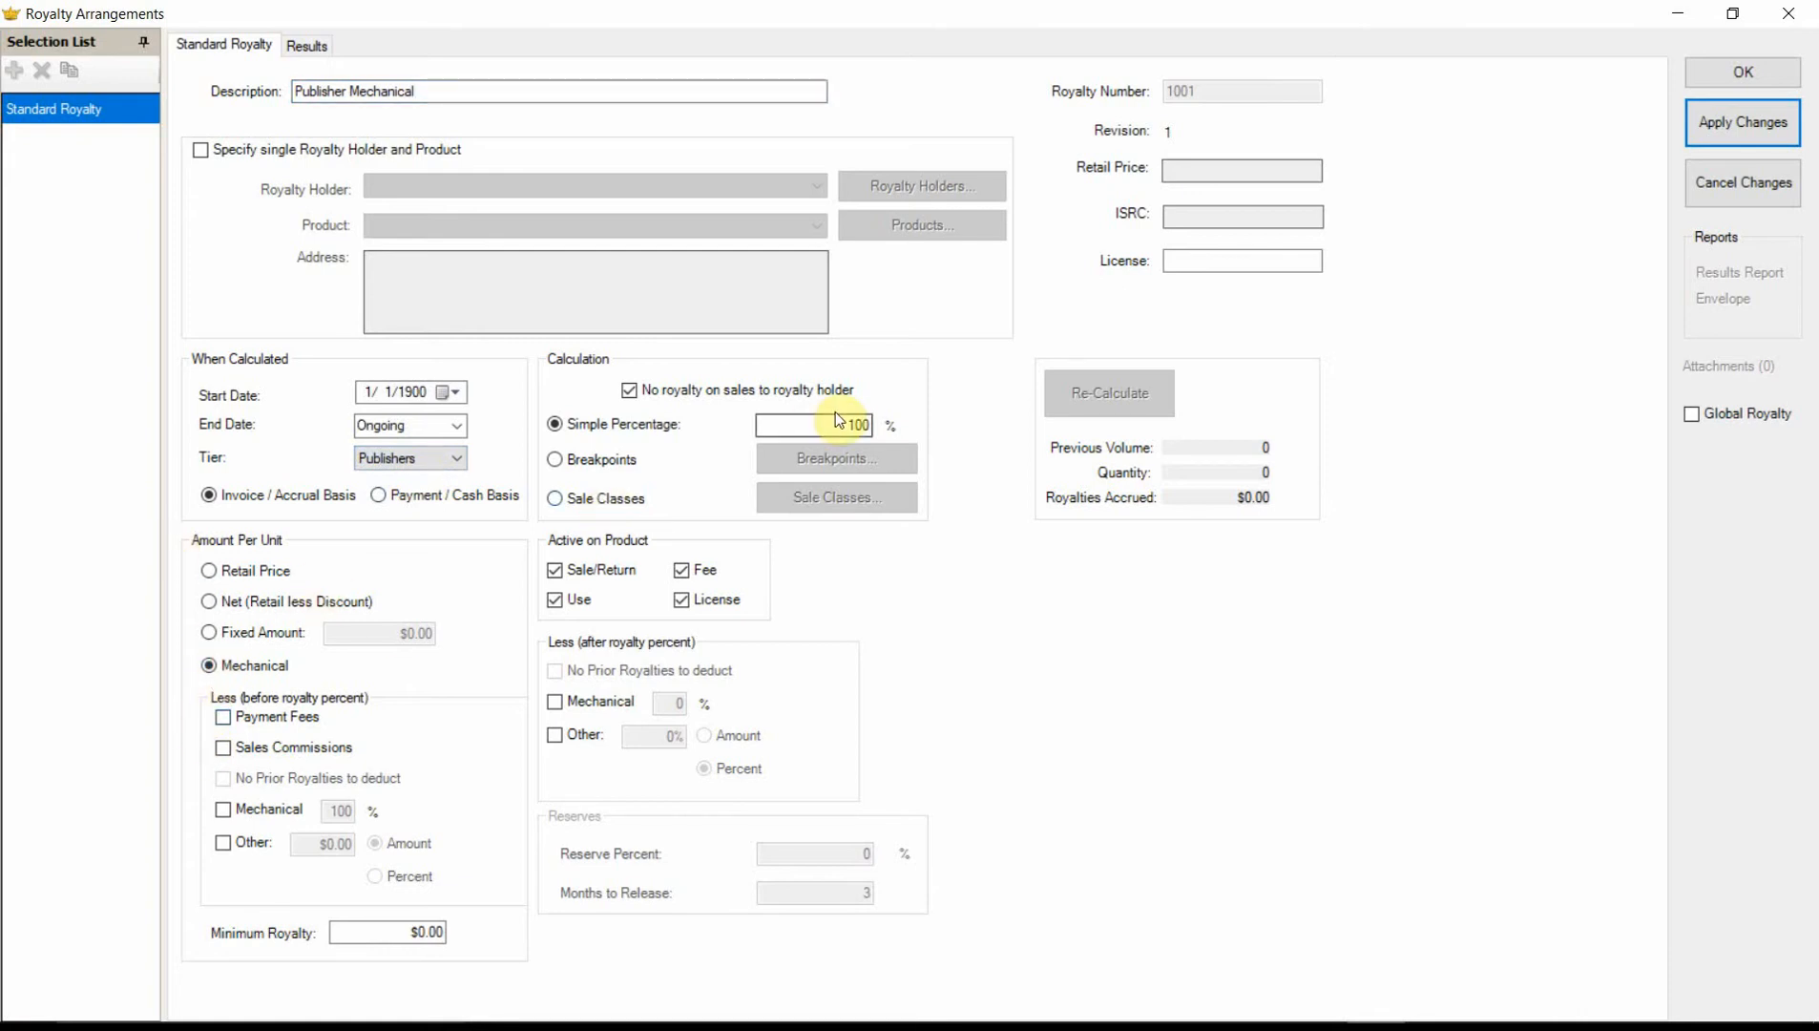
{"action": "left_click", "coordinate": [813, 423]}
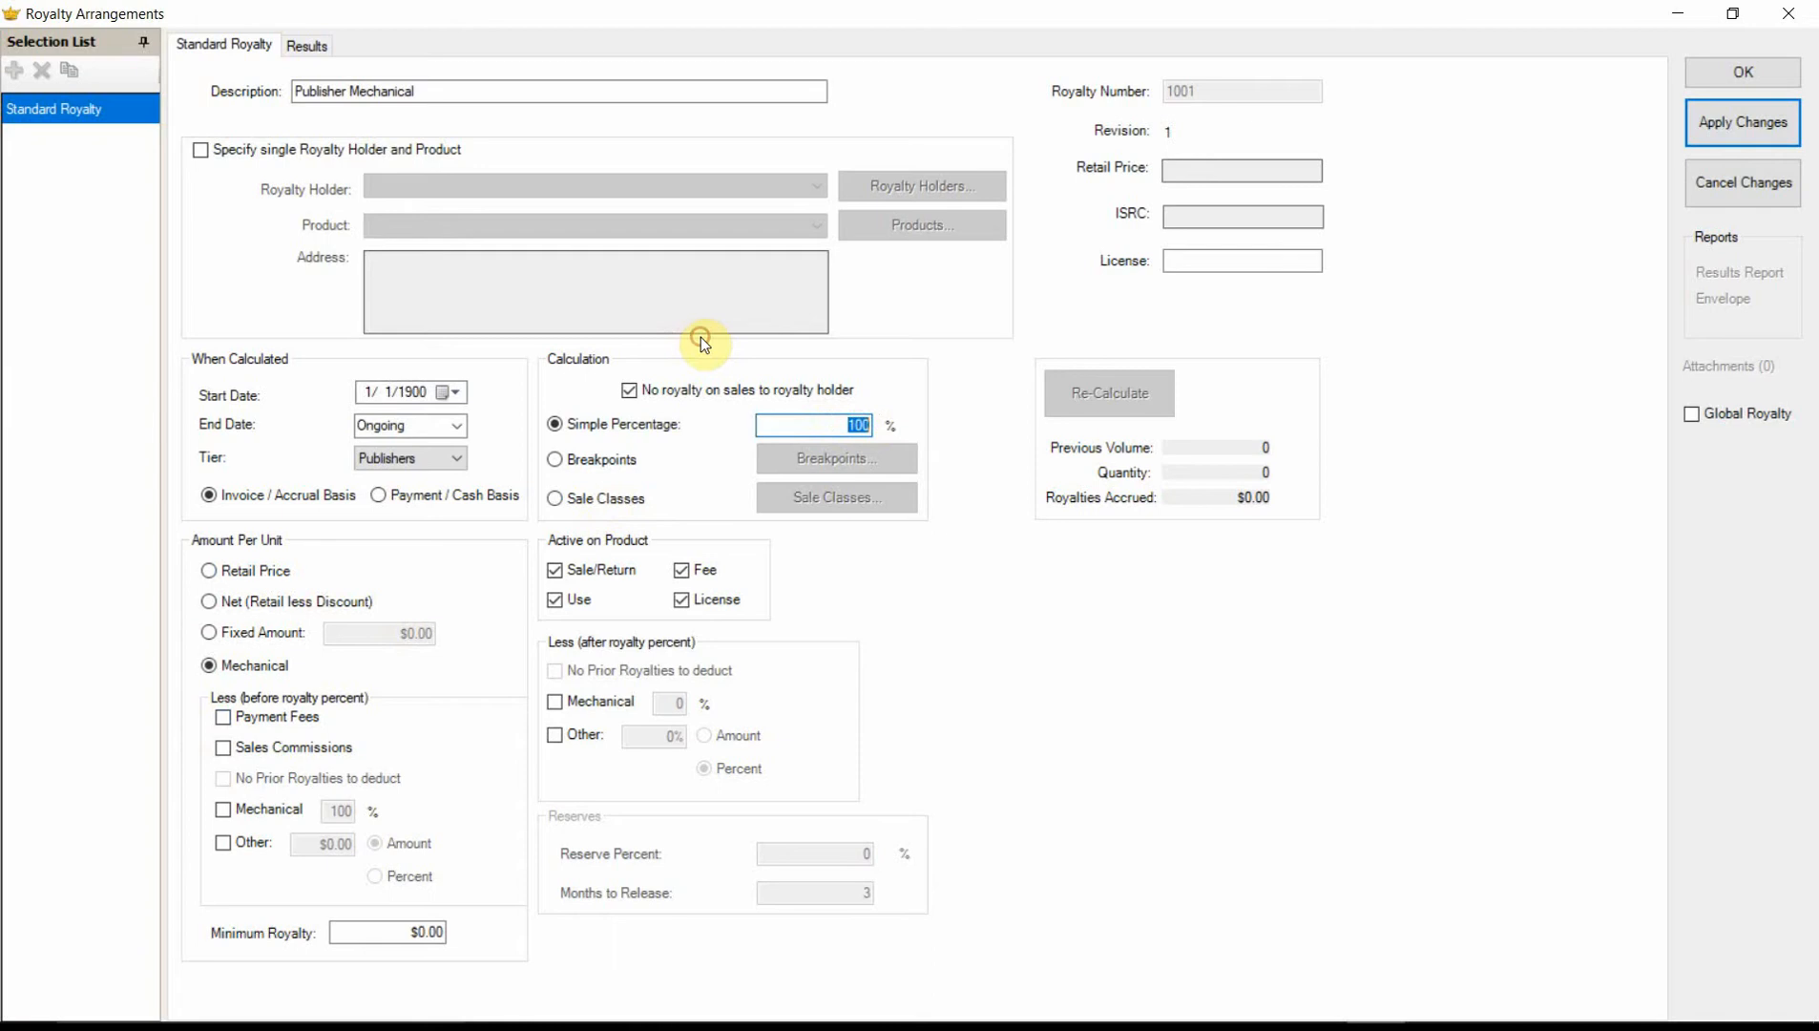
{"action": "mouse_move", "coordinate": [917, 414]}
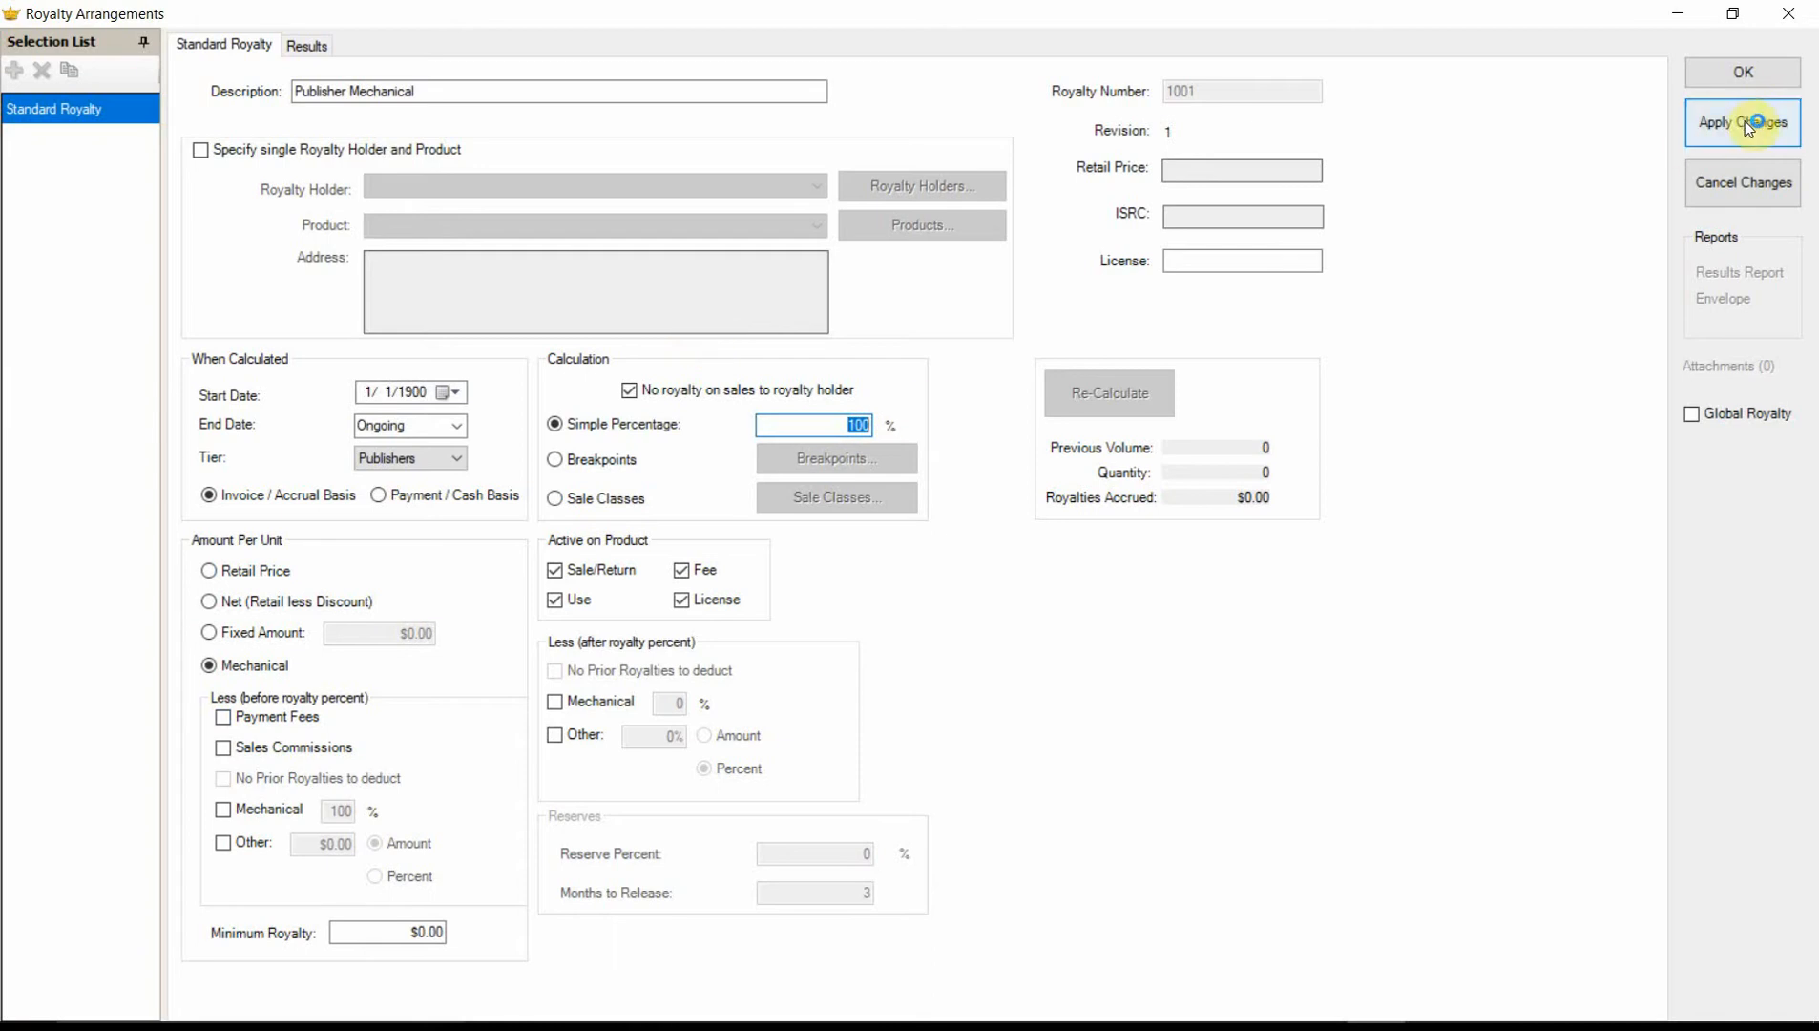
{"action": "left_click", "coordinate": [1740, 122]}
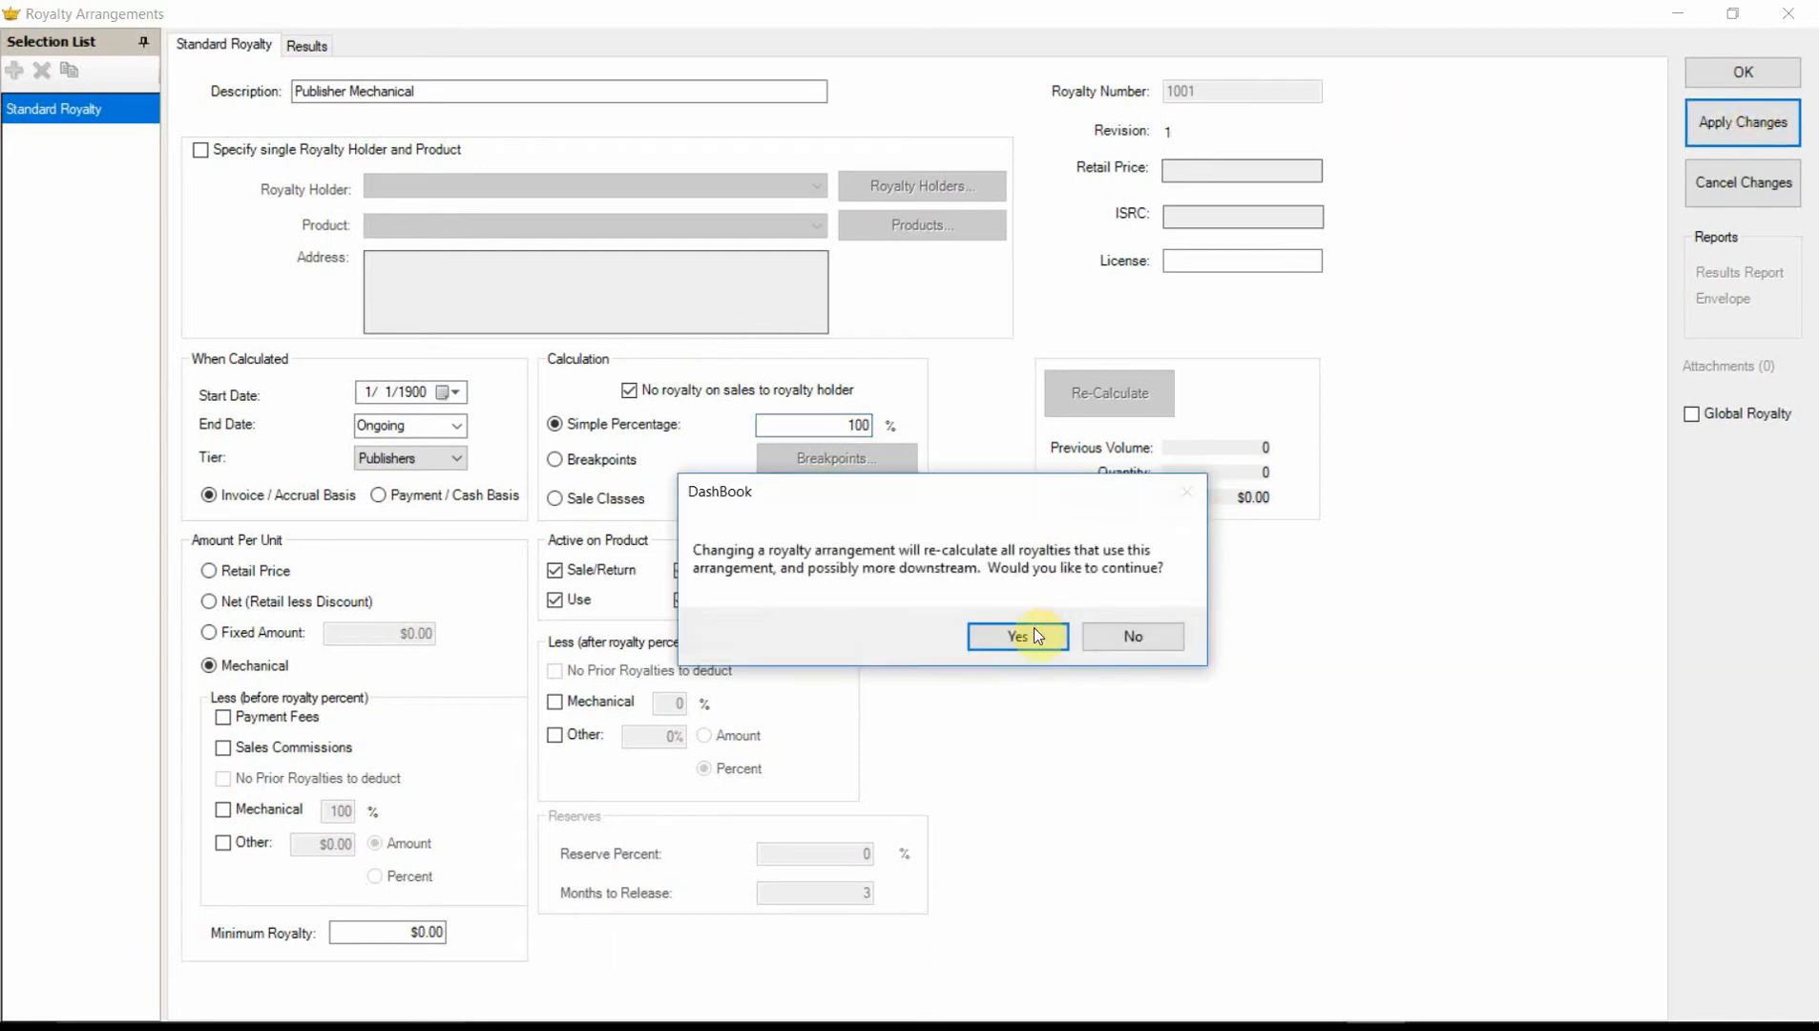
{"action": "left_click", "coordinate": [1016, 636]}
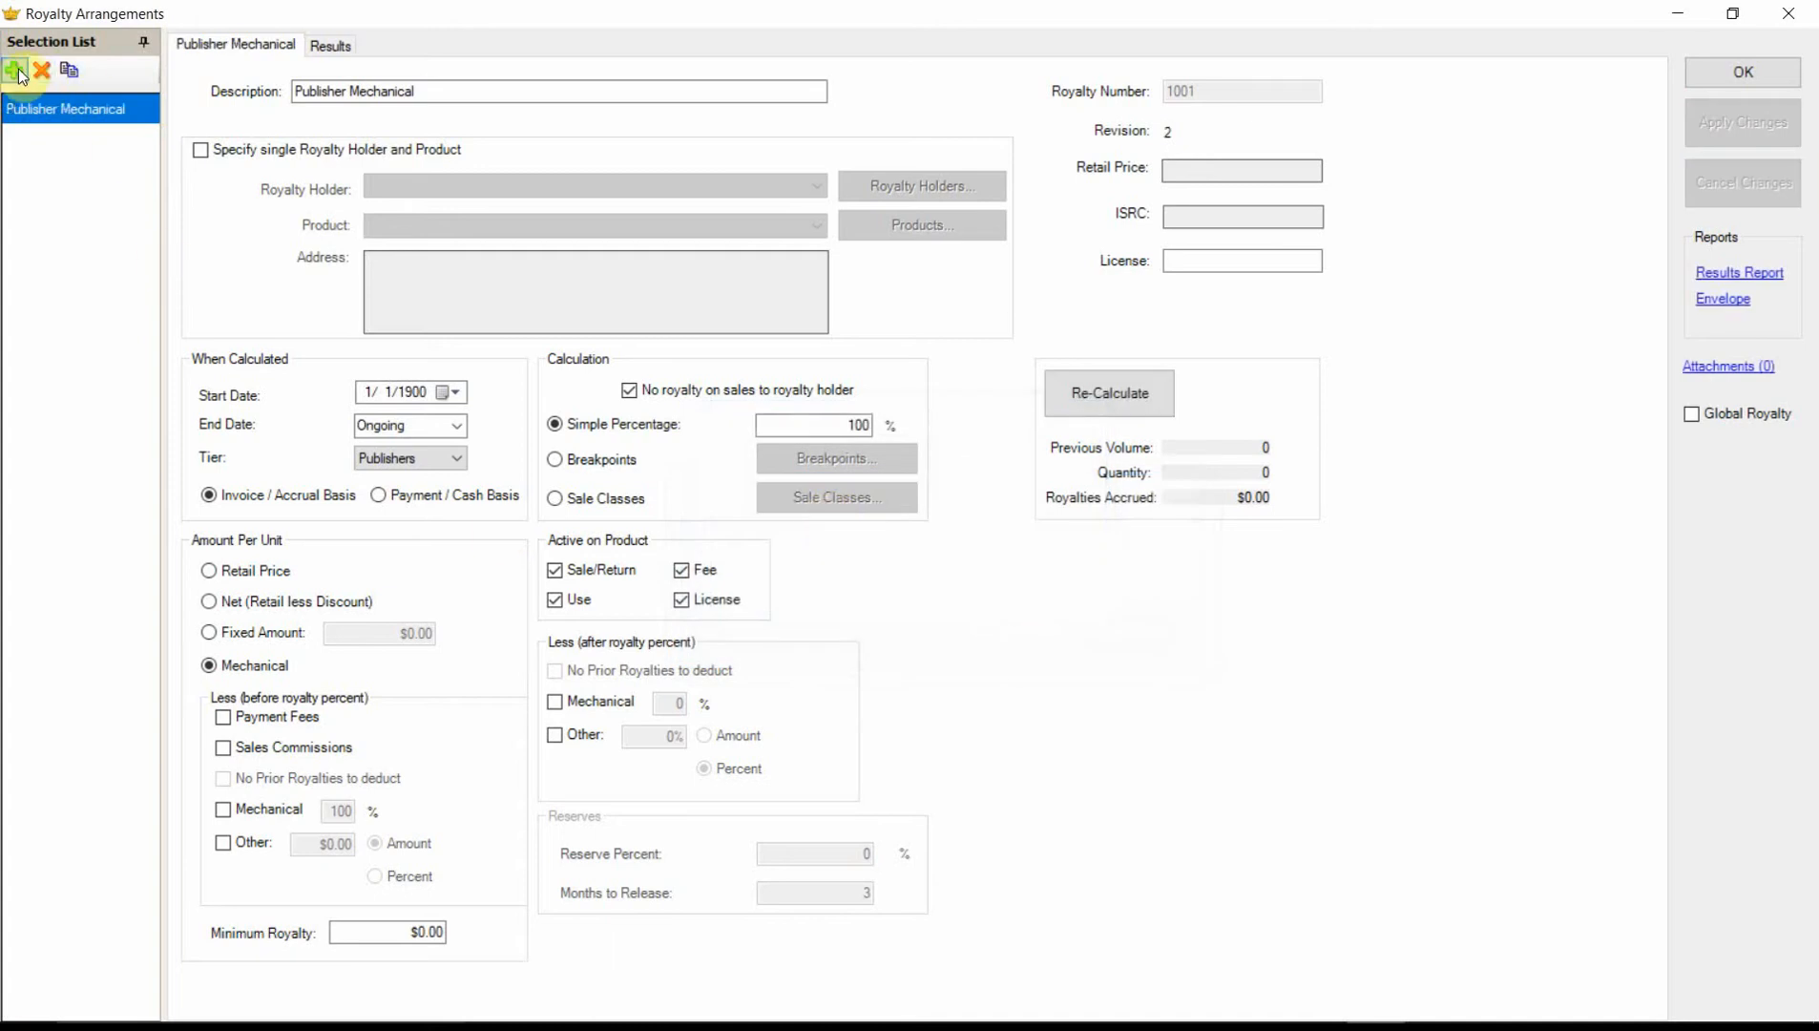
Step: Start a new royalty arrangement described as Label percent of net
{"action": "left_click", "coordinate": [16, 71]}
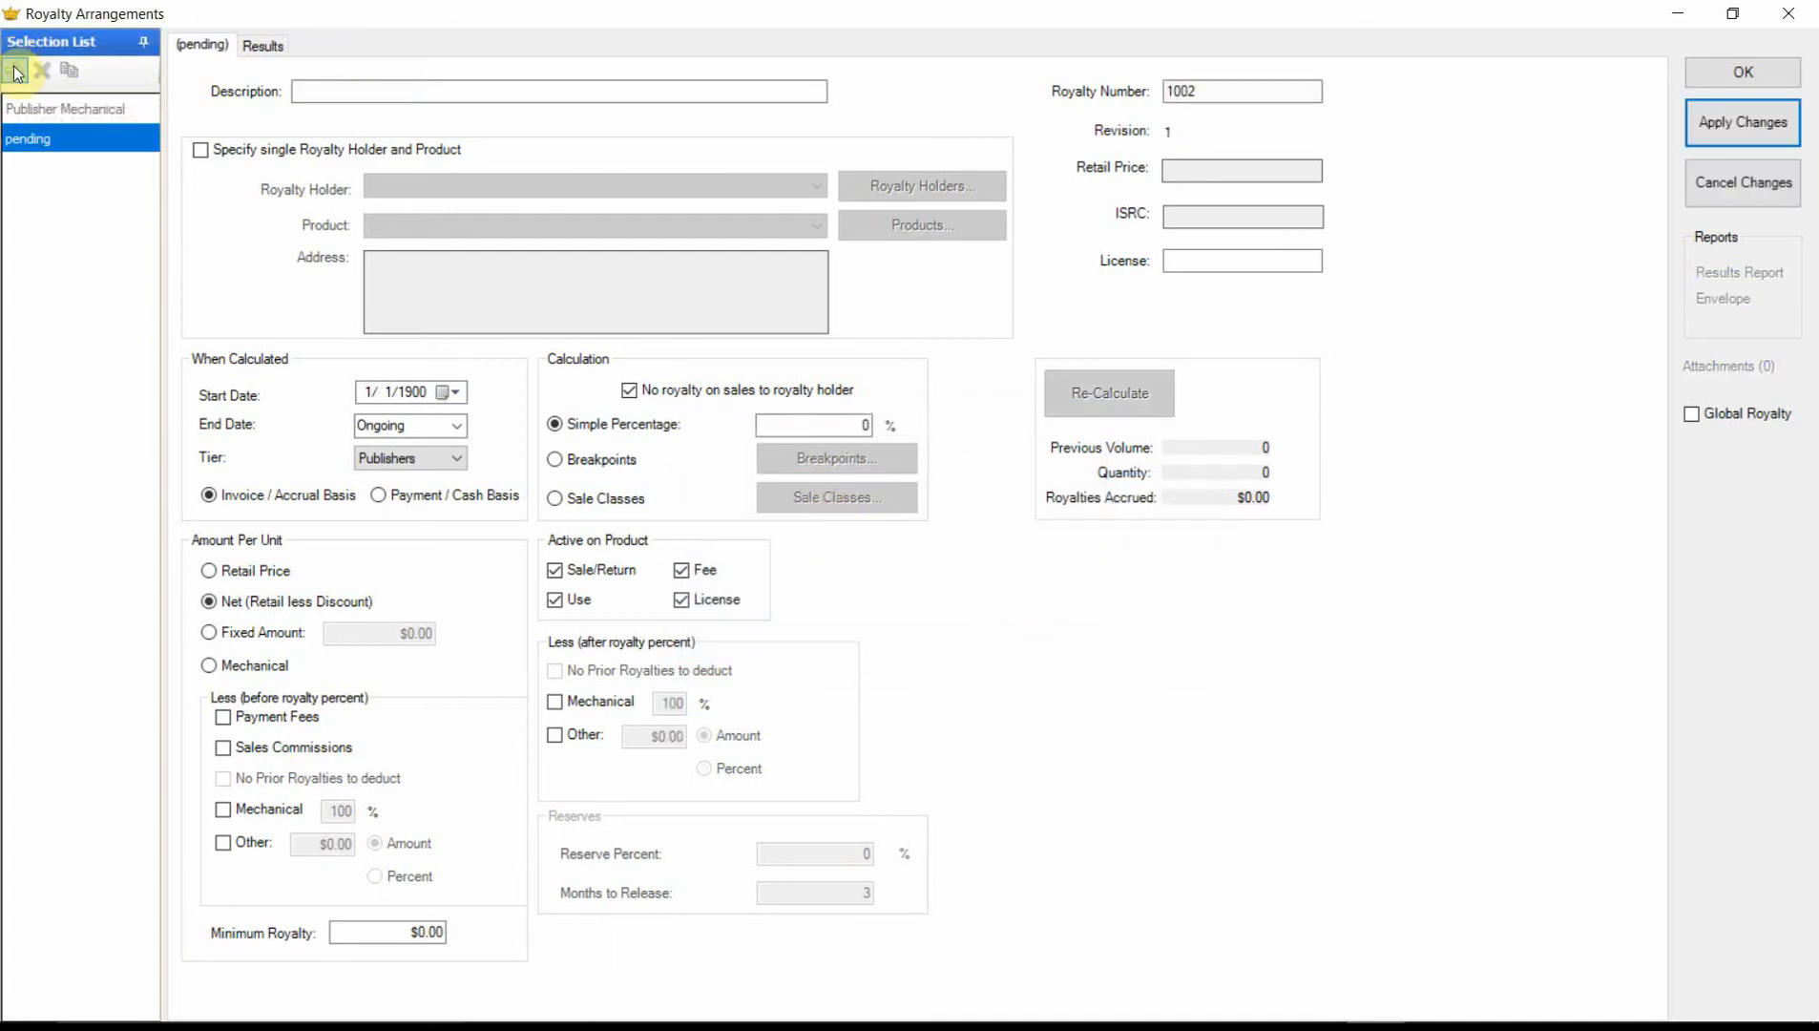
{"action": "left_click", "coordinate": [558, 91]}
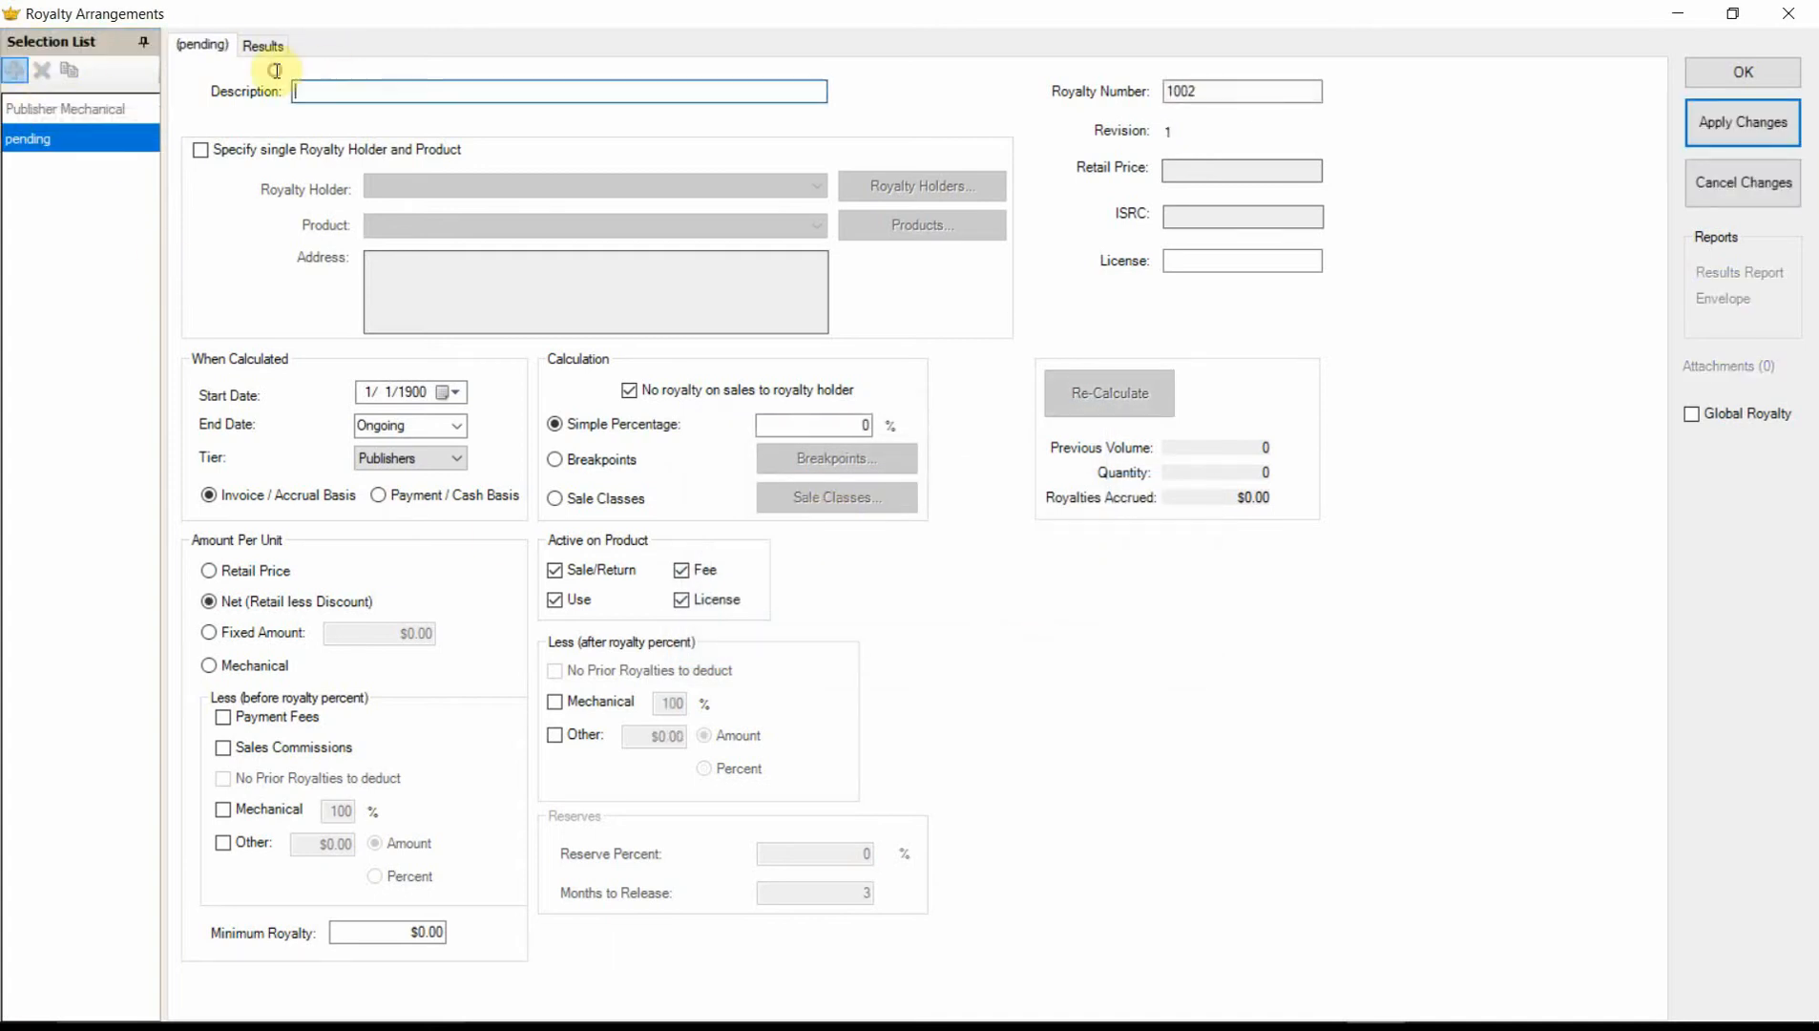
{"action": "type", "text": "Label"}
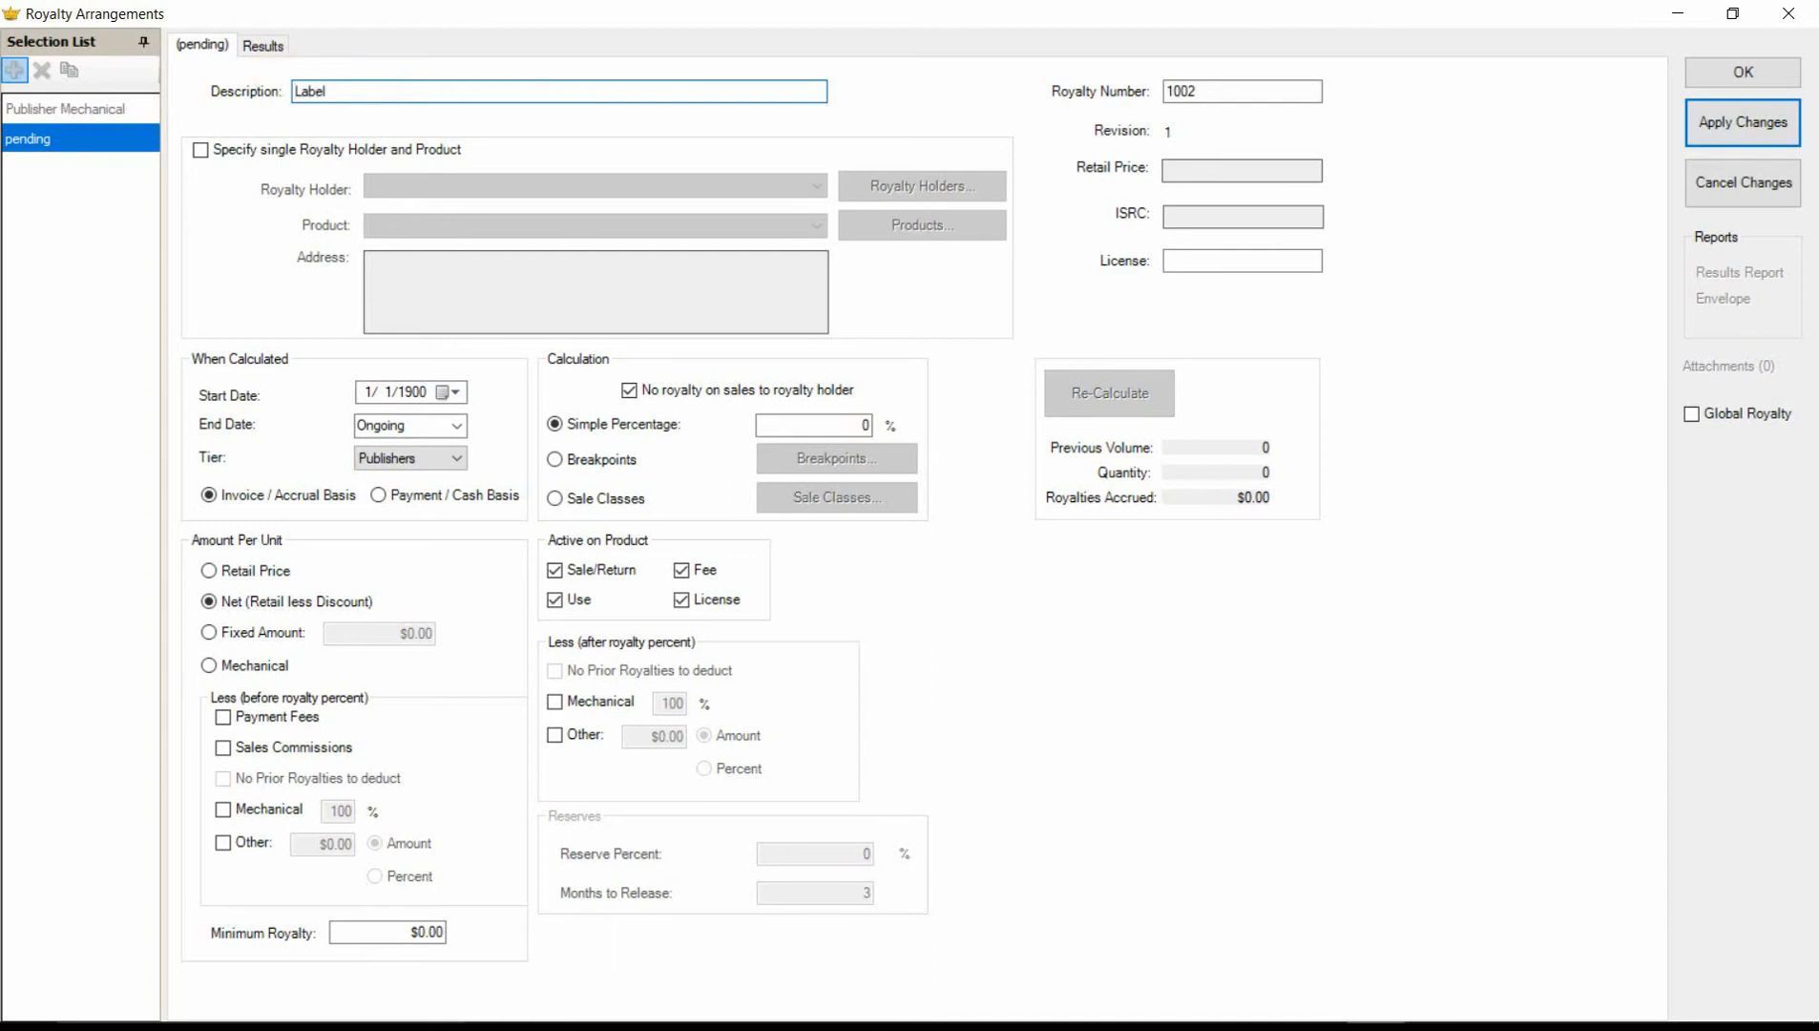
{"action": "type", "text": "percent of net"}
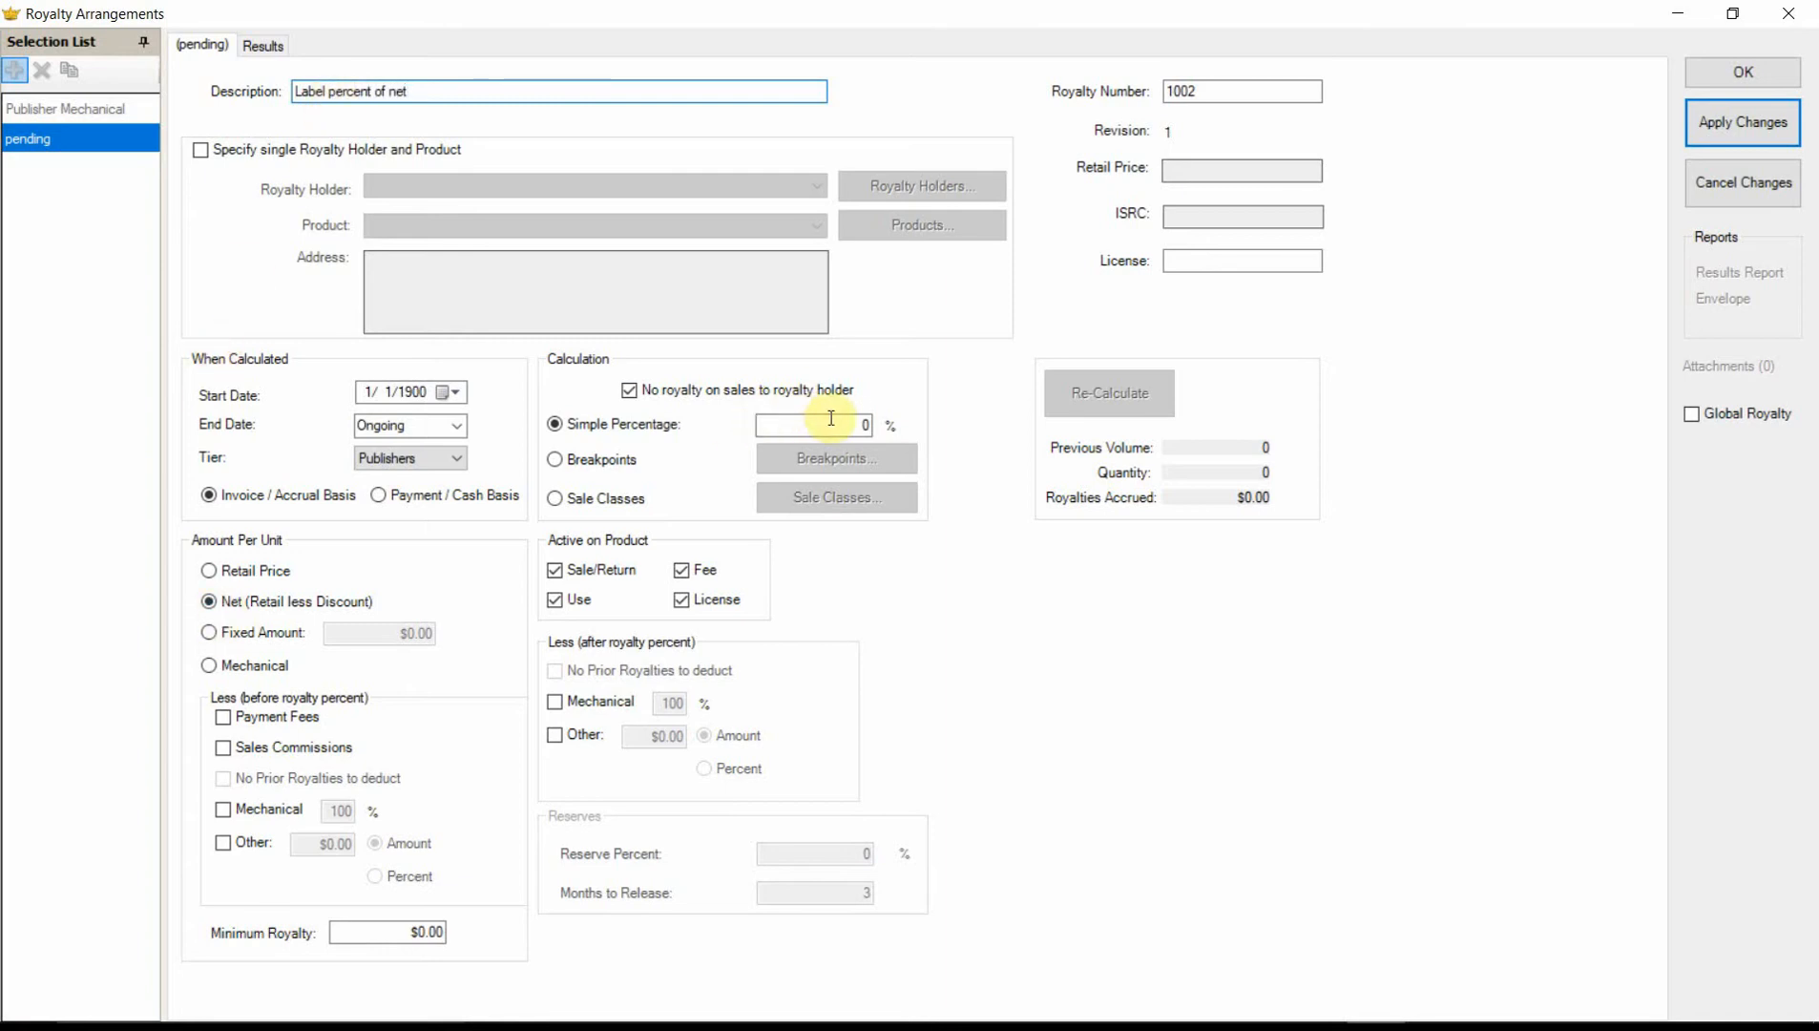
Step: Set 50% on the Labels tier, deduct publisher royalties after percent, and save
{"action": "left_click", "coordinate": [812, 424]}
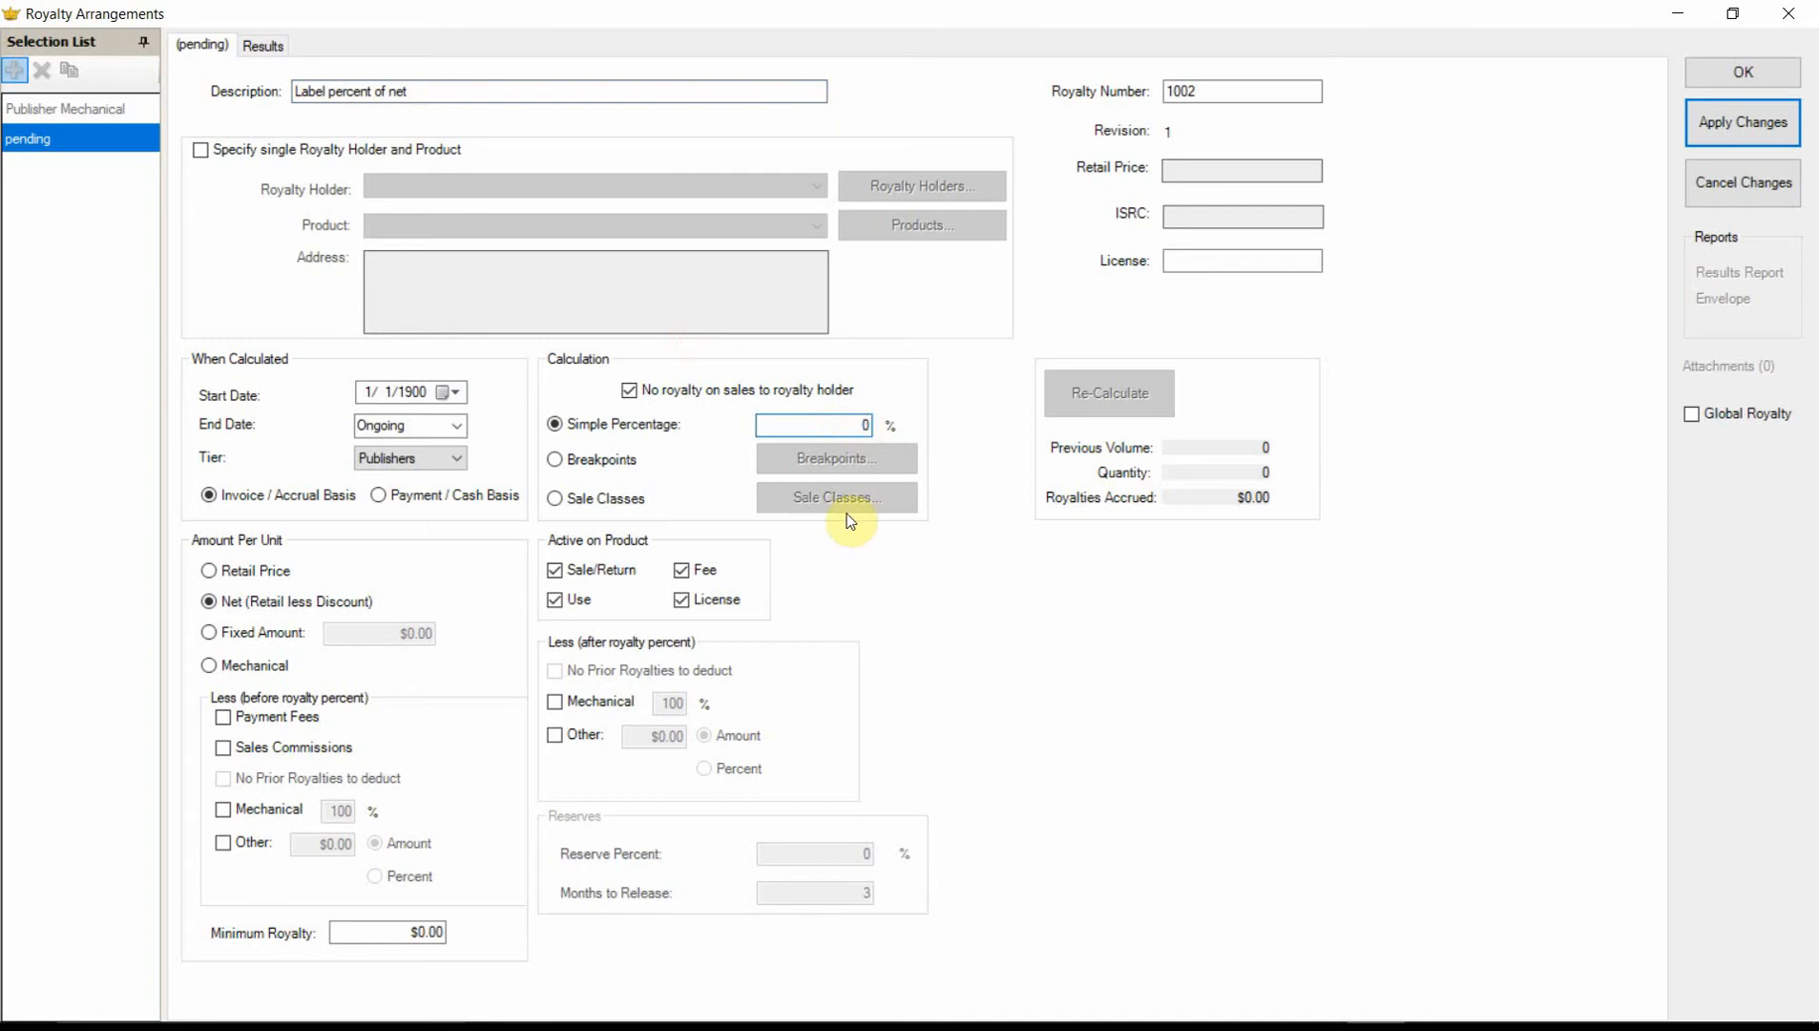
{"action": "type", "text": "50"}
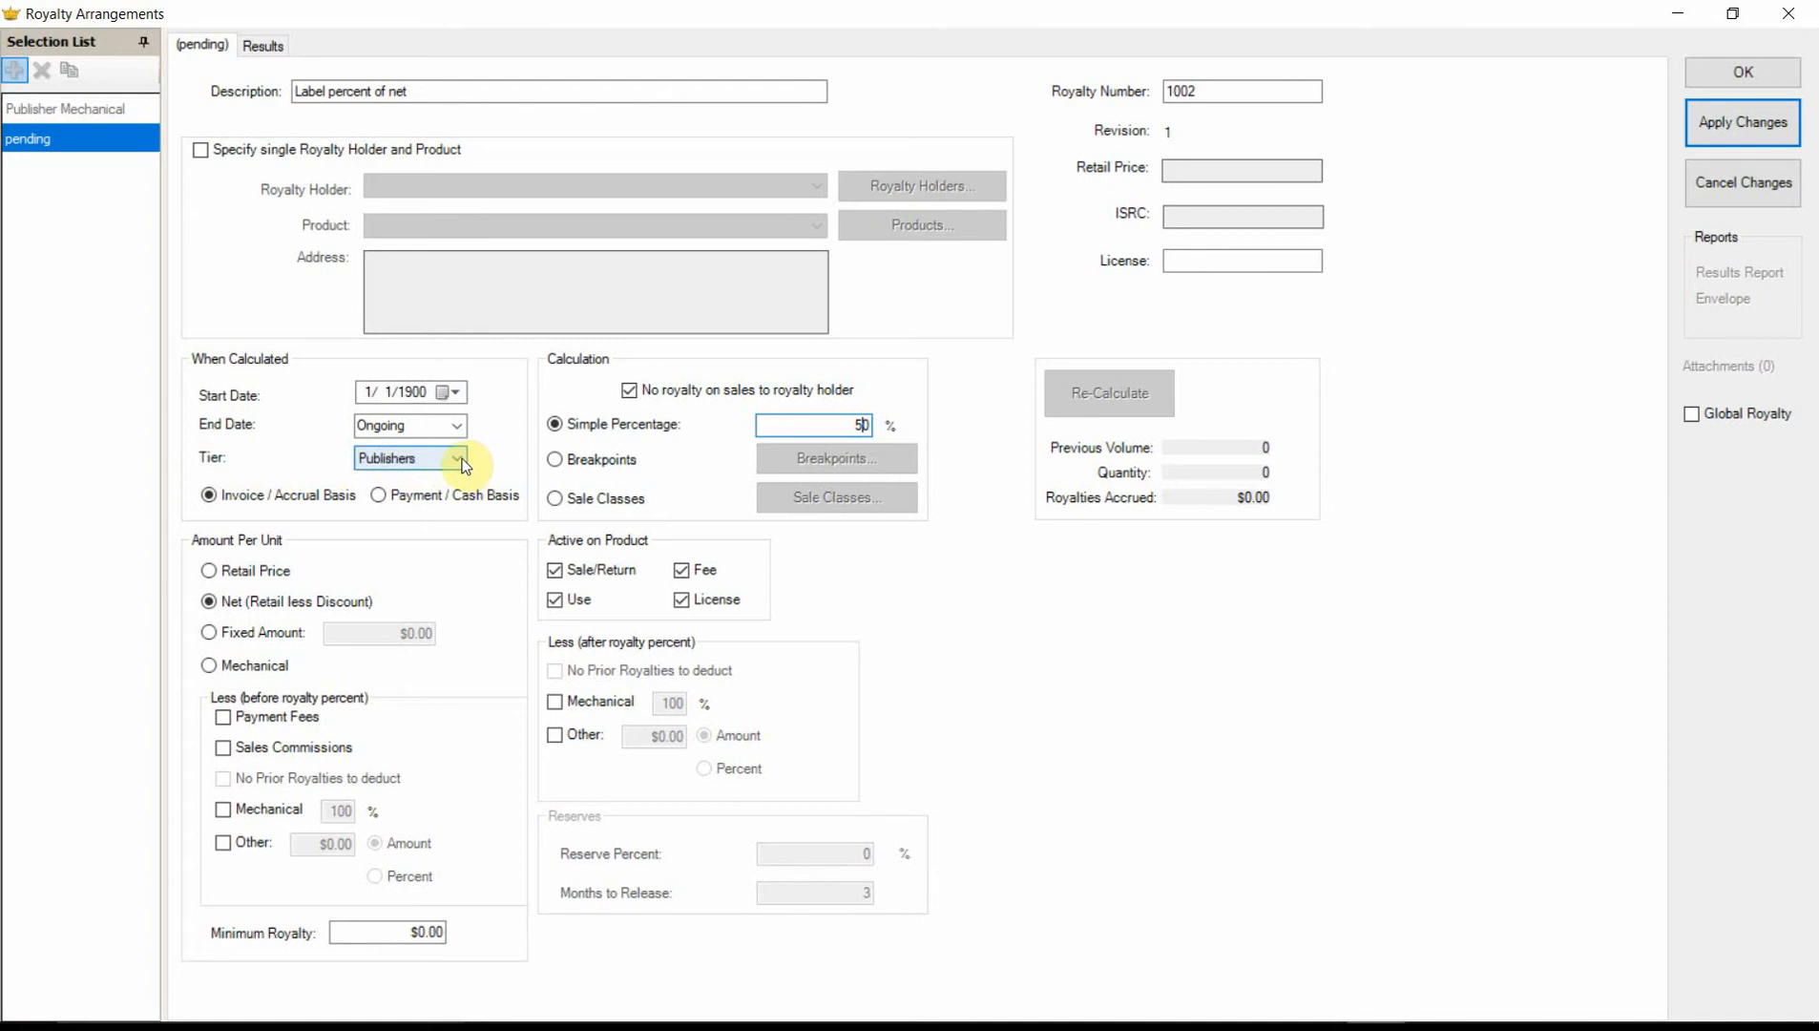
{"action": "left_click", "coordinate": [456, 457]}
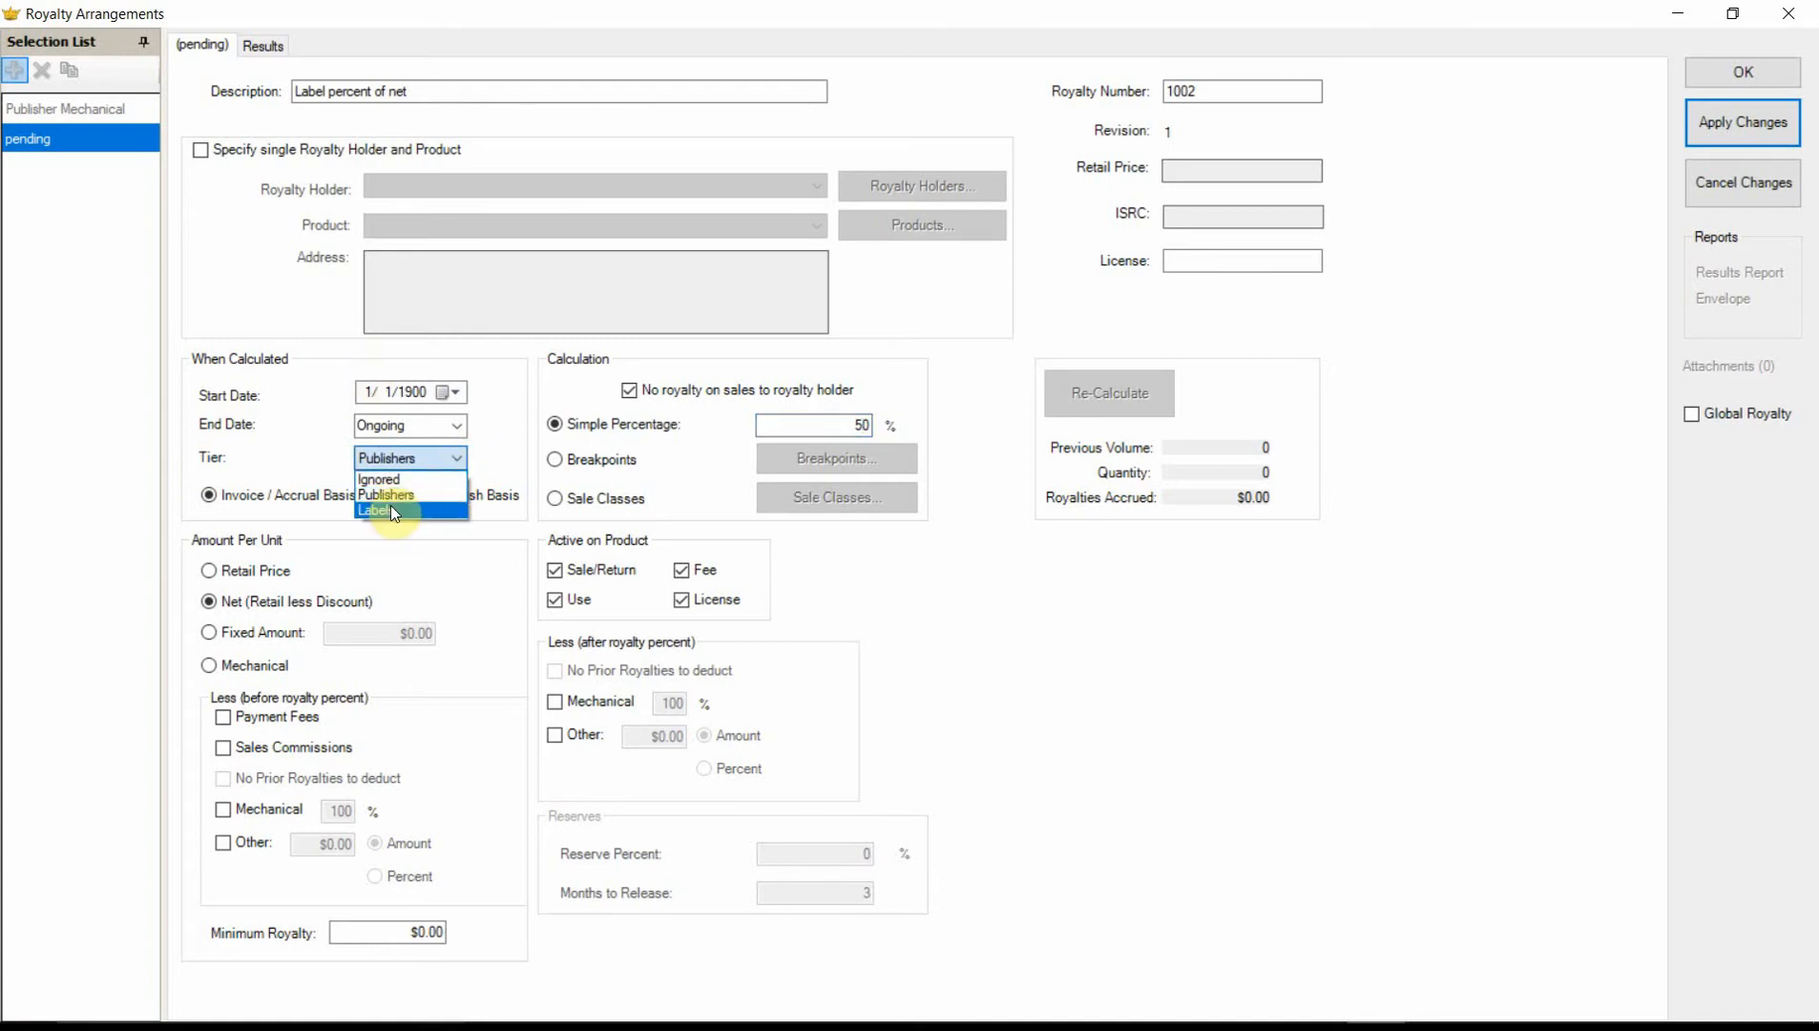
{"action": "left_click", "coordinate": [377, 510]}
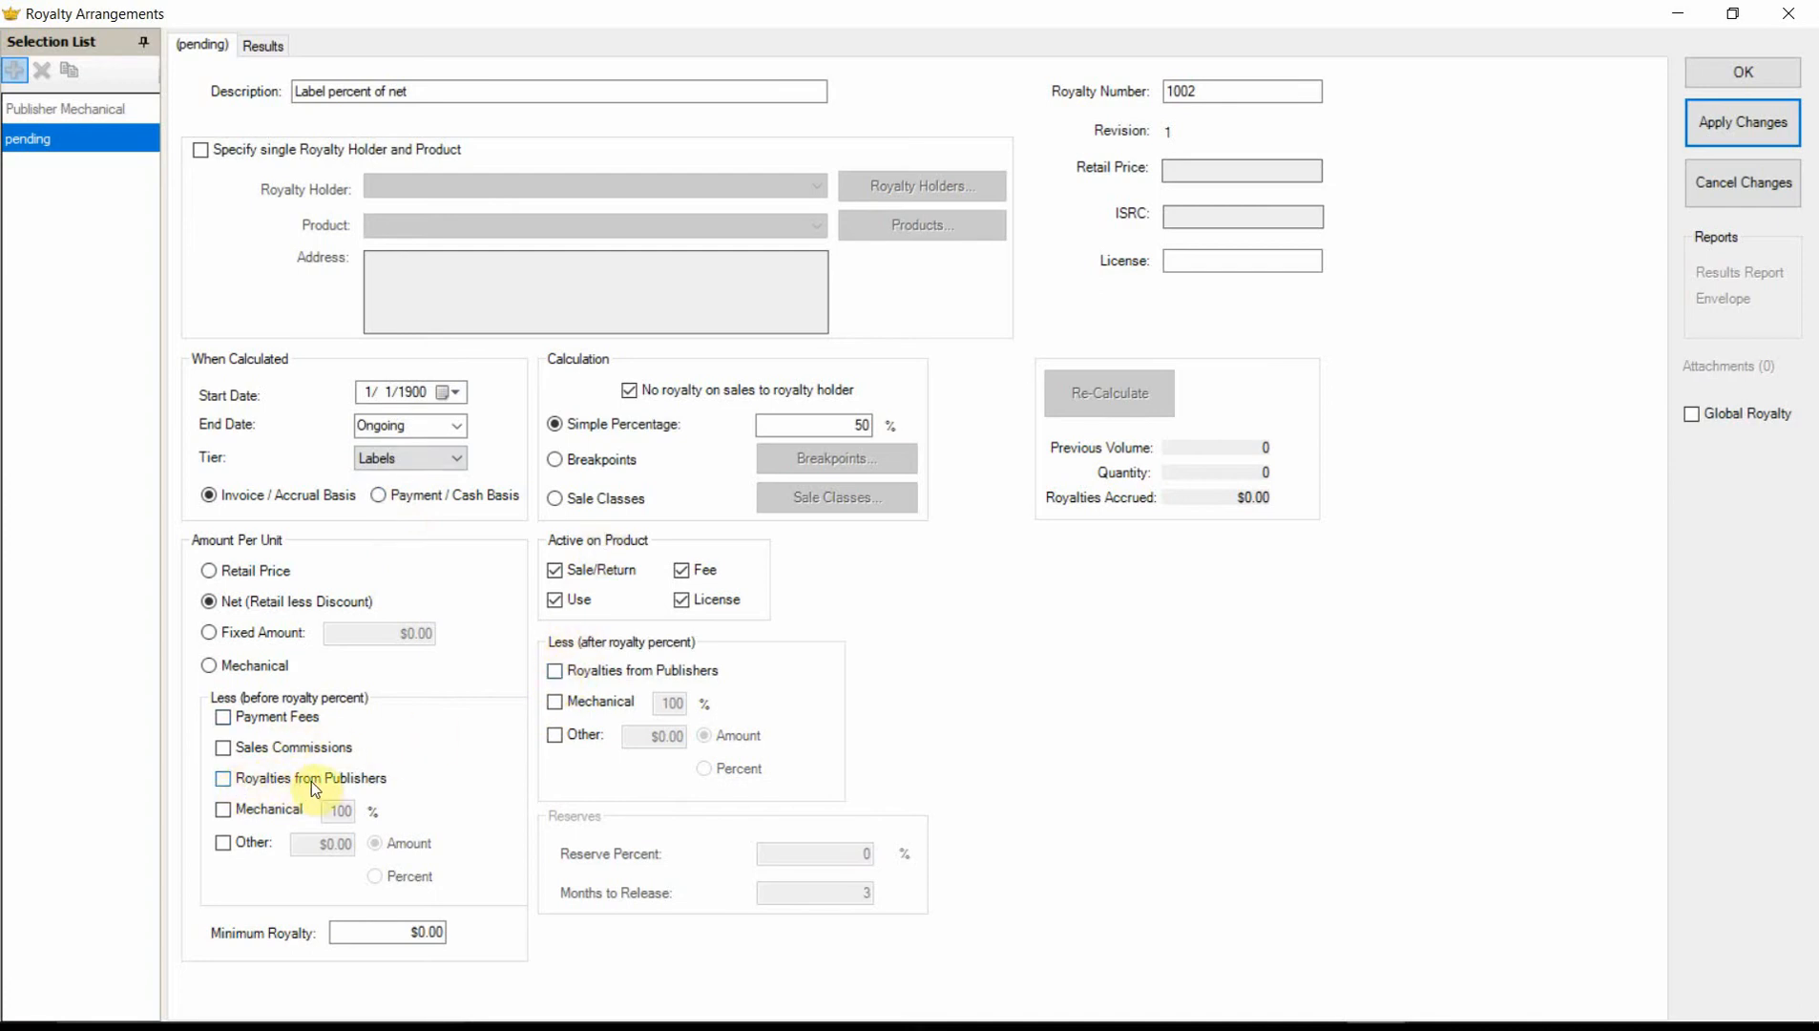
{"action": "mouse_move", "coordinate": [227, 784]}
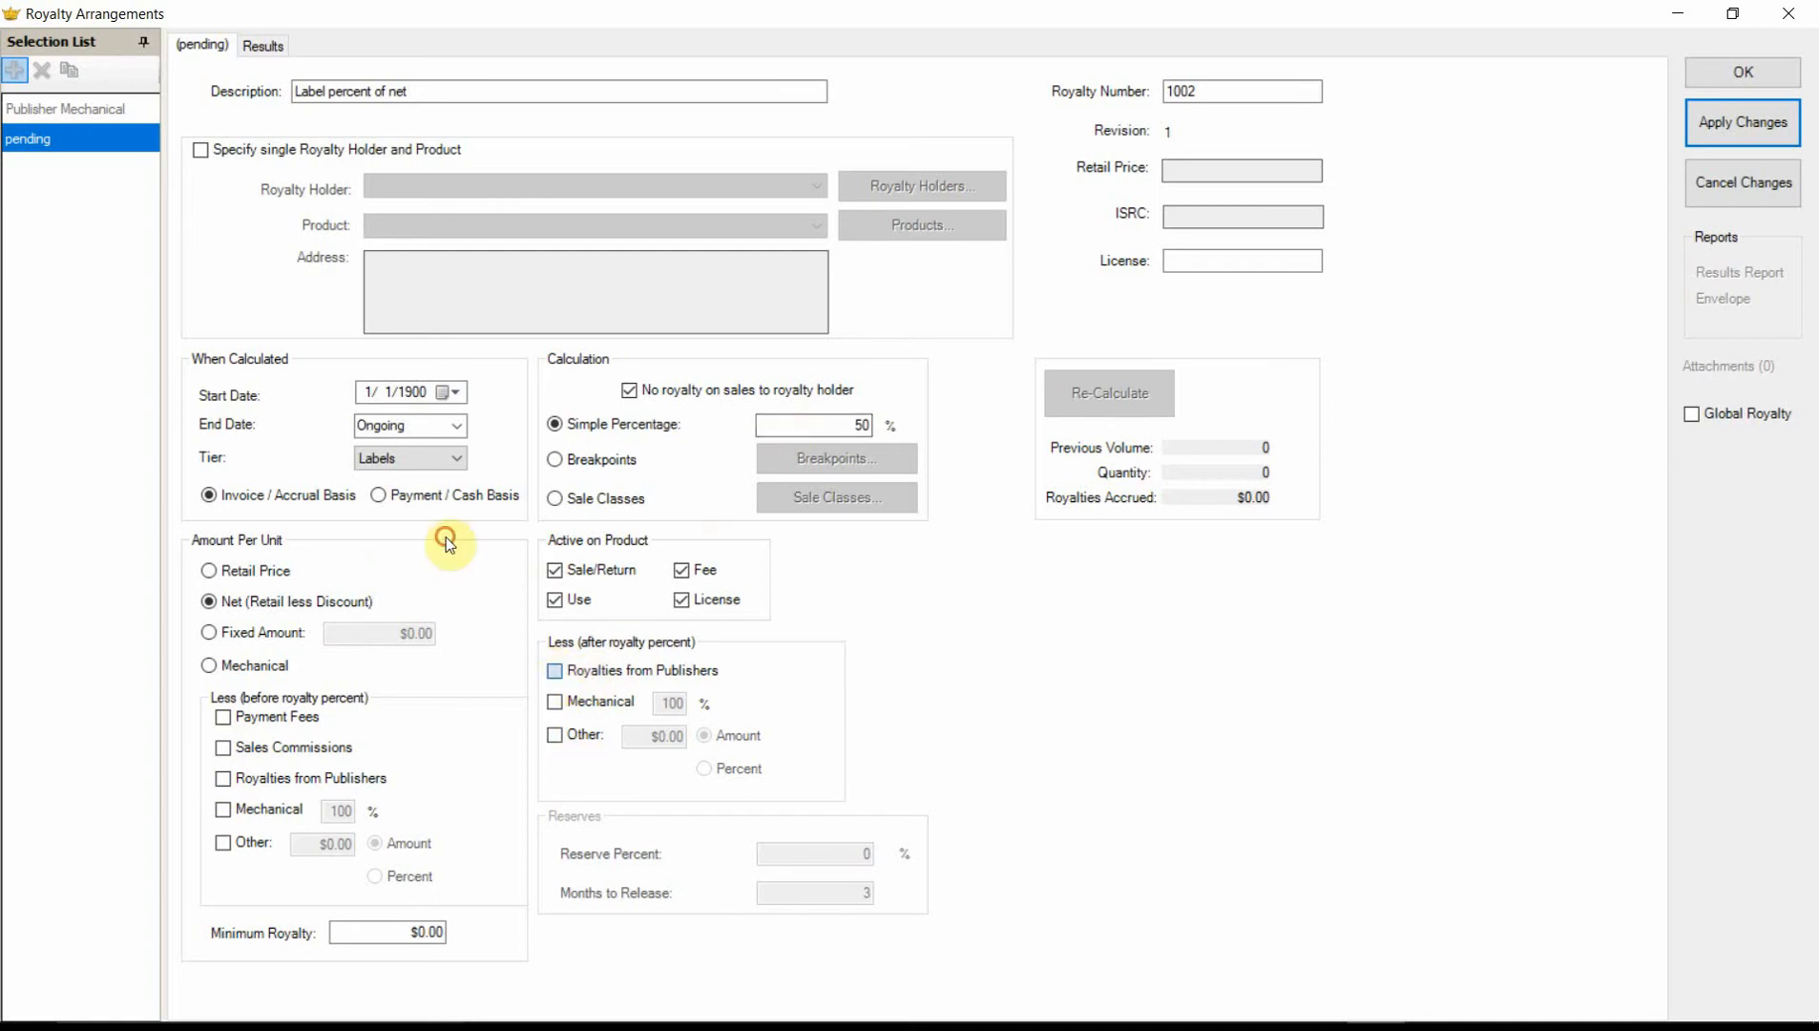
{"action": "left_click", "coordinate": [555, 670]}
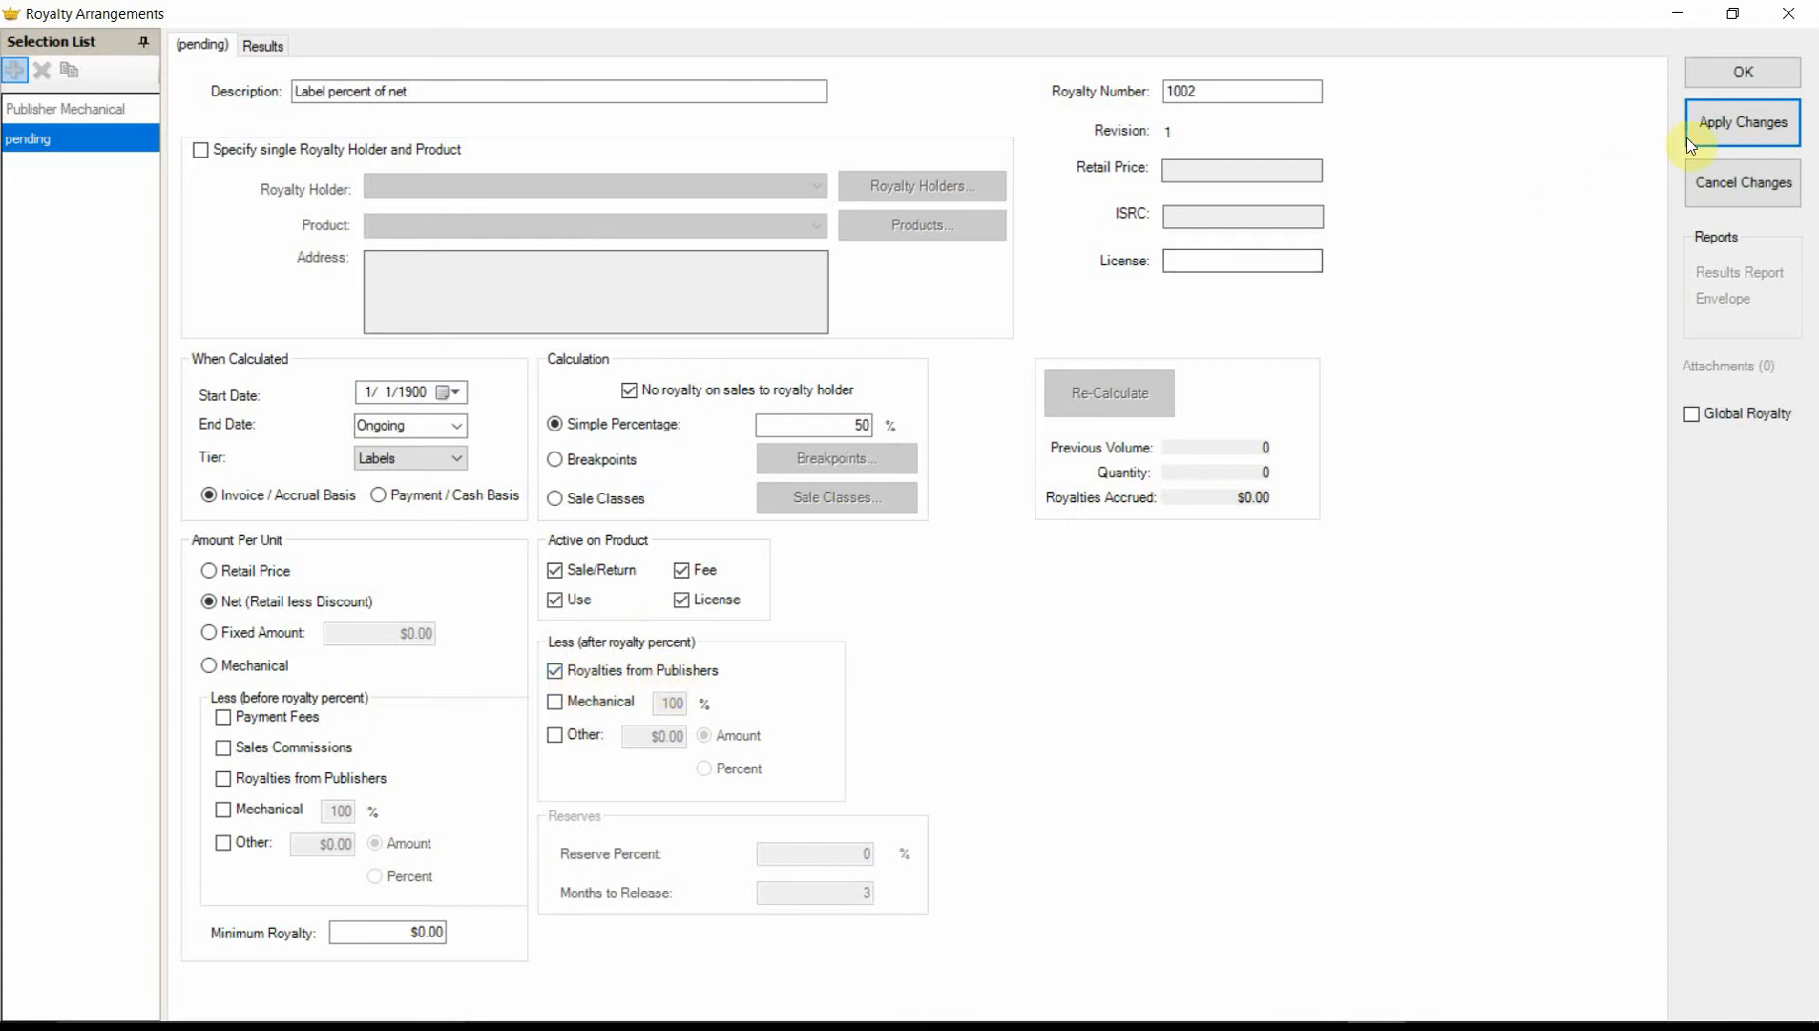
{"action": "left_click", "coordinate": [1740, 122]}
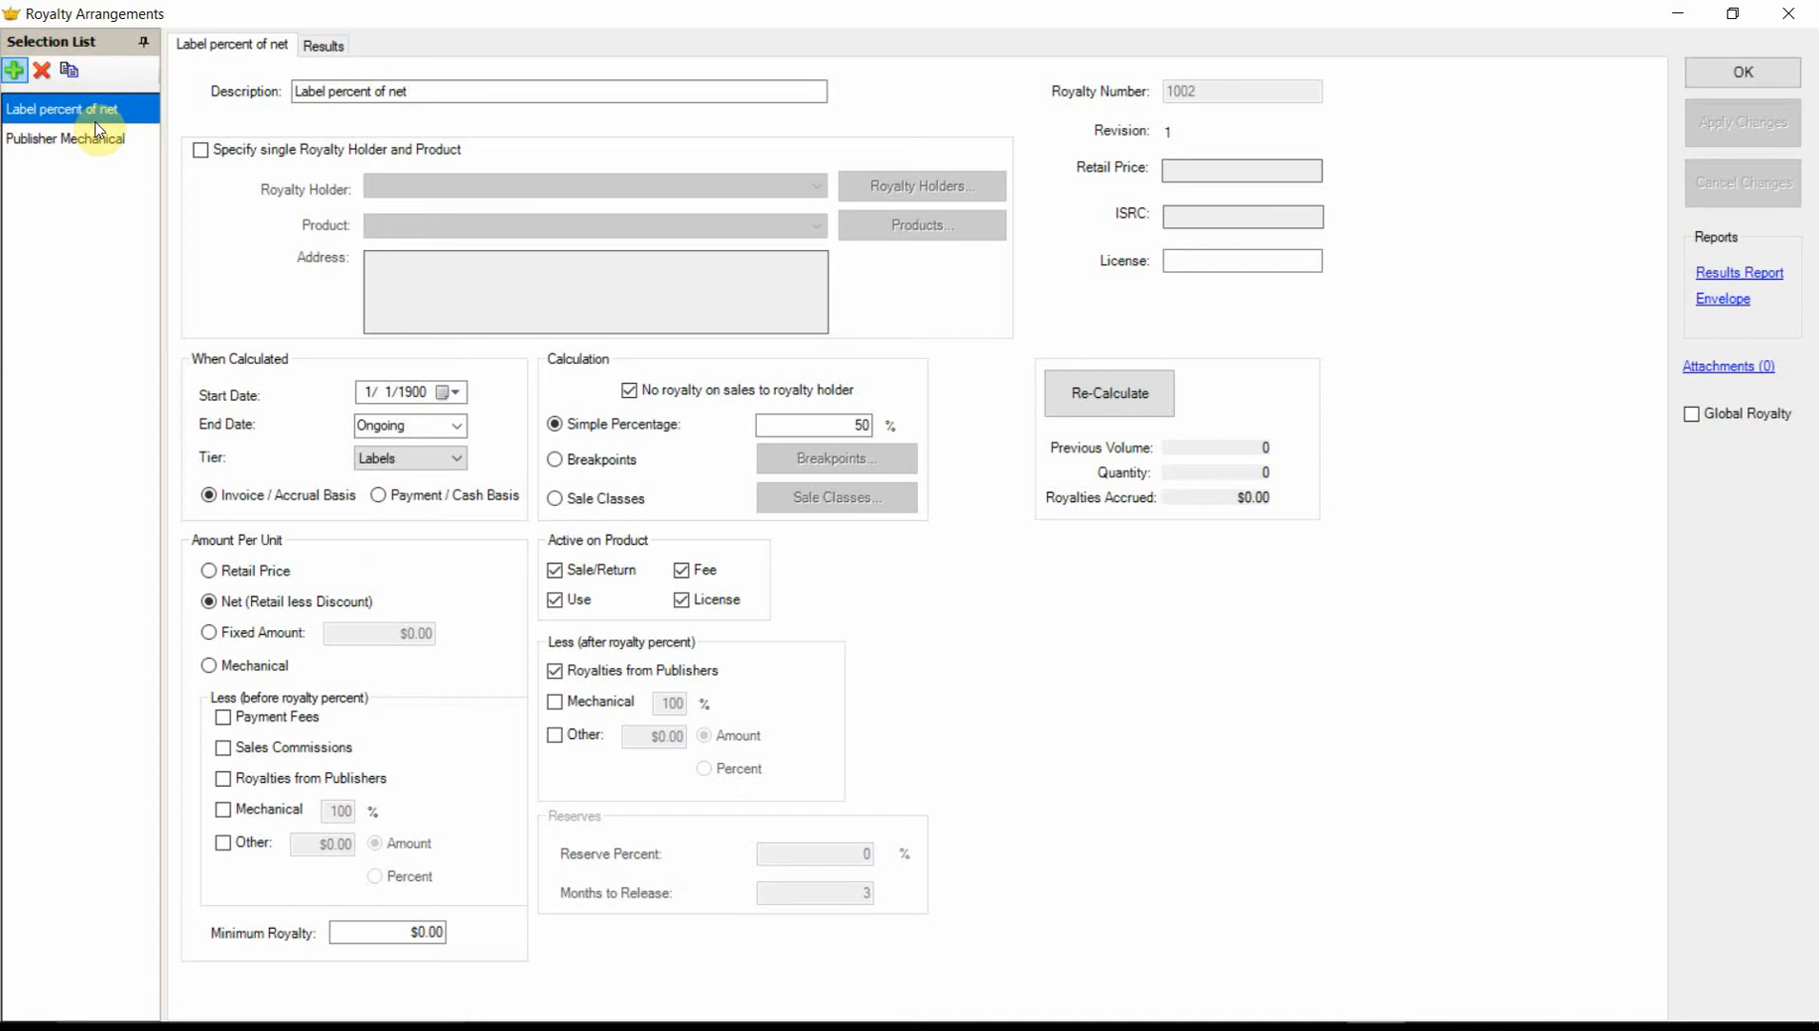
Step: Review Publisher Mechanical in the Selection List, then close Royalty Arrangements
{"action": "left_click", "coordinate": [66, 138]}
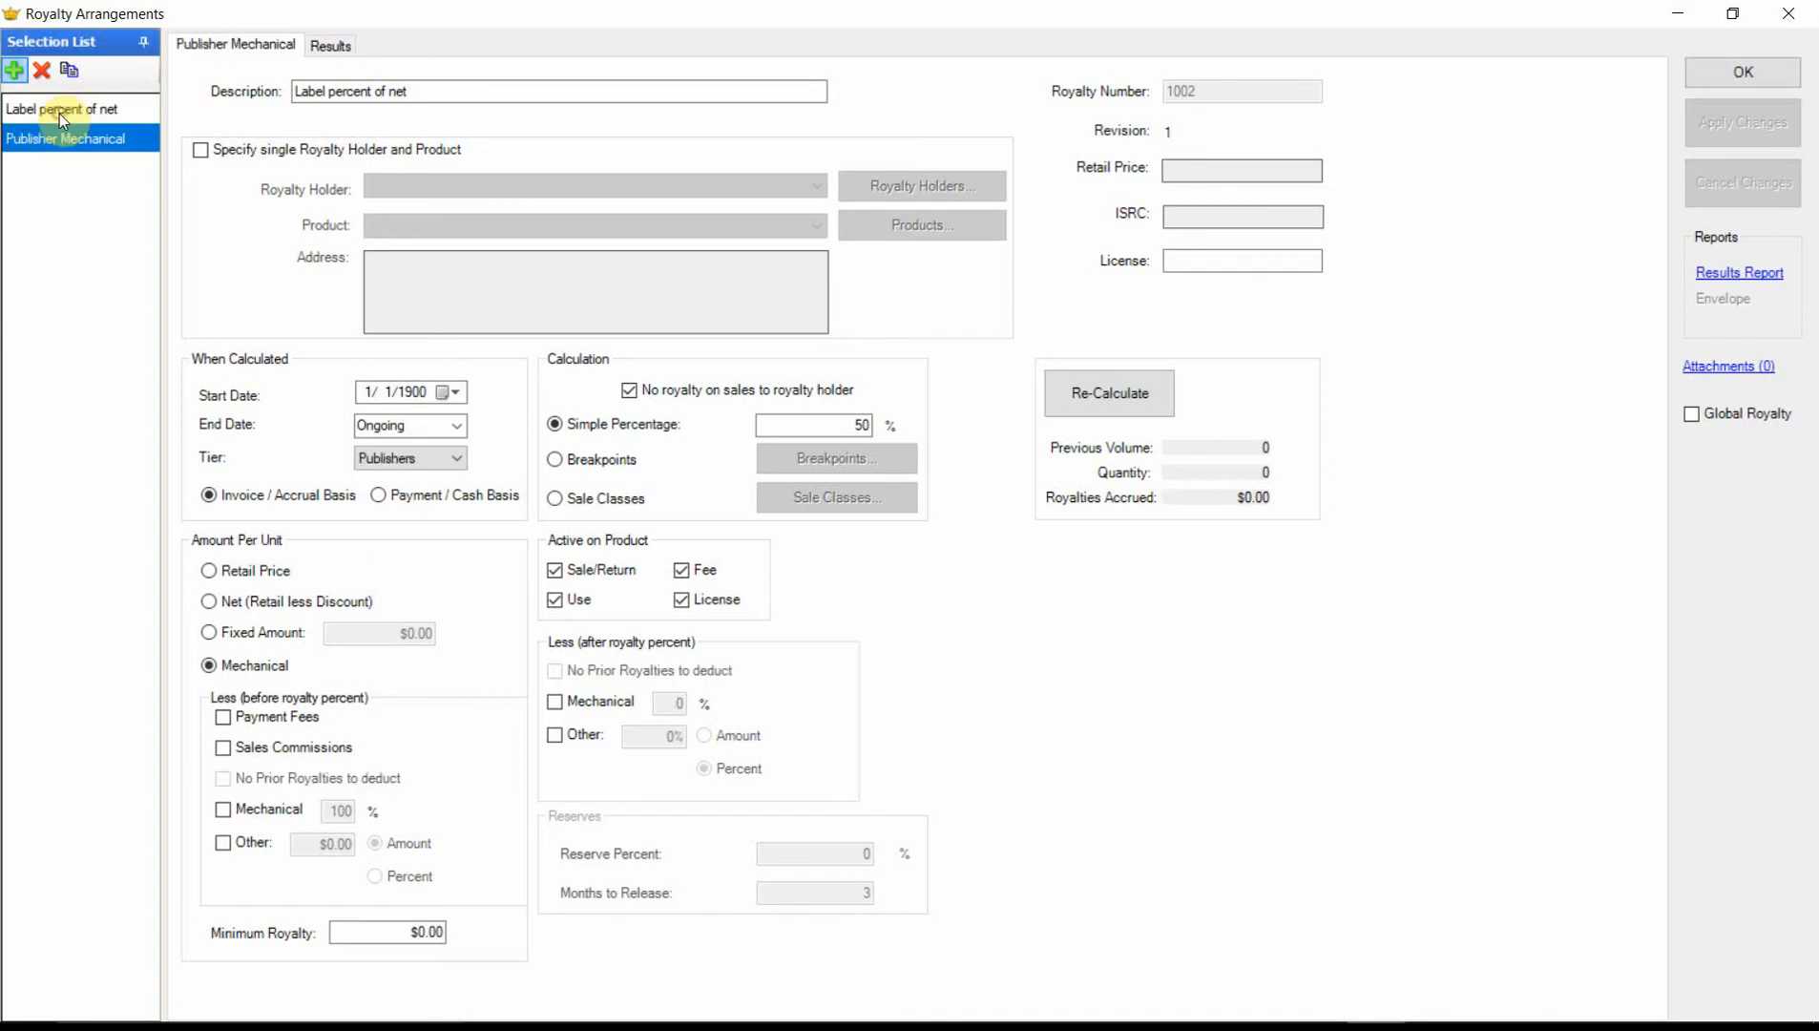
{"action": "left_click", "coordinate": [66, 138]}
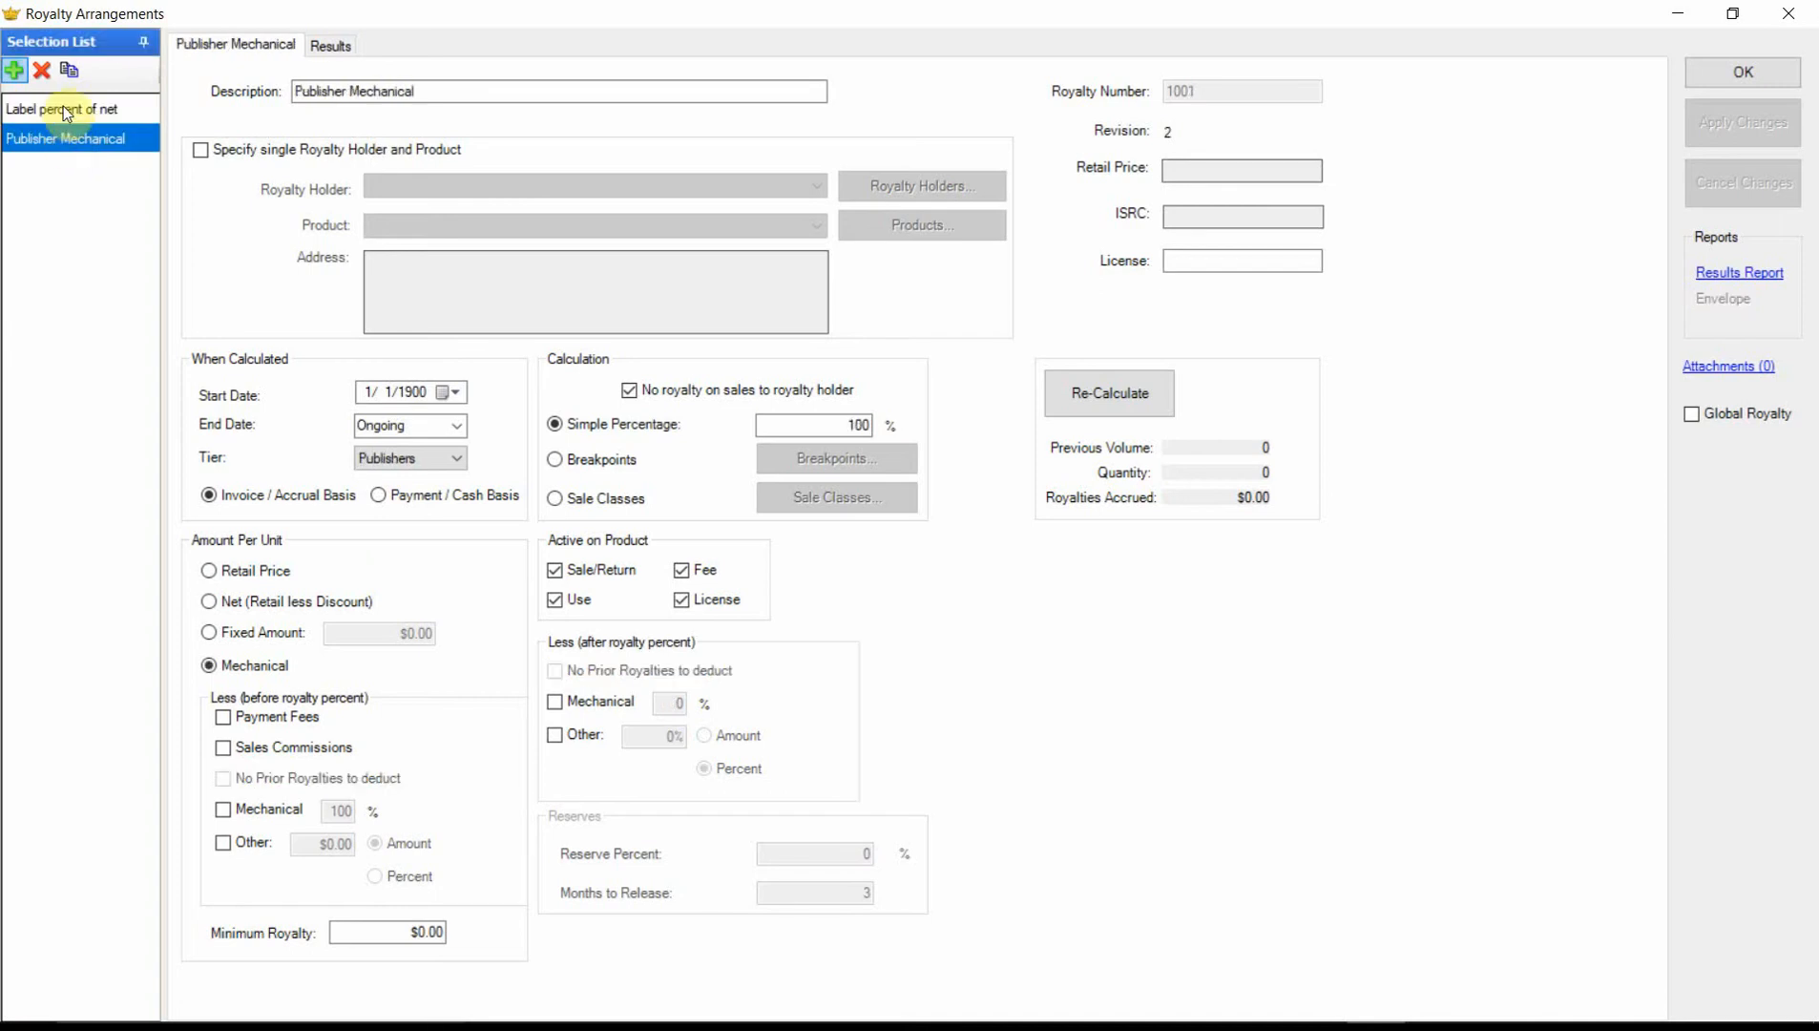
{"action": "left_click", "coordinate": [63, 108]}
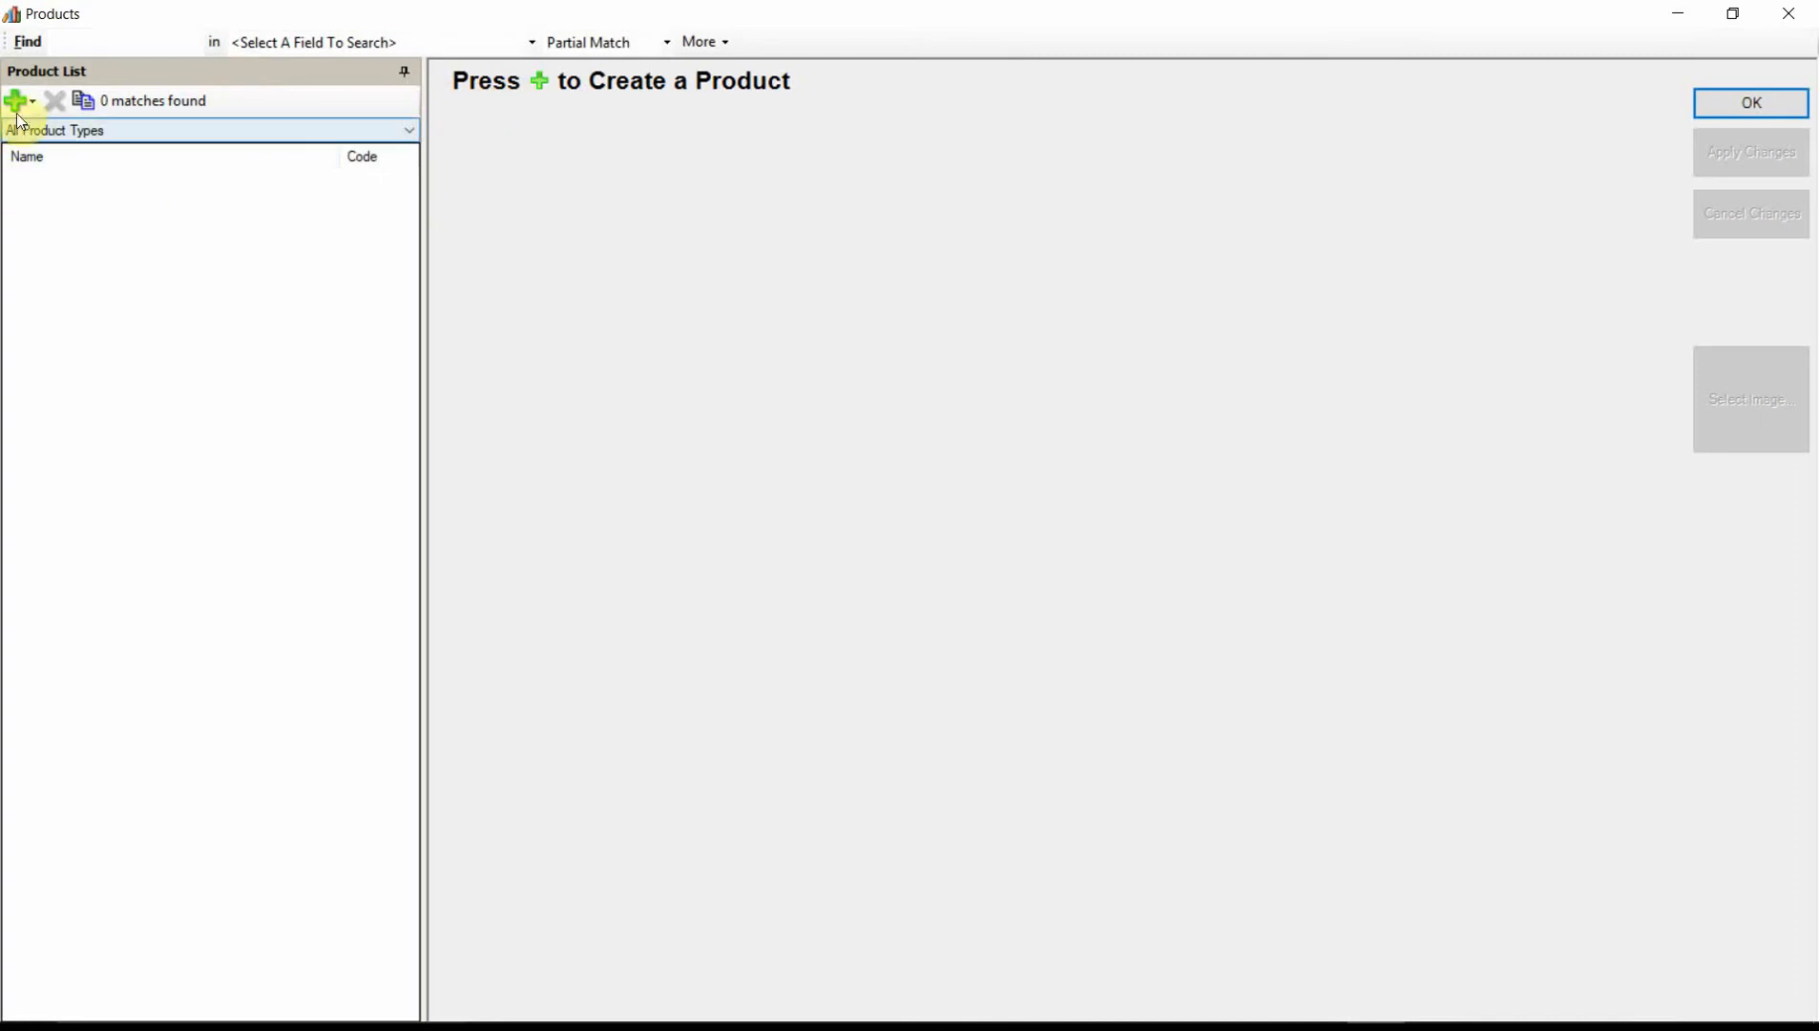
Step: Add product Song1, use it as the title, and open the royalty holder list
{"action": "left_click", "coordinate": [16, 102]}
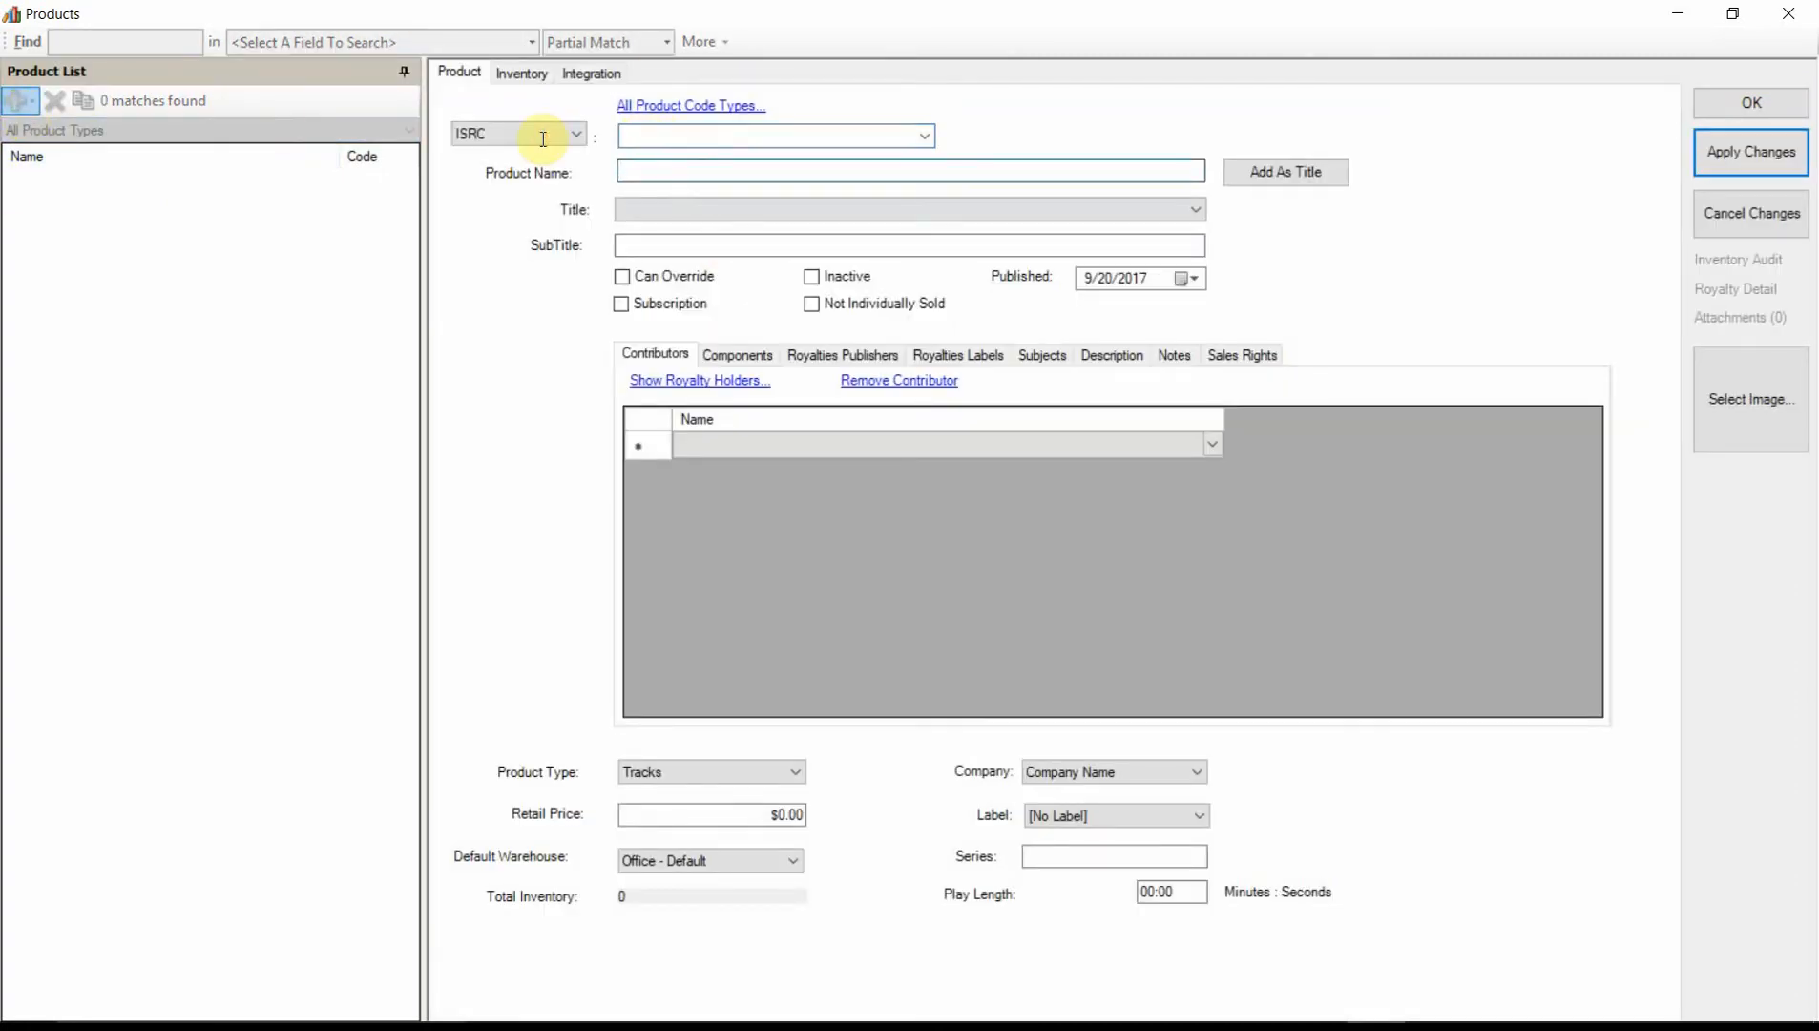
{"action": "type", "text": "Song1"}
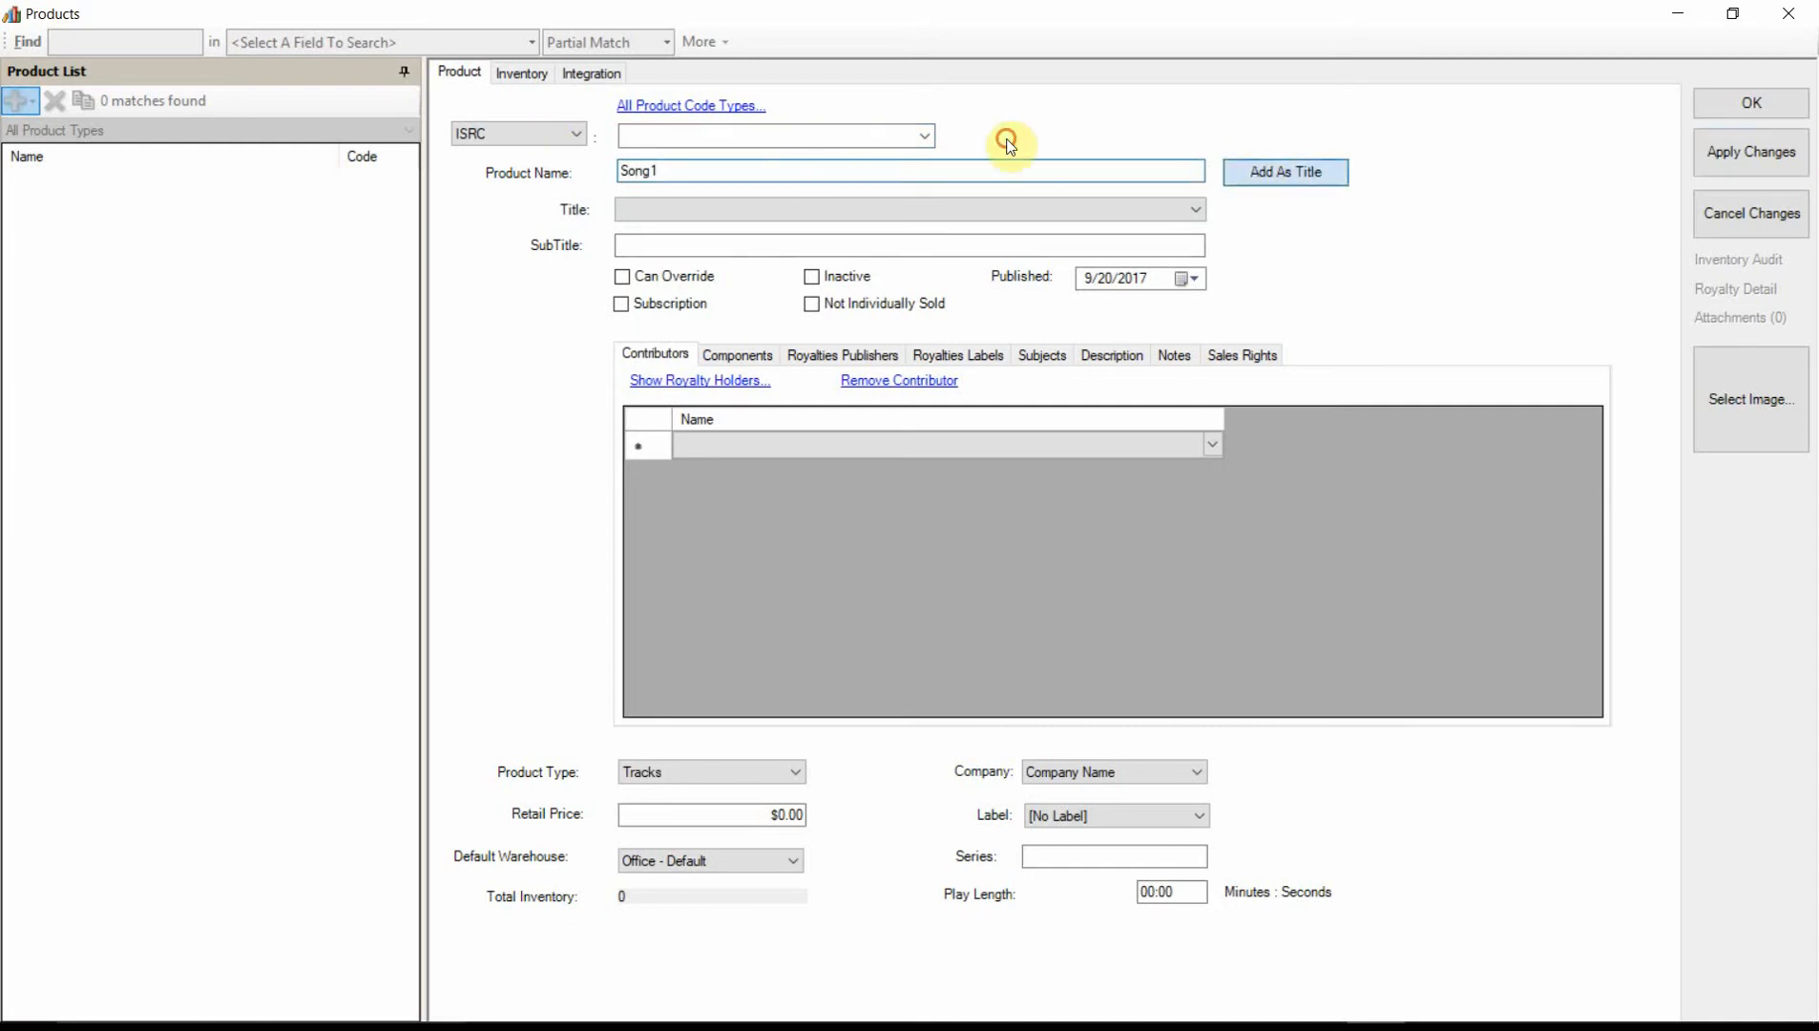
{"action": "left_click", "coordinate": [1284, 172]}
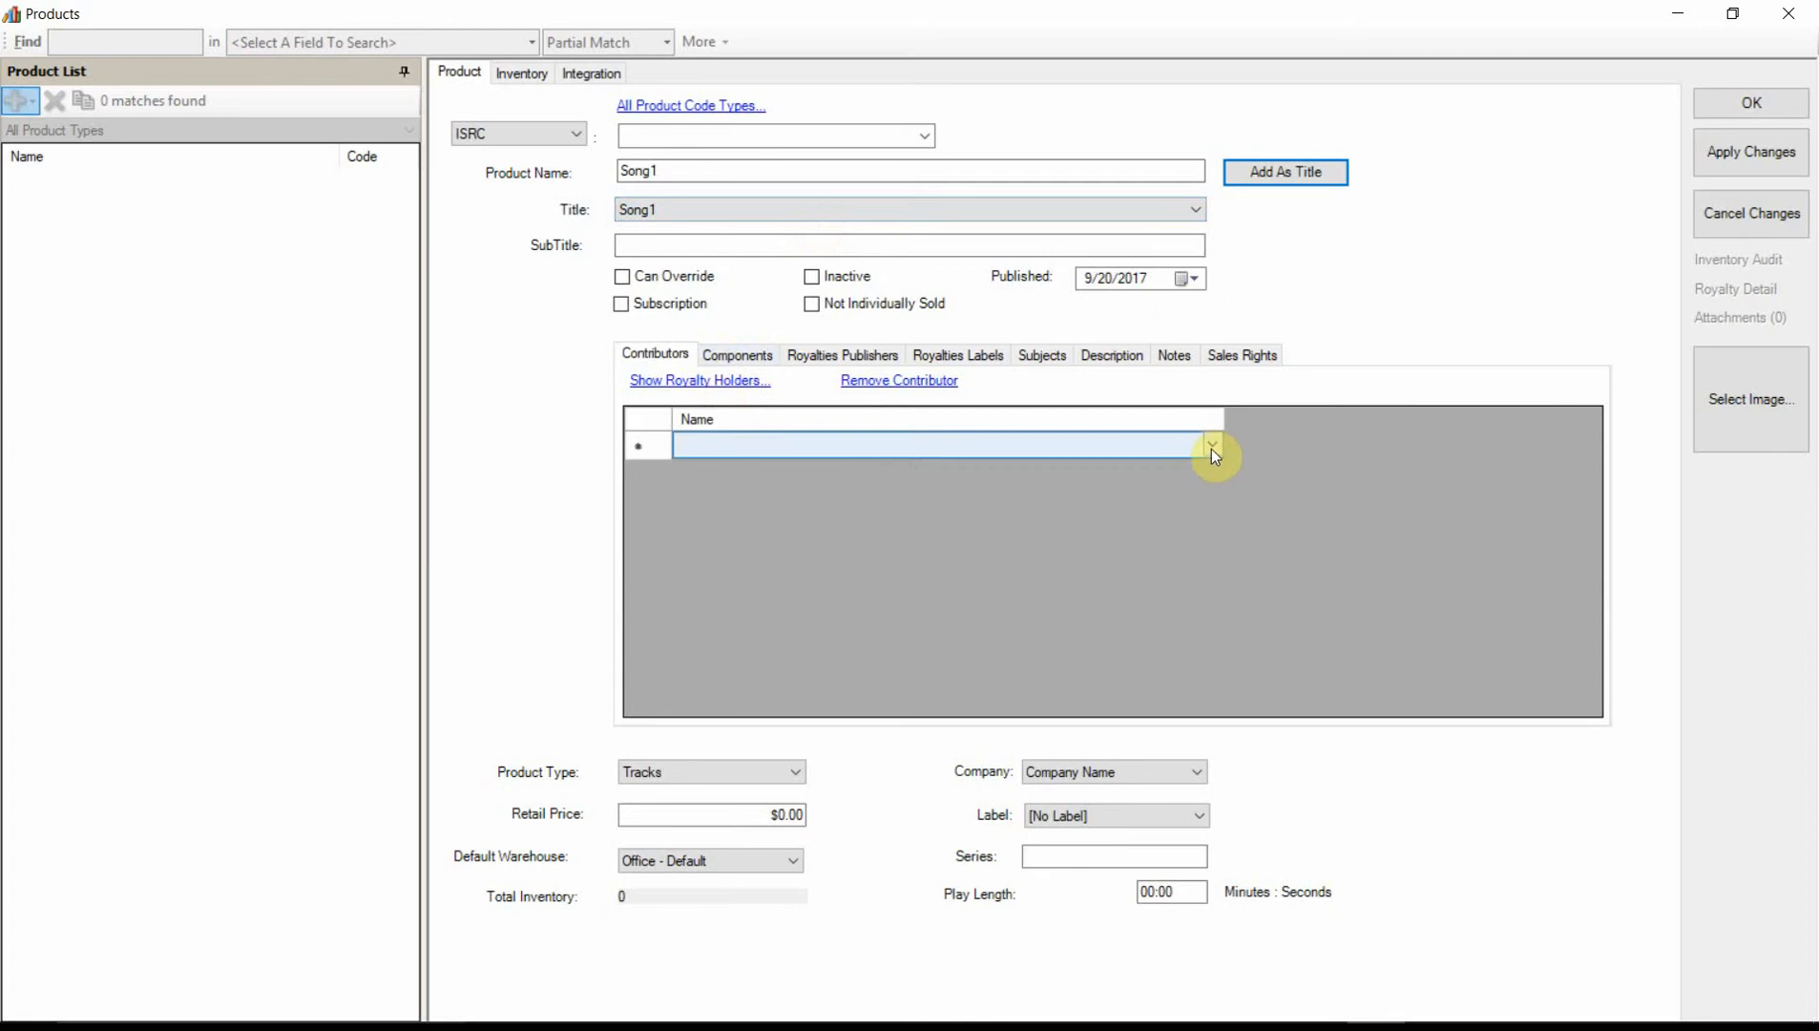
{"action": "left_click", "coordinate": [934, 444]}
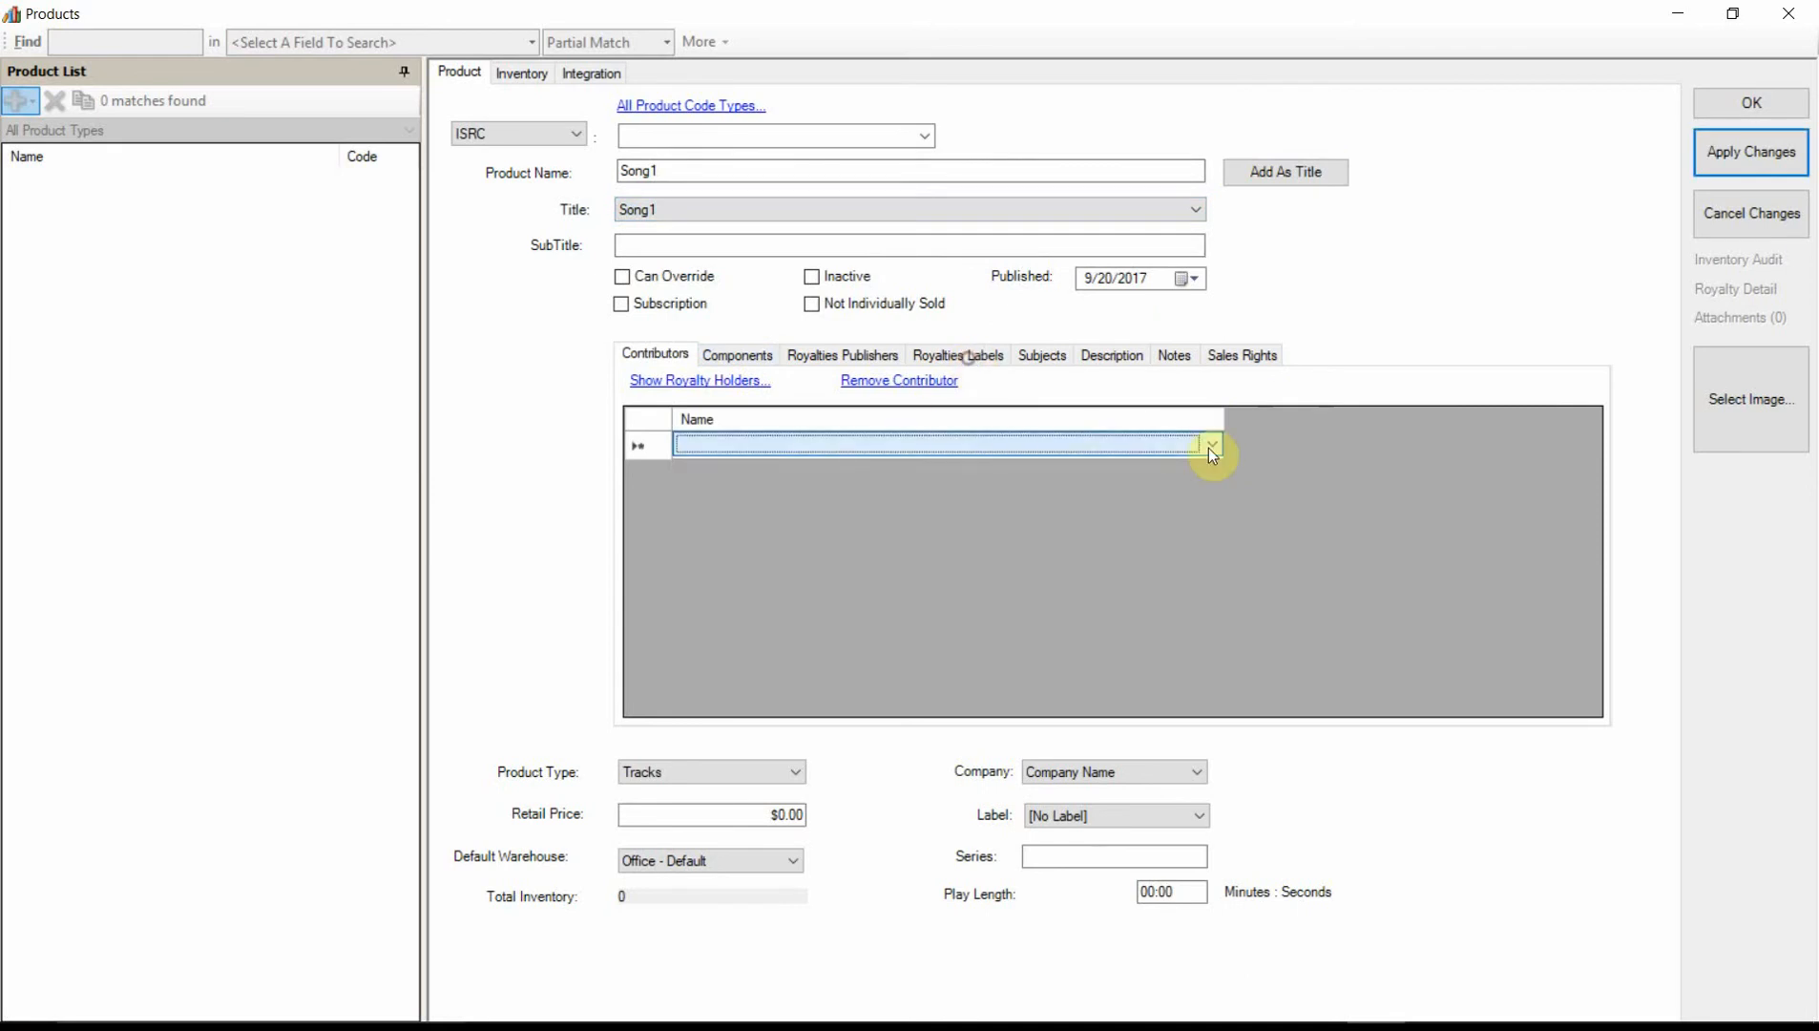
{"action": "left_click", "coordinate": [699, 380]}
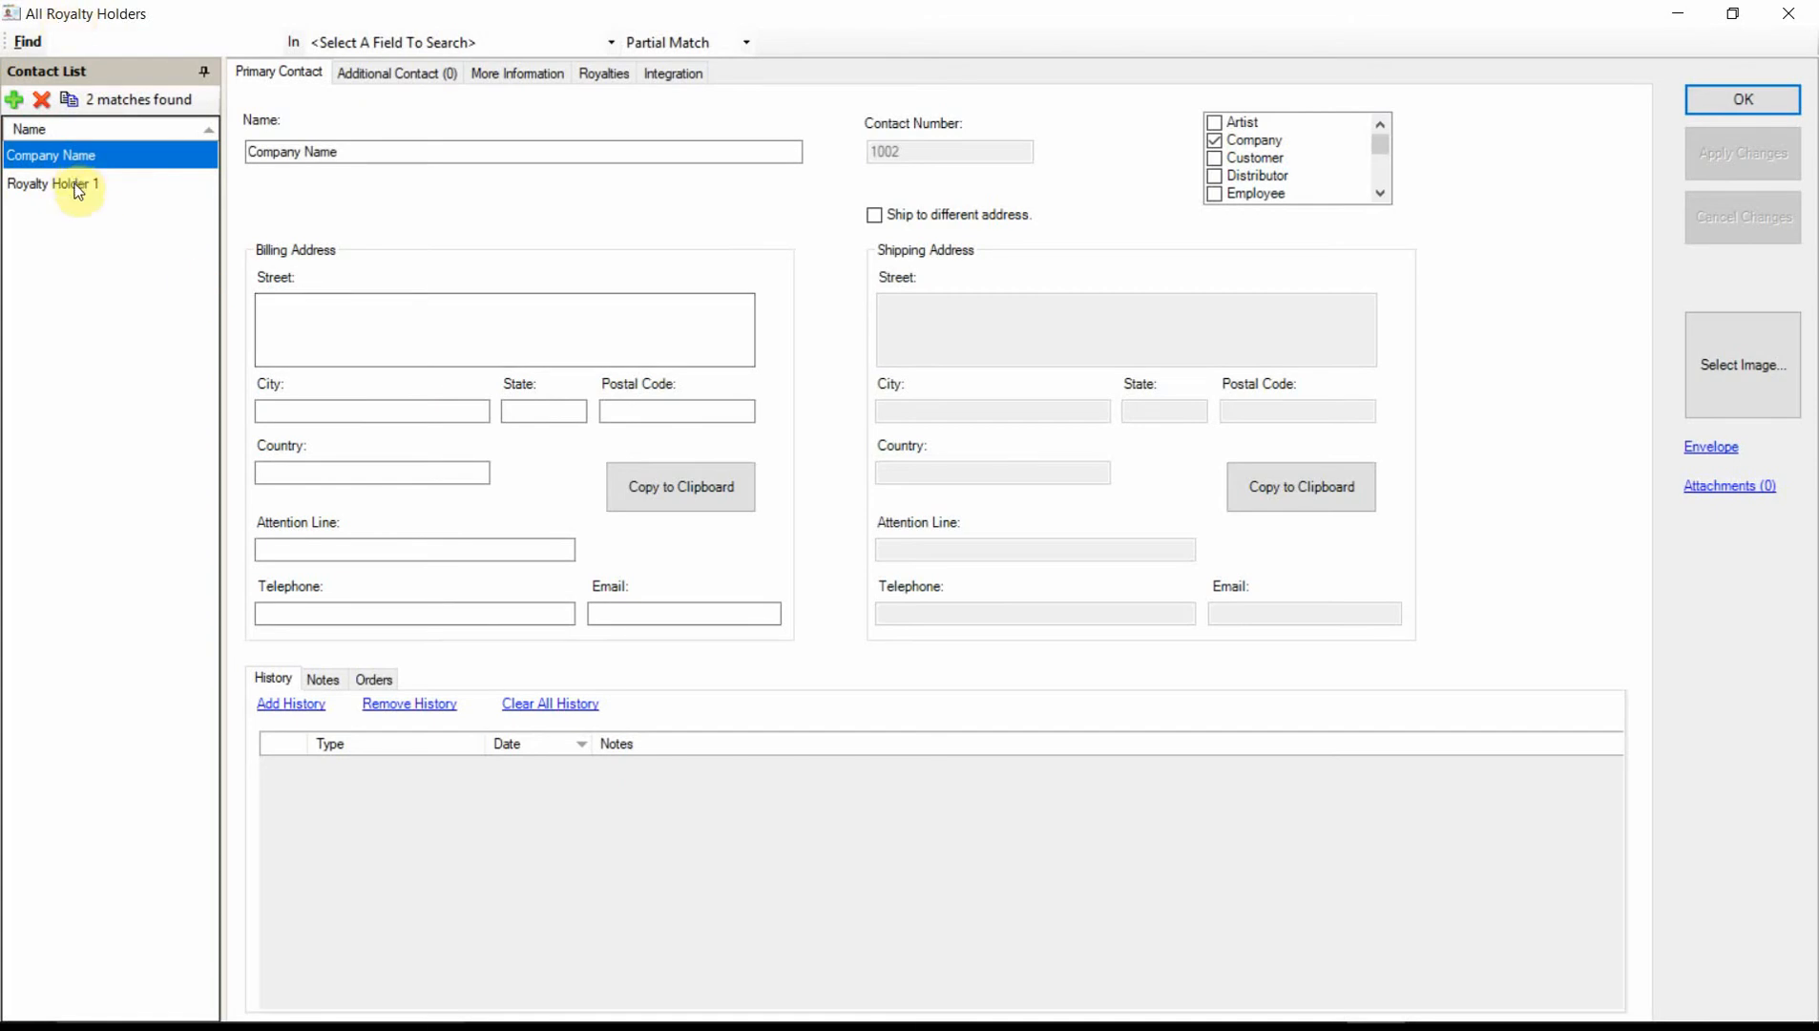
Step: Rename Royalty Holder 1 to Publisher 1, save it, and add a Label 1 holder
{"action": "left_click", "coordinate": [53, 183]}
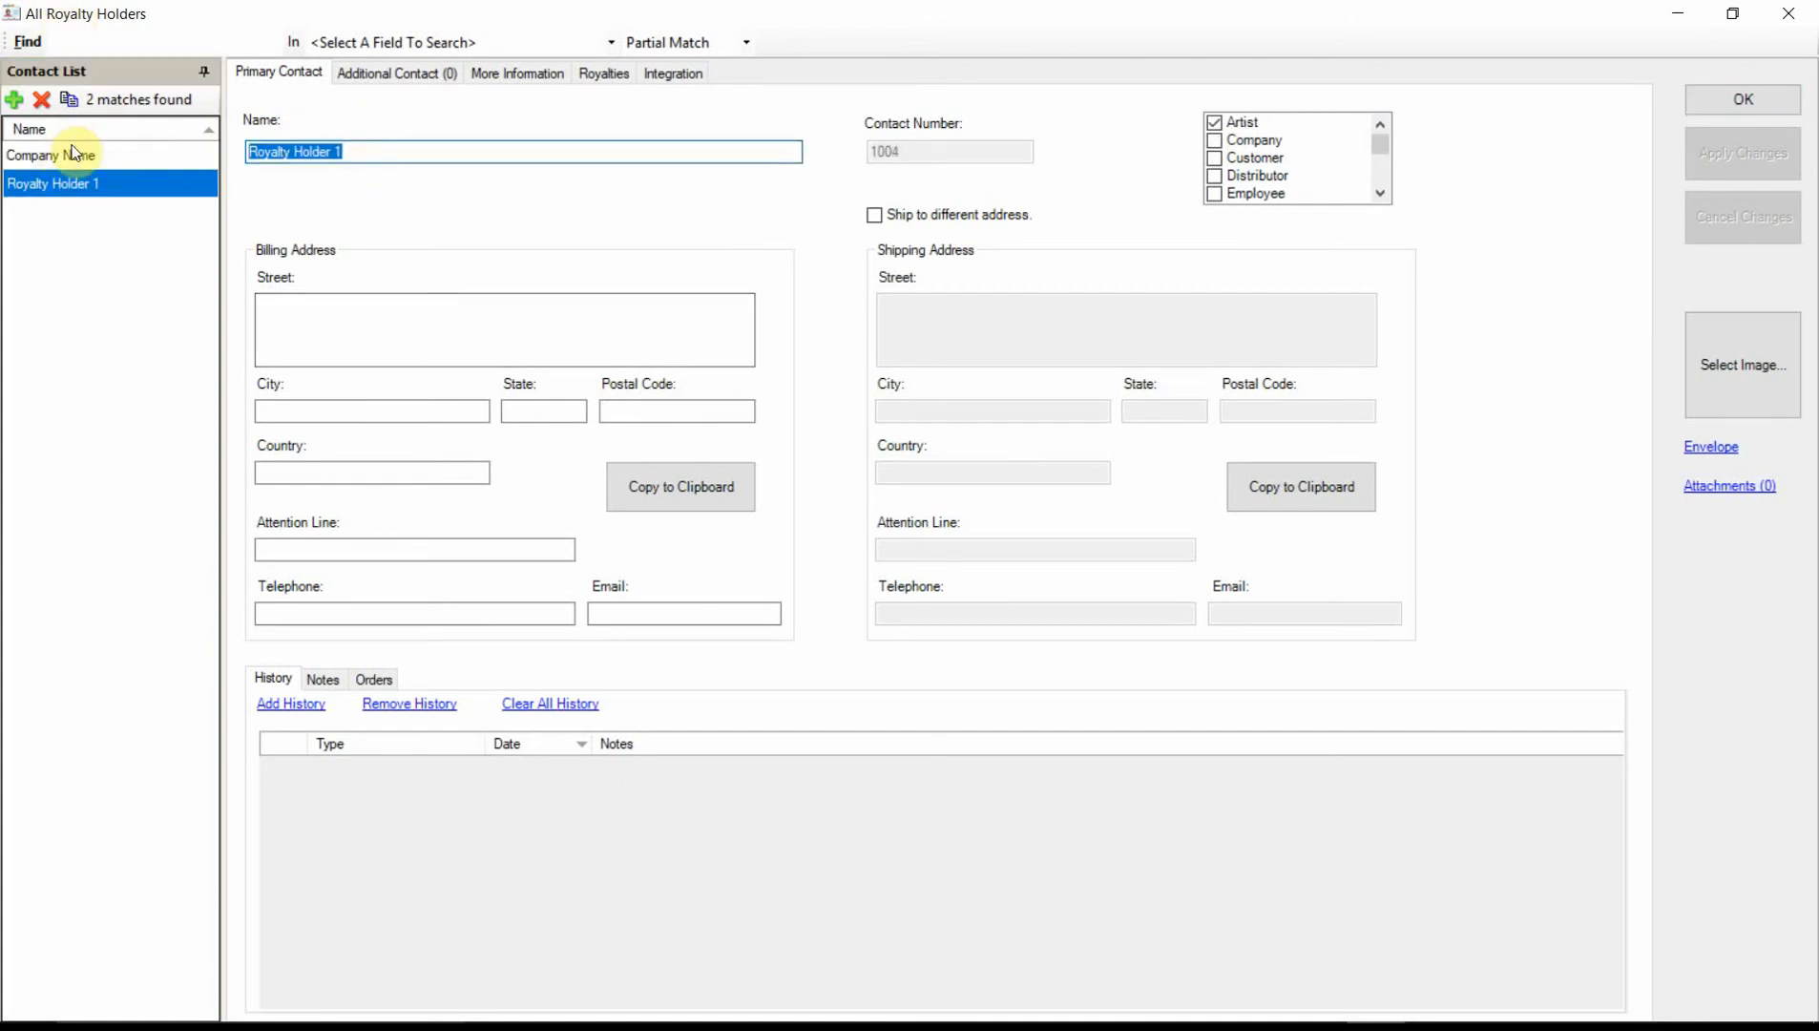
{"action": "type", "text": "Publisher 1"}
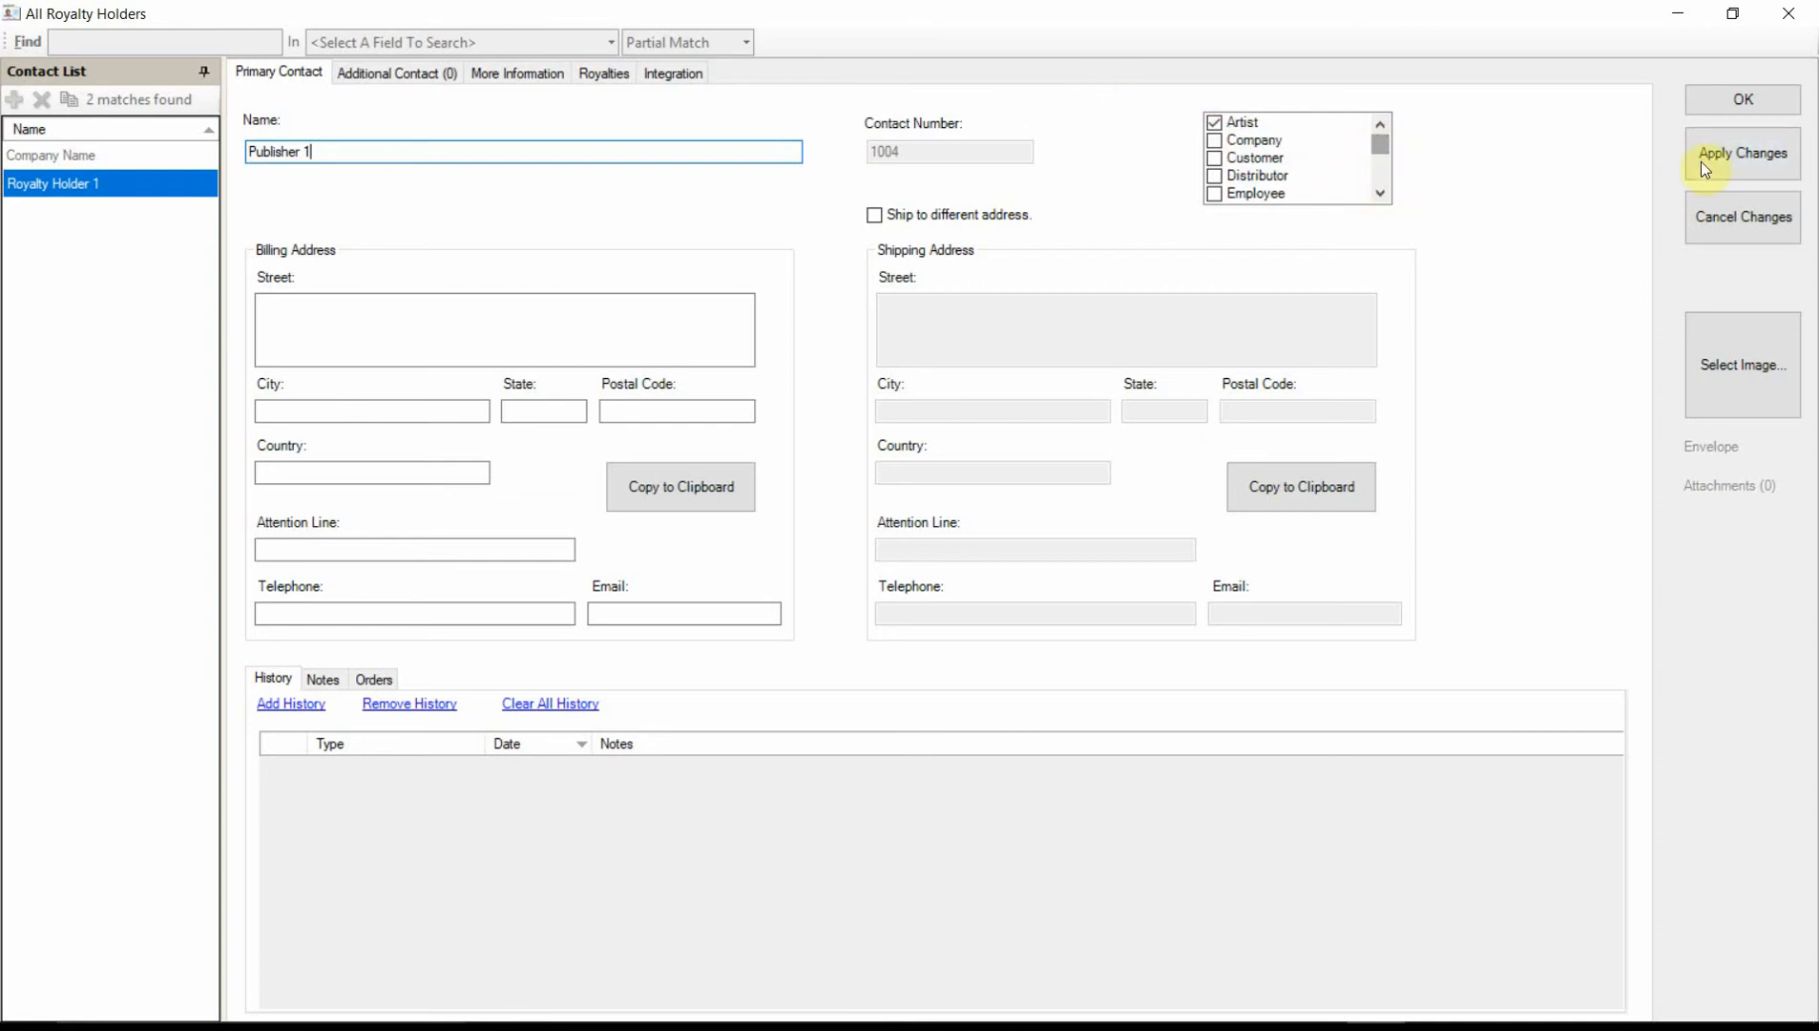
{"action": "left_click", "coordinate": [1742, 152]}
{"action": "type", "text": "L"}
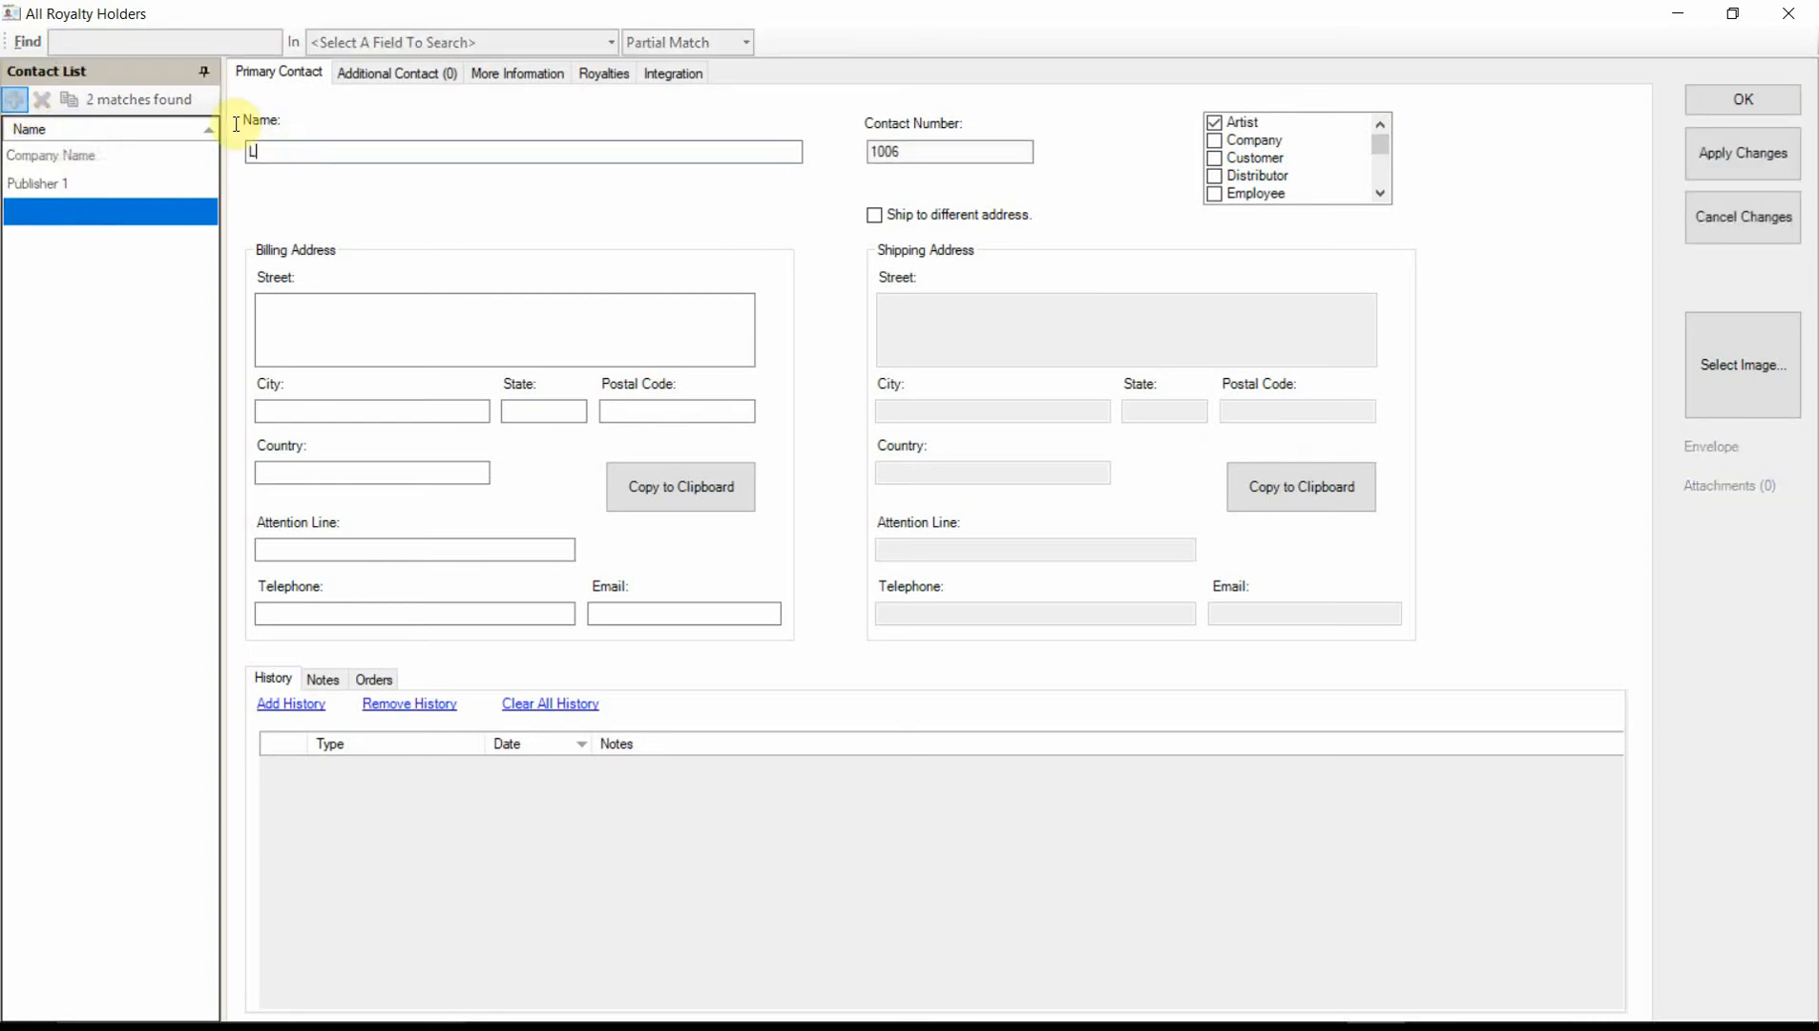
{"action": "type", "text": "abel 1"}
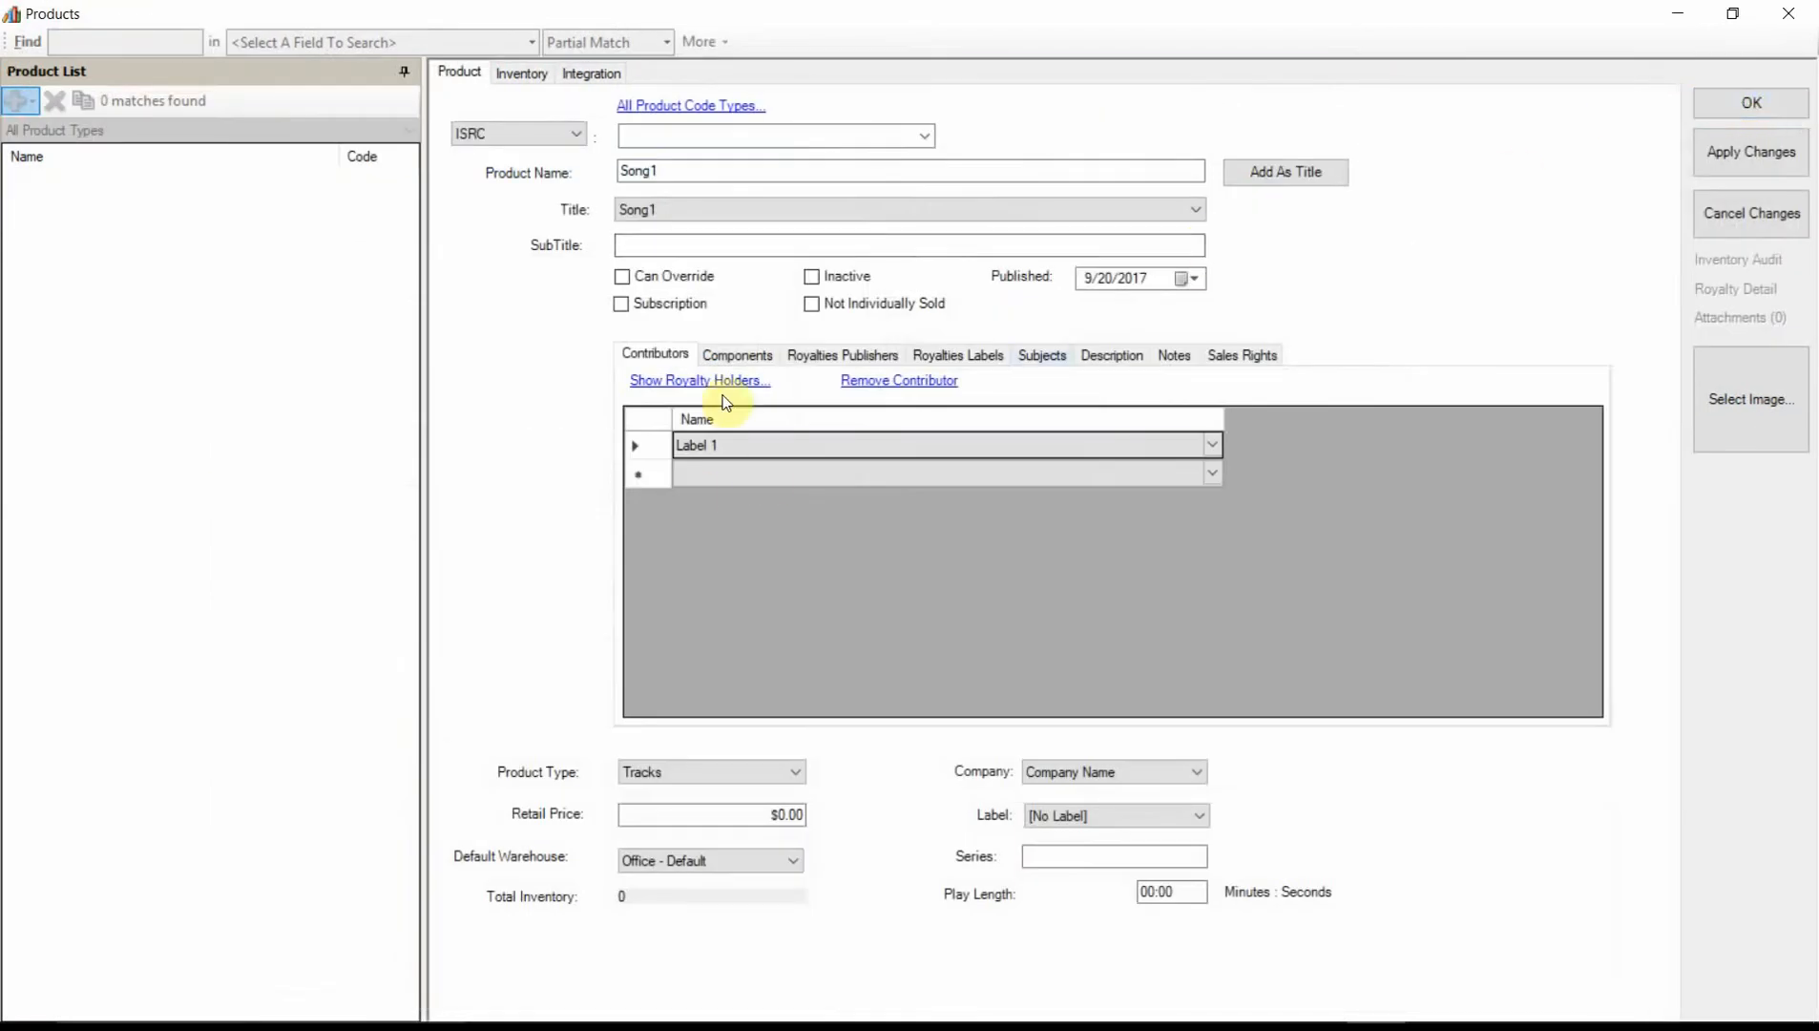
Step: Add Publisher 1 as Song1's second contributor and save the product
{"action": "left_click", "coordinate": [941, 473]}
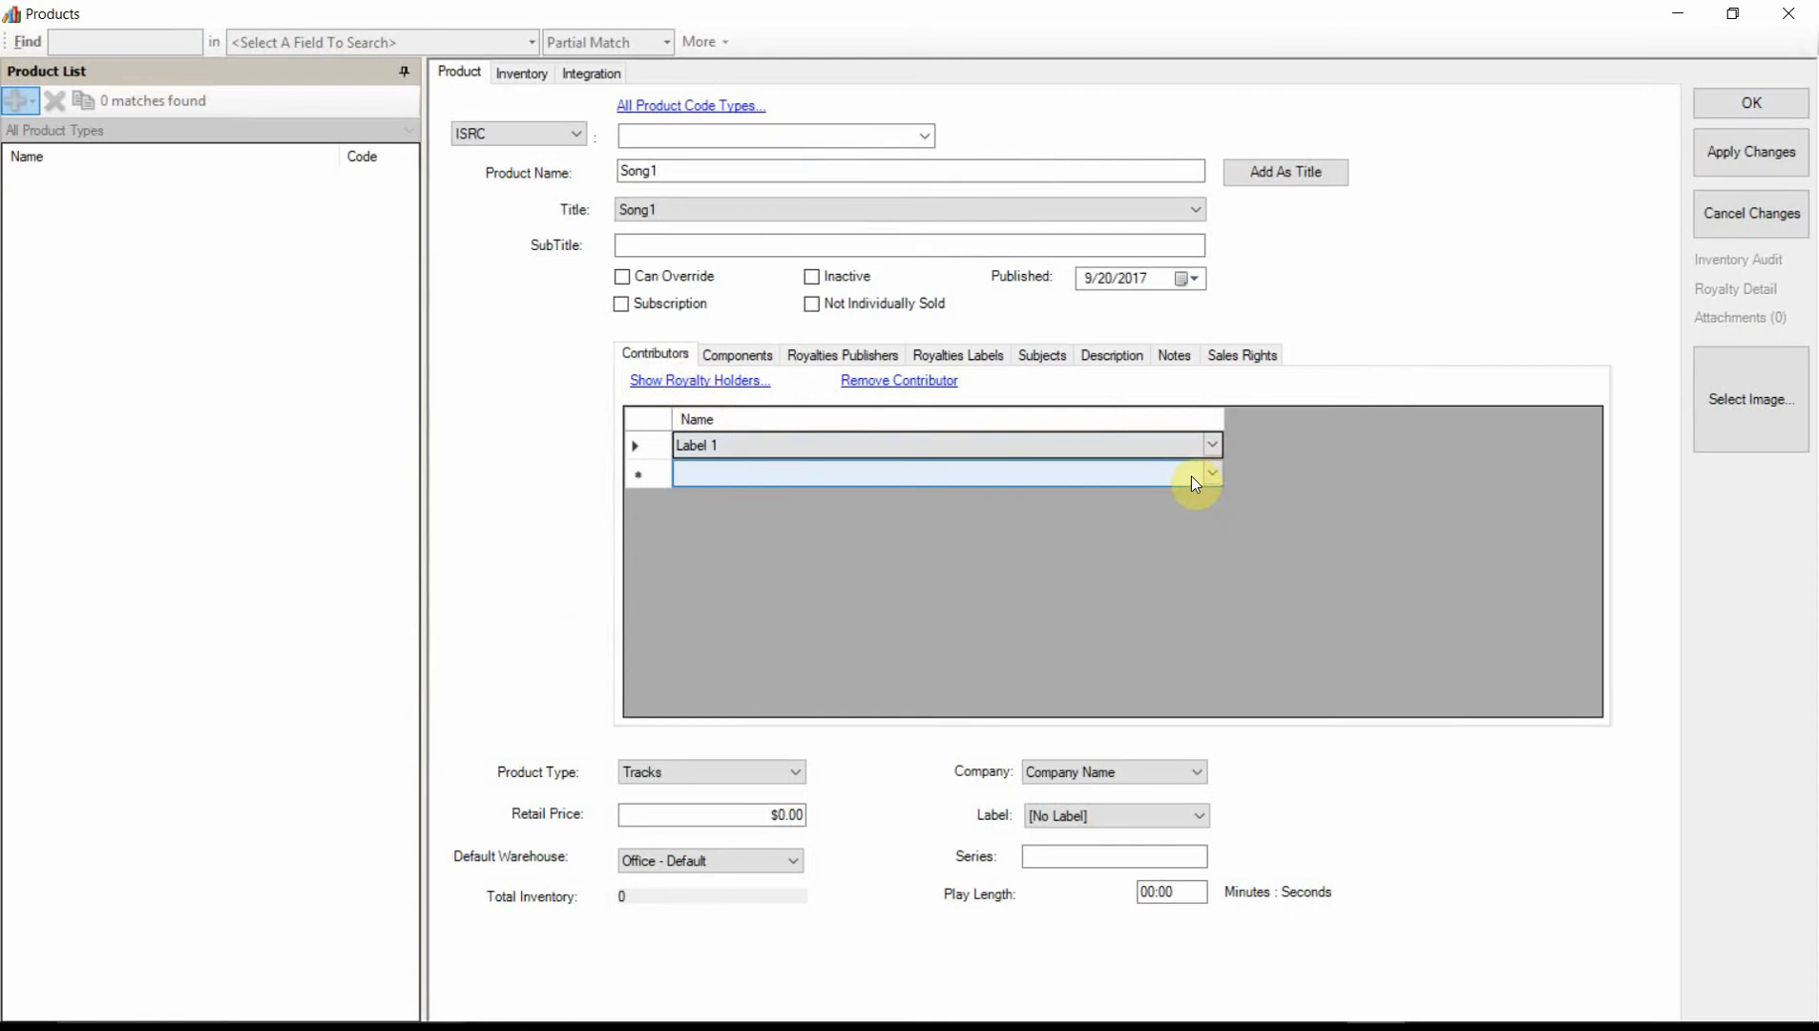
{"action": "left_click", "coordinate": [1212, 472]}
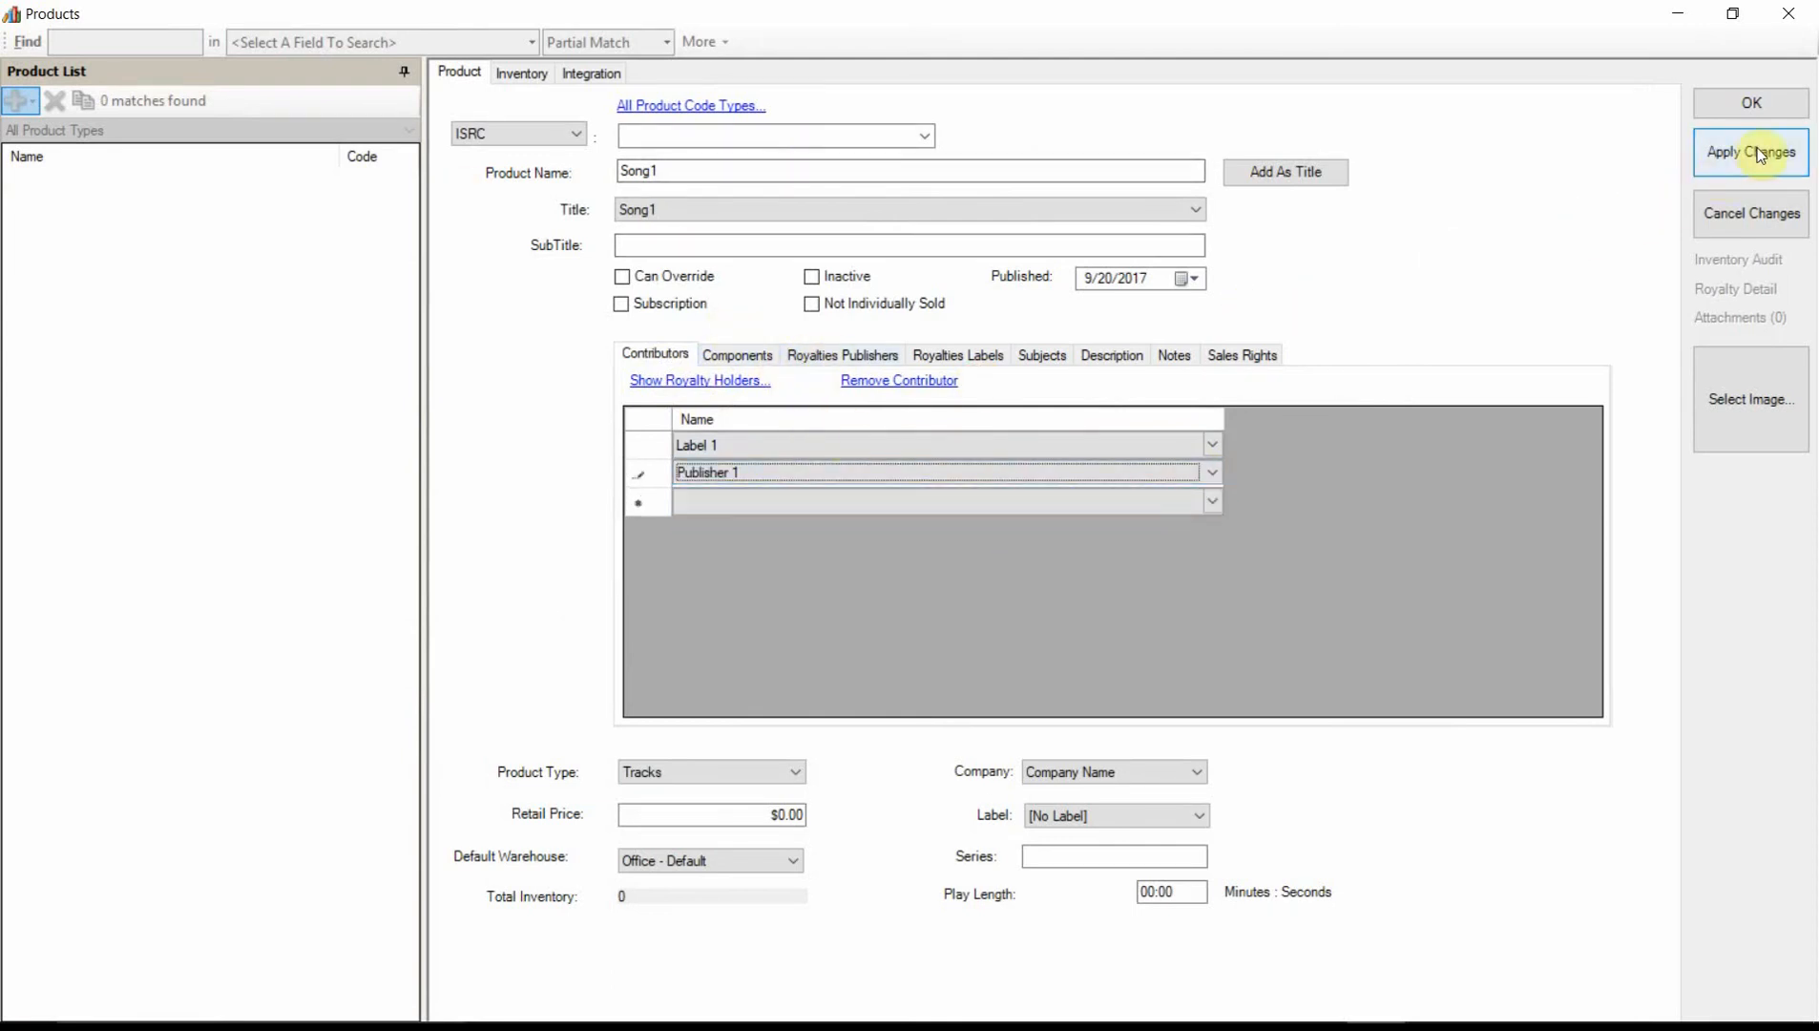
{"action": "left_click", "coordinate": [1750, 151]}
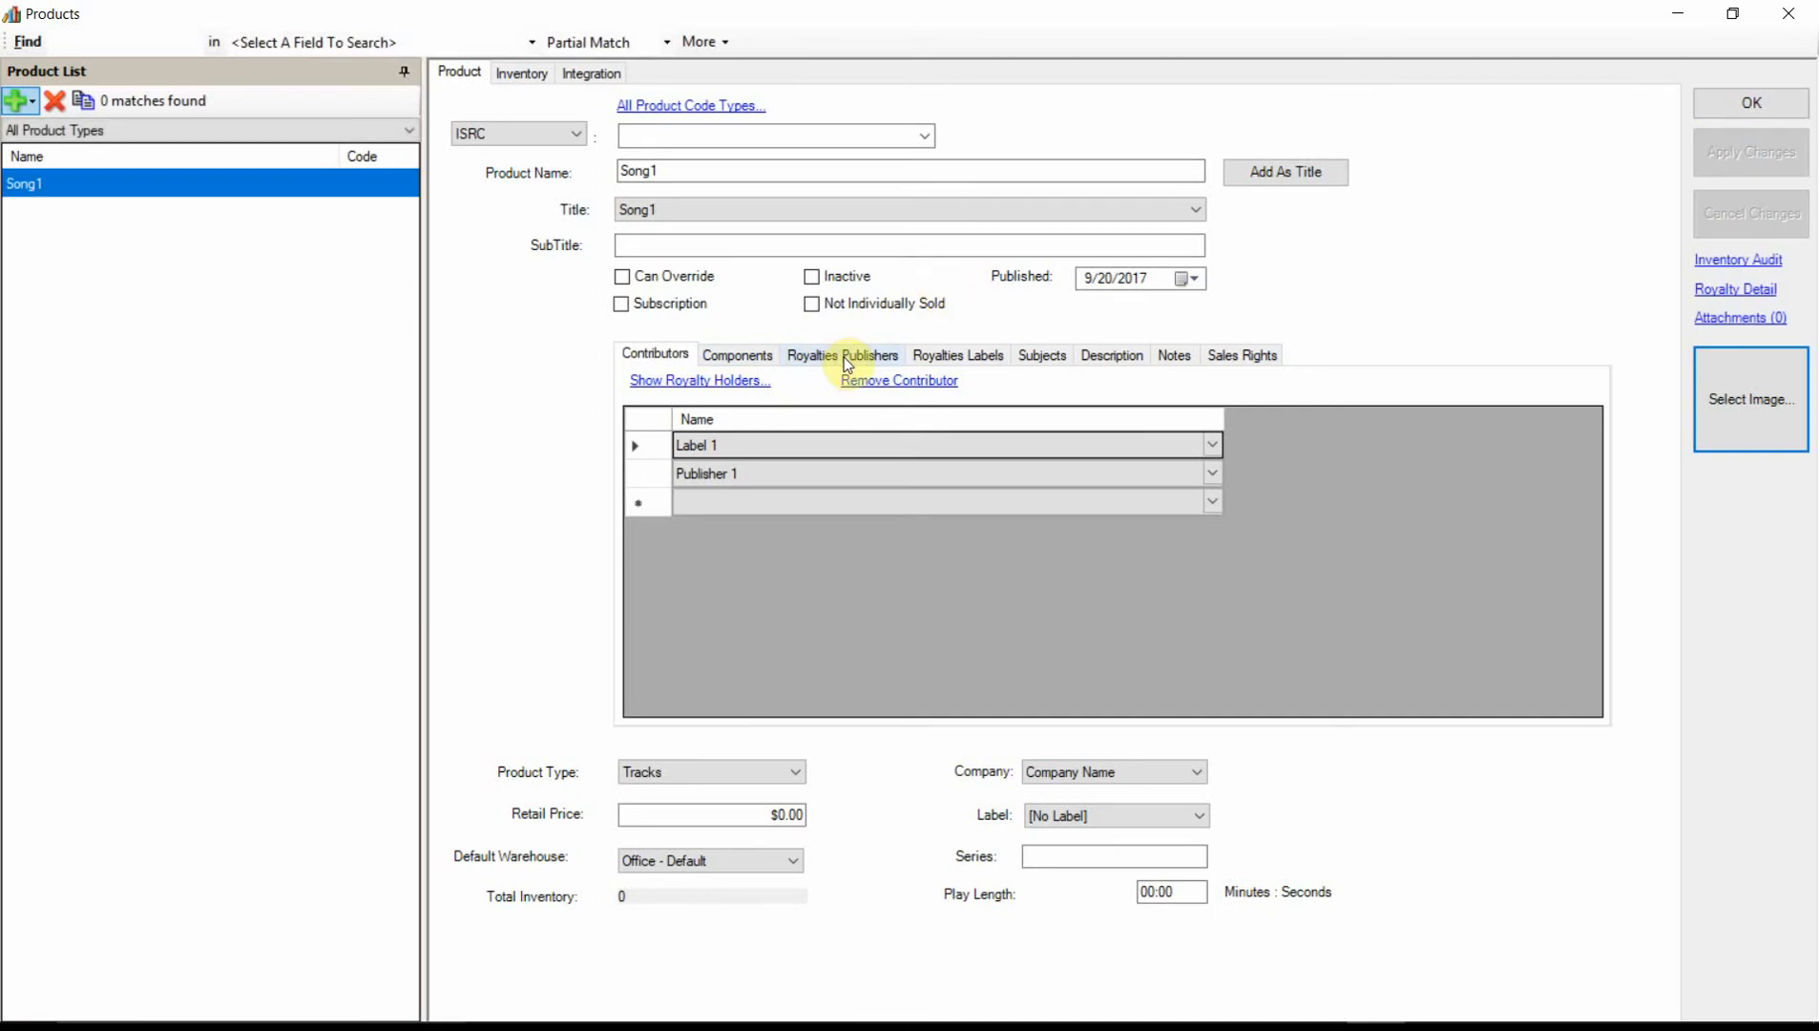
Step: Assign Publisher 1 to Song1's publisher royalty row, set retail price $1.00, and save
{"action": "left_click", "coordinate": [842, 354]}
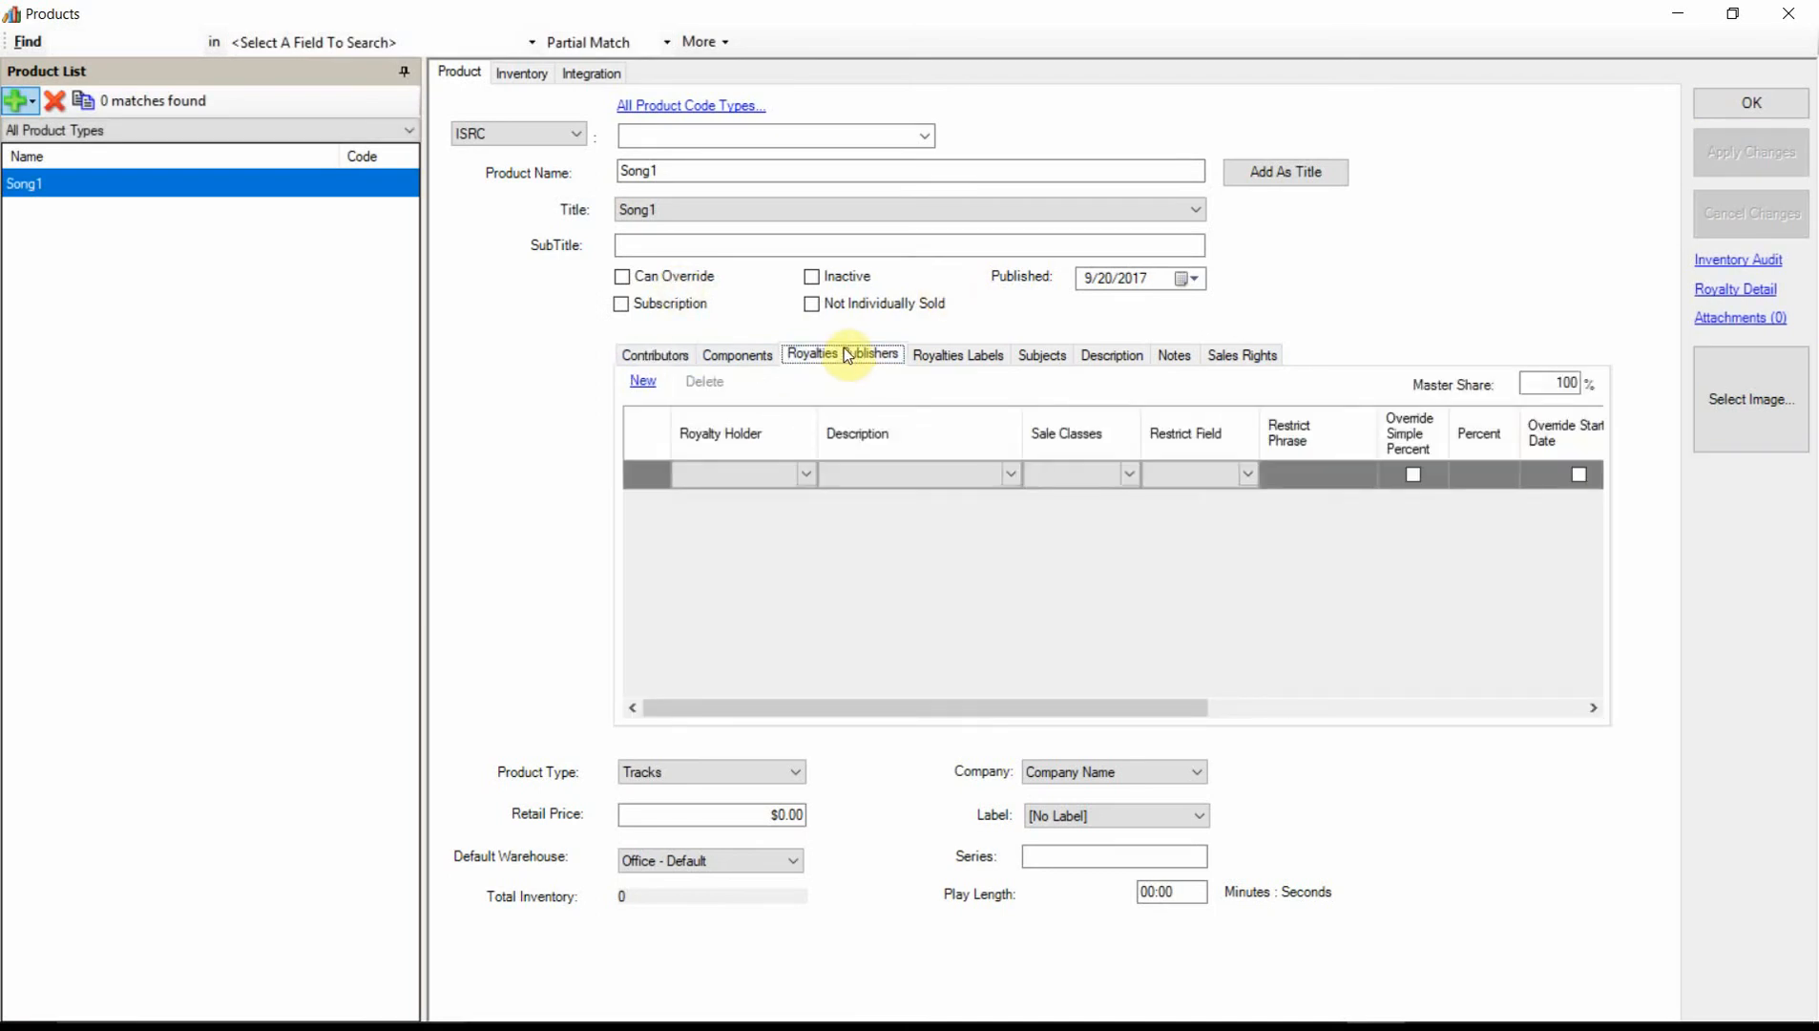
{"action": "left_click", "coordinate": [958, 354]}
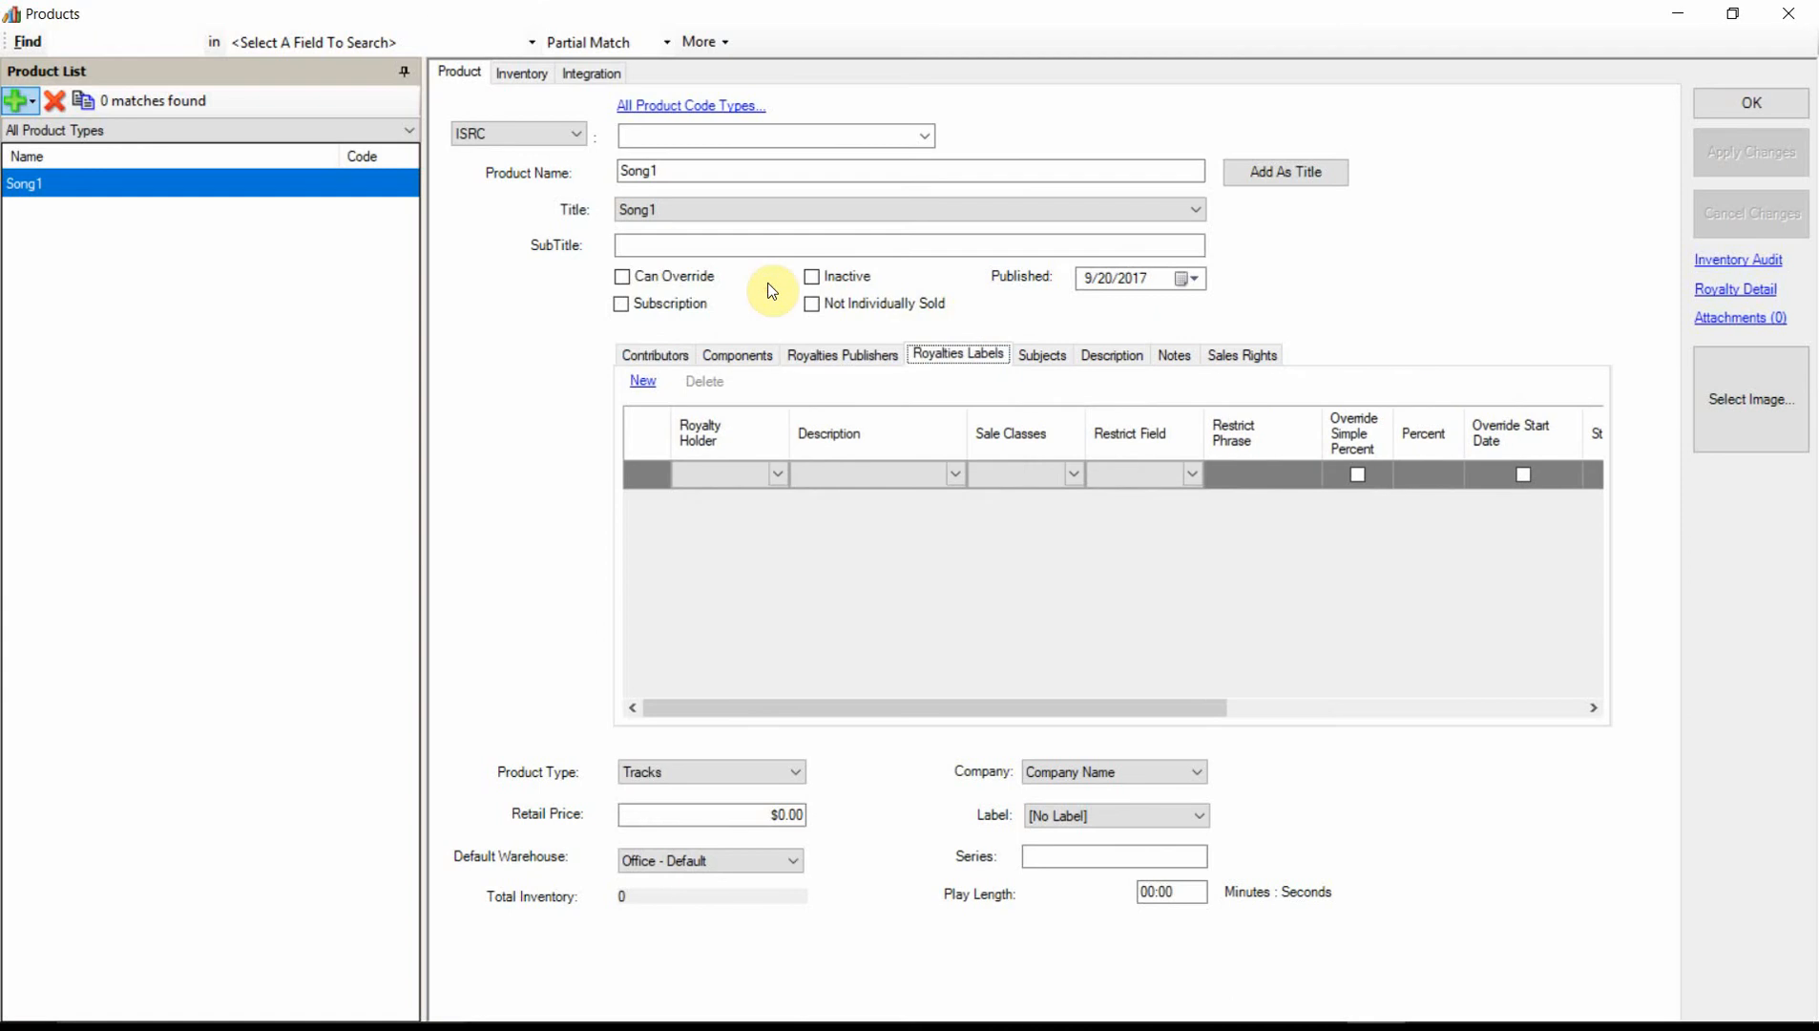
{"action": "left_click", "coordinate": [841, 354]}
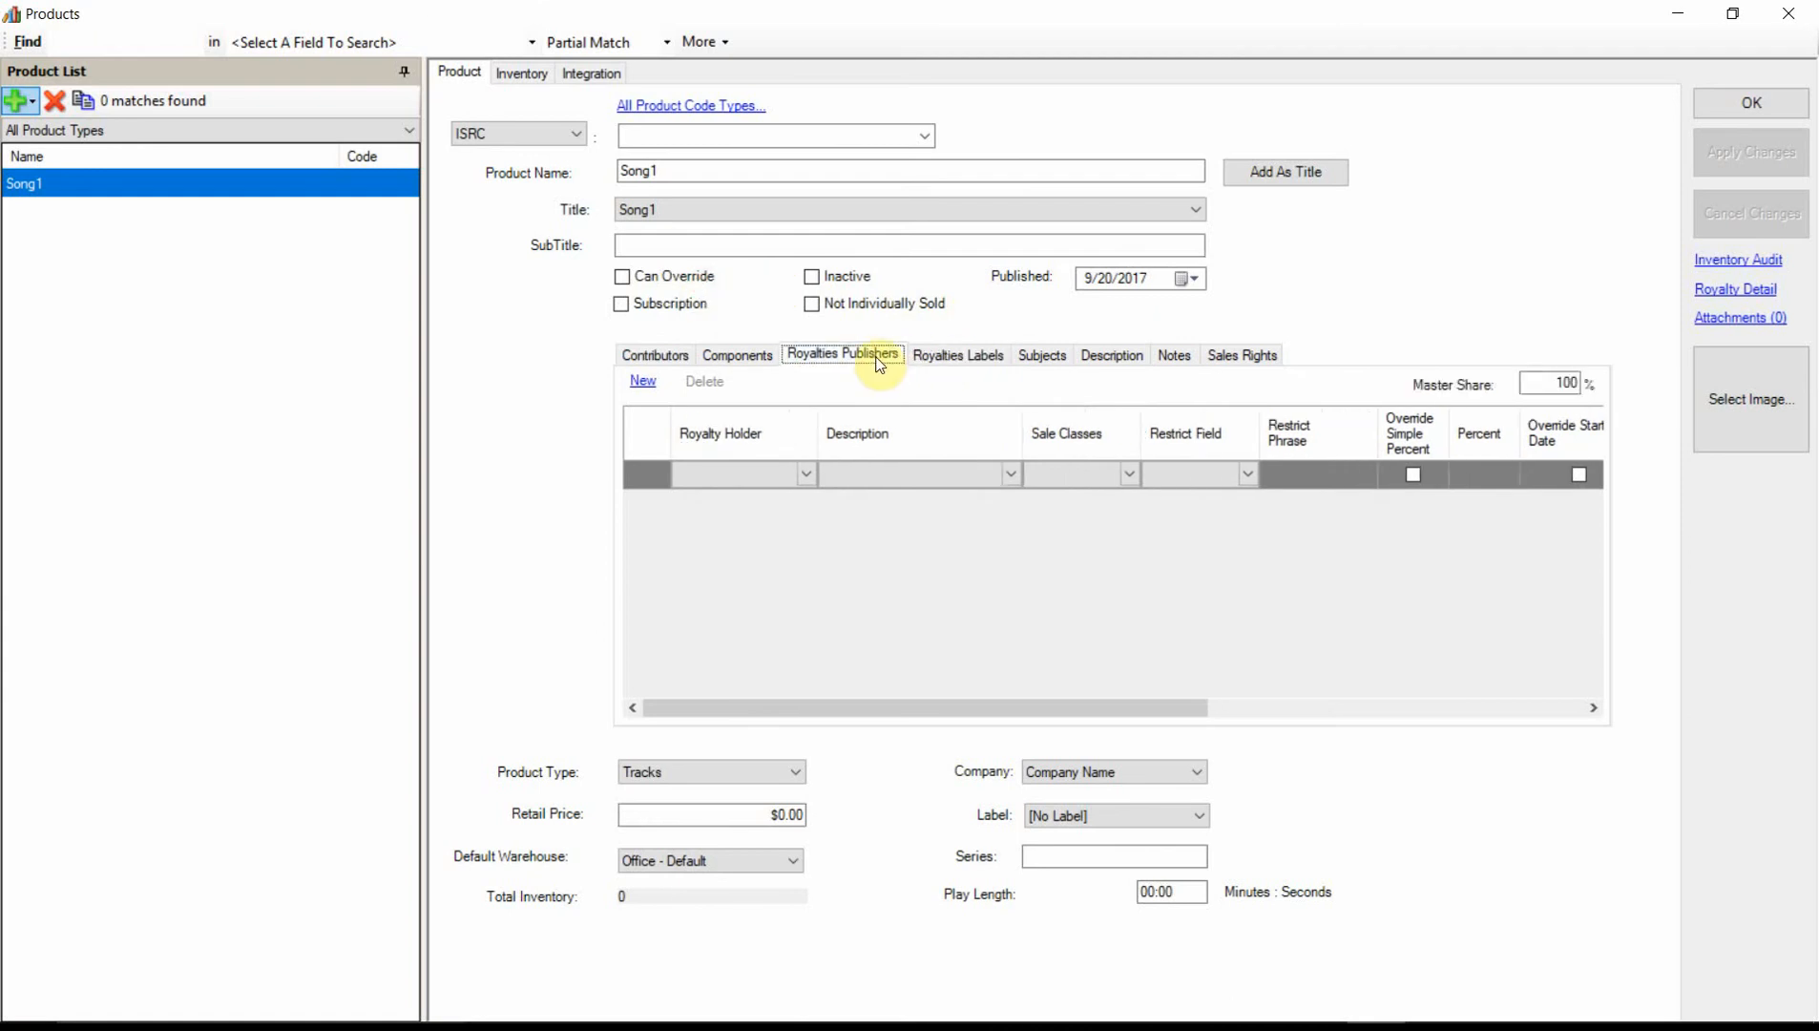
{"action": "left_click", "coordinate": [807, 474]}
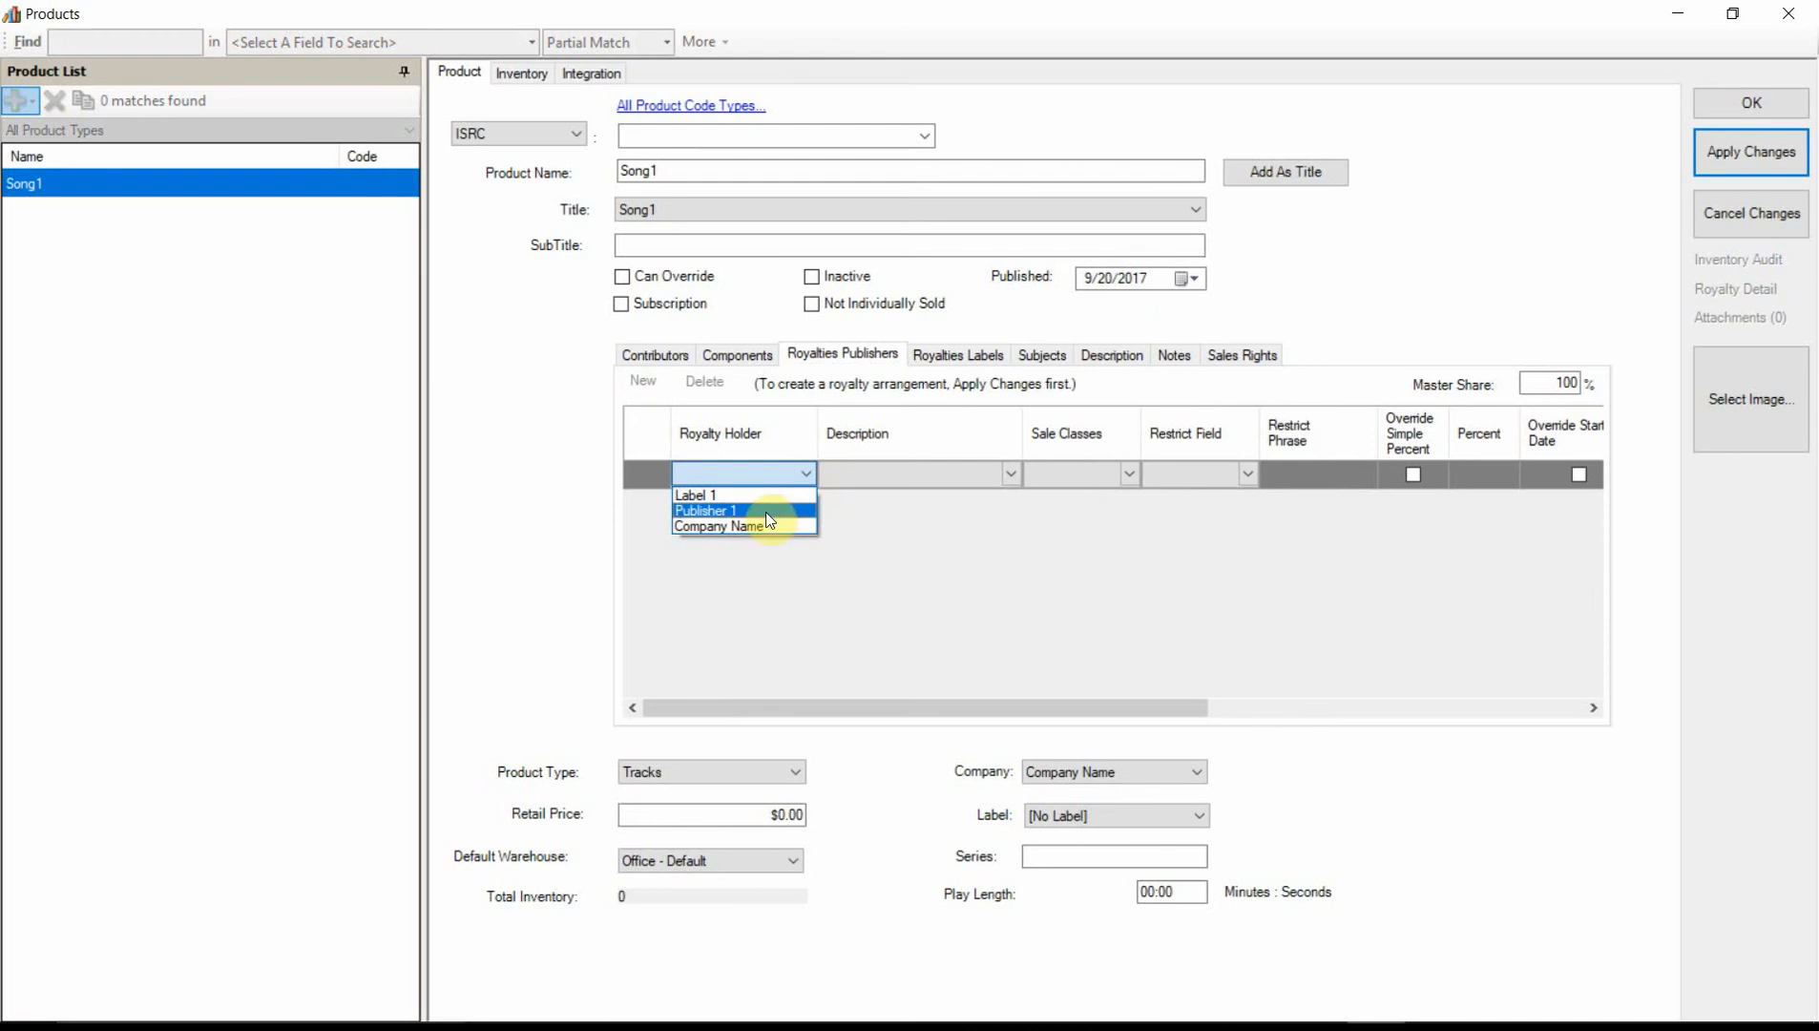
{"action": "left_click", "coordinate": [706, 510]}
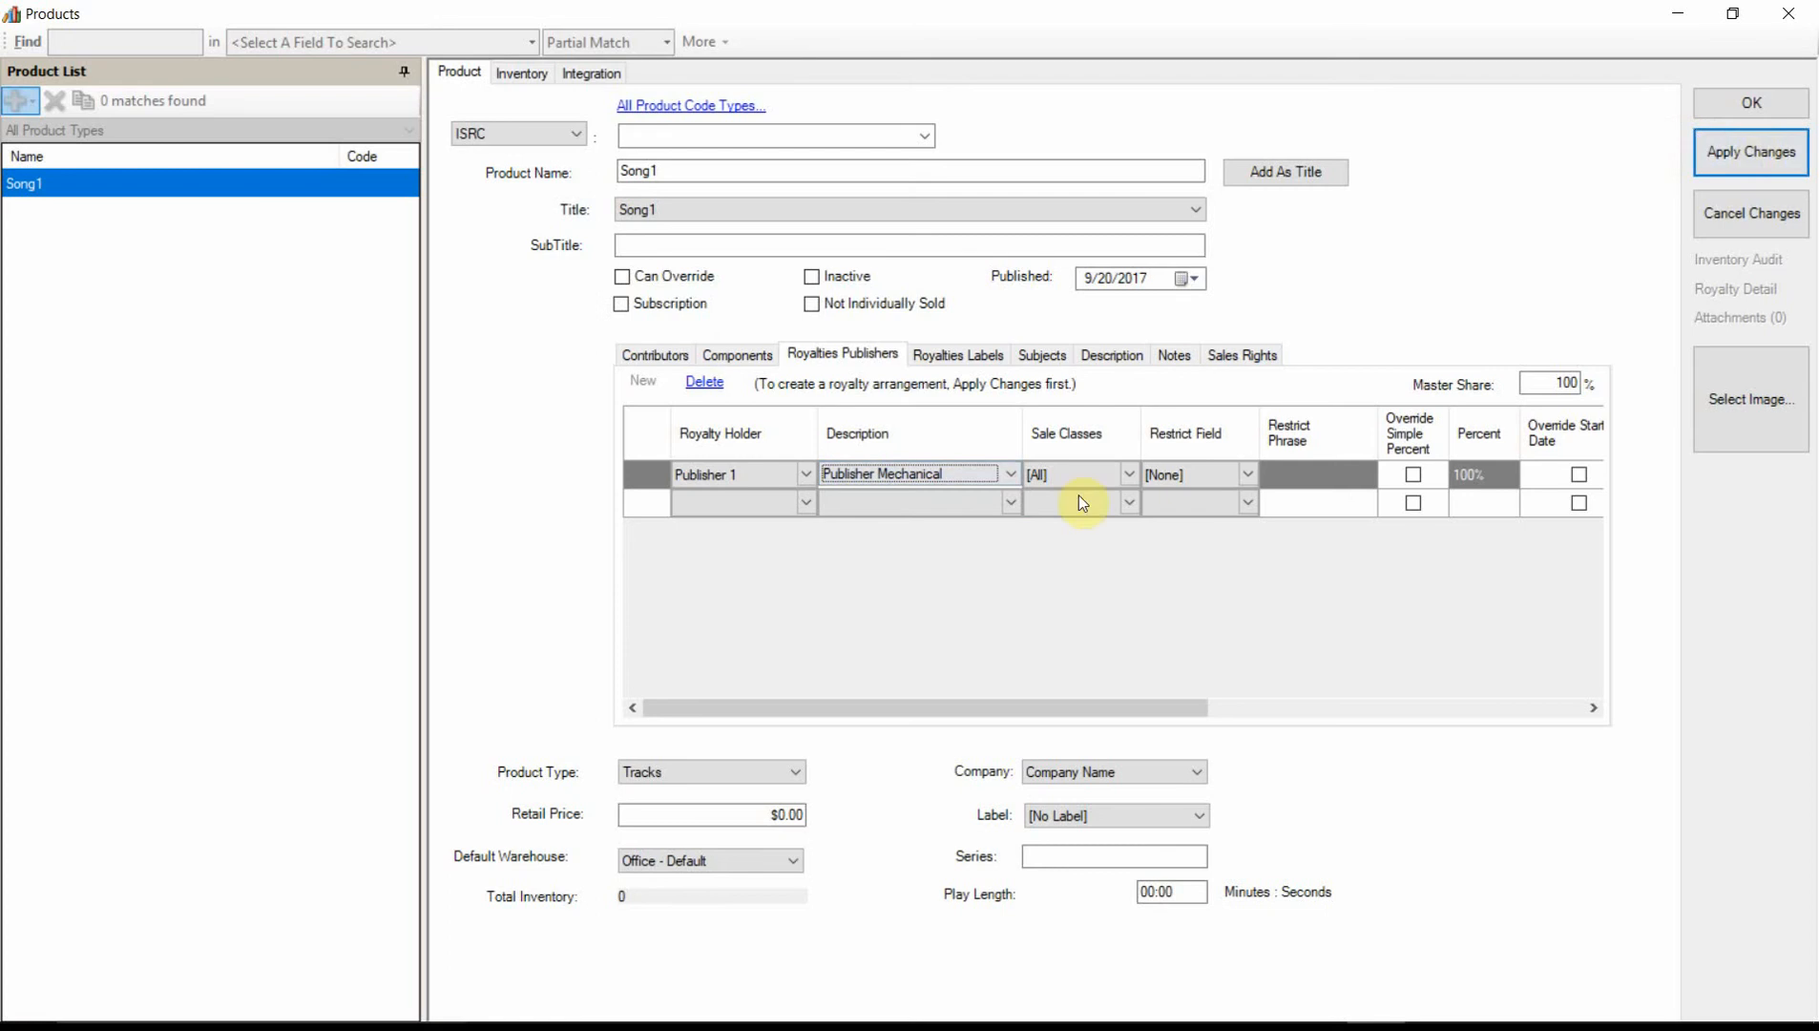
{"action": "mouse_move", "coordinate": [753, 798]}
{"action": "type", "text": "1"}
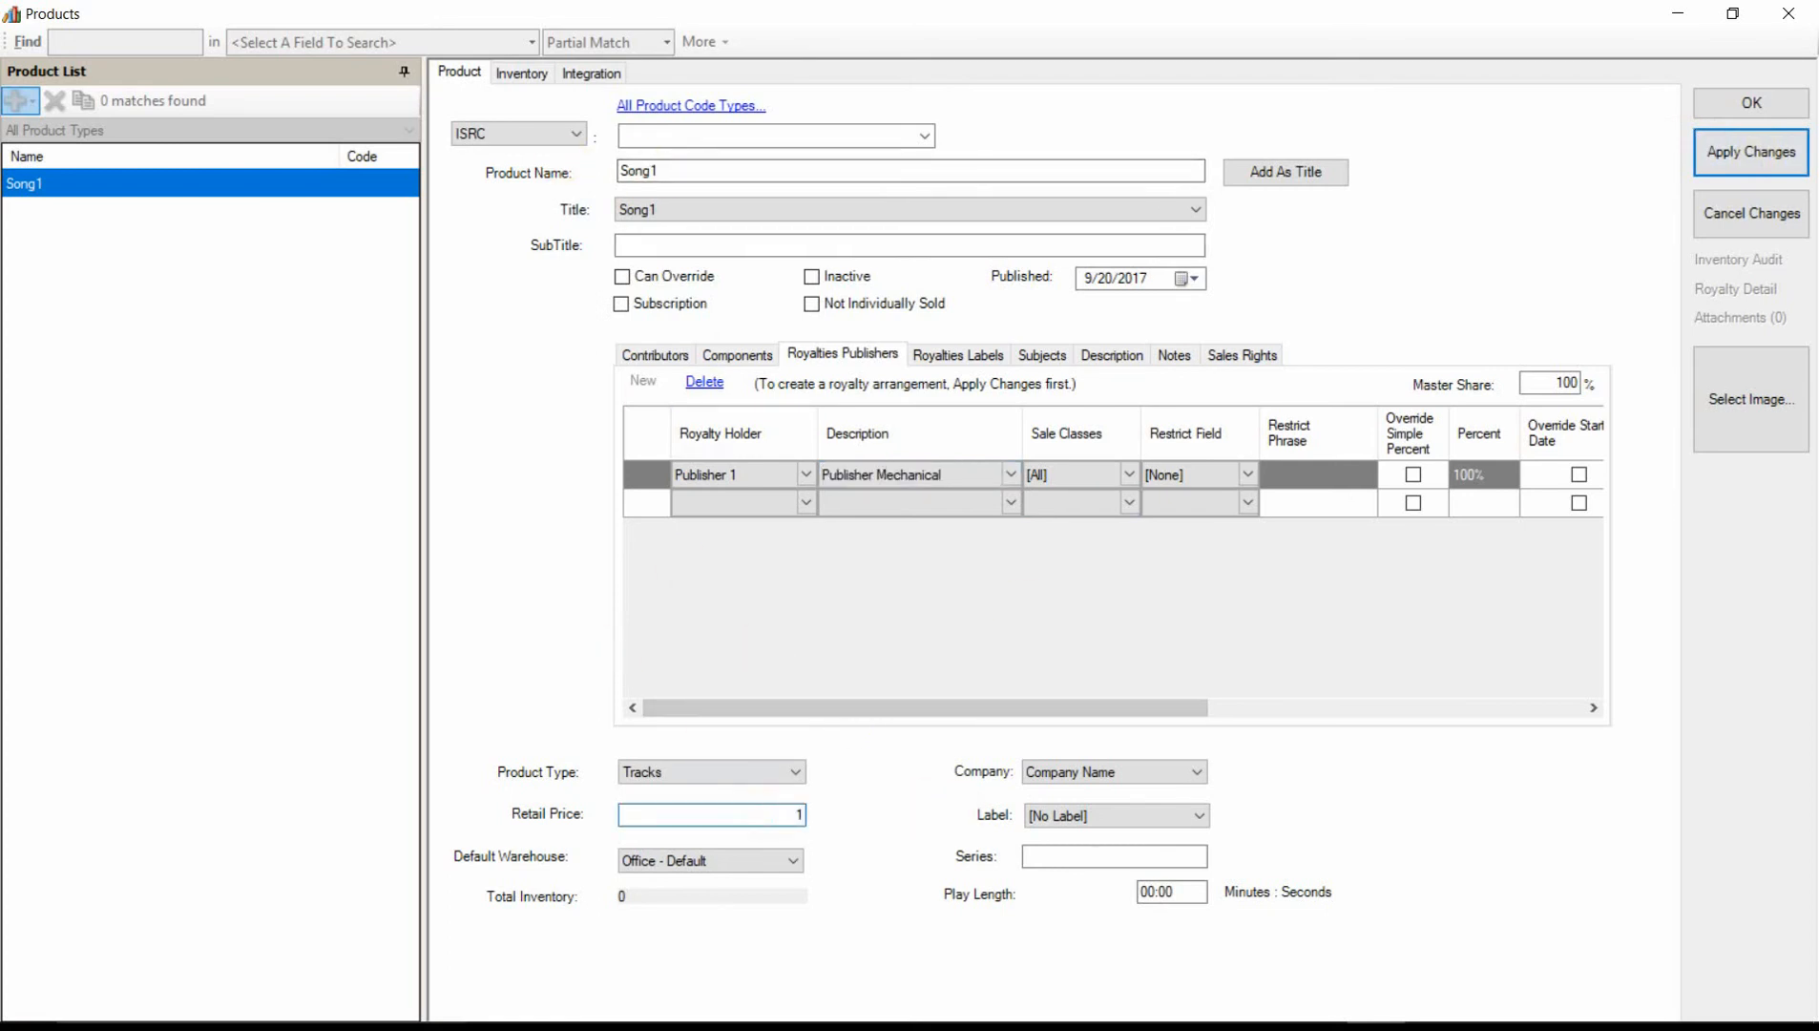
{"action": "mouse_move", "coordinate": [1565, 267]}
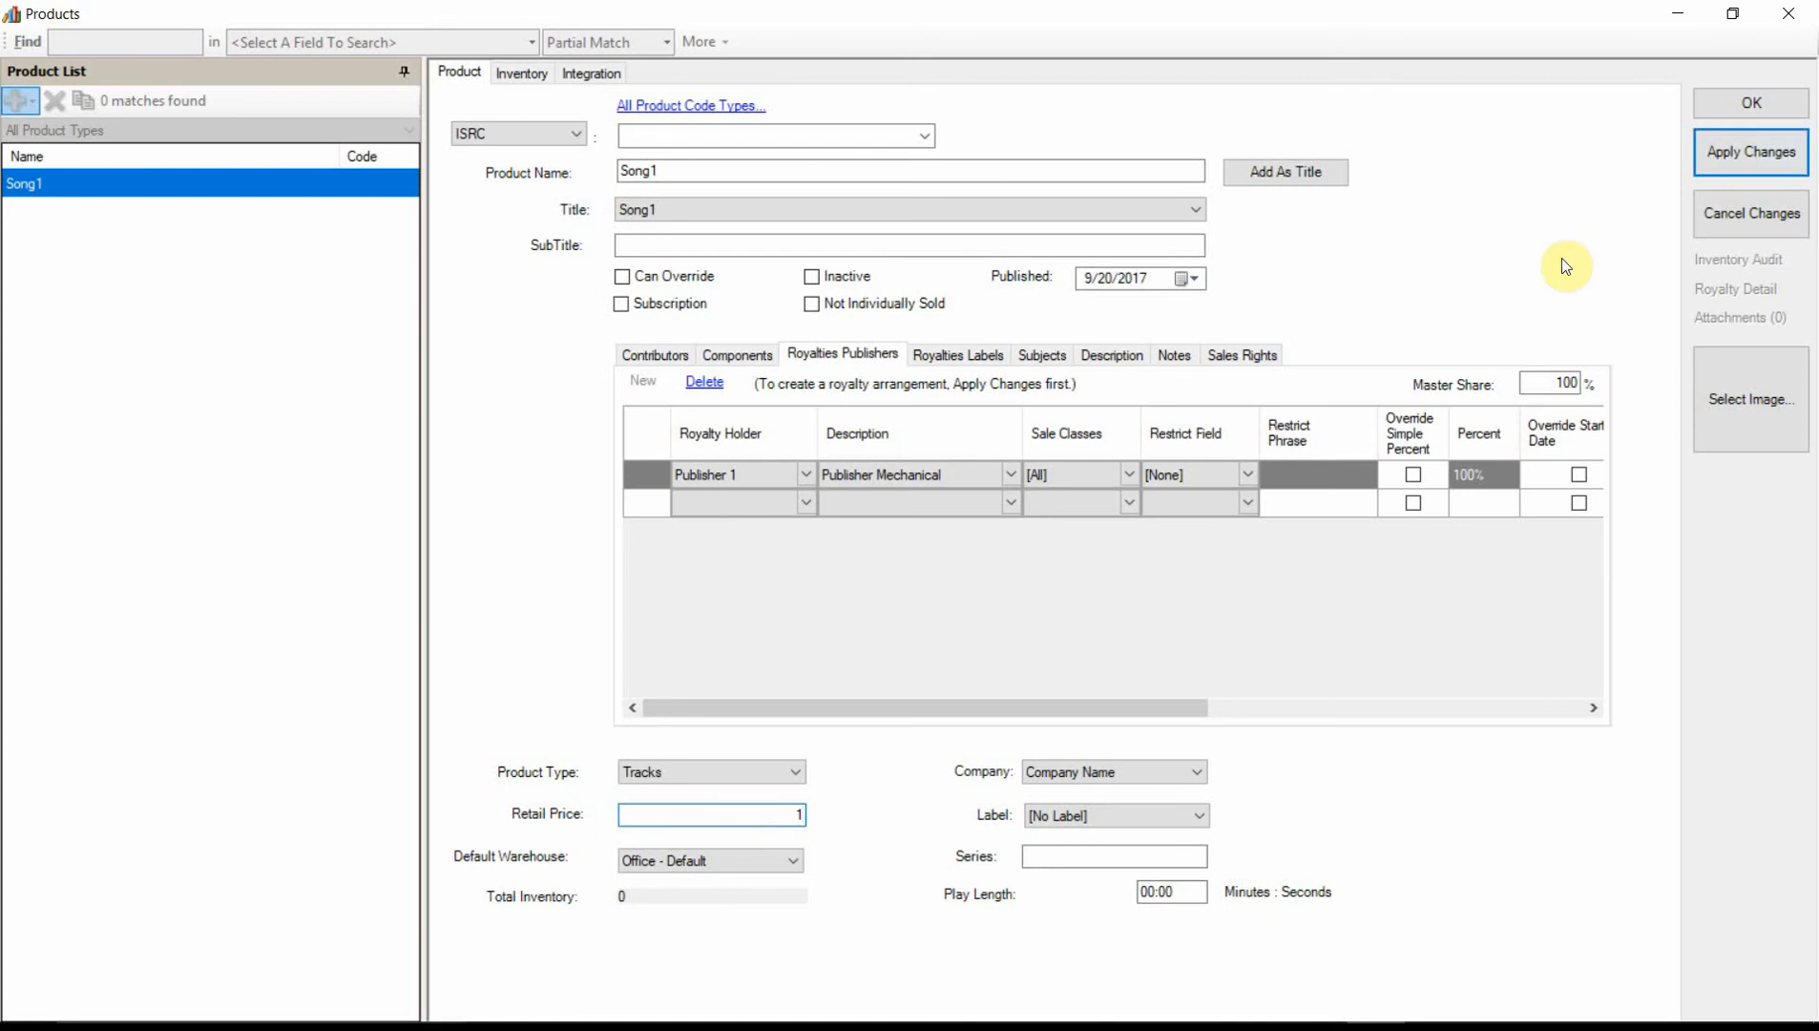
{"action": "left_click", "coordinate": [1171, 891]}
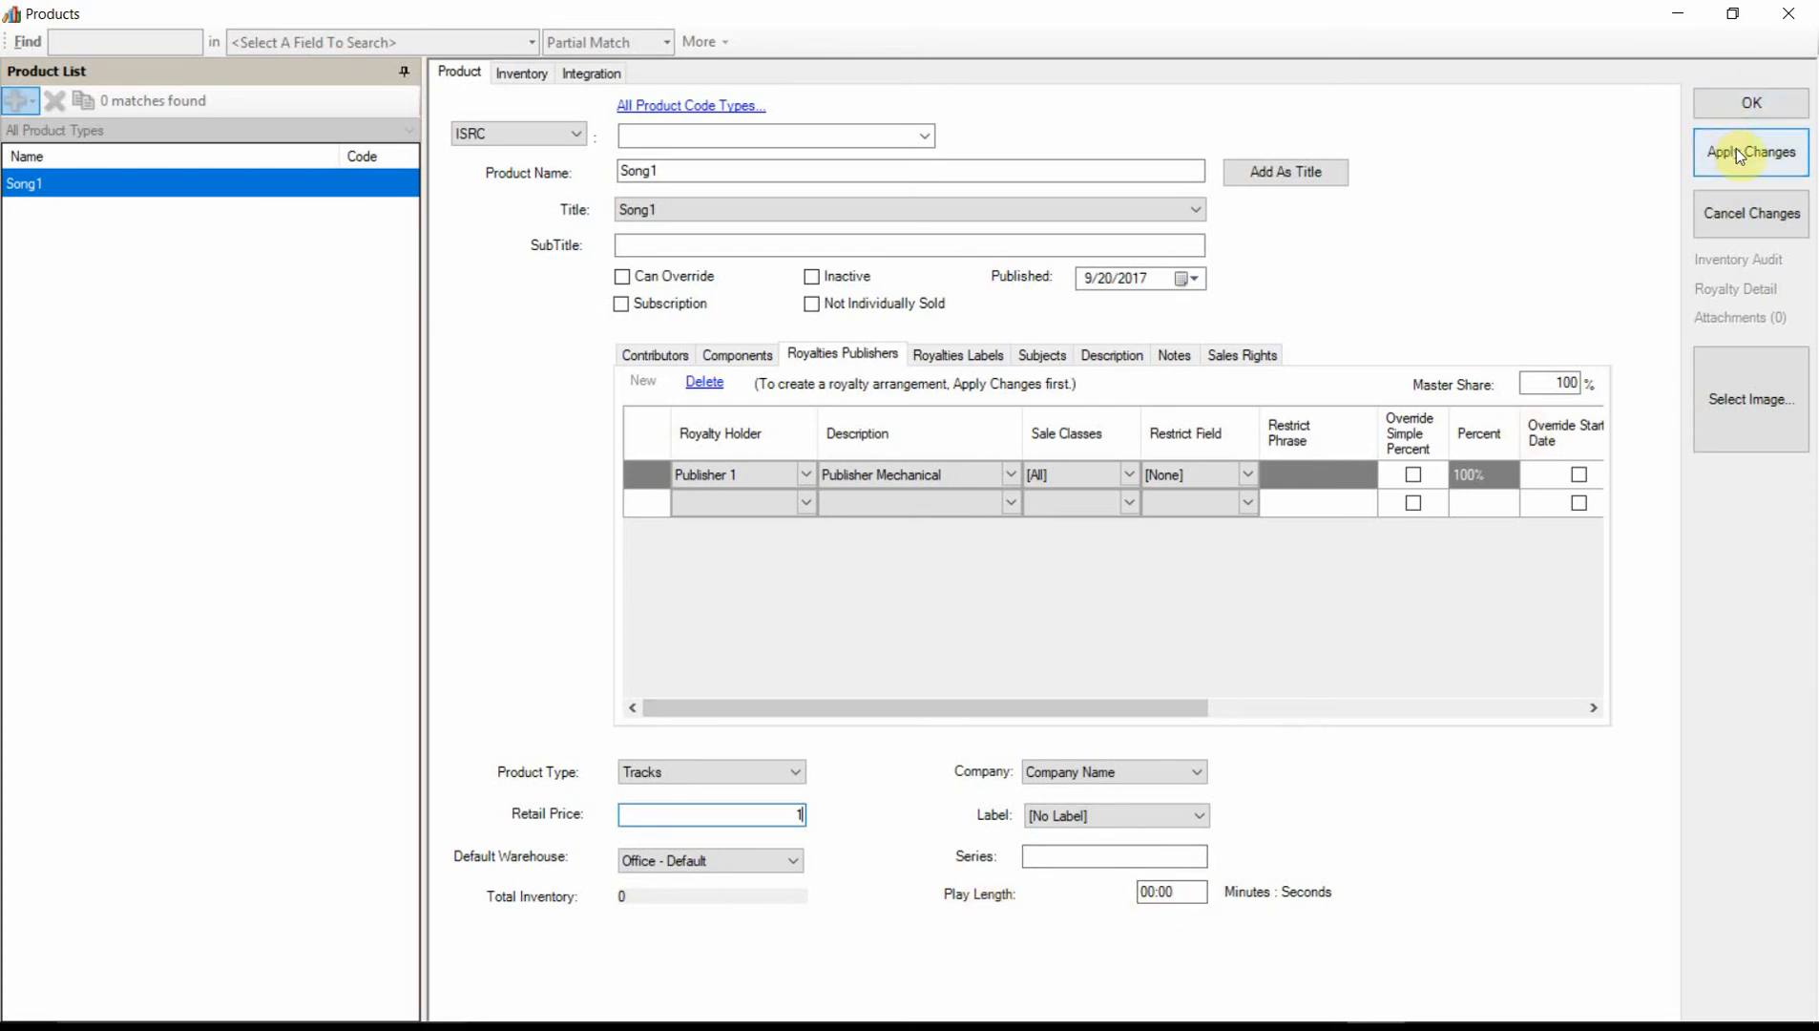
{"action": "left_click", "coordinate": [1749, 152]}
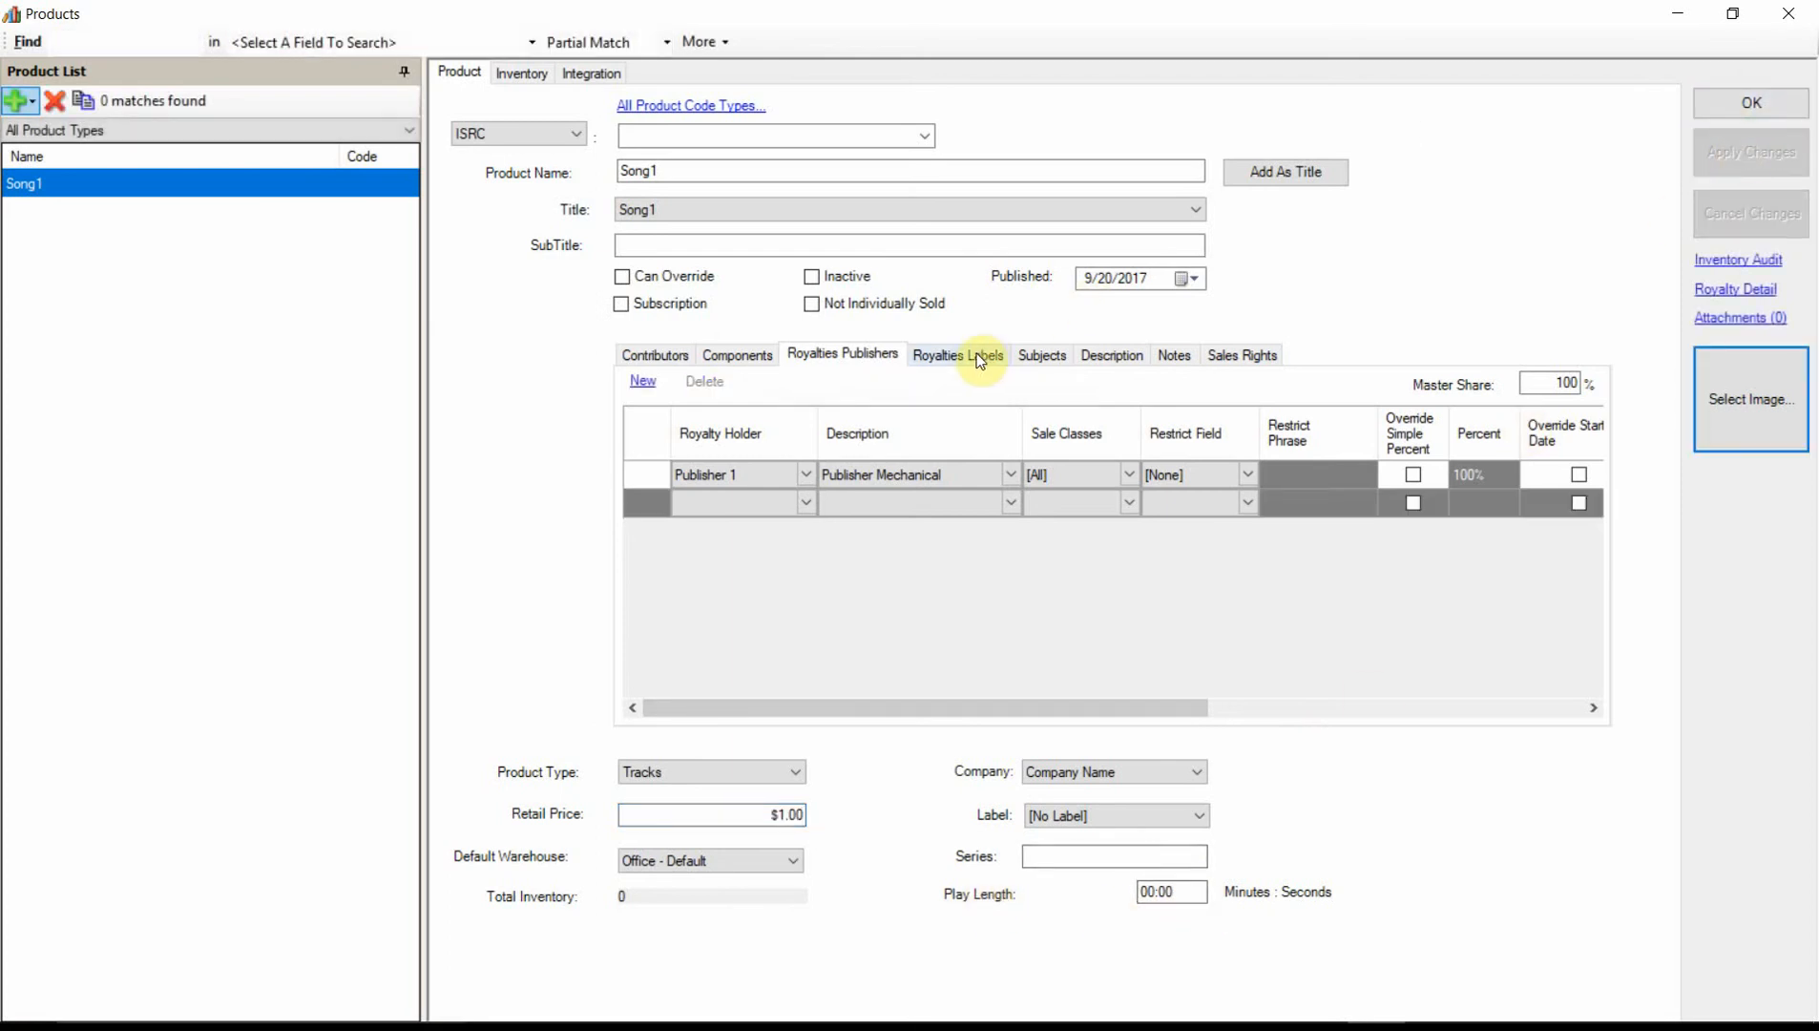
Step: On the Labels tab, assign Label 1 with Label percent of net and save
{"action": "left_click", "coordinate": [957, 354]}
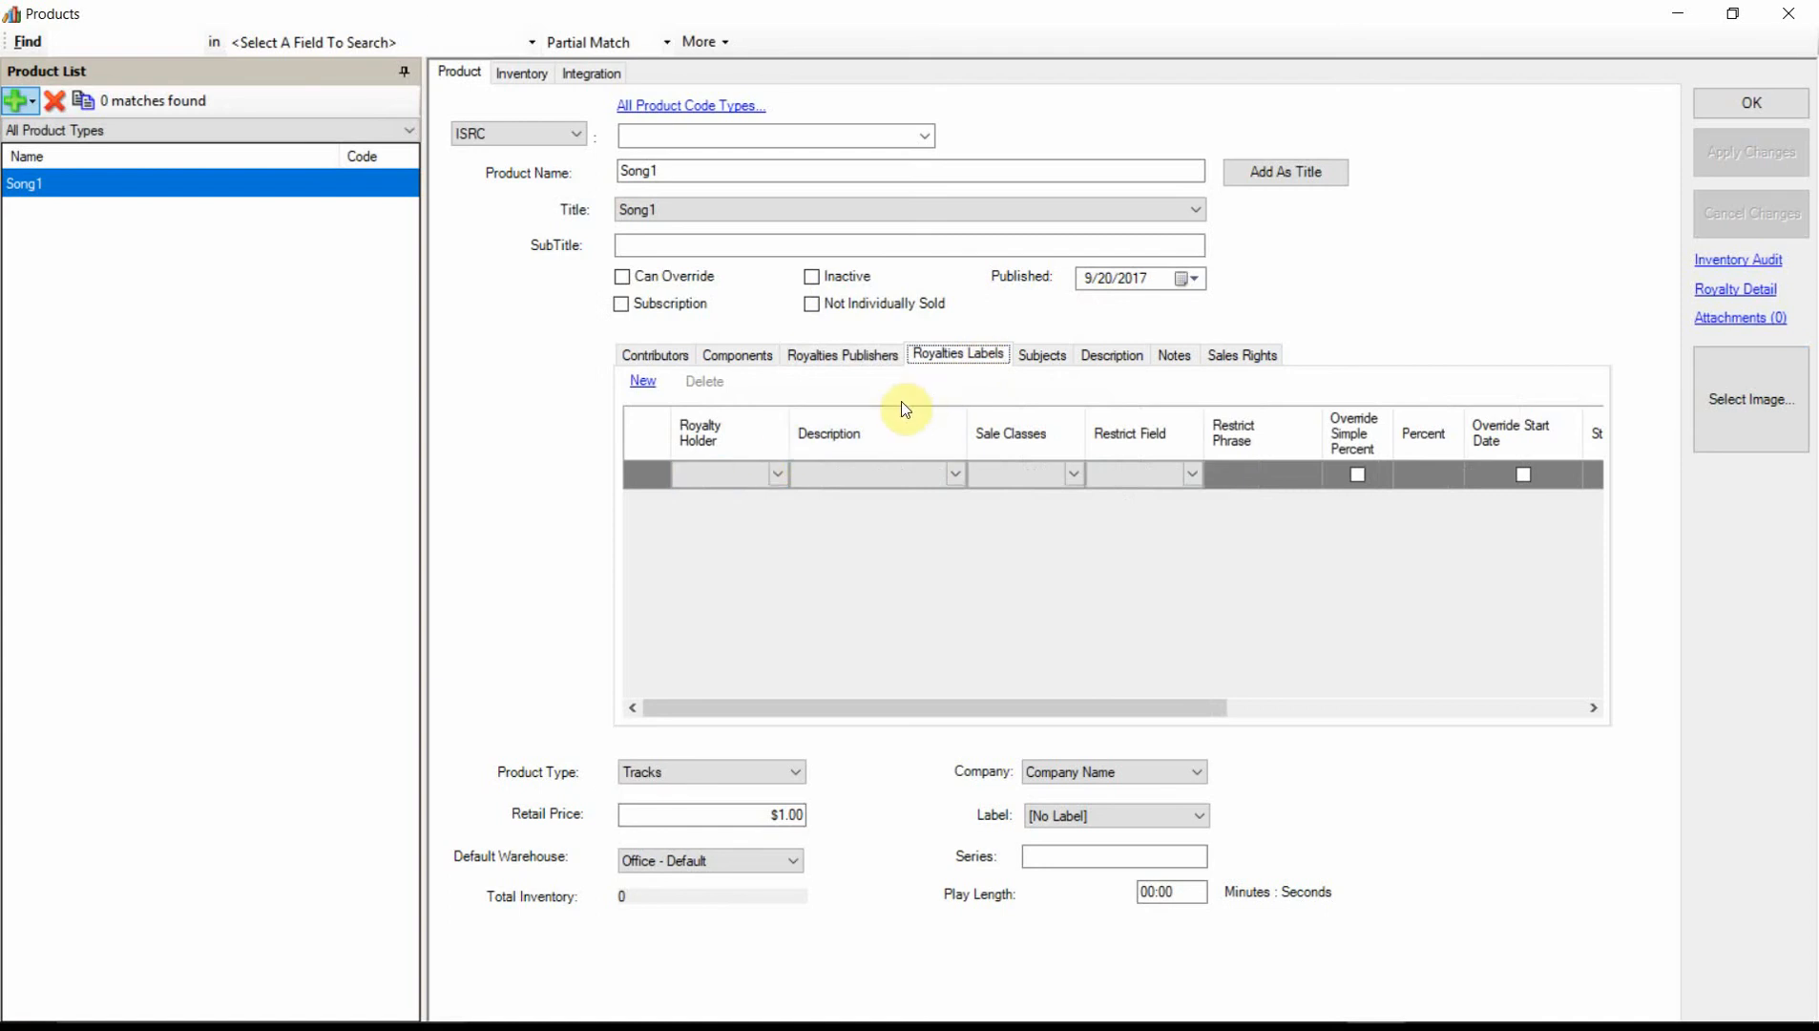
{"action": "left_click", "coordinate": [776, 473]}
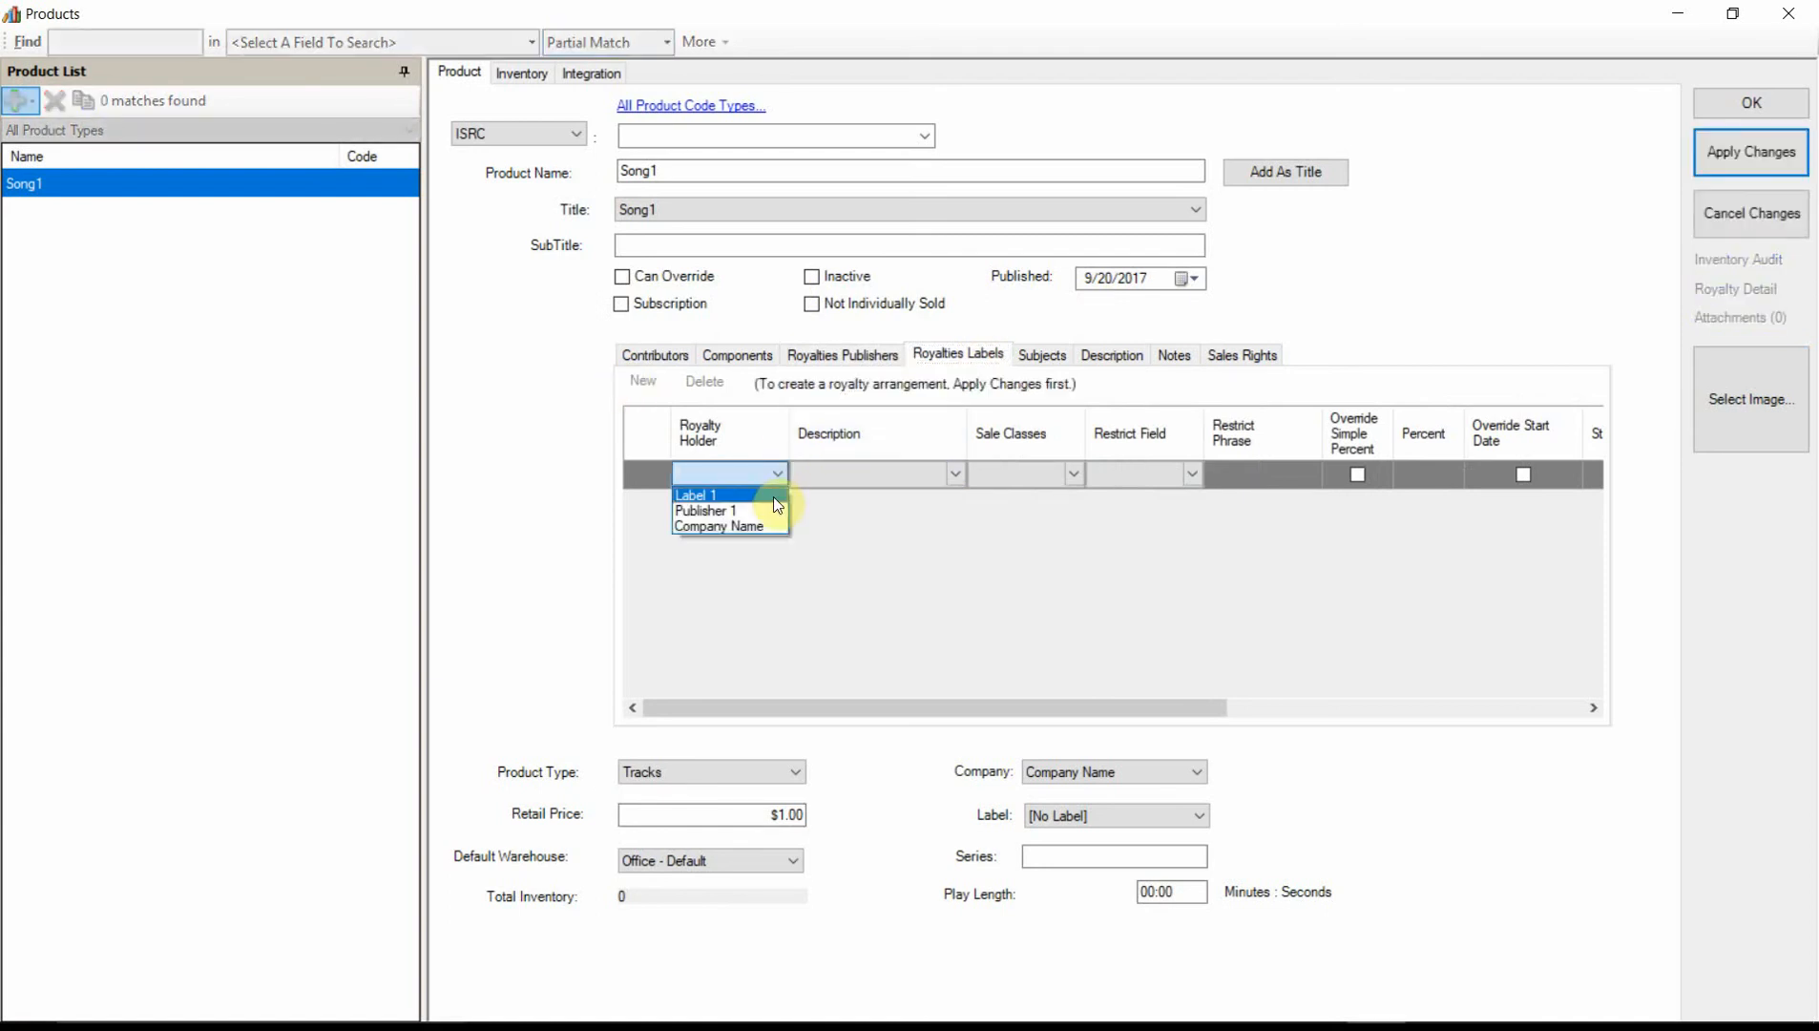
{"action": "left_click", "coordinate": [694, 494]}
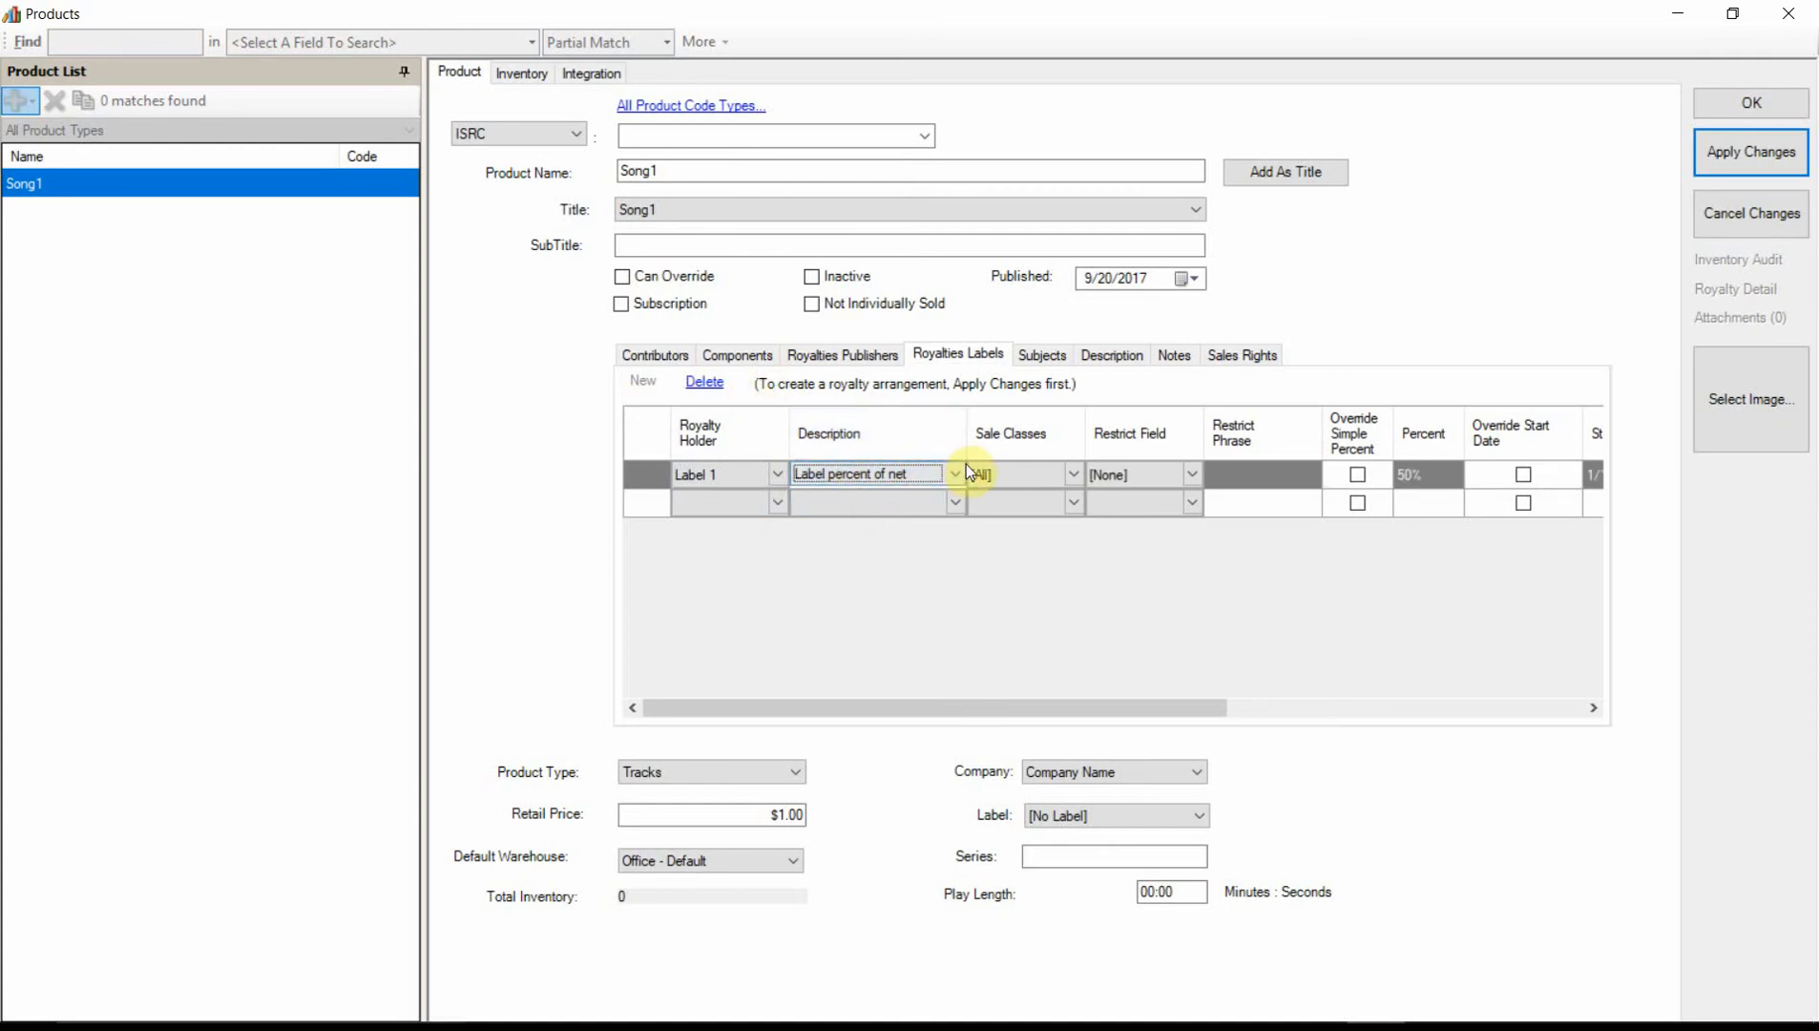
{"action": "left_click", "coordinate": [955, 473]}
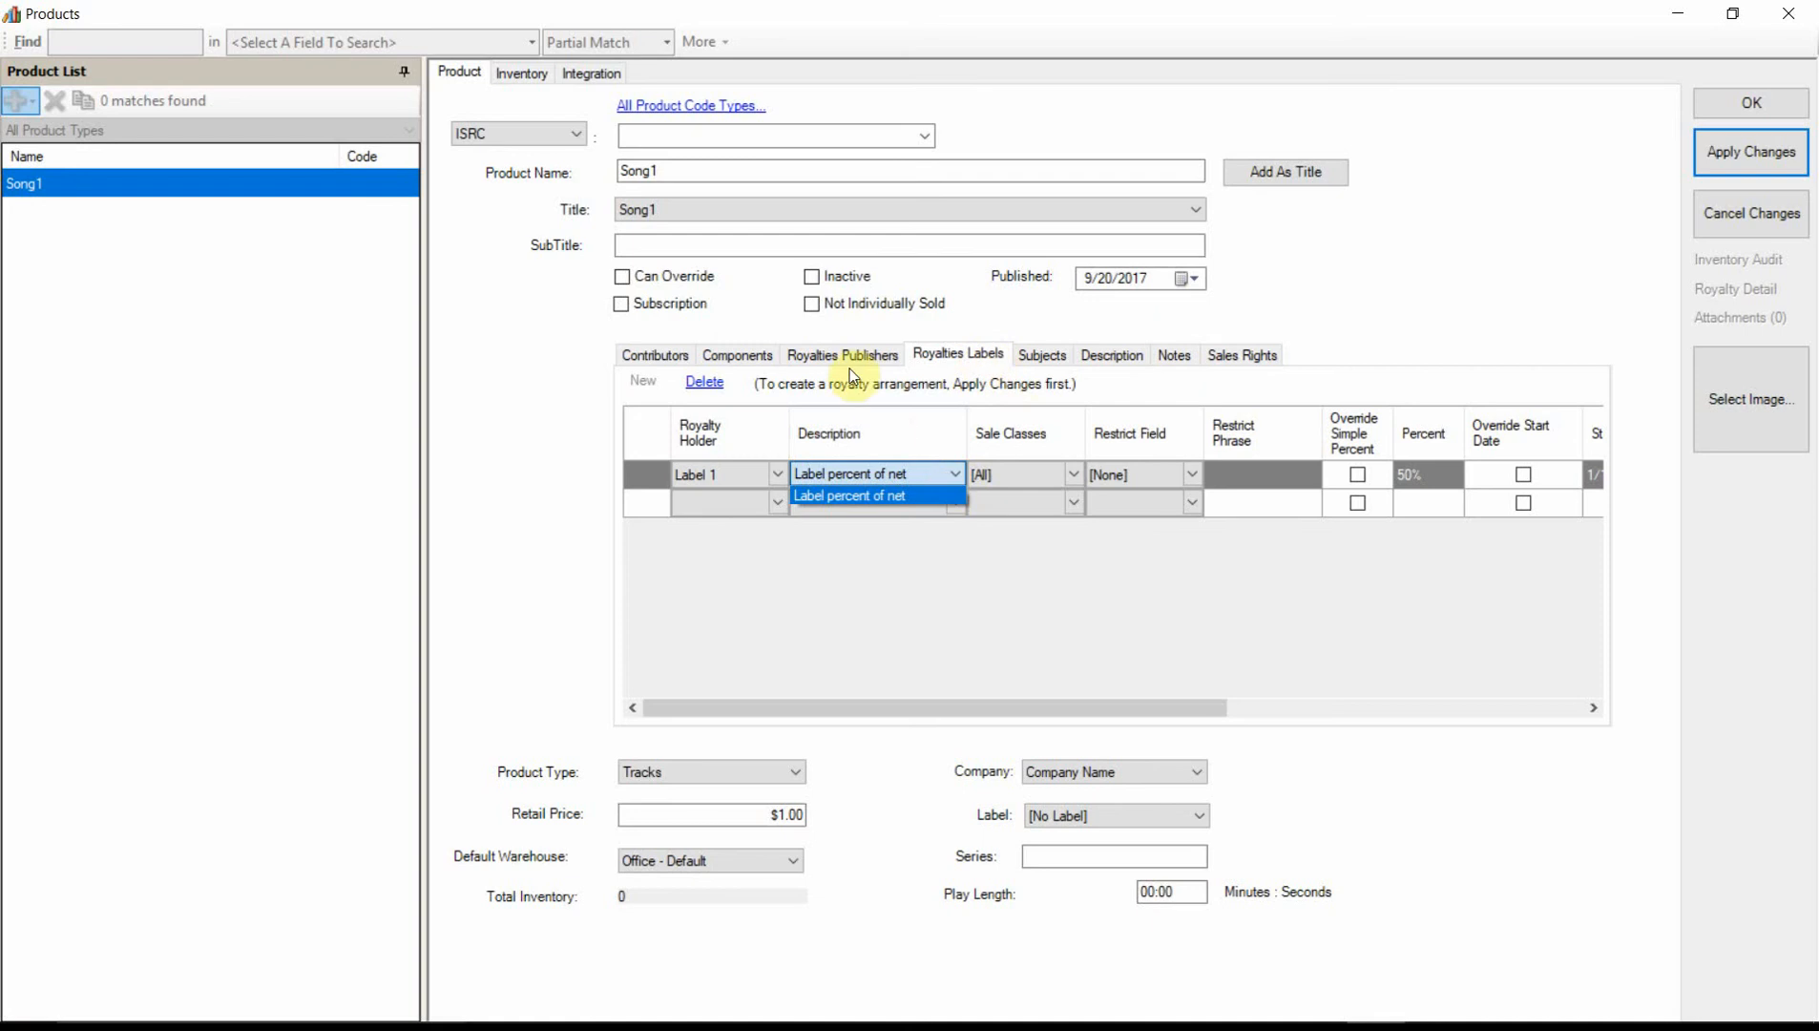
{"action": "left_click", "coordinate": [850, 474]}
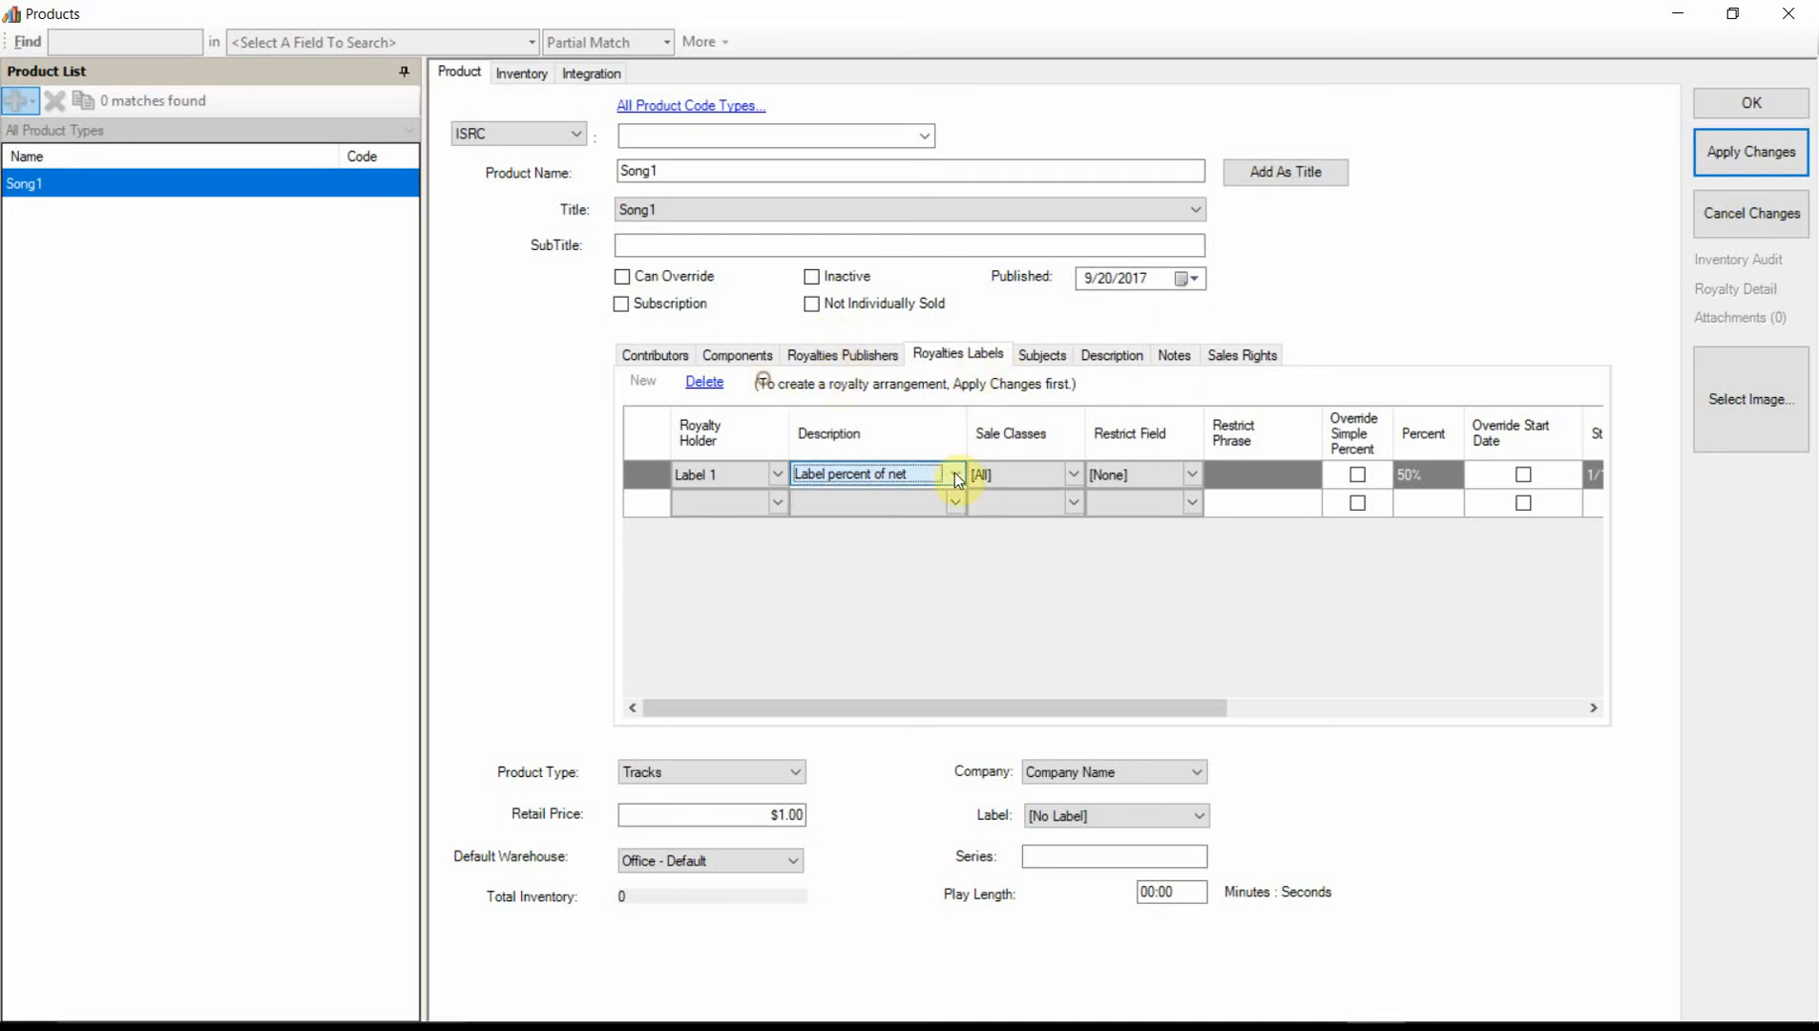
{"action": "mouse_move", "coordinate": [1489, 281]}
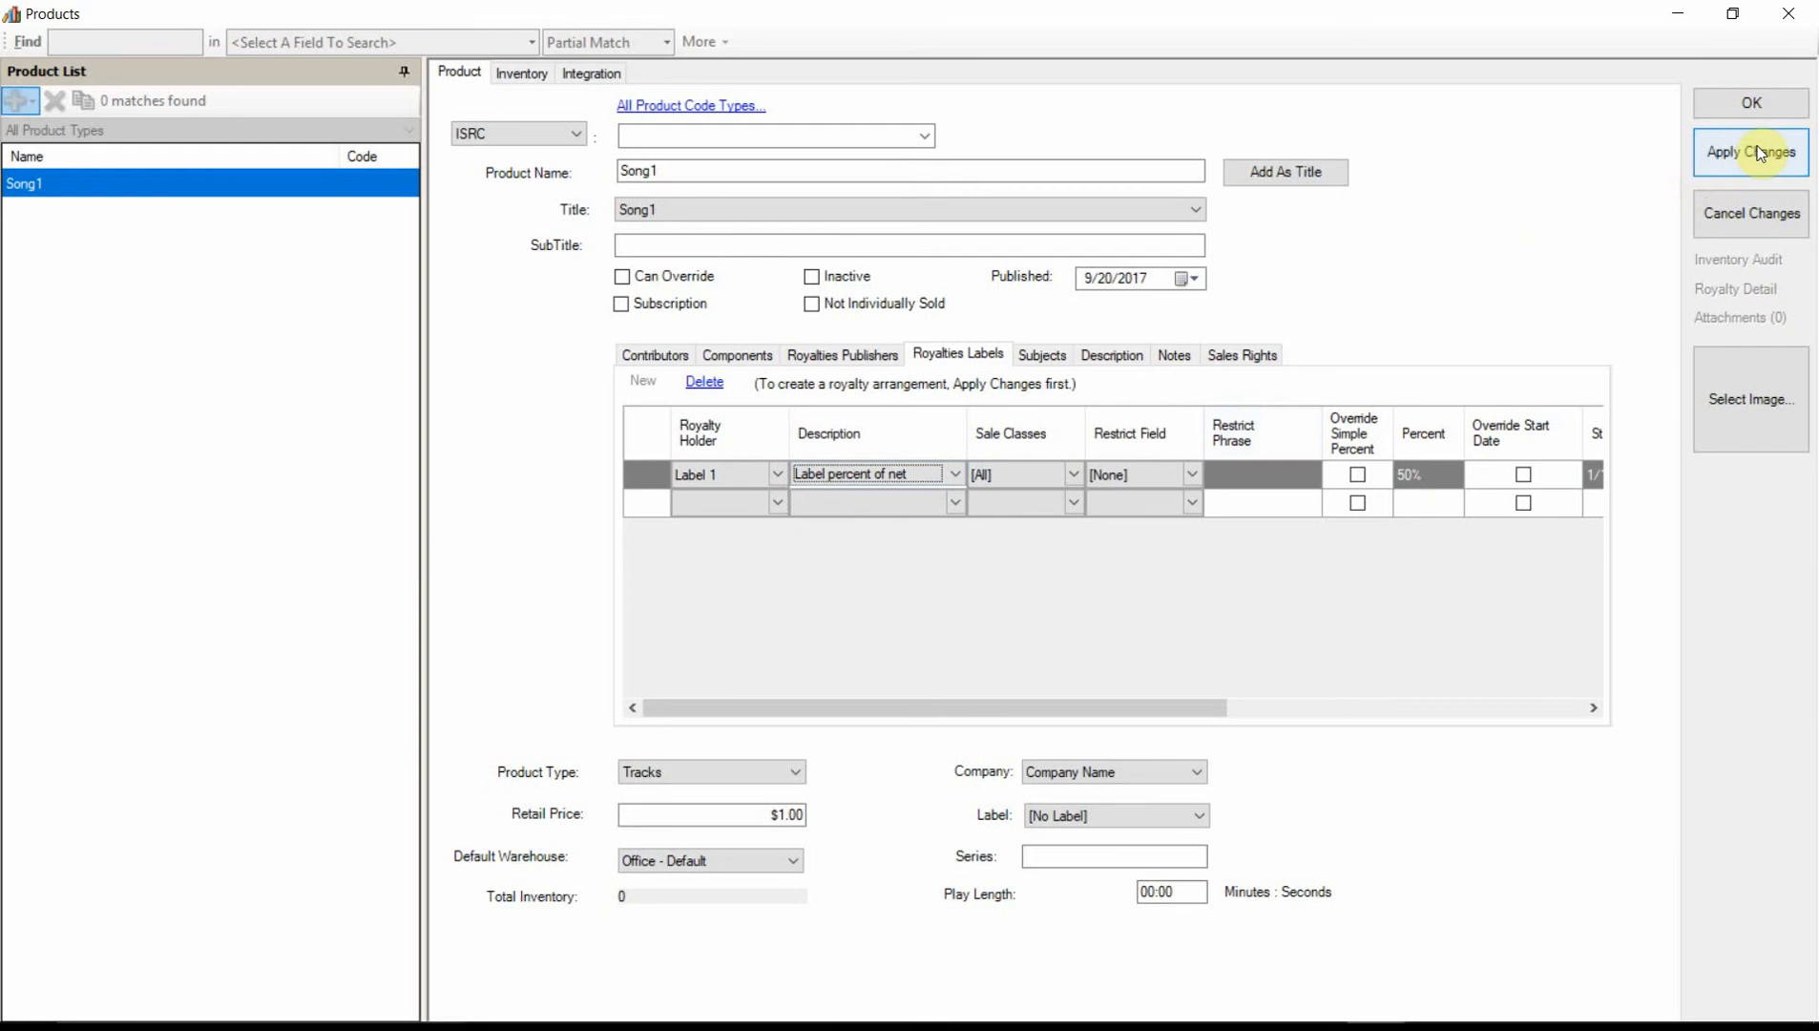
{"action": "left_click", "coordinate": [1752, 151]}
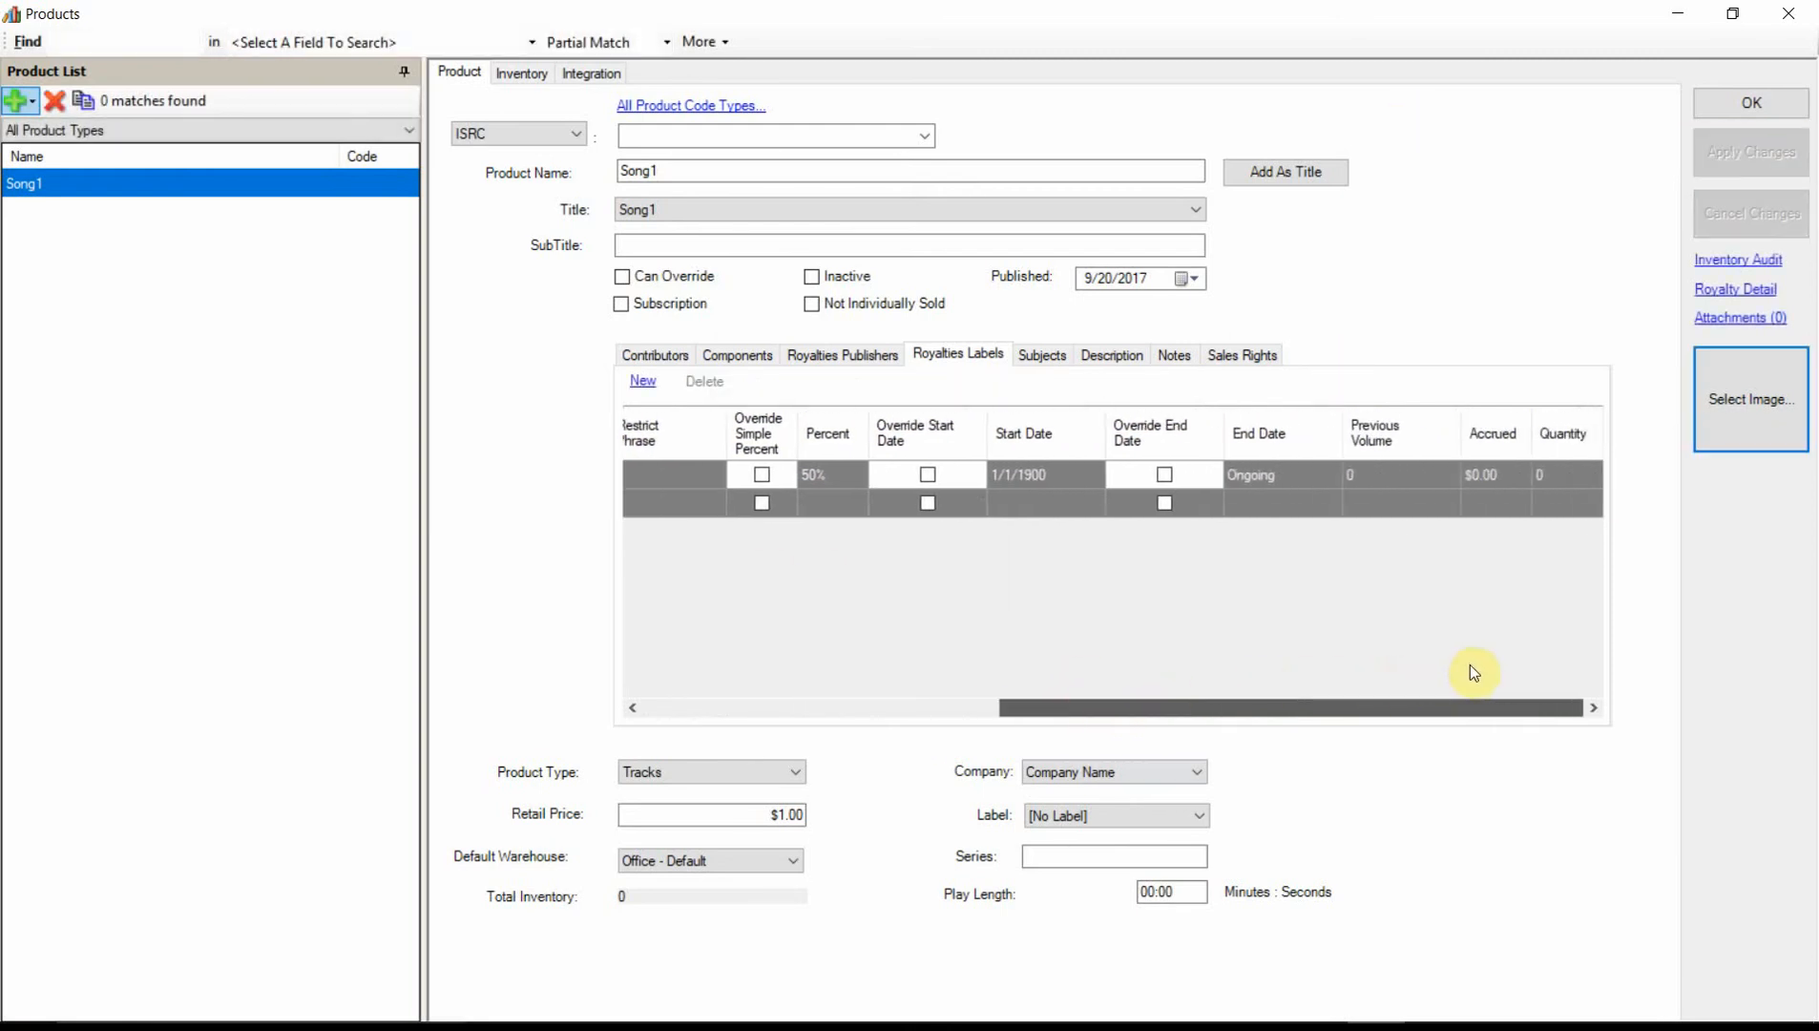
Step: Check Label 1's royalty percent, then close Song1's product record keeping the arrangements
{"action": "left_click", "coordinate": [1483, 474]}
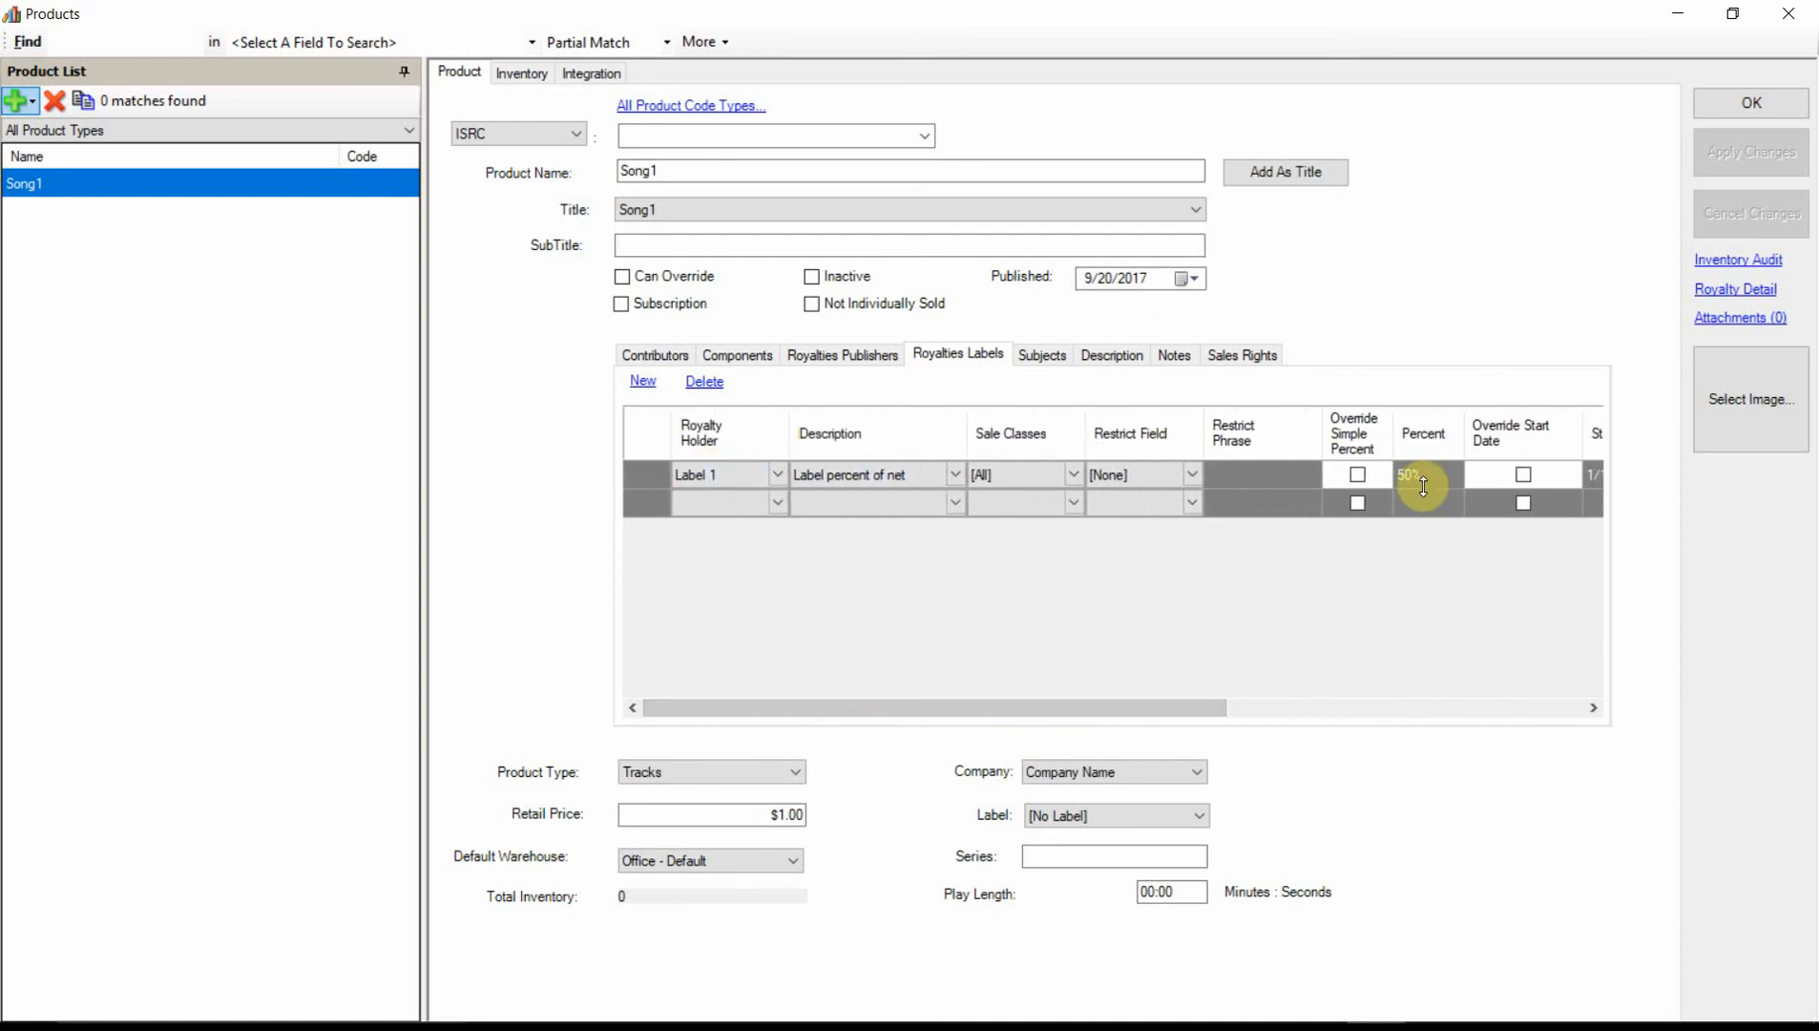
{"action": "left_click", "coordinate": [842, 354]}
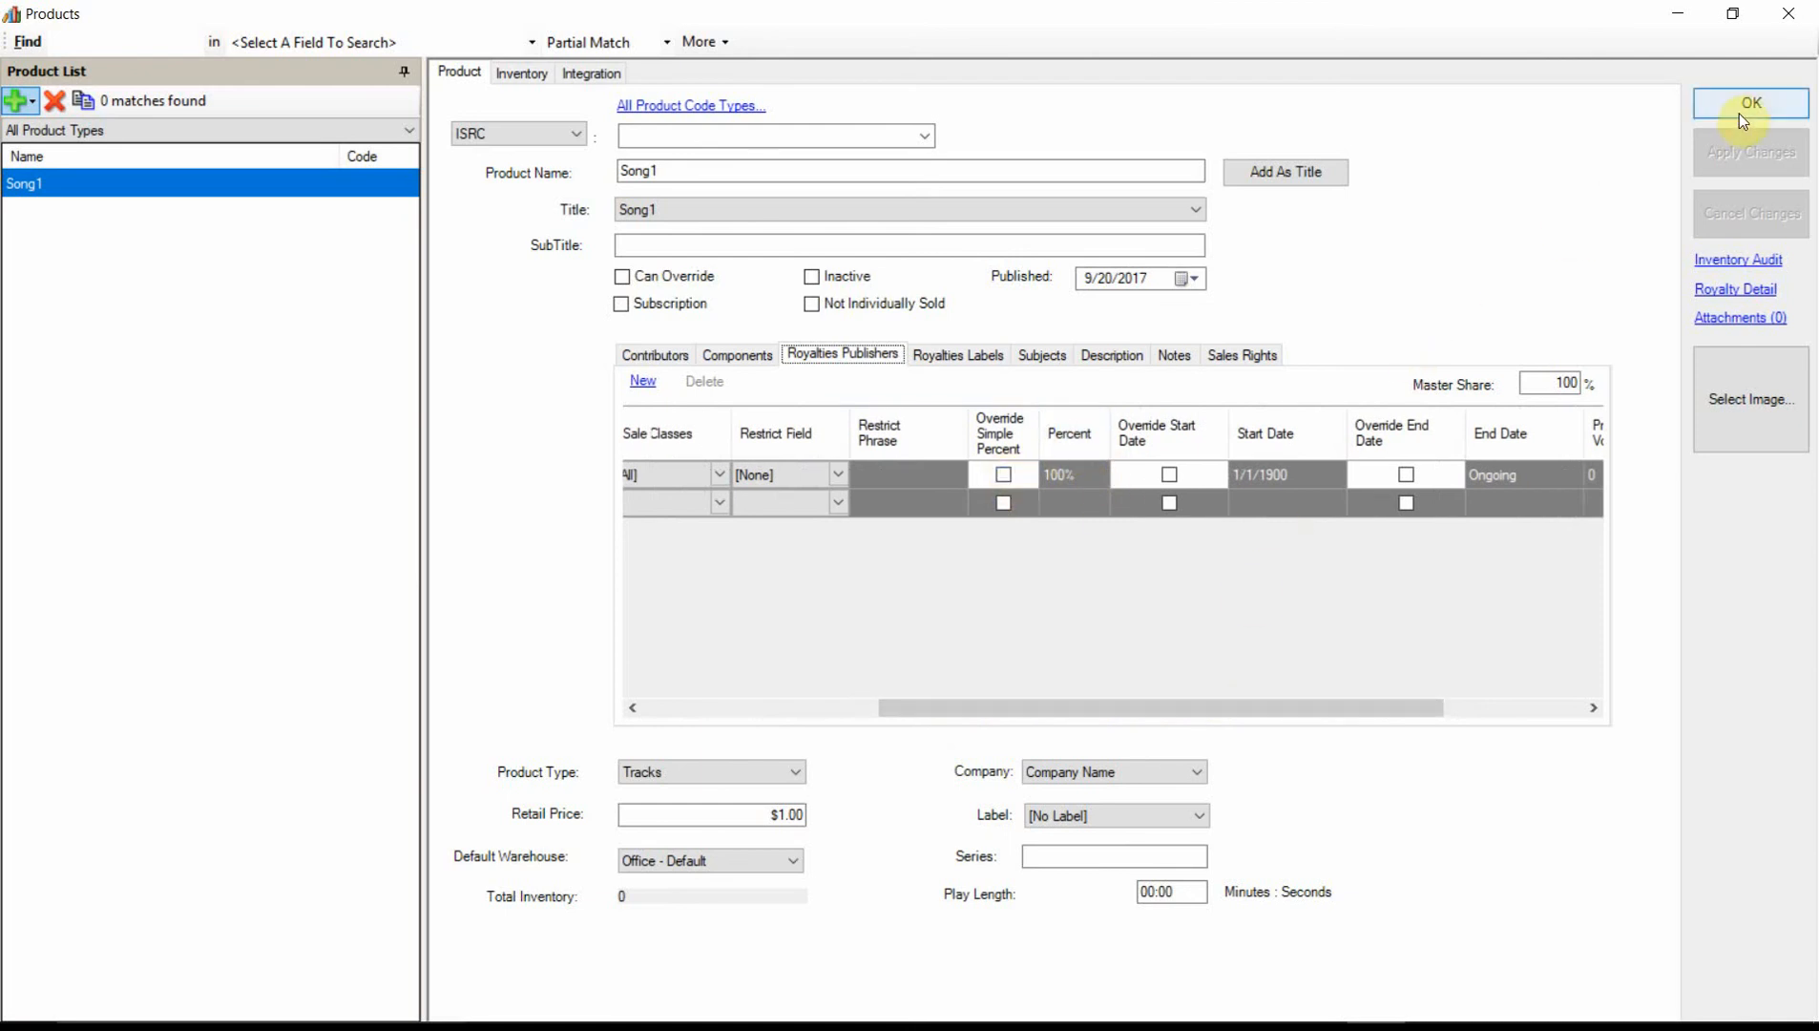
{"action": "left_click", "coordinate": [1751, 104]}
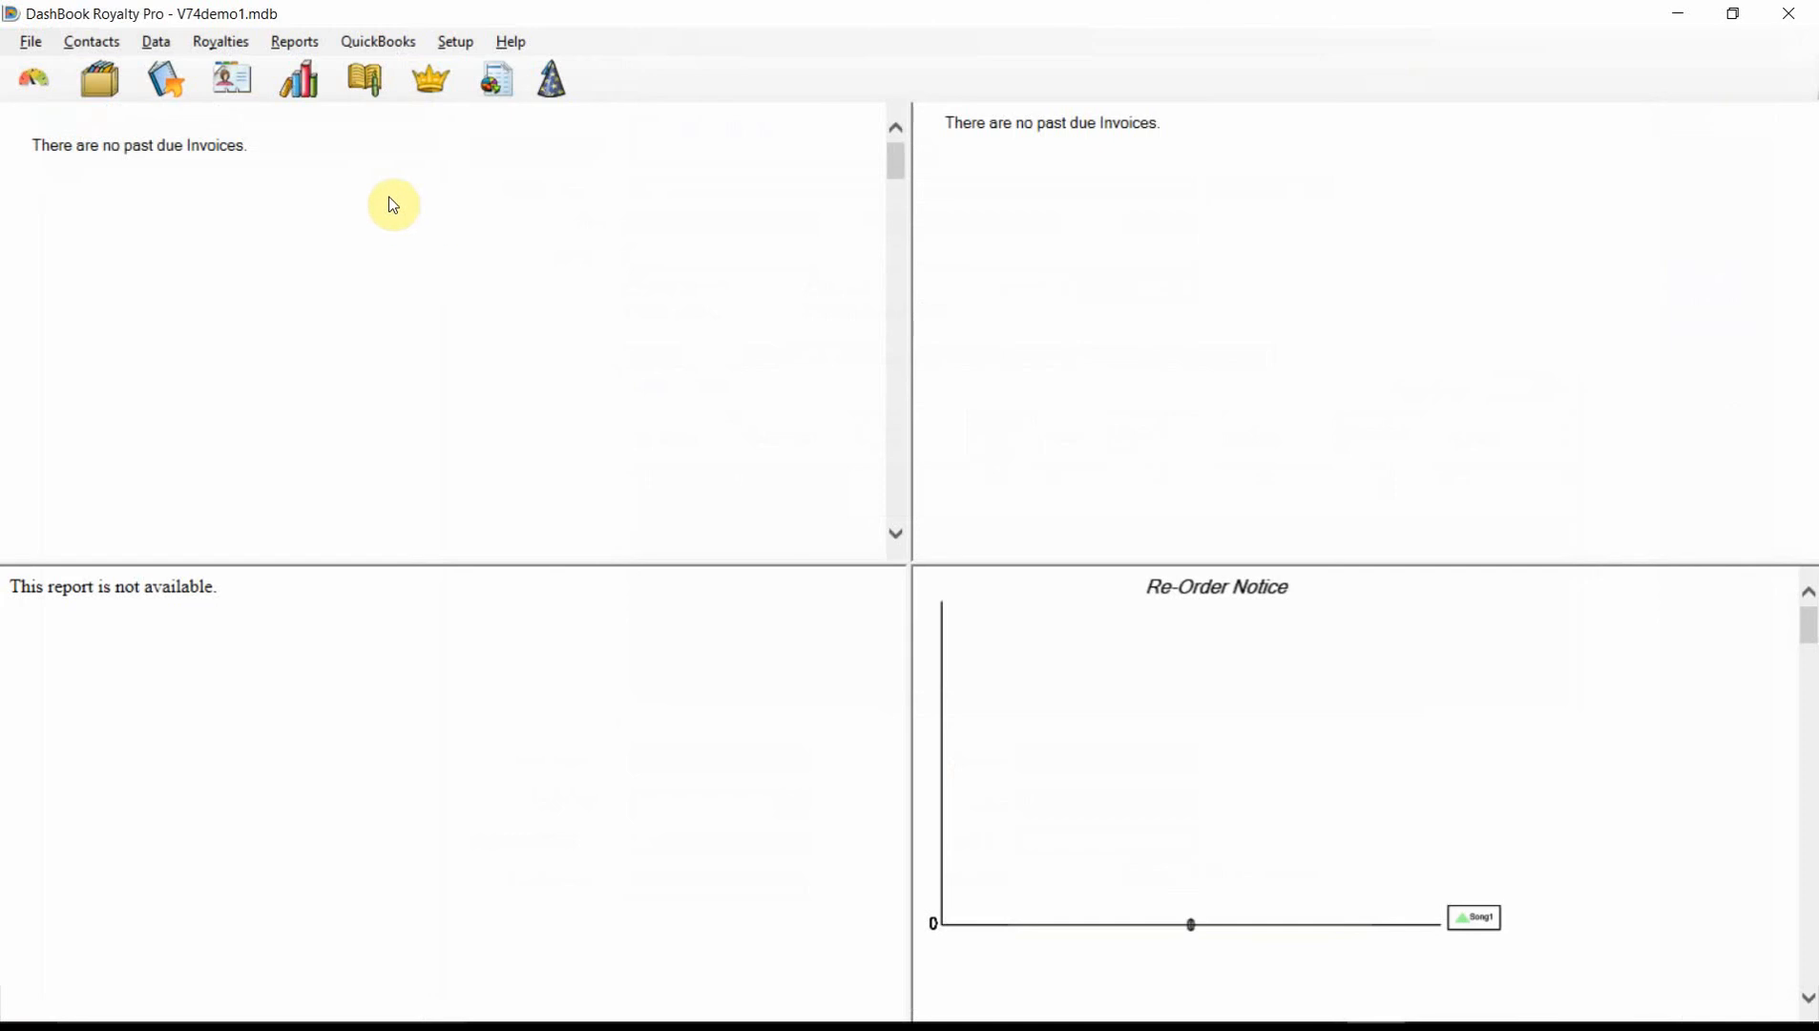
{"action": "mouse_move", "coordinate": [297, 78]}
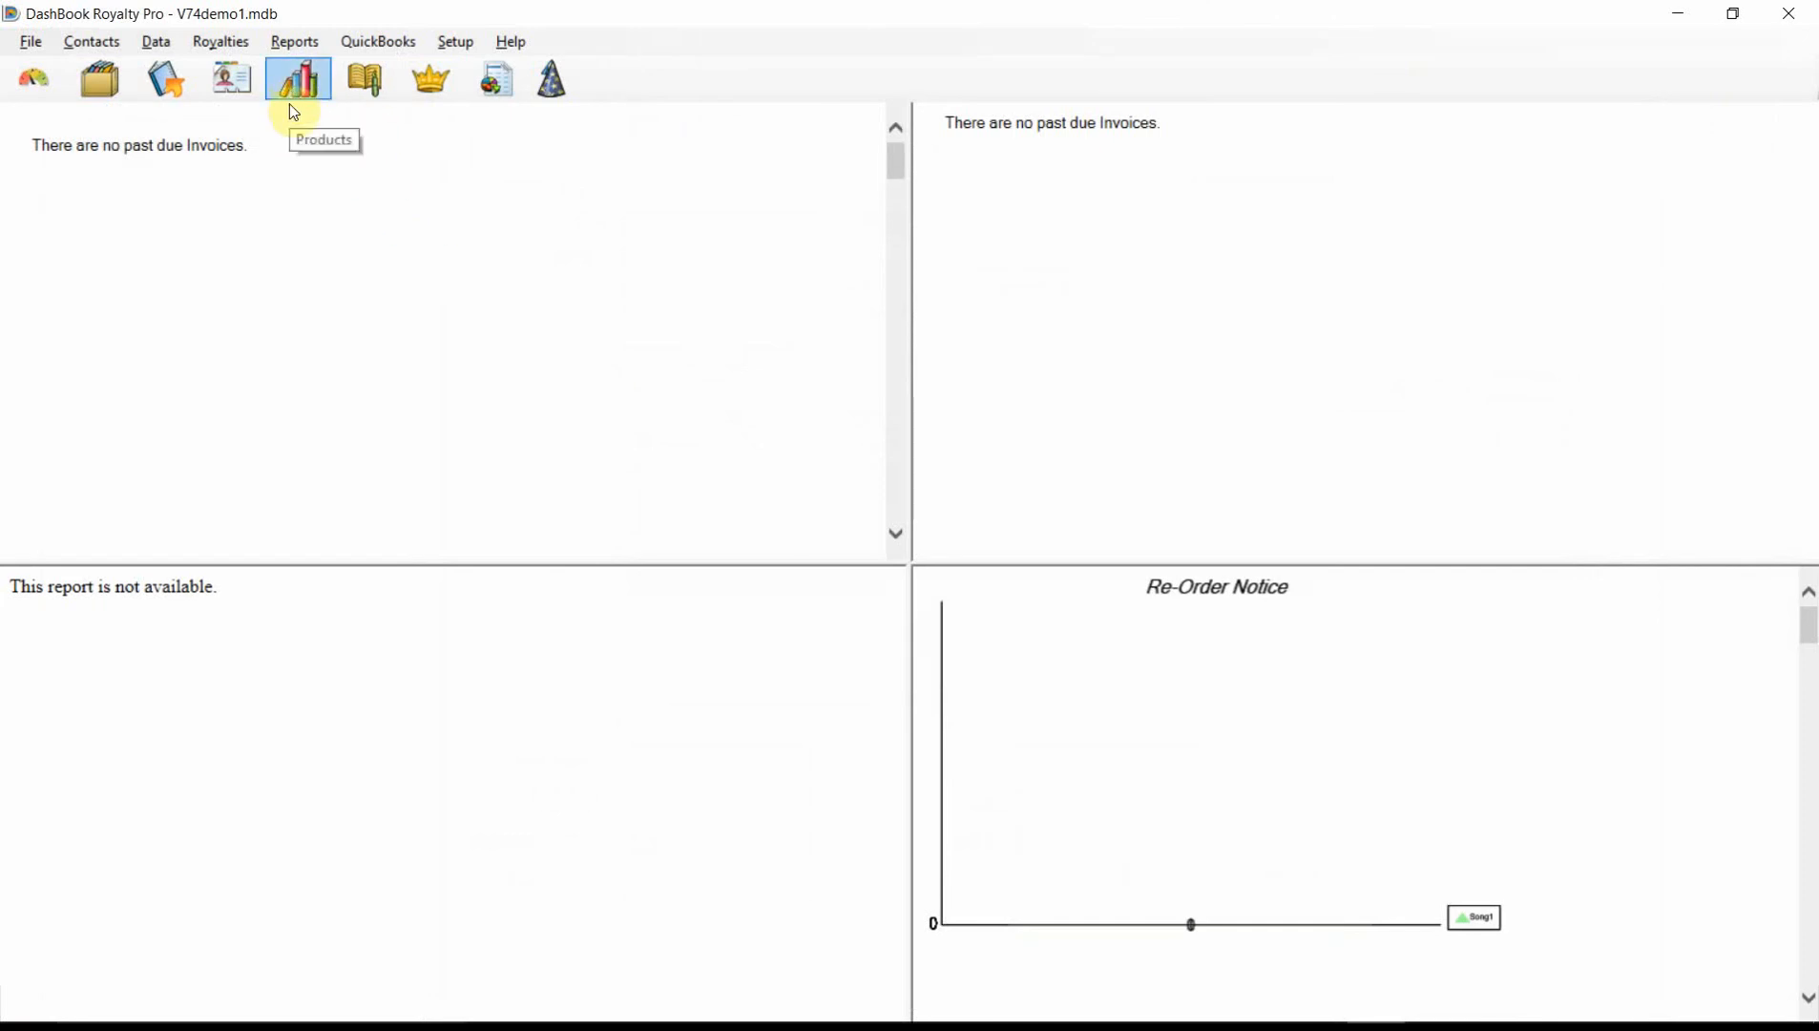
Step: Open the Orders window from the toolbar
{"action": "left_click", "coordinate": [99, 77]}
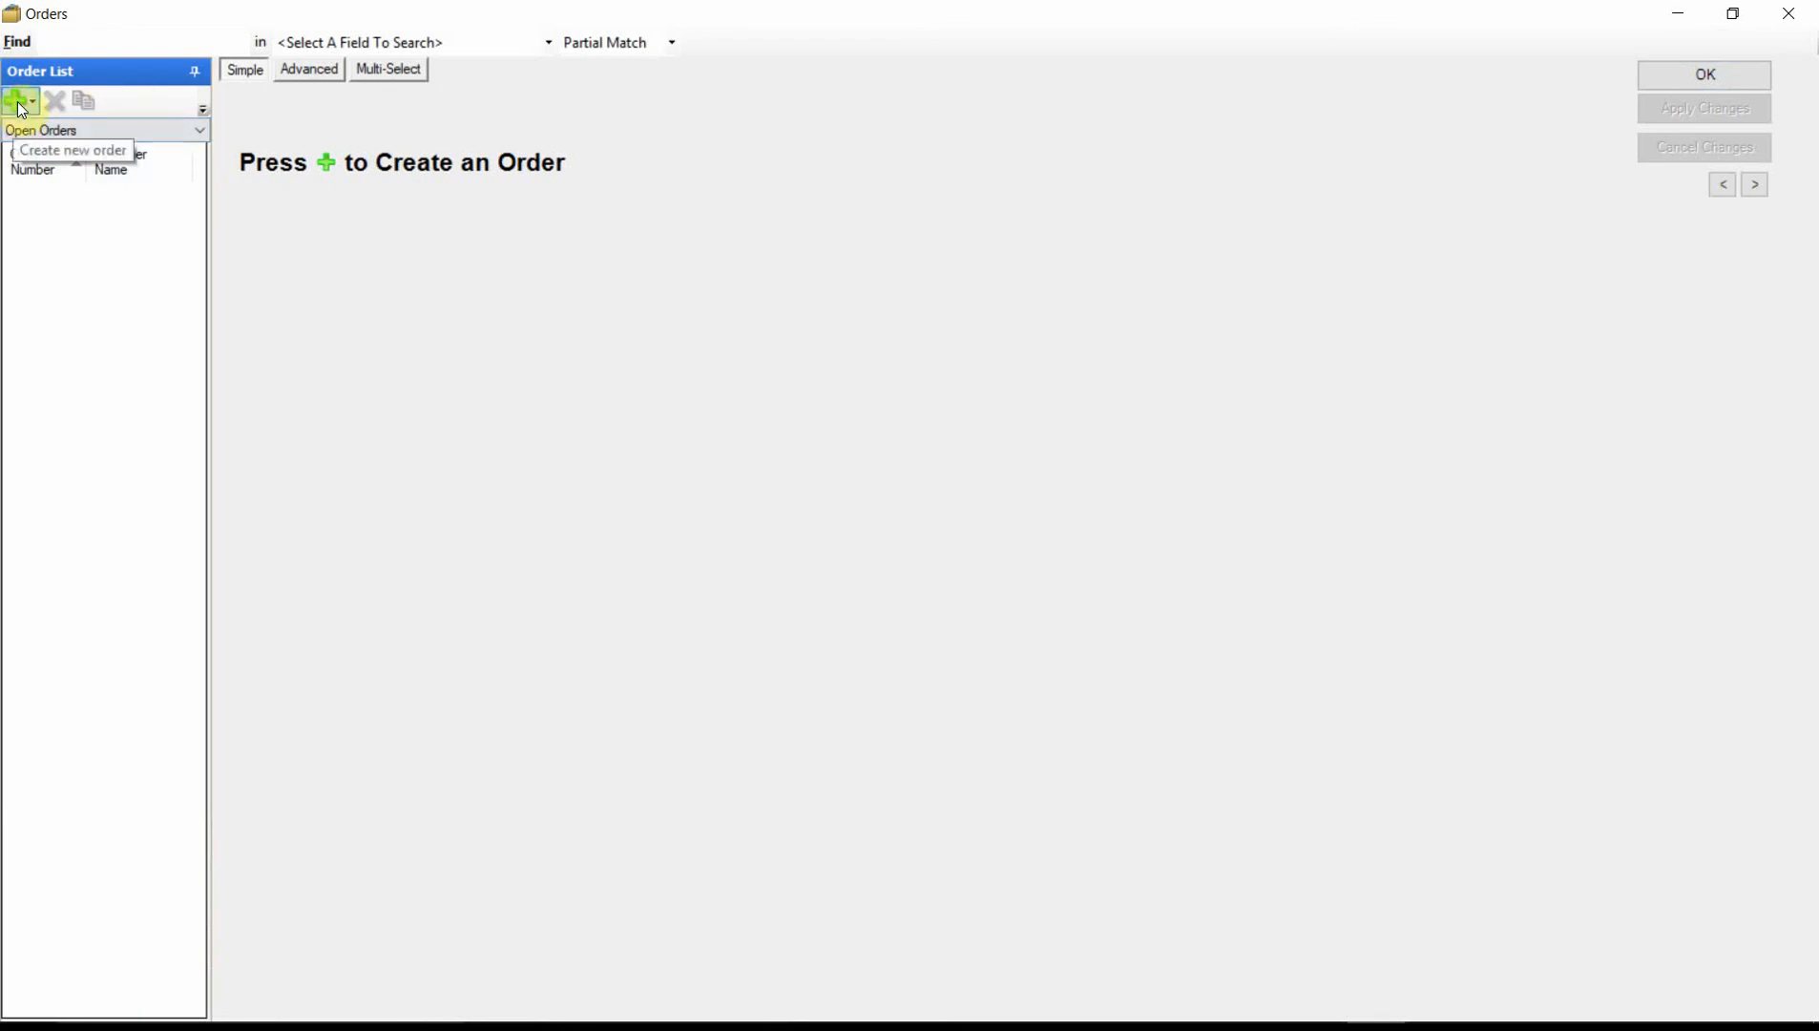
Step: Create order 1001 for Customer 1 with one Song1 at $1.00 and close it
{"action": "left_click", "coordinate": [19, 101]}
{"action": "type", "text": "c"}
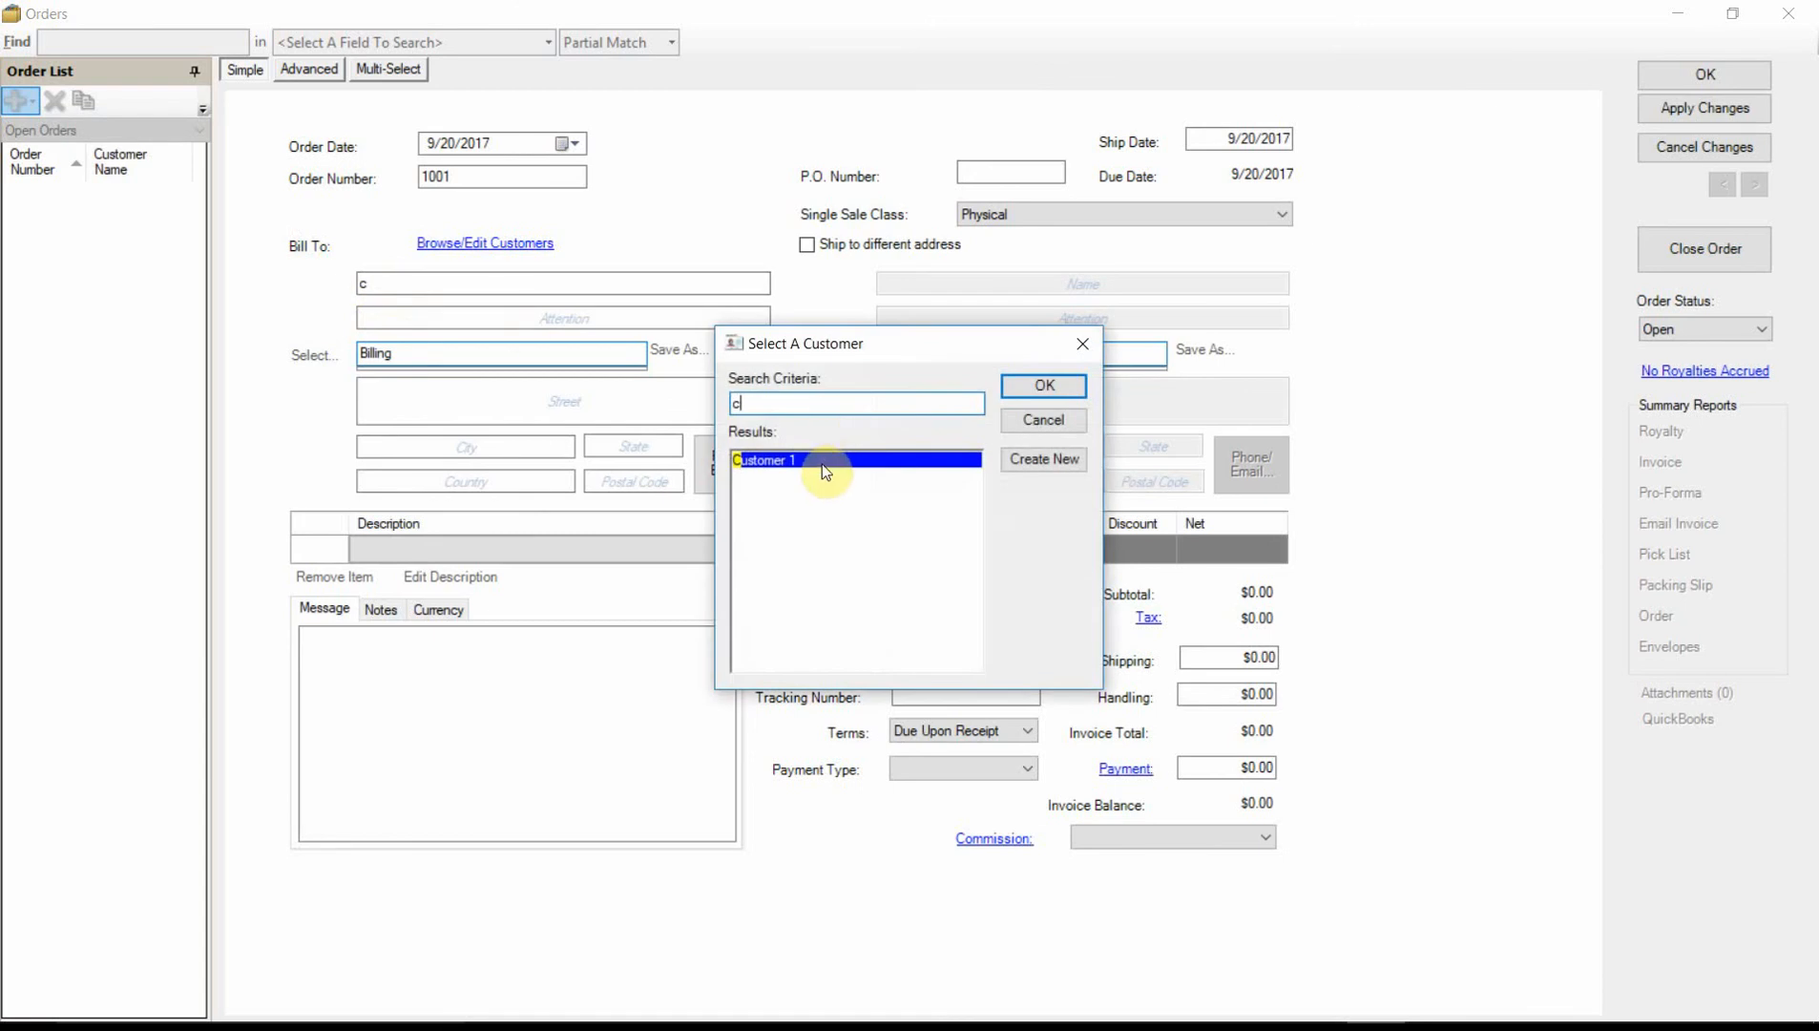
{"action": "left_click", "coordinate": [1043, 386]}
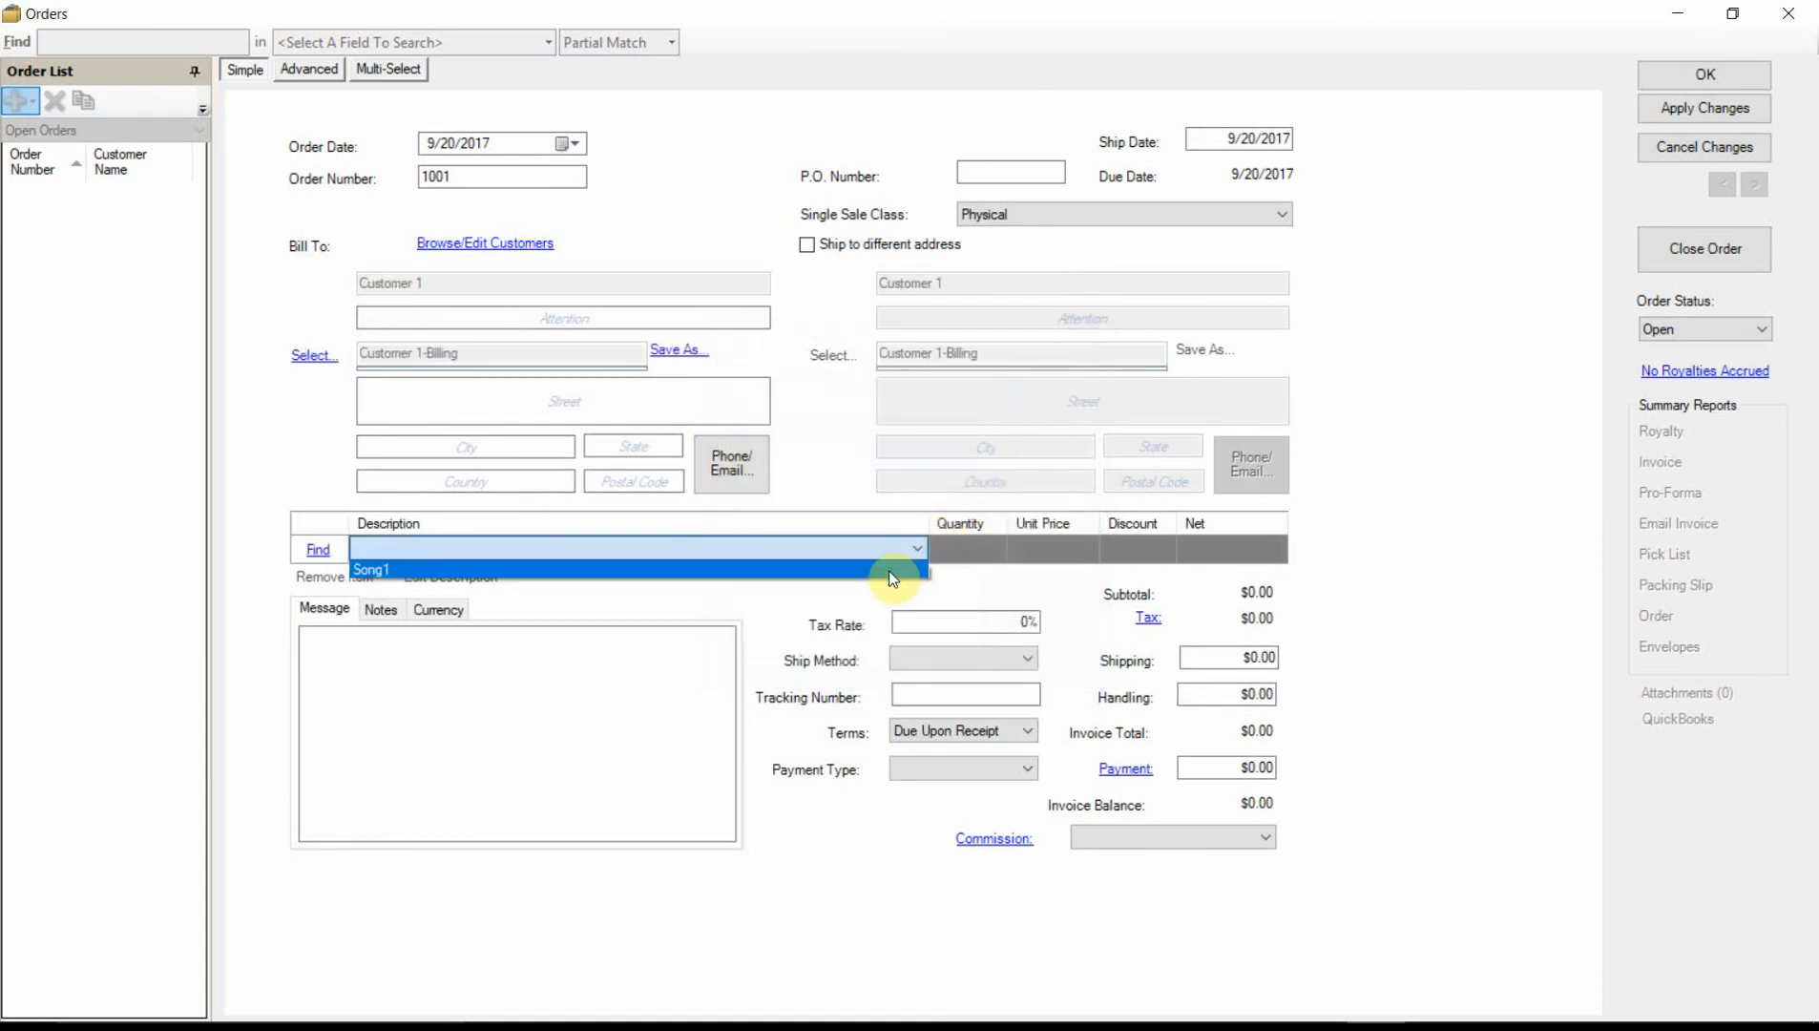
{"action": "left_click", "coordinate": [372, 568]}
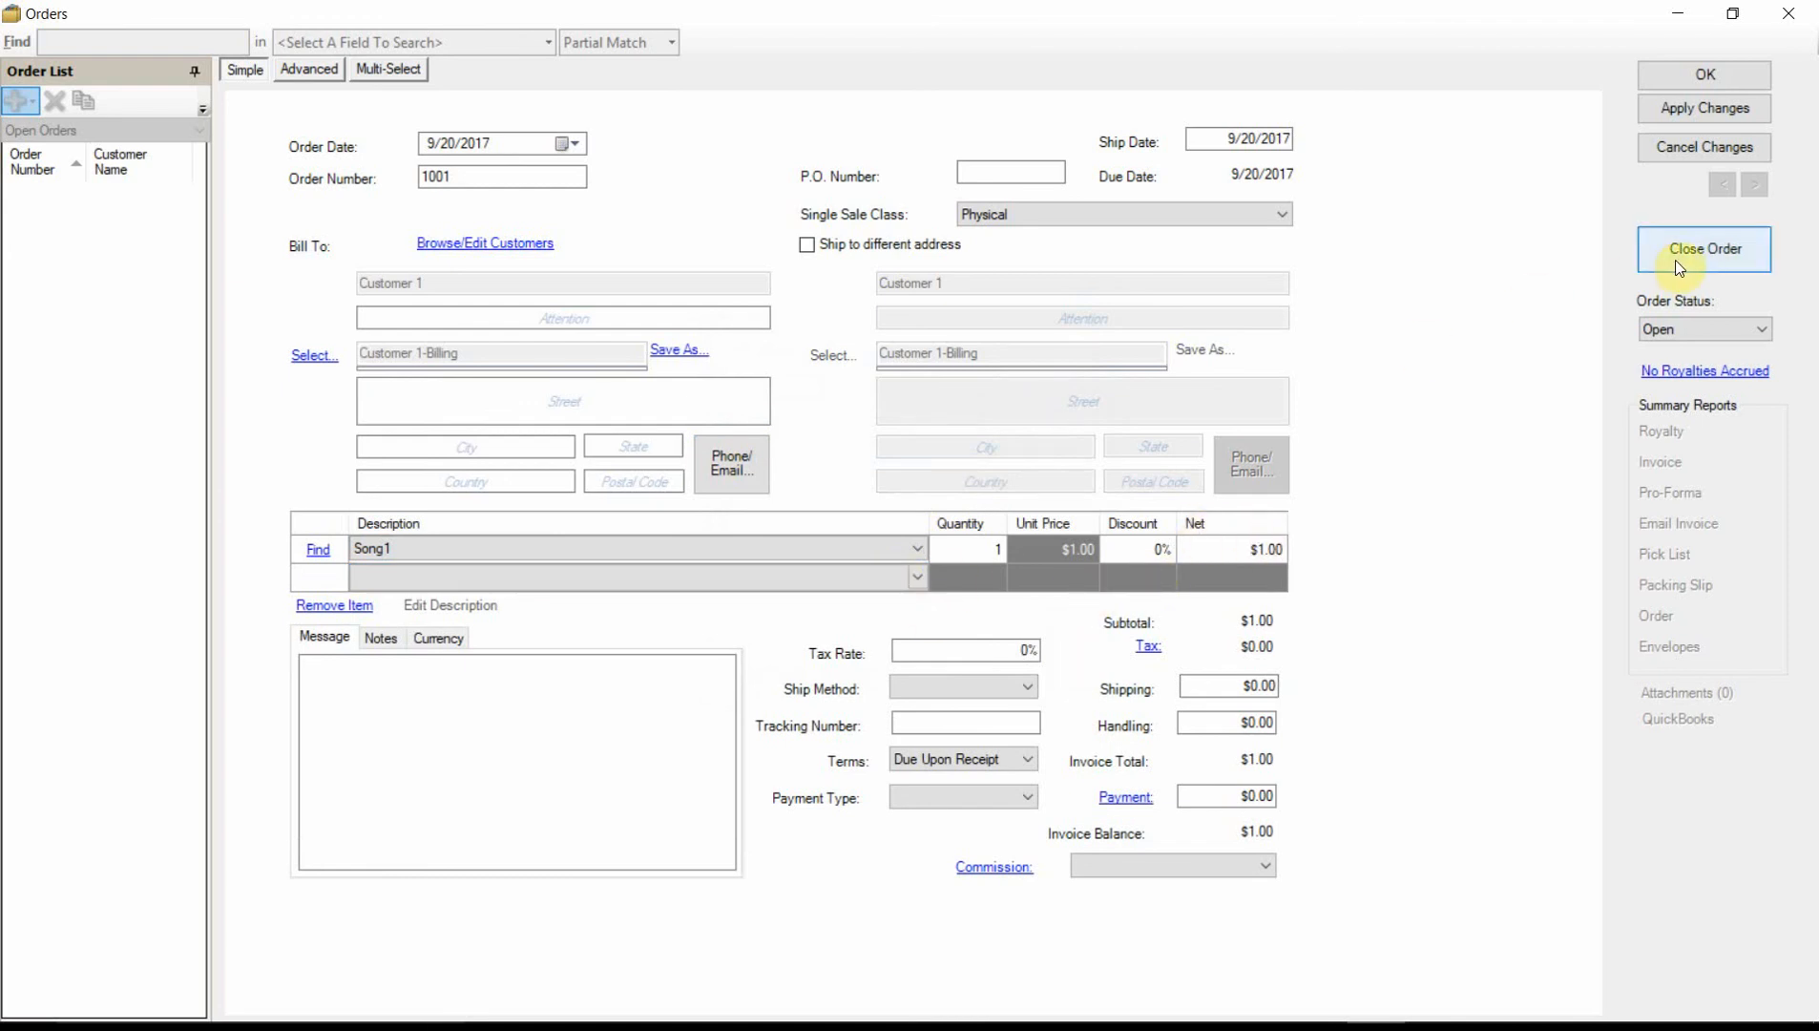
{"action": "left_click", "coordinate": [1705, 249]}
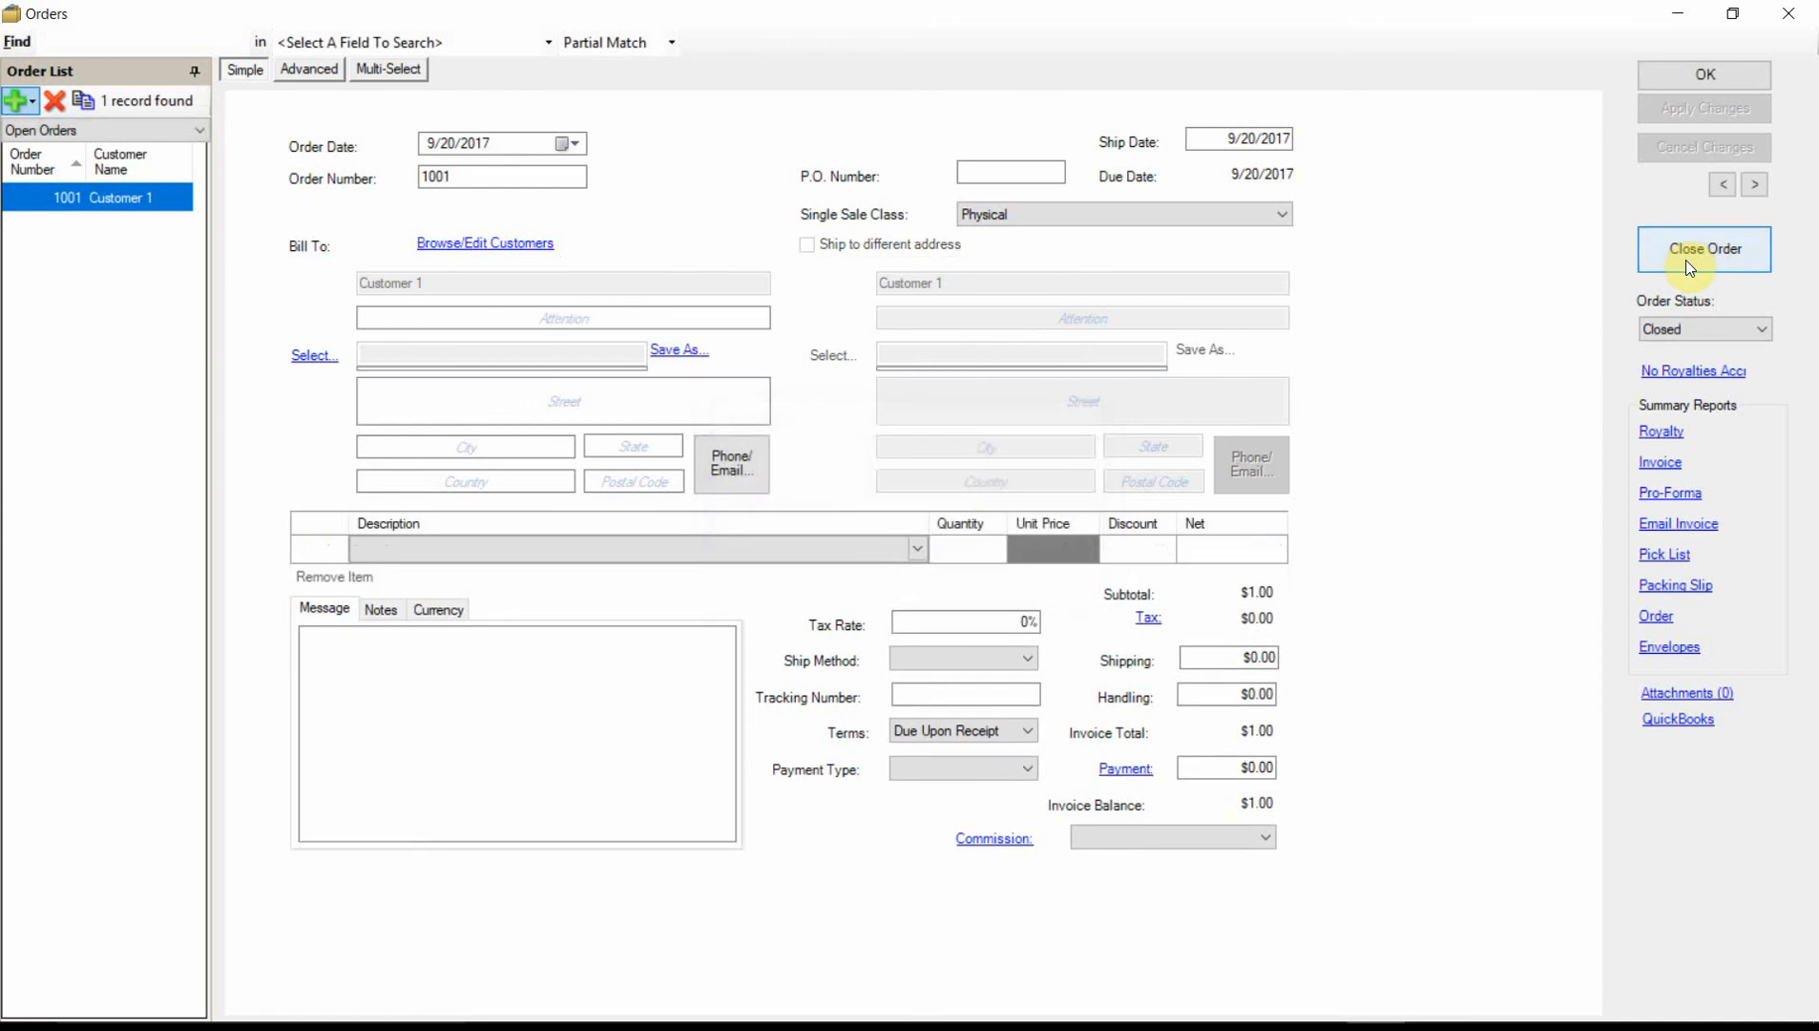
Step: Show order 1001's Advanced view with Song1's Publisher 1 and Label 1 royalties
{"action": "left_click", "coordinate": [1703, 248]}
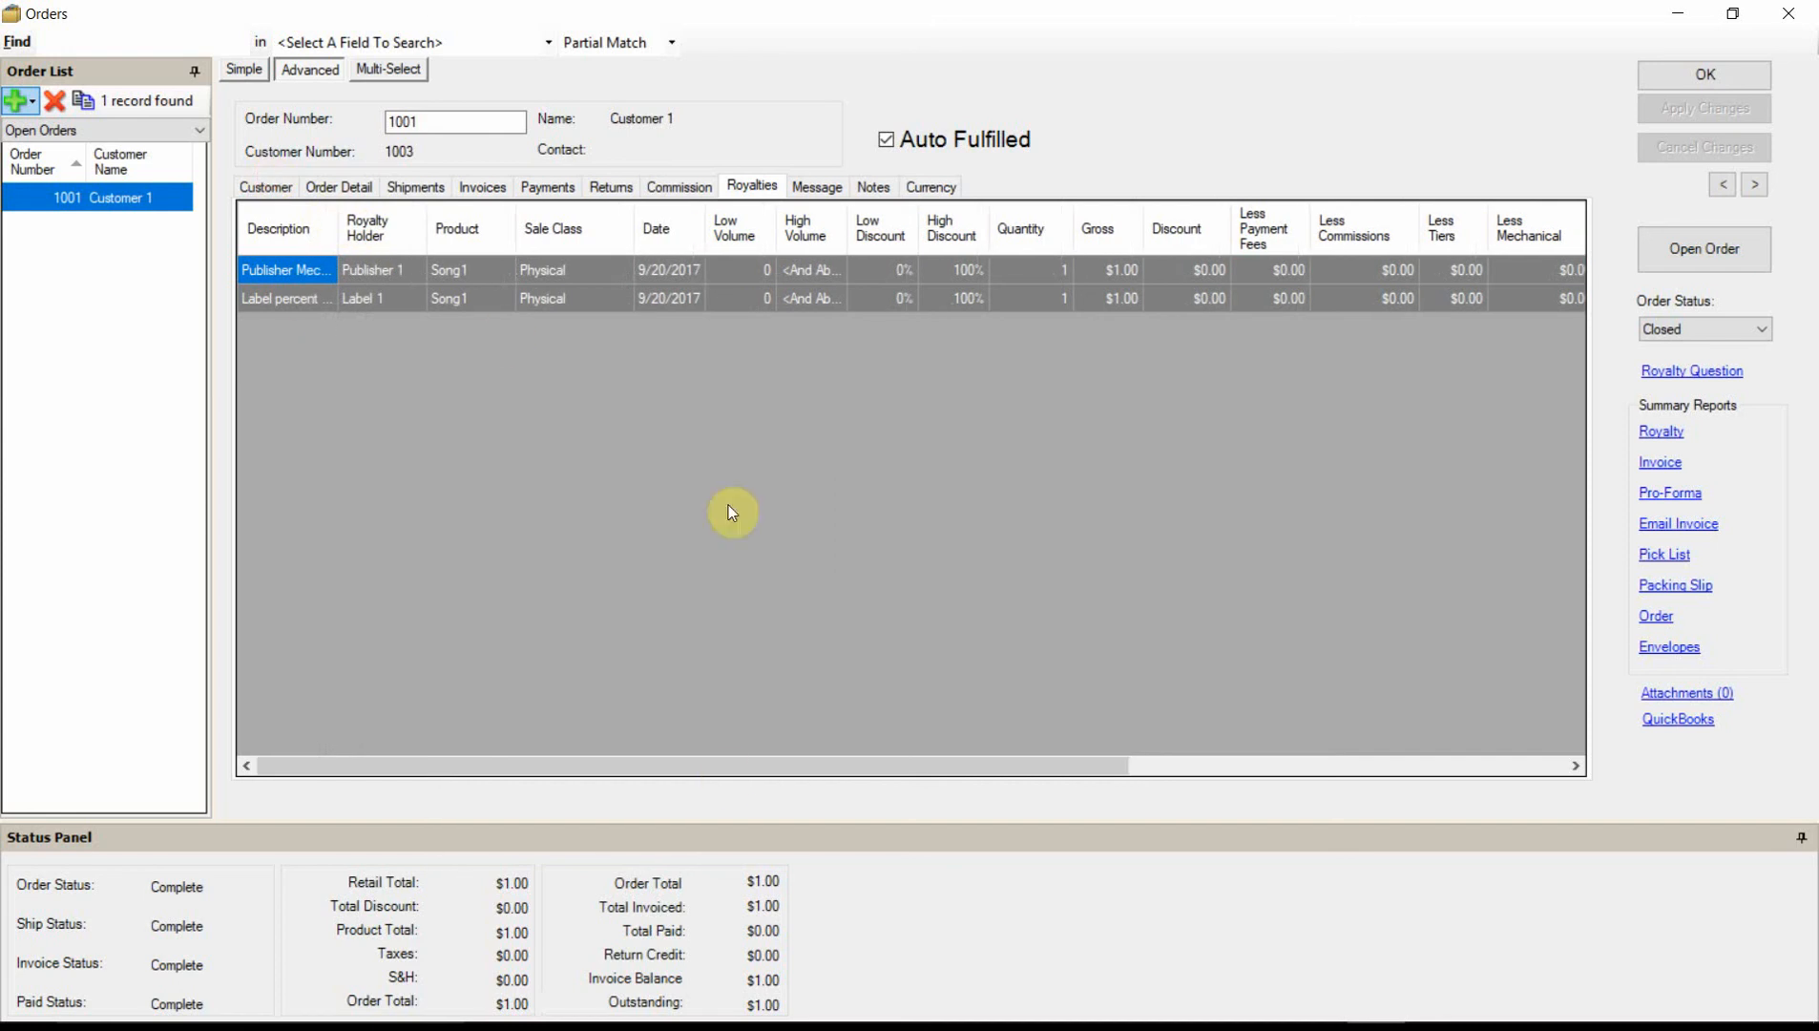
{"action": "left_click_drag", "start_coordinate": [324, 765], "coordinate": [818, 764]}
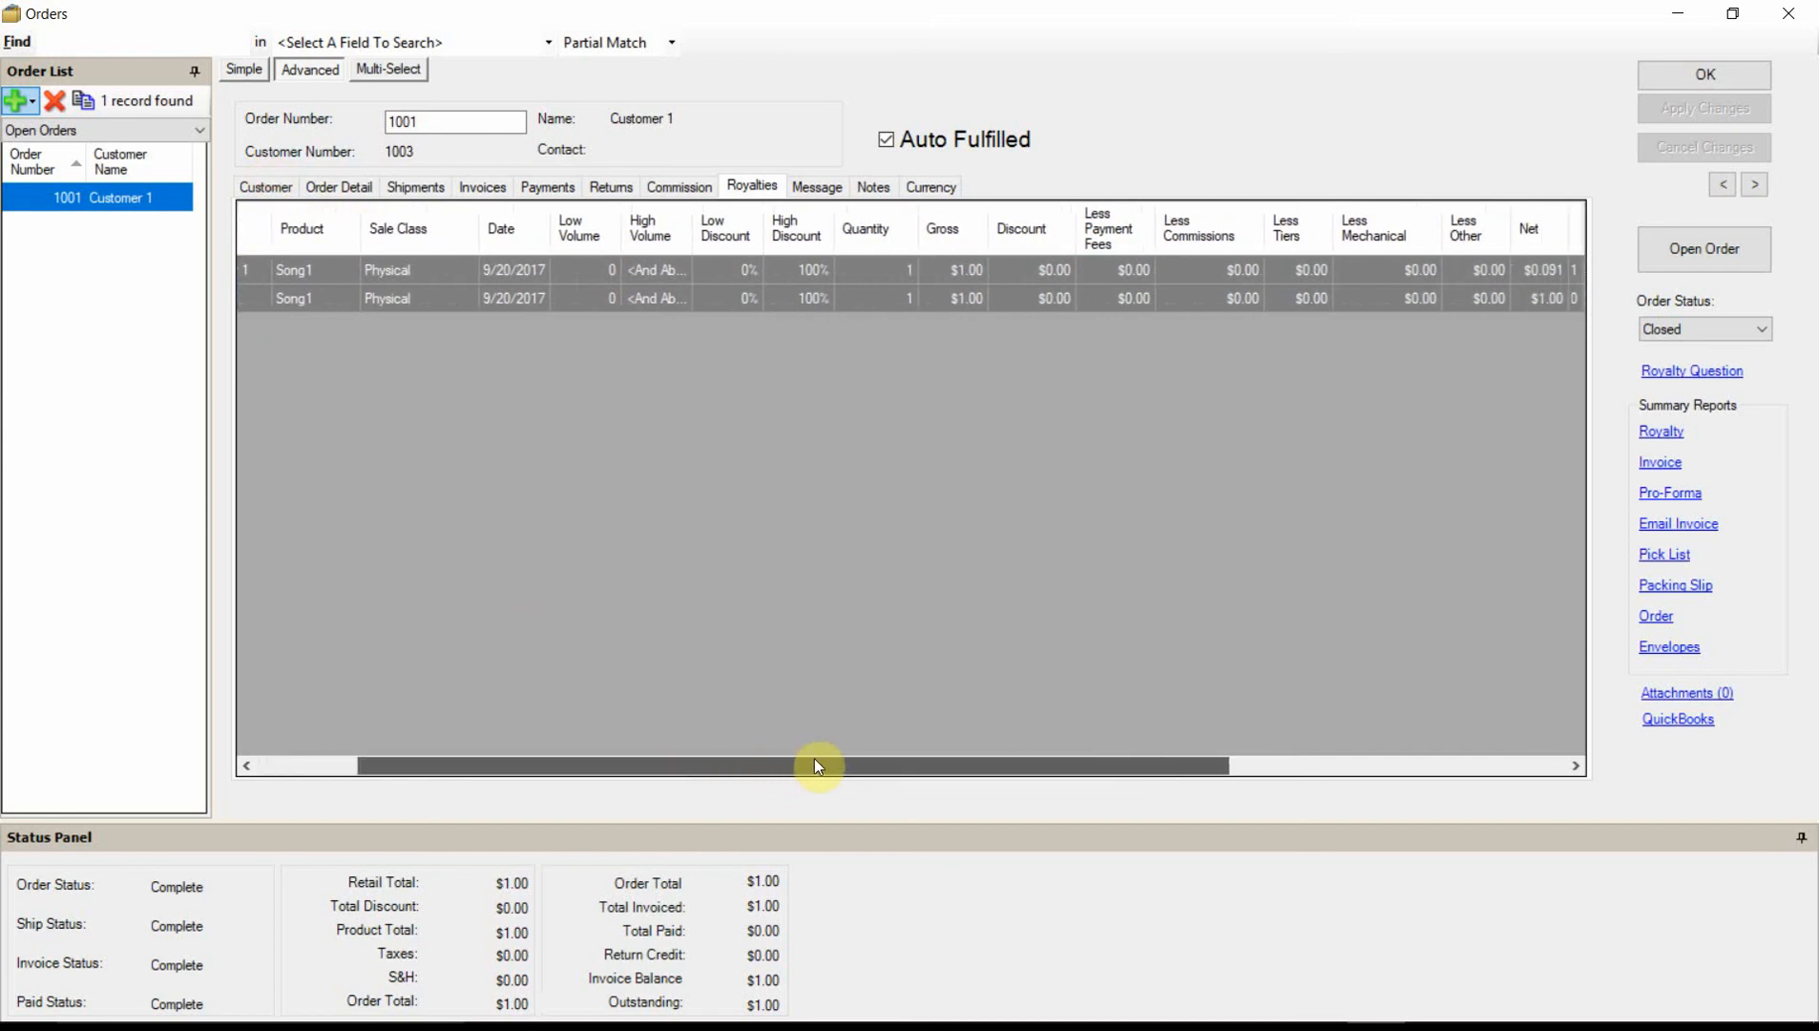
{"action": "left_click_drag", "start_coordinate": [818, 765], "coordinate": [1088, 764]}
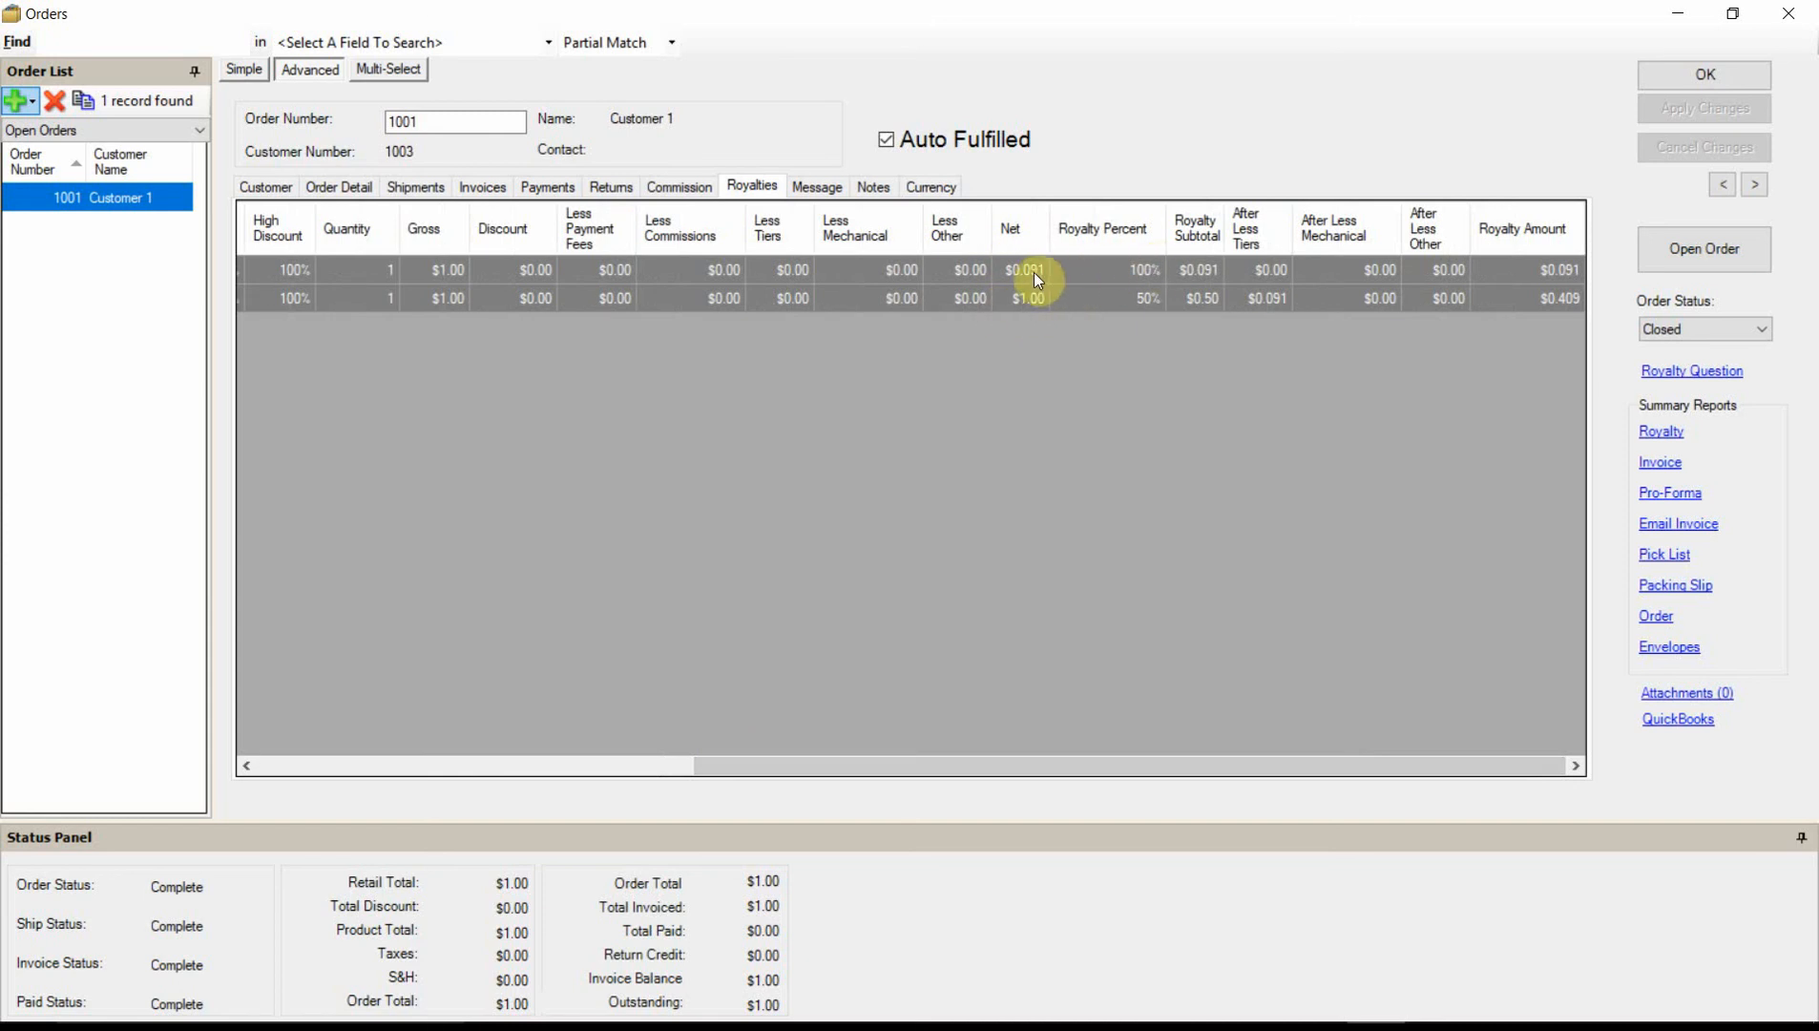
{"action": "mouse_move", "coordinate": [1274, 279]}
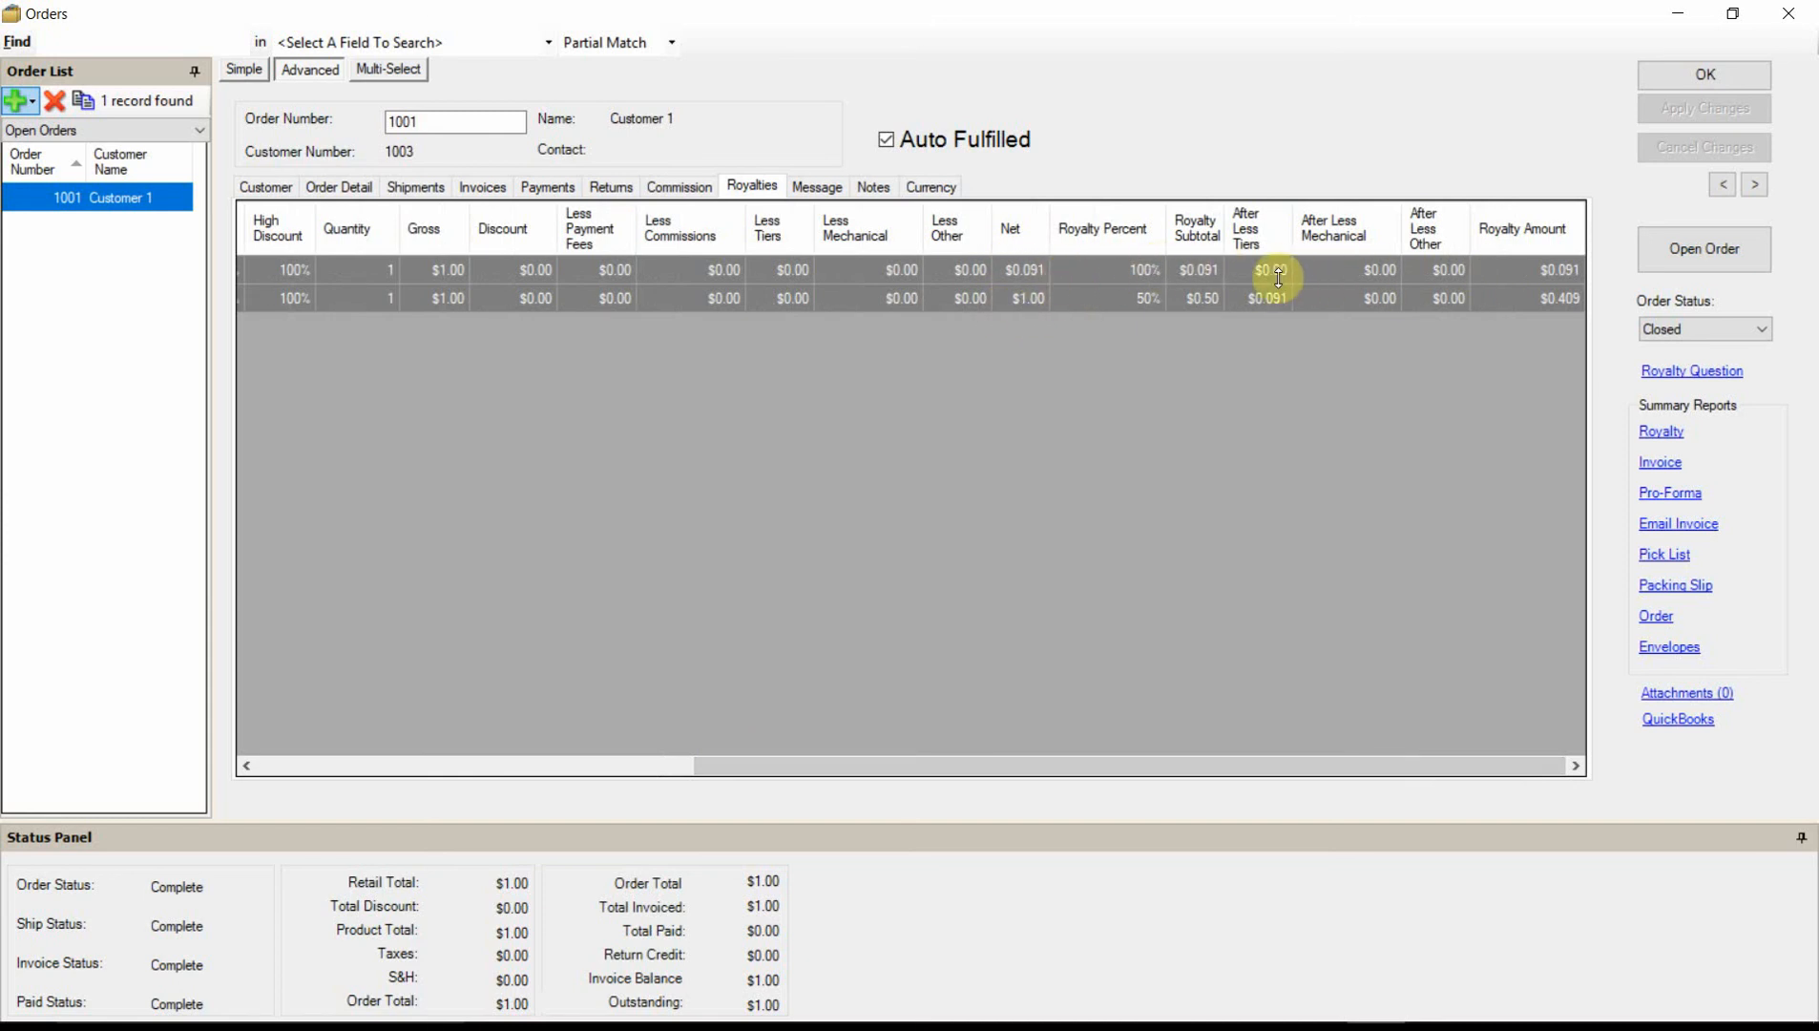
{"action": "mouse_move", "coordinate": [1576, 276]}
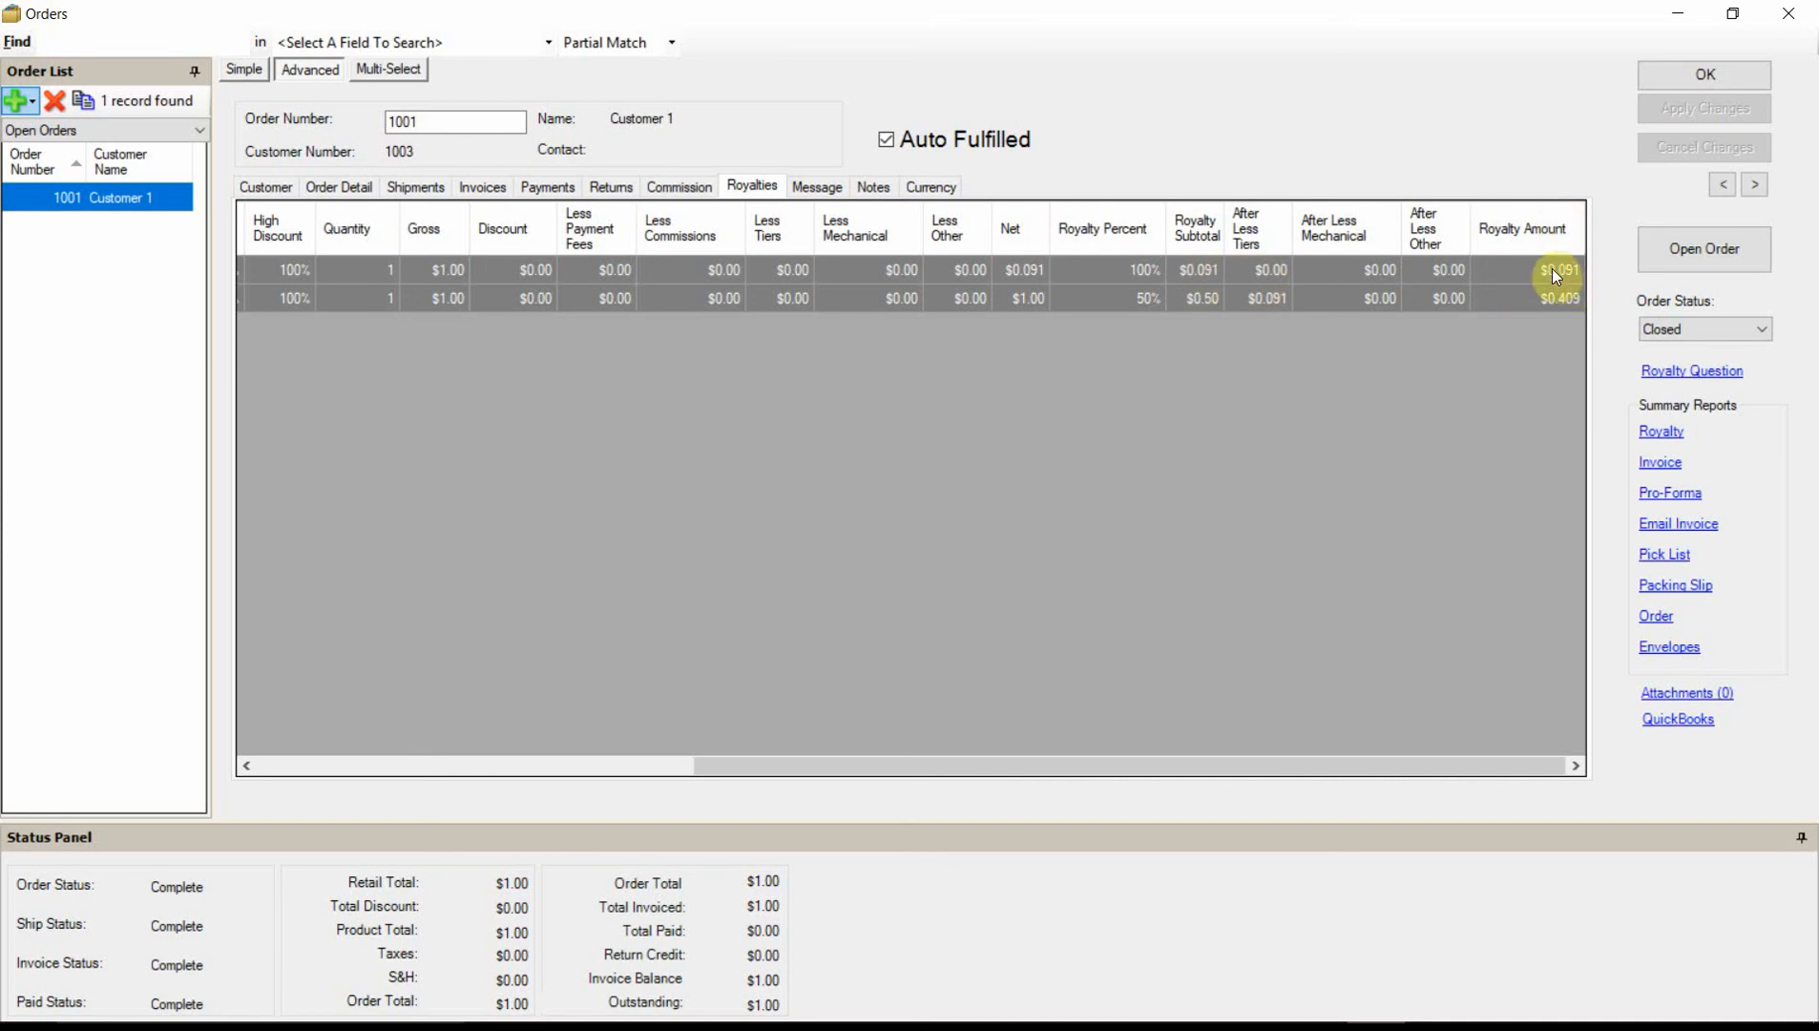
{"action": "mouse_move", "coordinate": [1018, 269]}
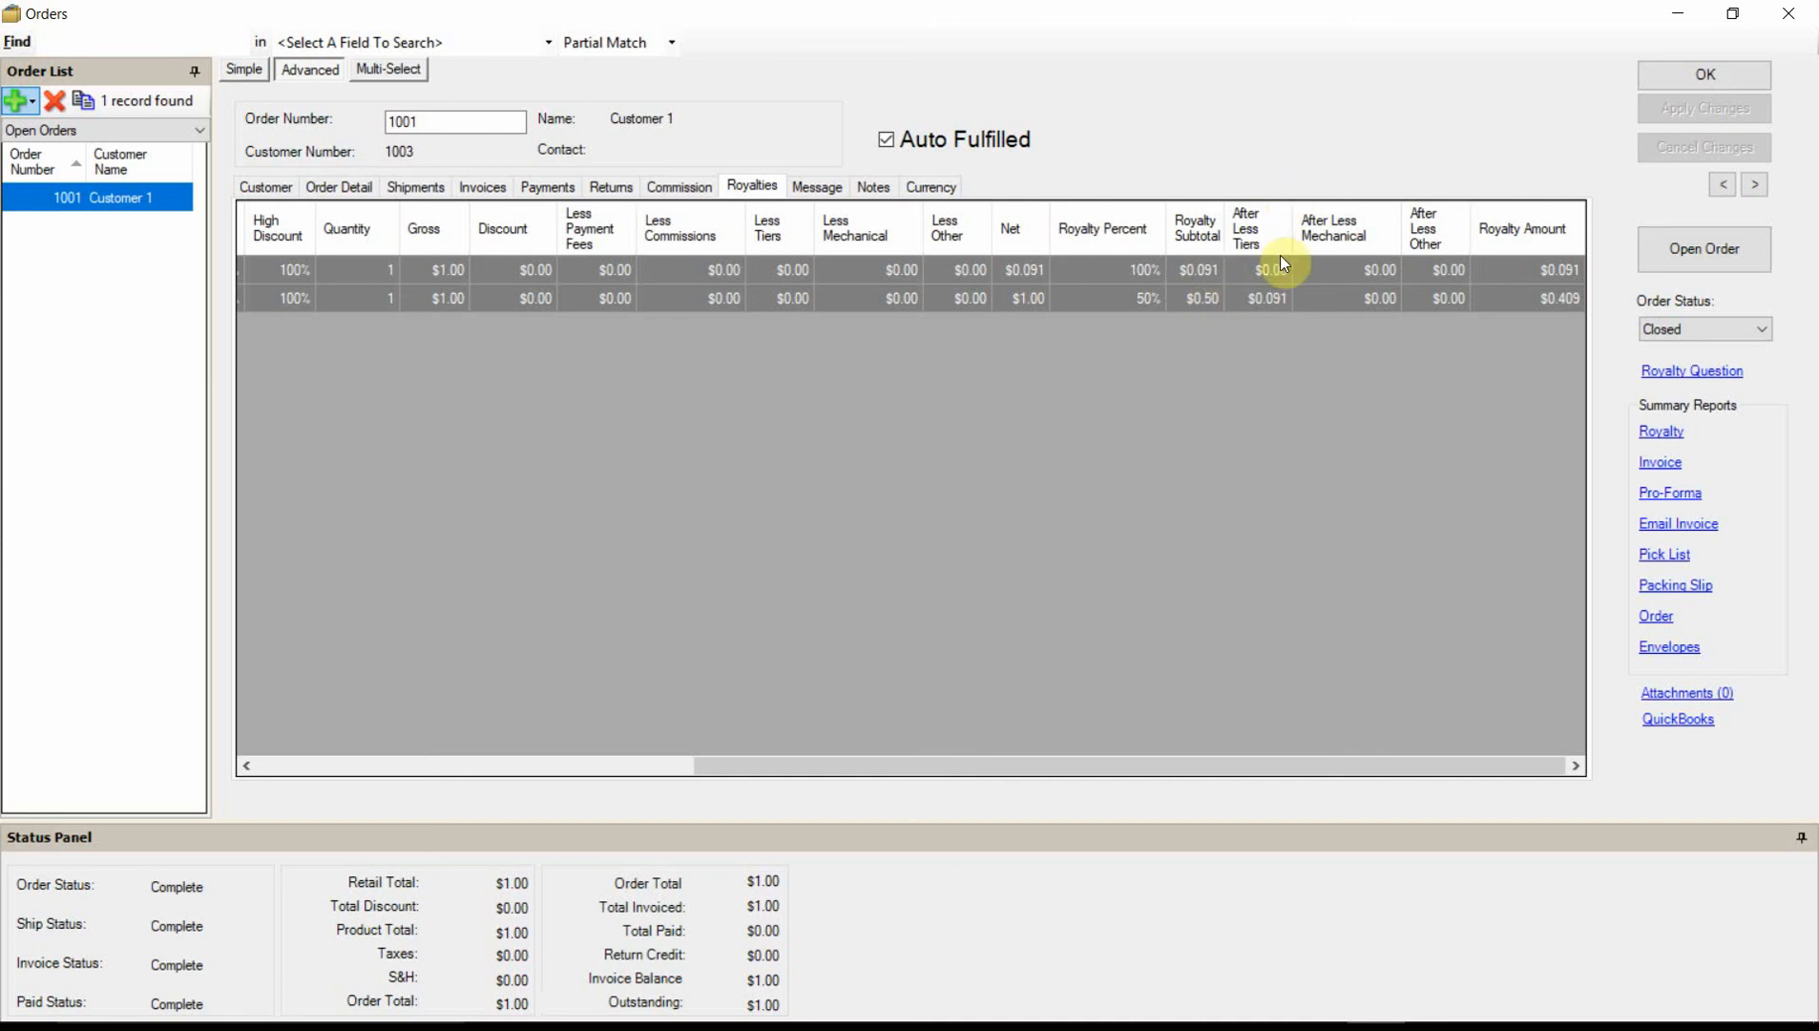
{"action": "mouse_move", "coordinate": [1281, 308]}
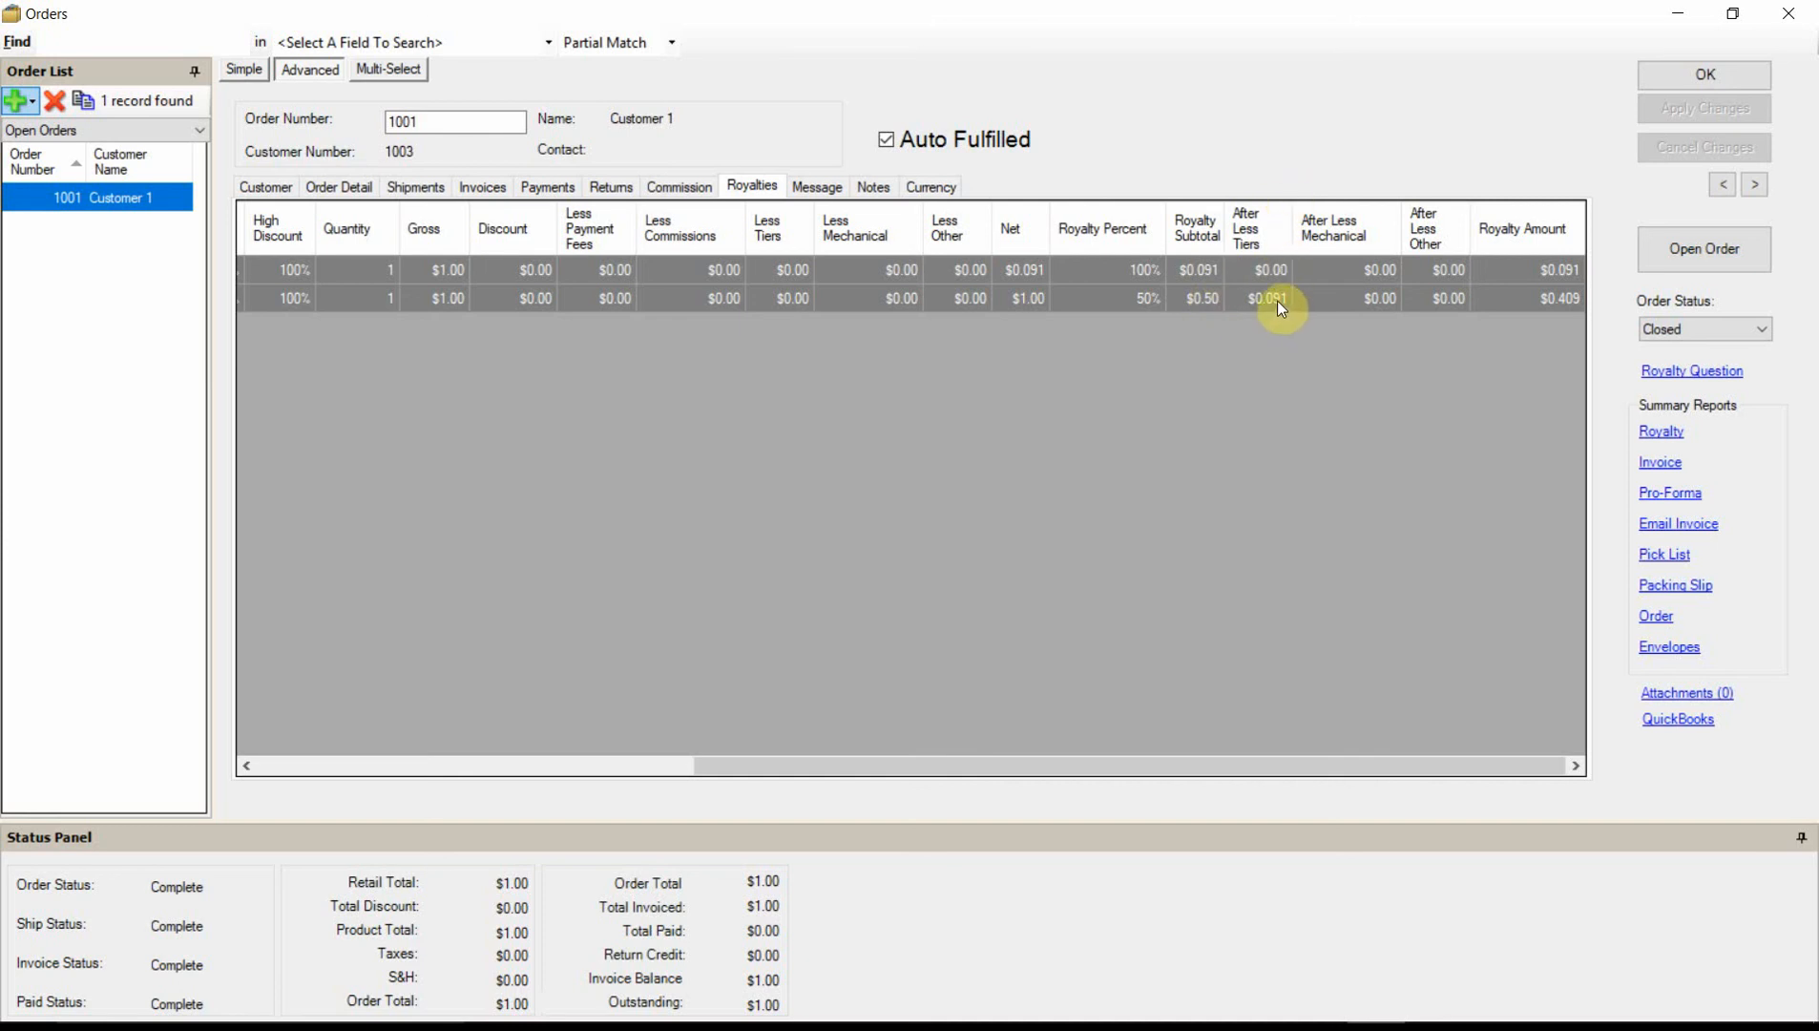